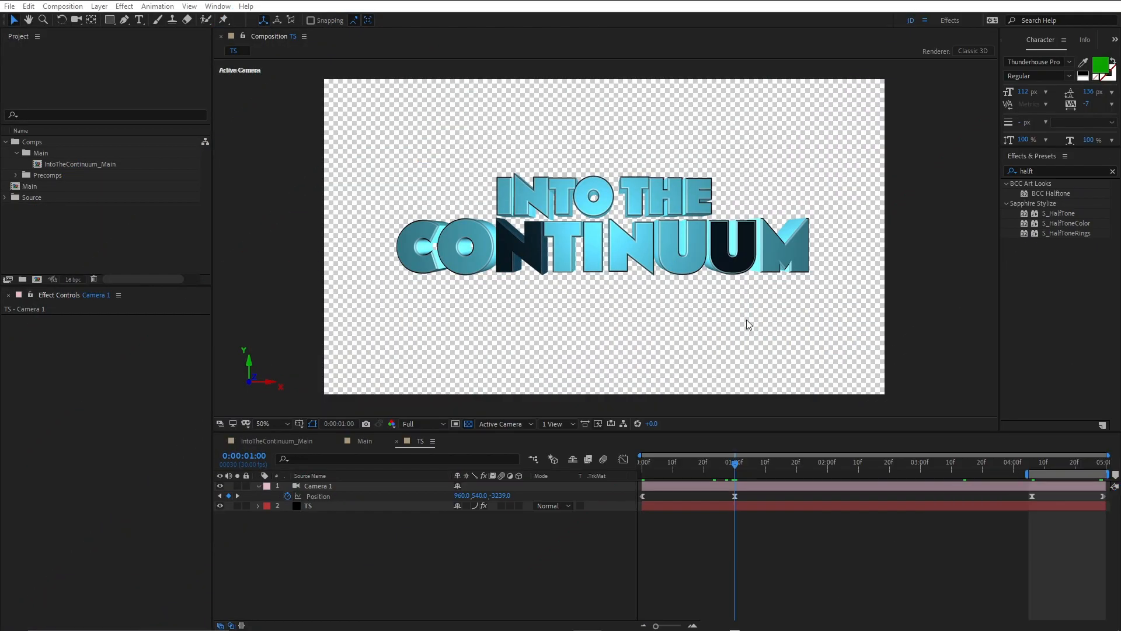
{"action": "mouse_move", "coordinate": [672, 235]}
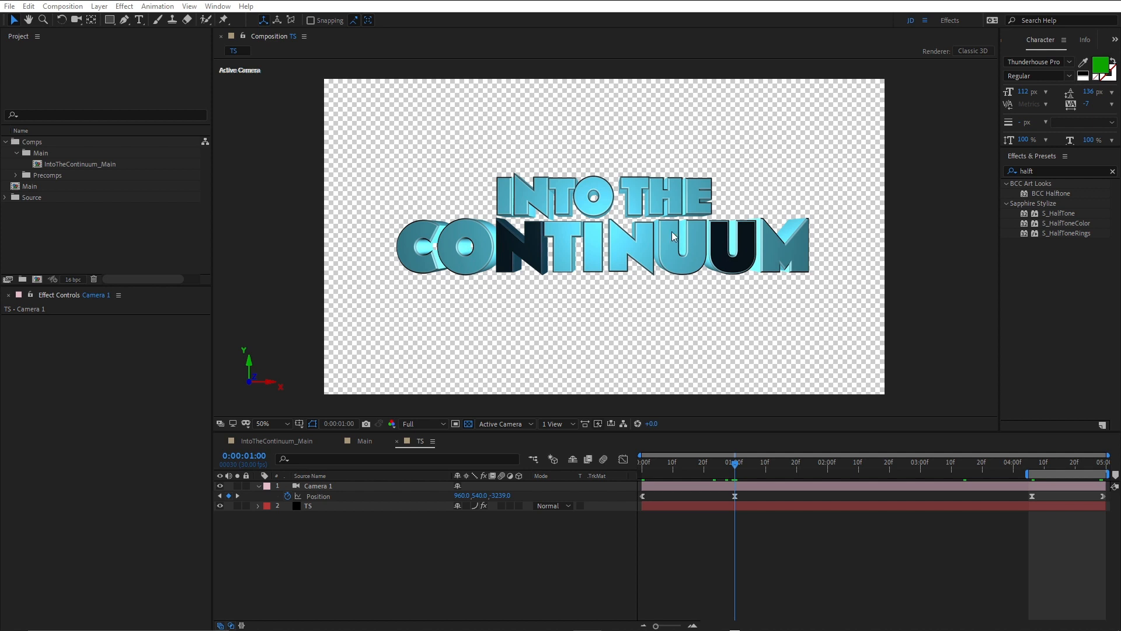
{"action": "mouse_move", "coordinate": [705, 243]}
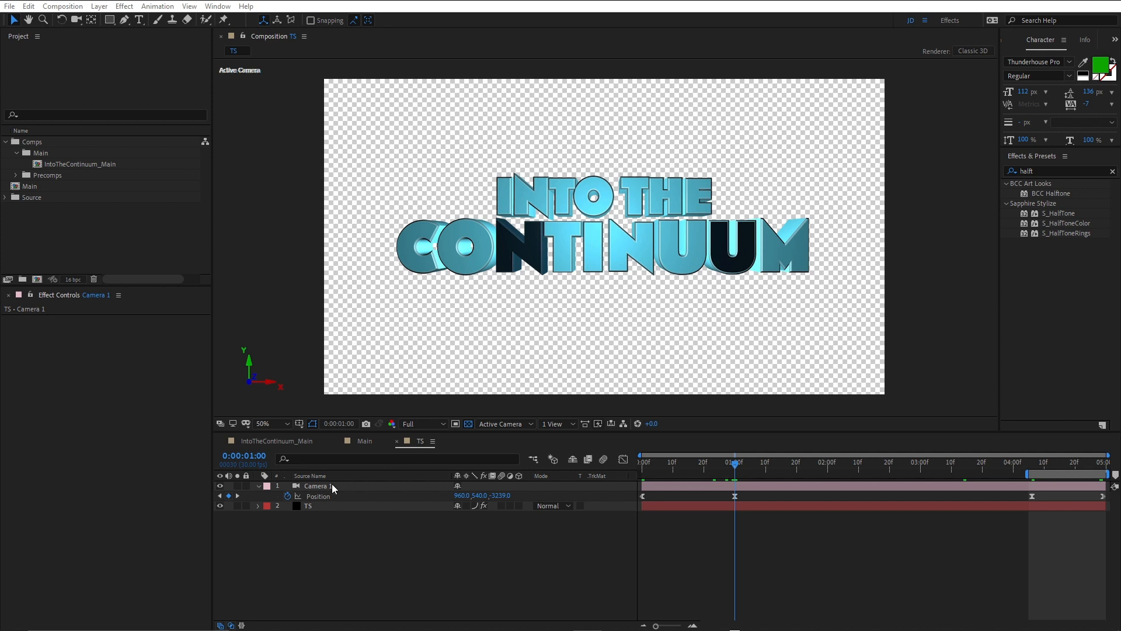
{"action": "mouse_move", "coordinate": [329, 490]}
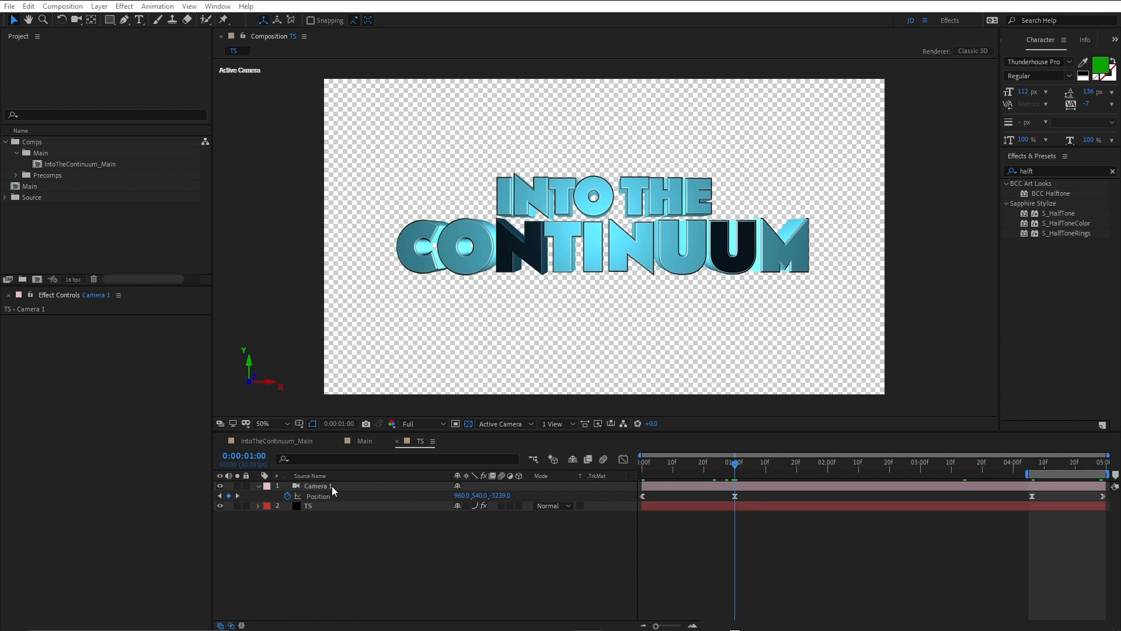
Switch the Timeline from the TS title comp to the Main composition with the dark blue backdrop.
{"action": "left_click", "coordinate": [364, 441]}
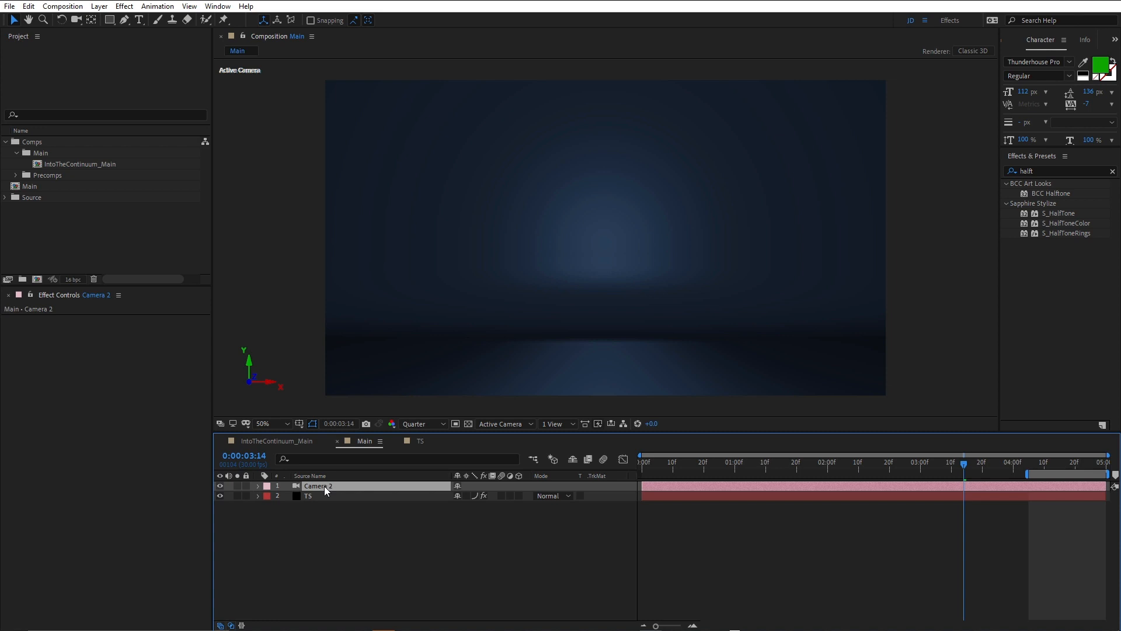
{"action": "mouse_move", "coordinate": [121, 136]}
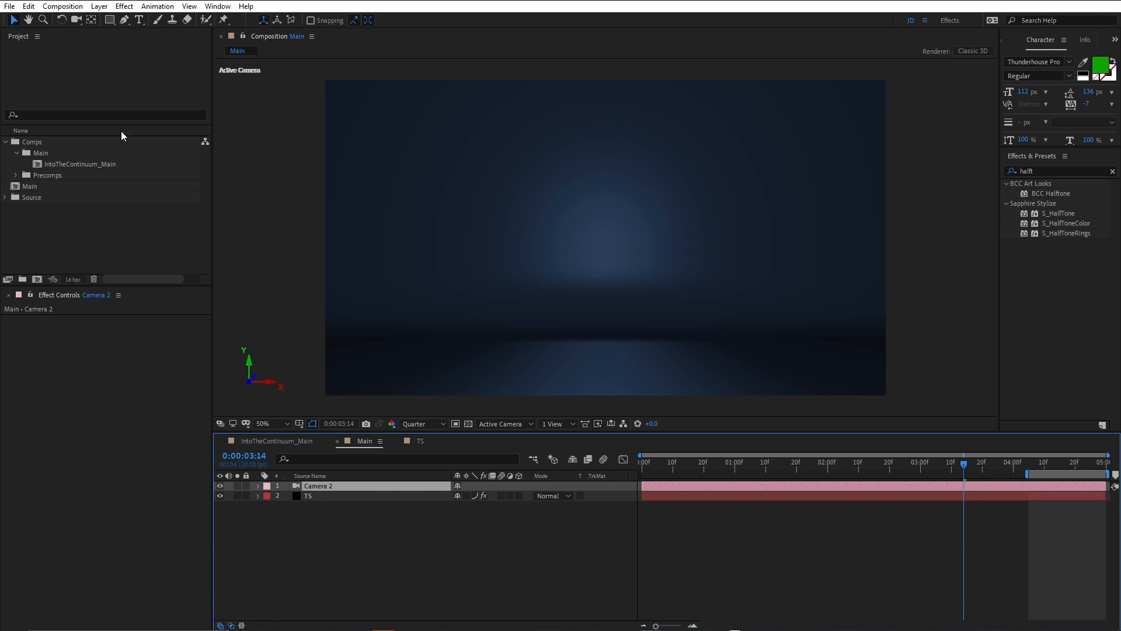
{"action": "left_click", "coordinate": [28, 6]}
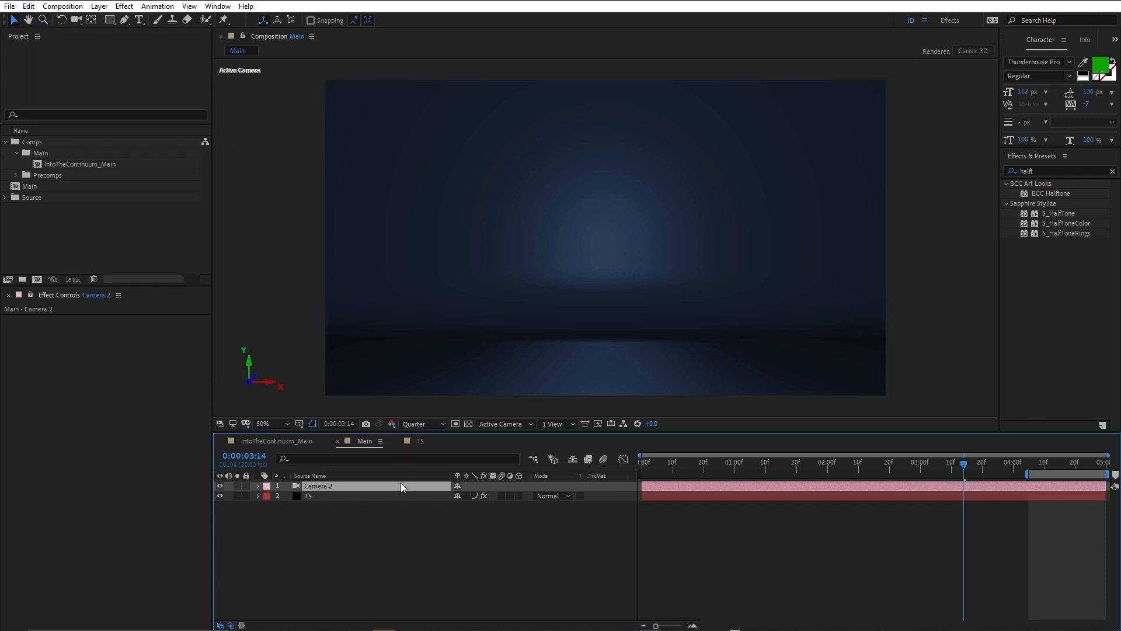
{"action": "mouse_move", "coordinate": [400, 548]}
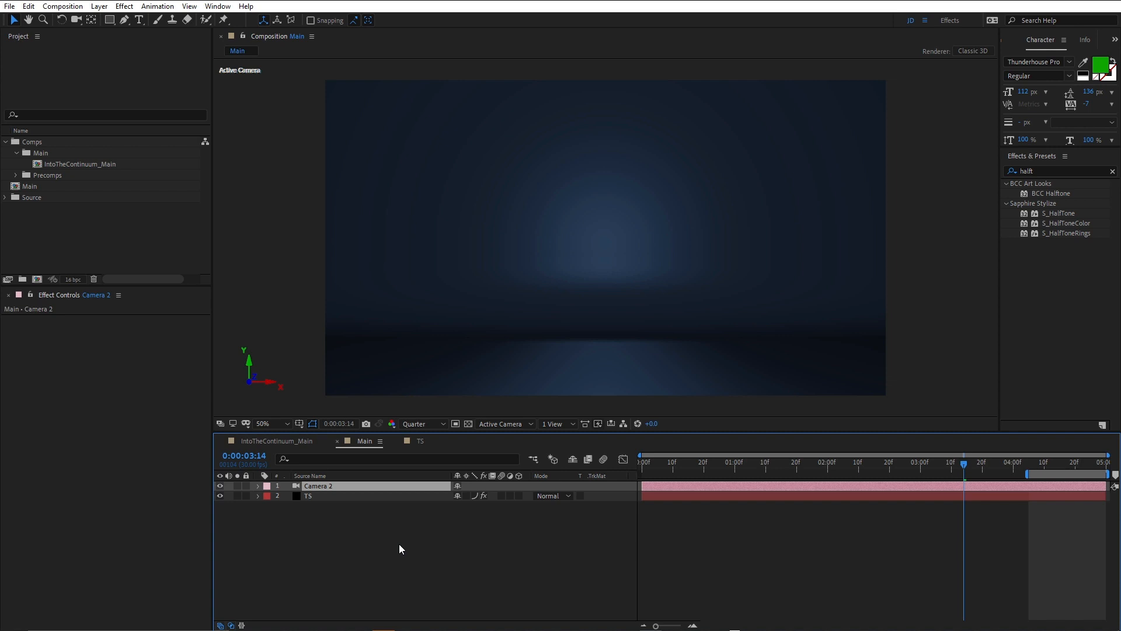
{"action": "mouse_move", "coordinate": [337, 447]}
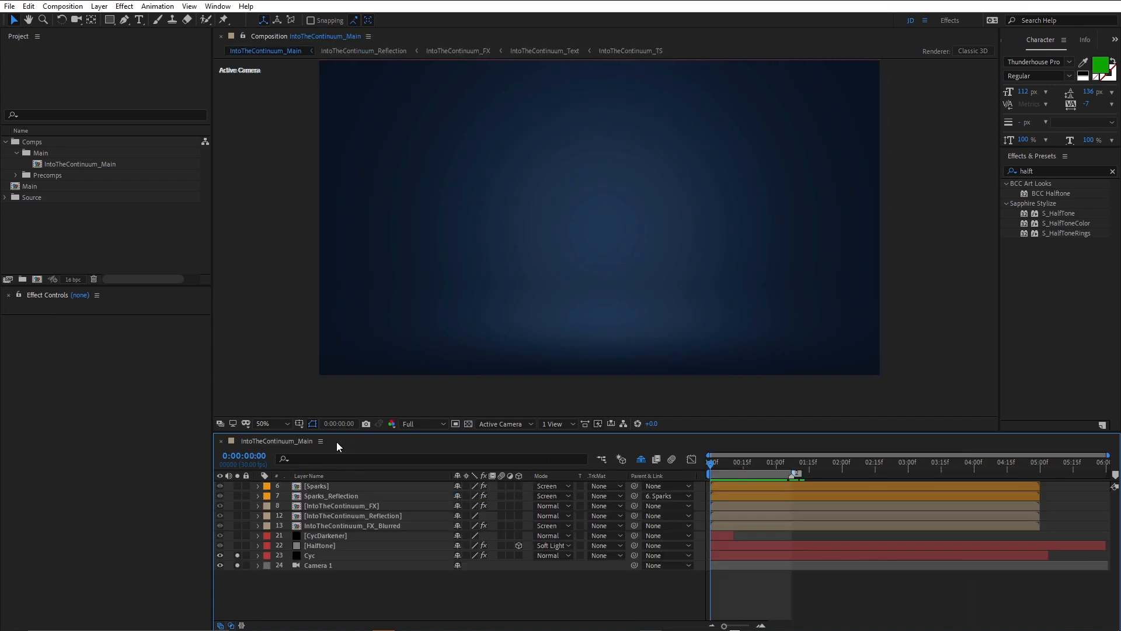
{"action": "mouse_move", "coordinate": [287, 444]}
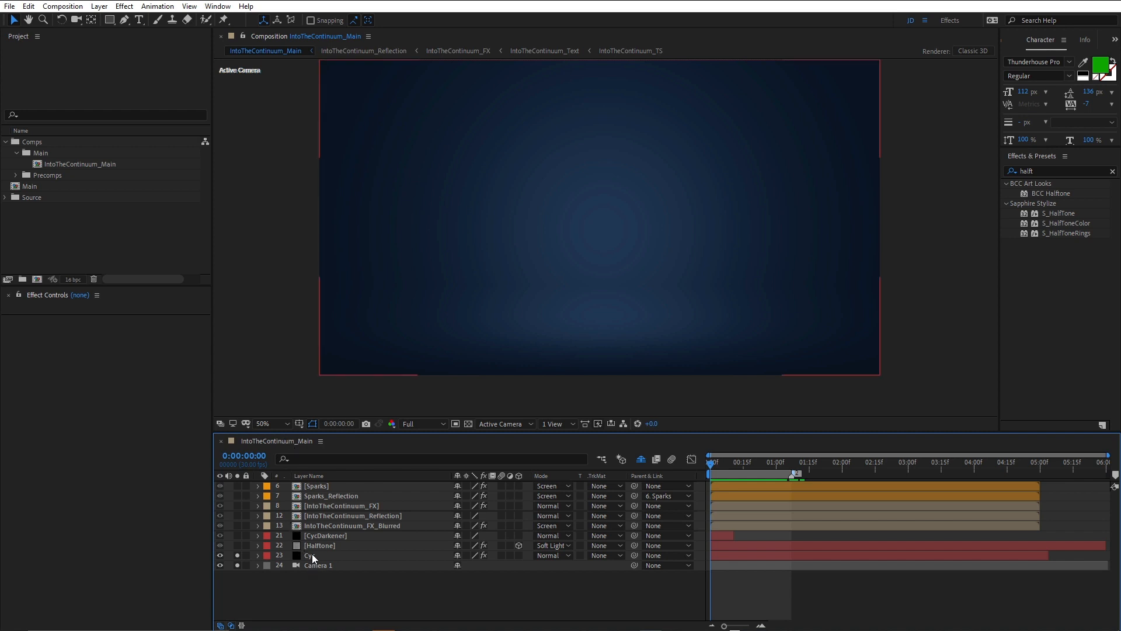
Select the Camera 1 layer in the IntoTheContinuum_Main layer stack.
{"action": "left_click", "coordinate": [318, 566]}
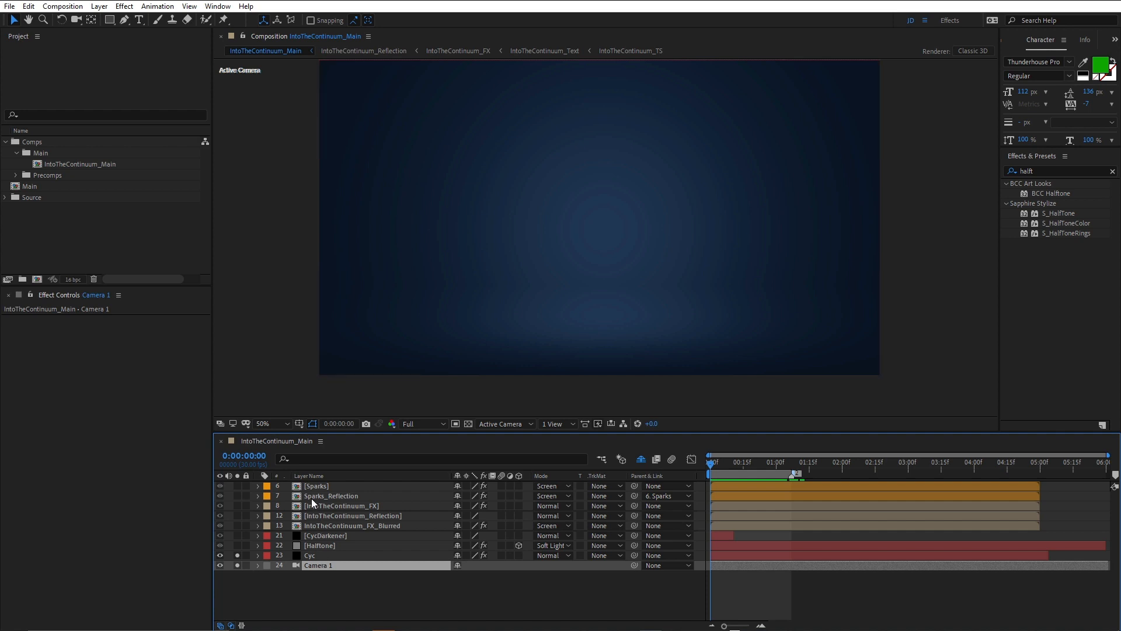
{"action": "mouse_move", "coordinate": [317, 550]}
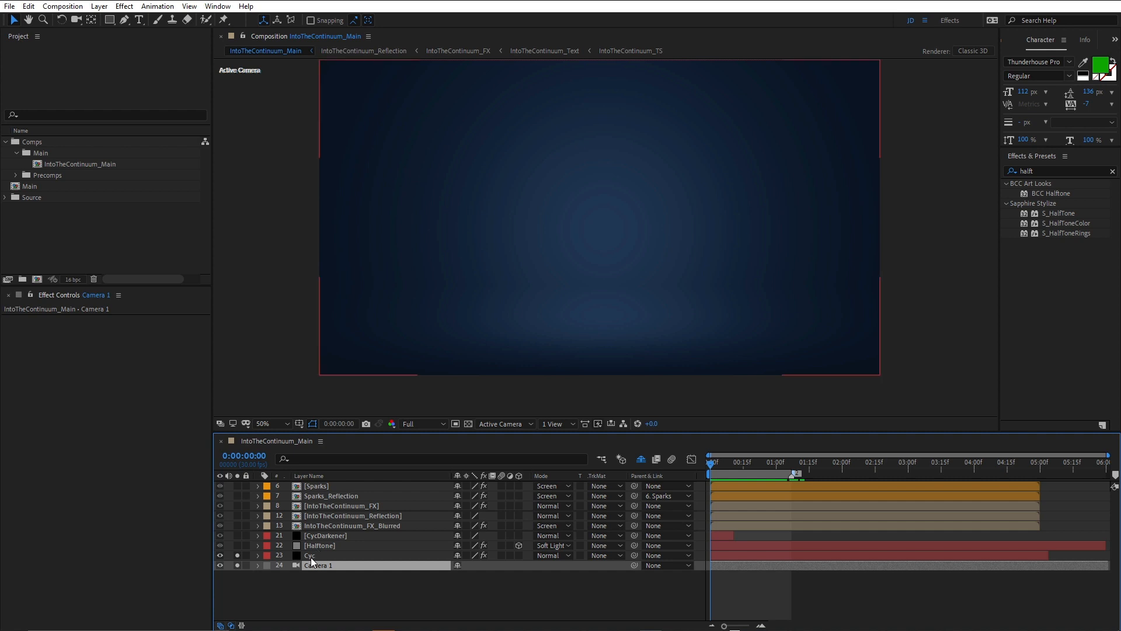
Select the Cyc backdrop layer to show its BCC Title Studio settings, viewing at 200% then 100%.
{"action": "left_click", "coordinate": [308, 556]}
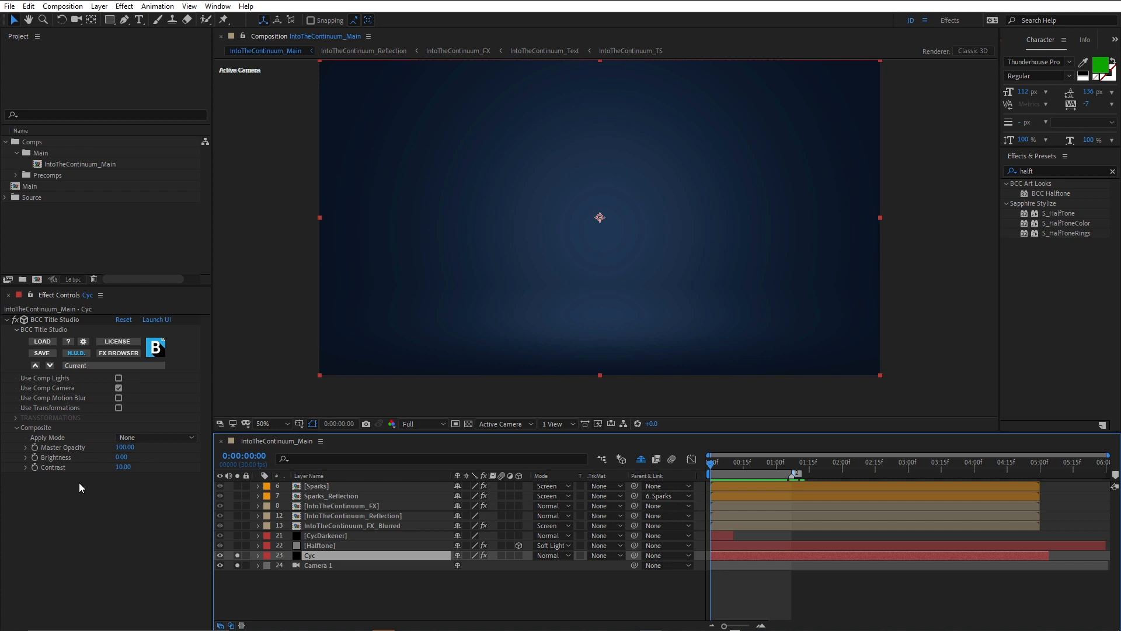
{"action": "mouse_move", "coordinate": [59, 463]}
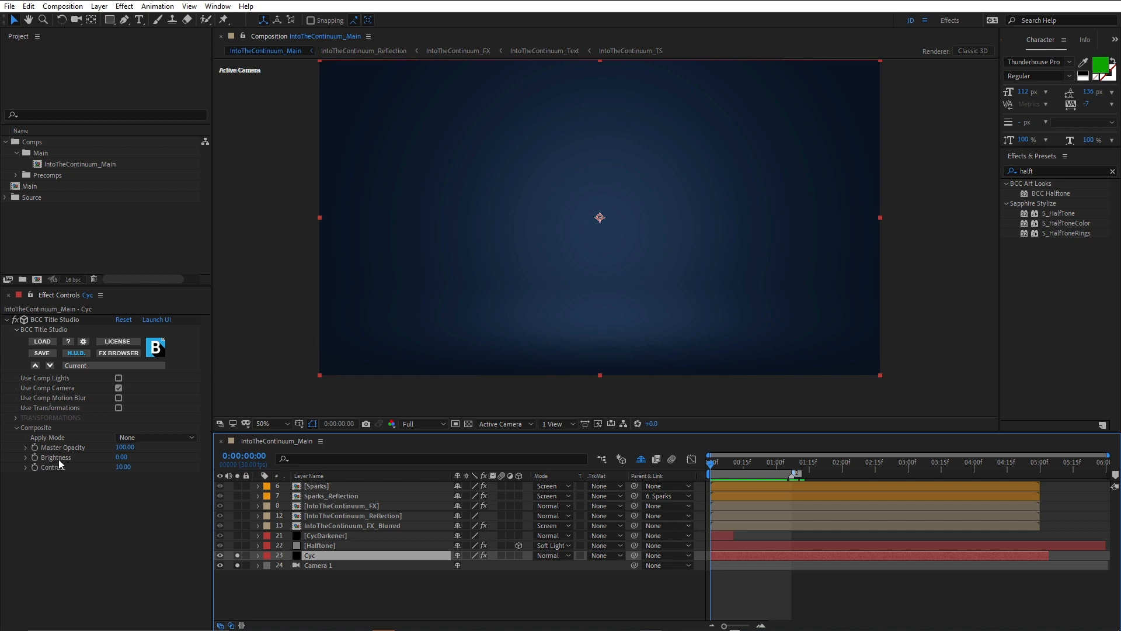
{"action": "mouse_move", "coordinate": [58, 467]}
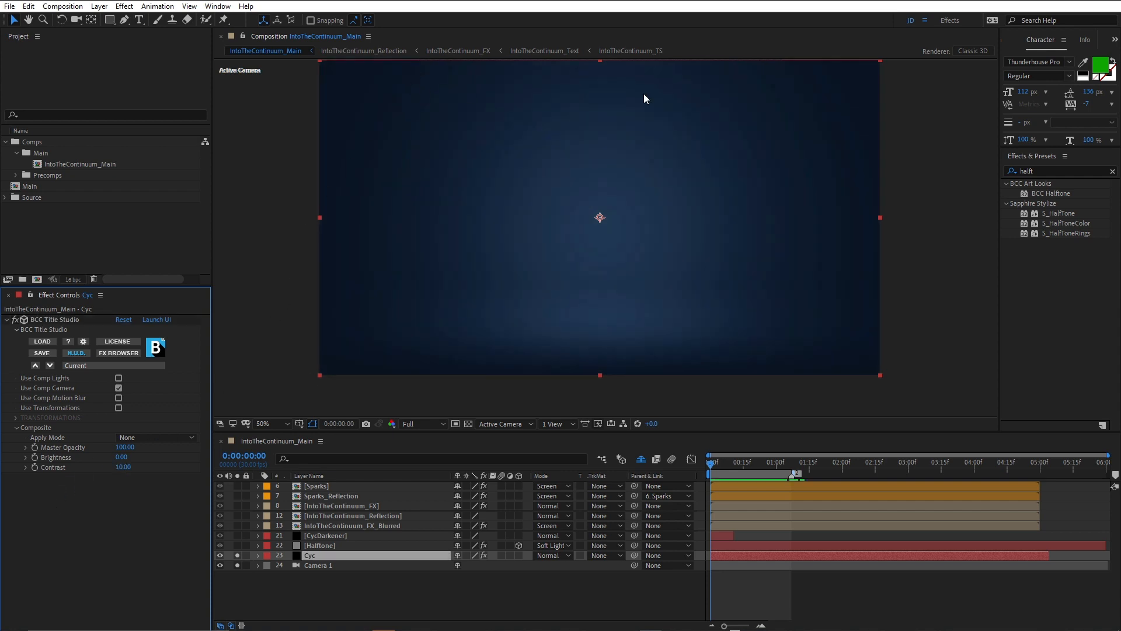
{"action": "mouse_move", "coordinate": [414, 257]}
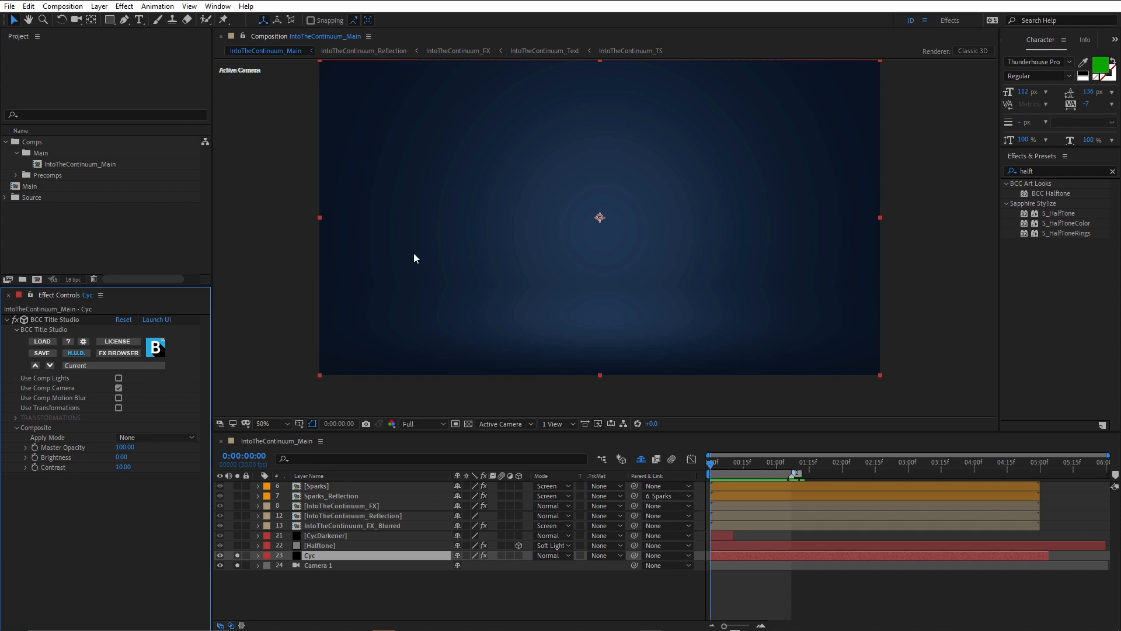
{"action": "left_click", "coordinate": [268, 423]}
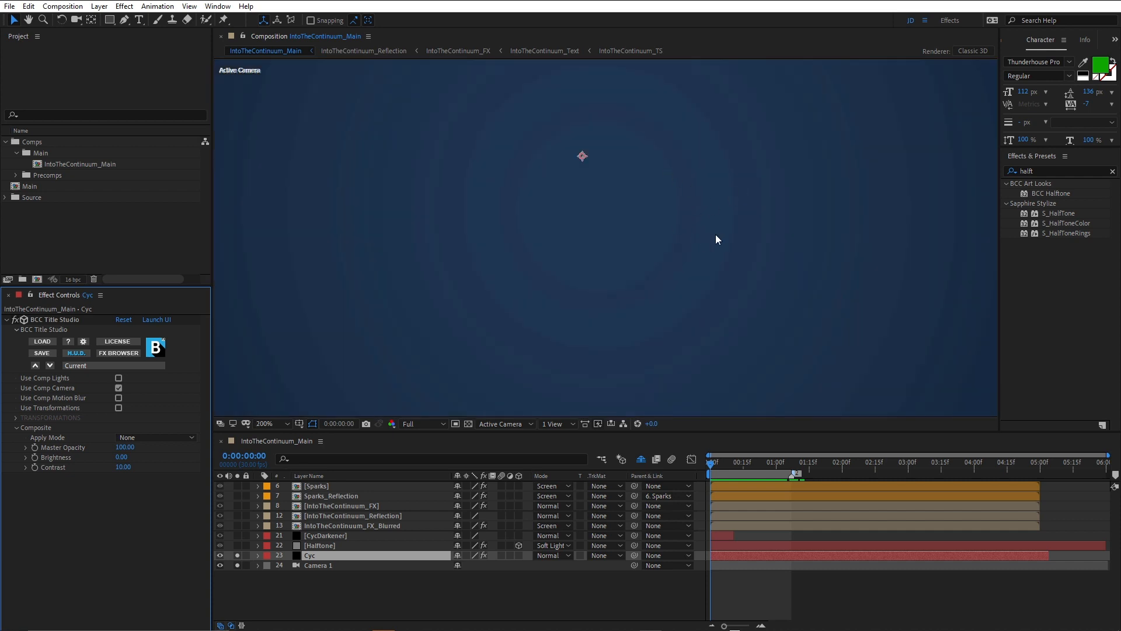
{"action": "left_click", "coordinate": [265, 423]}
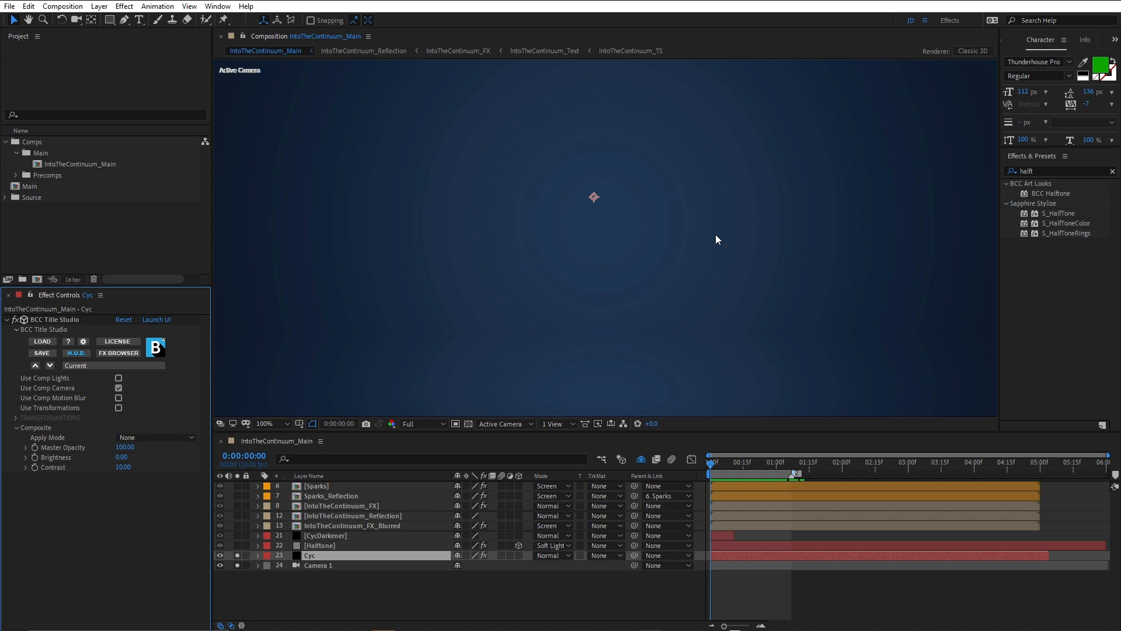
{"action": "mouse_move", "coordinate": [658, 250]}
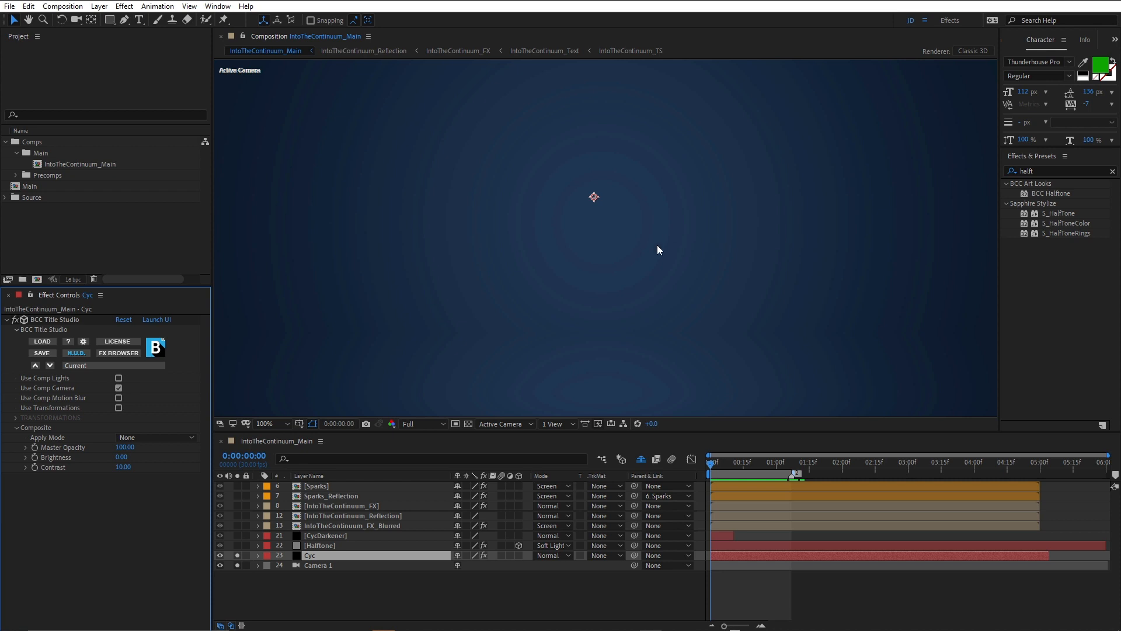
{"action": "mouse_move", "coordinate": [71, 280]}
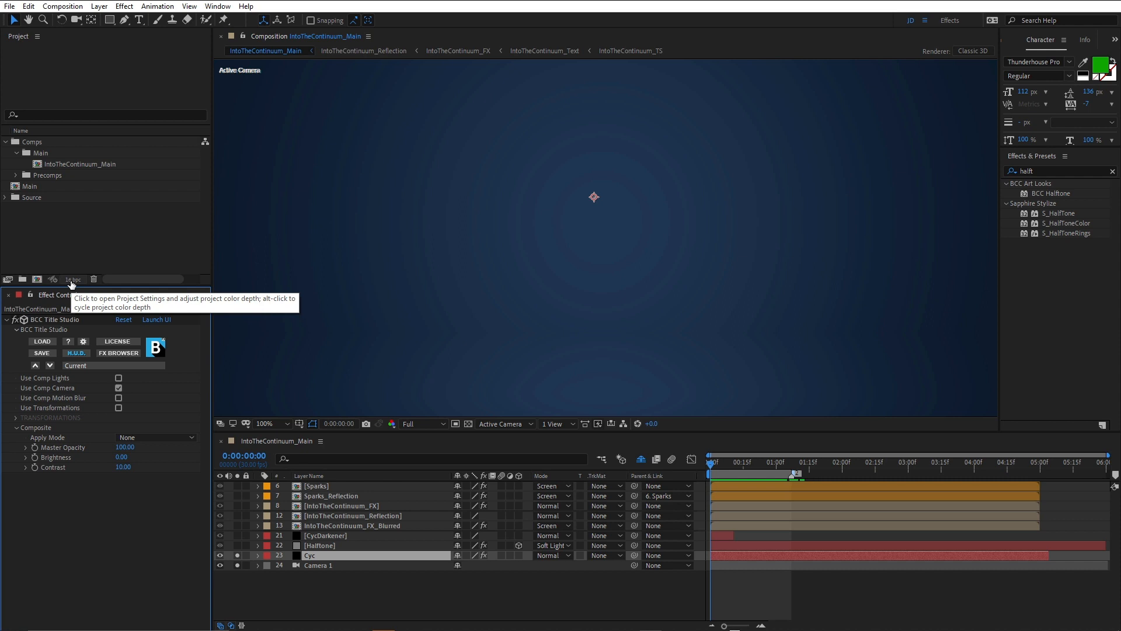
{"action": "mouse_move", "coordinate": [540, 260]}
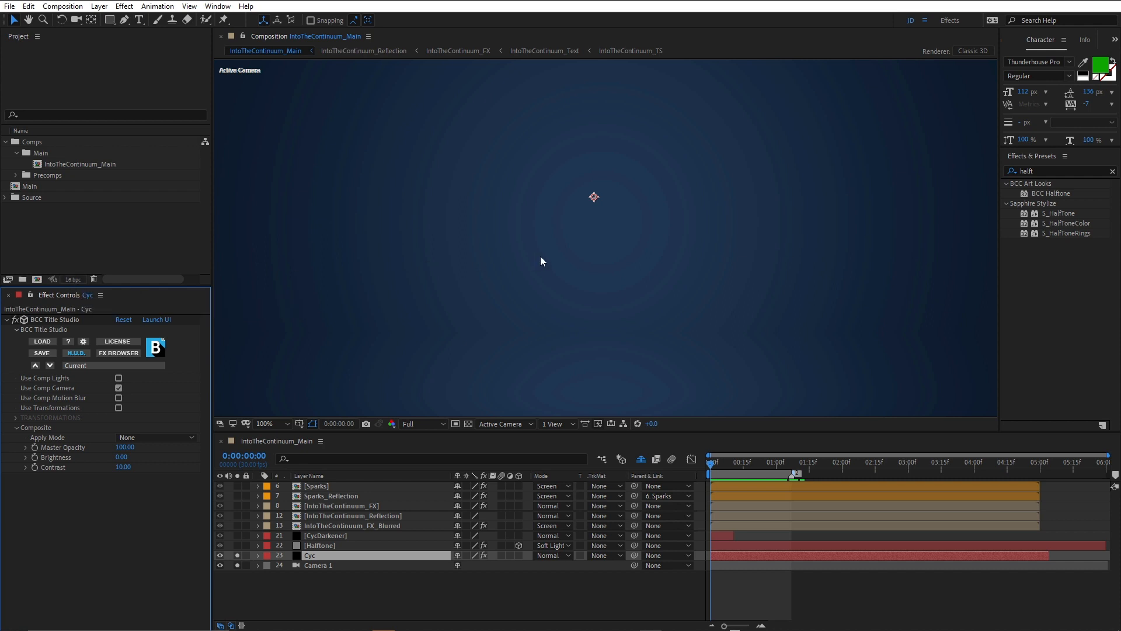
{"action": "mouse_move", "coordinate": [336, 545]}
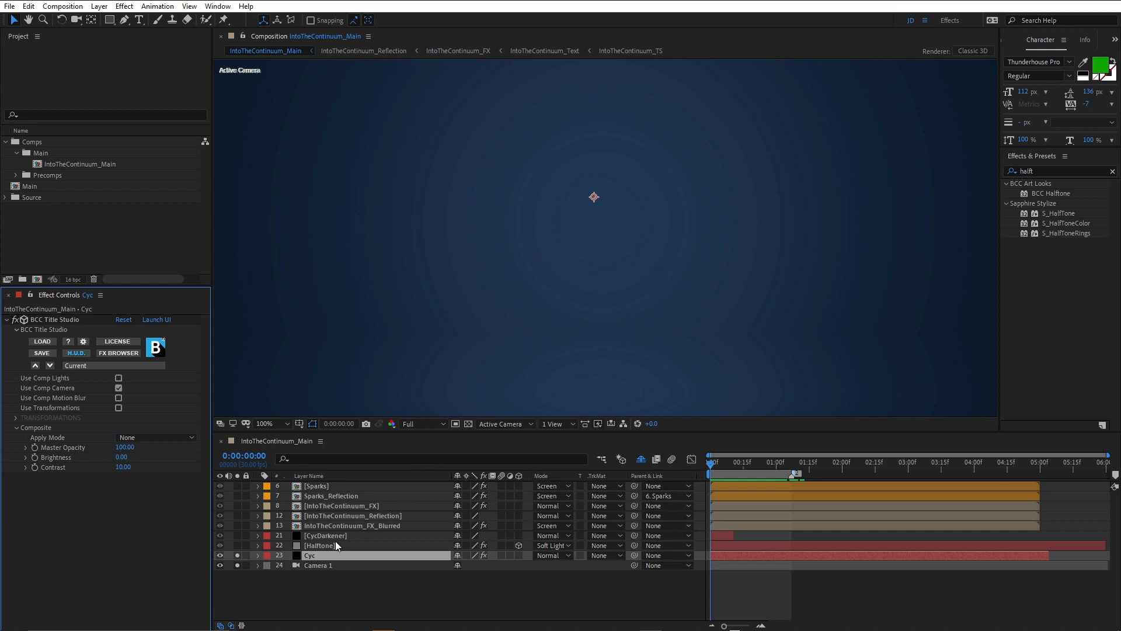
Select the Halftone layer to show BCC Halftone (DiagonalBWLine, Soft Light) and browse Effect > BCC Art Looks.
{"action": "left_click", "coordinate": [317, 545]}
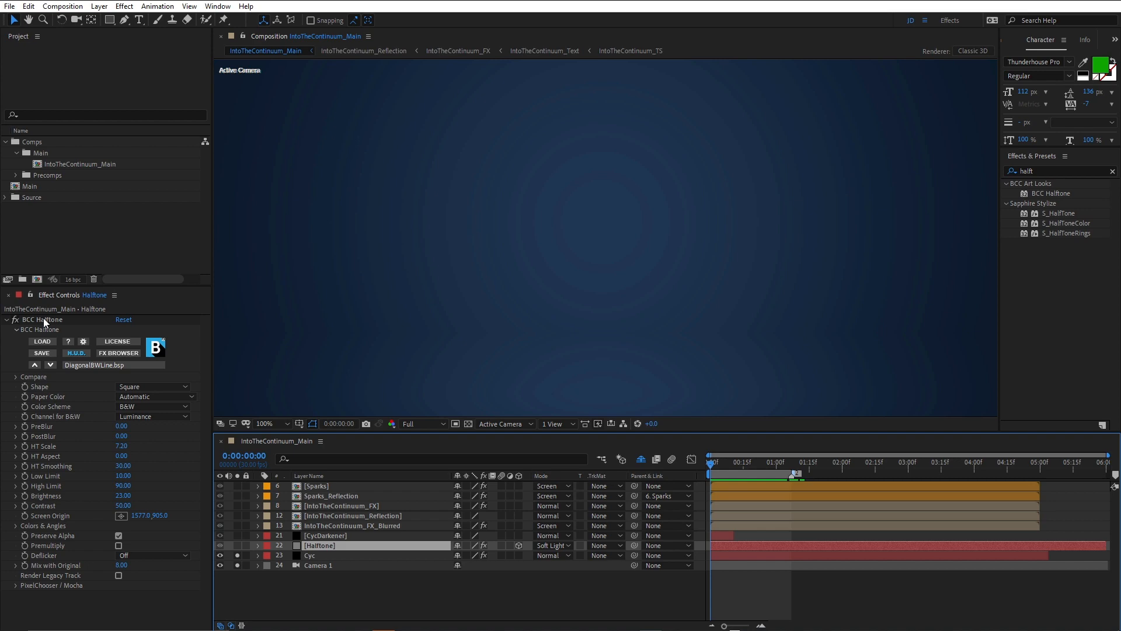
{"action": "mouse_move", "coordinate": [124, 7]}
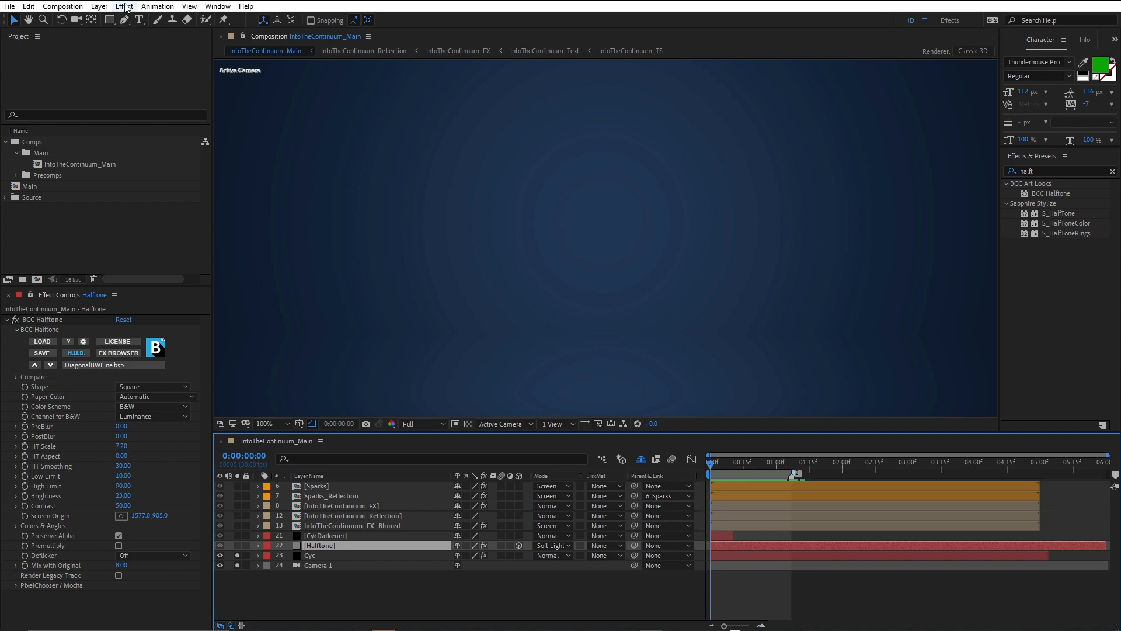
{"action": "left_click", "coordinate": [124, 7]}
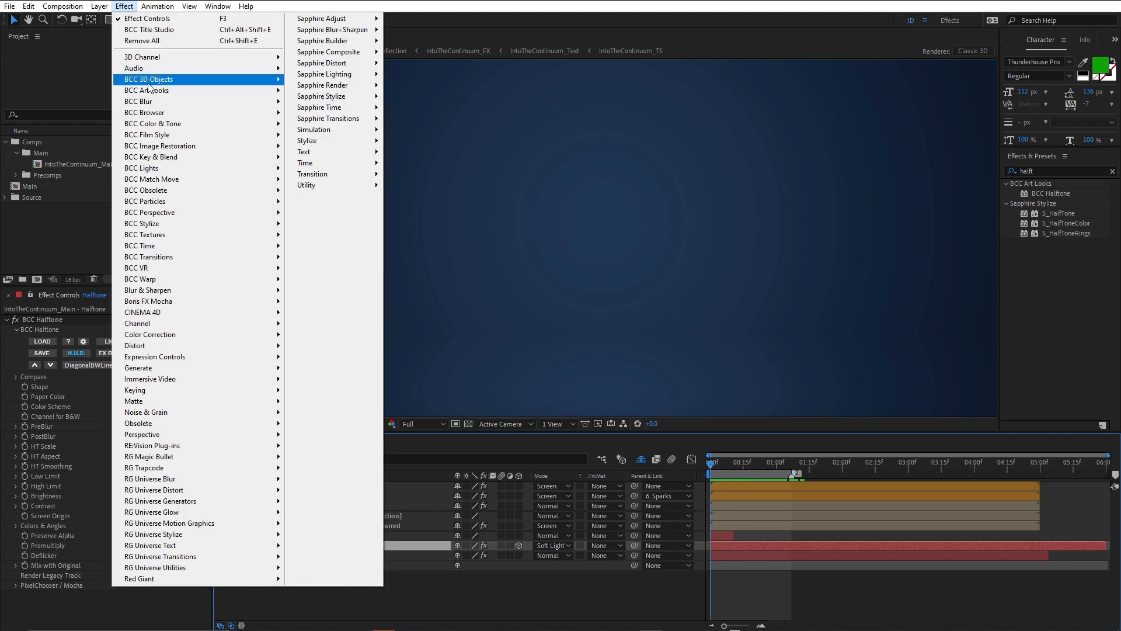
{"action": "mouse_move", "coordinate": [147, 90]}
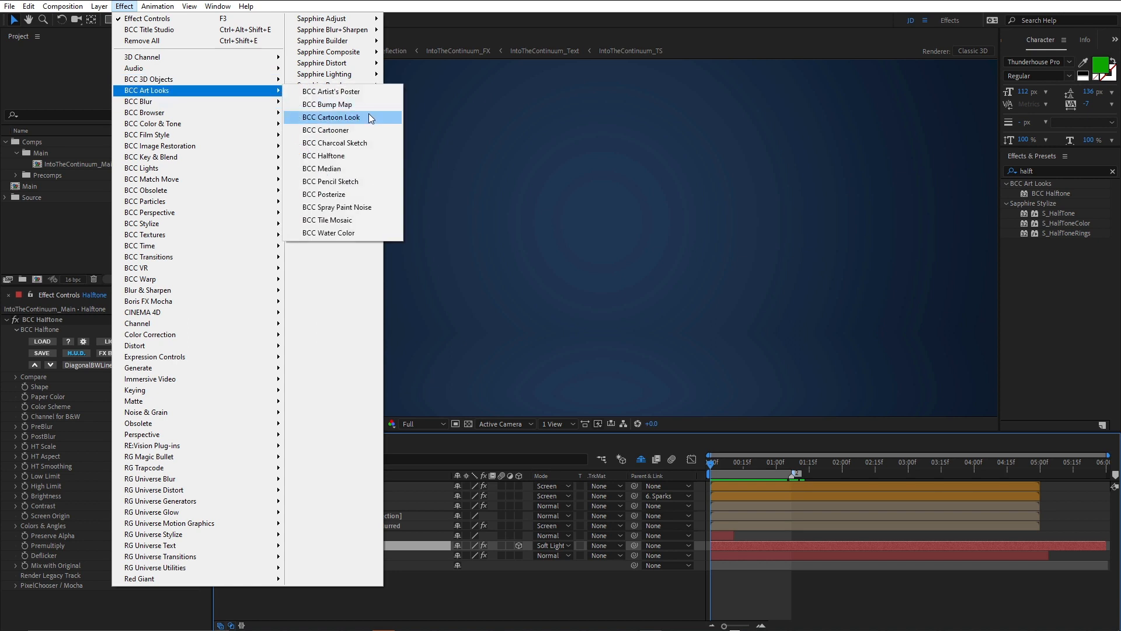
{"action": "mouse_move", "coordinate": [428, 93]}
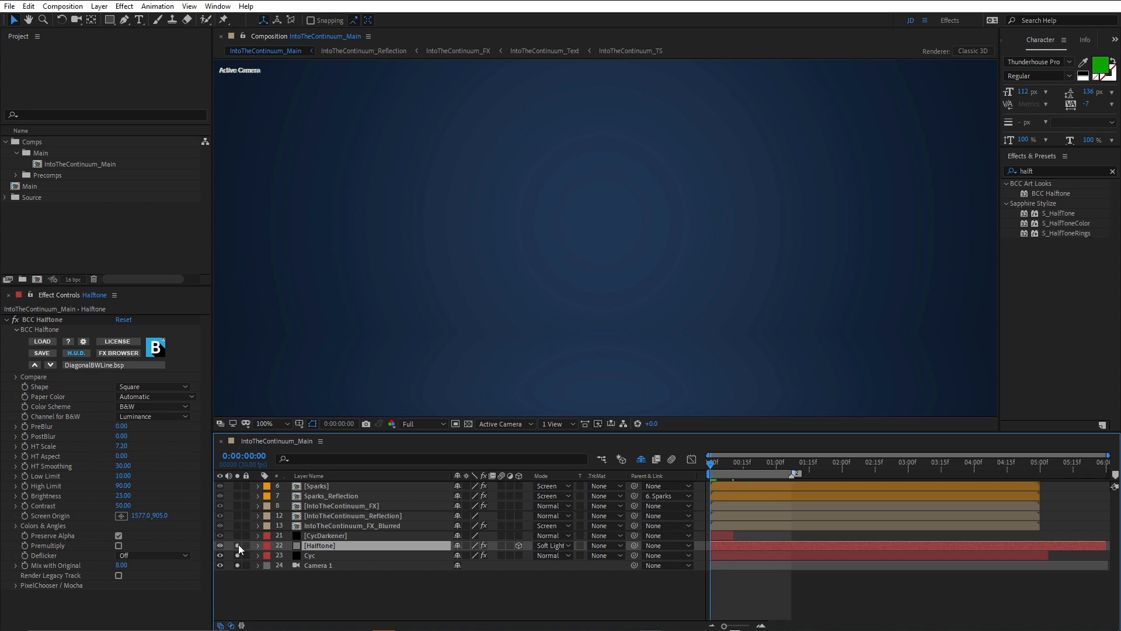
Inspect the diagonal-line halftone texture over the blue backdrop up close and at full frame.
{"action": "left_click", "coordinate": [220, 545]}
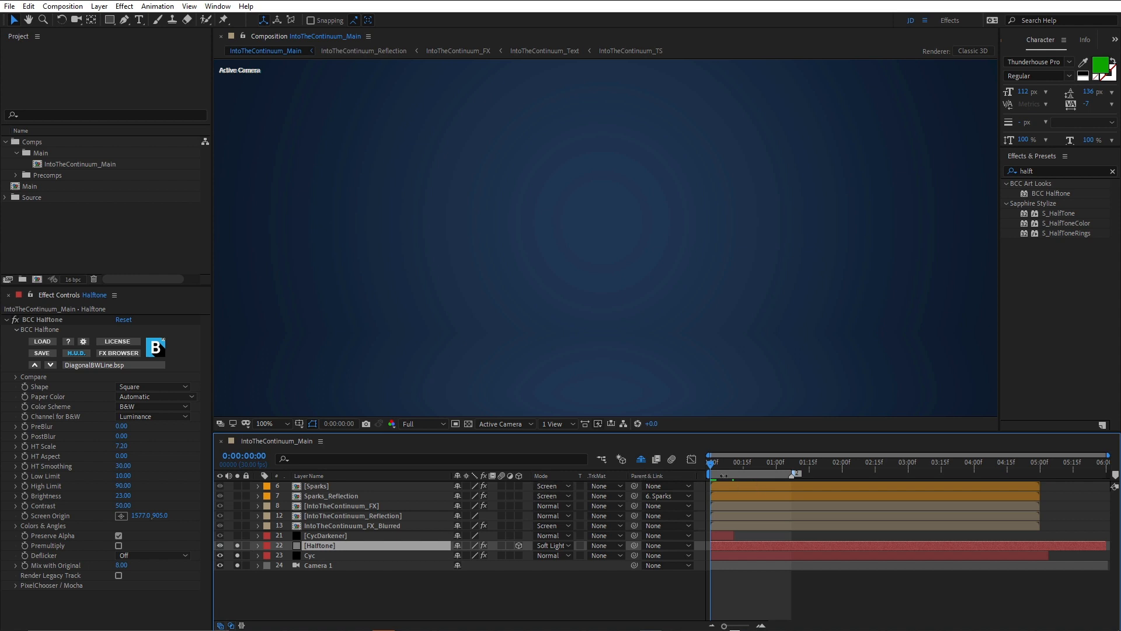
{"action": "mouse_move", "coordinate": [713, 469]}
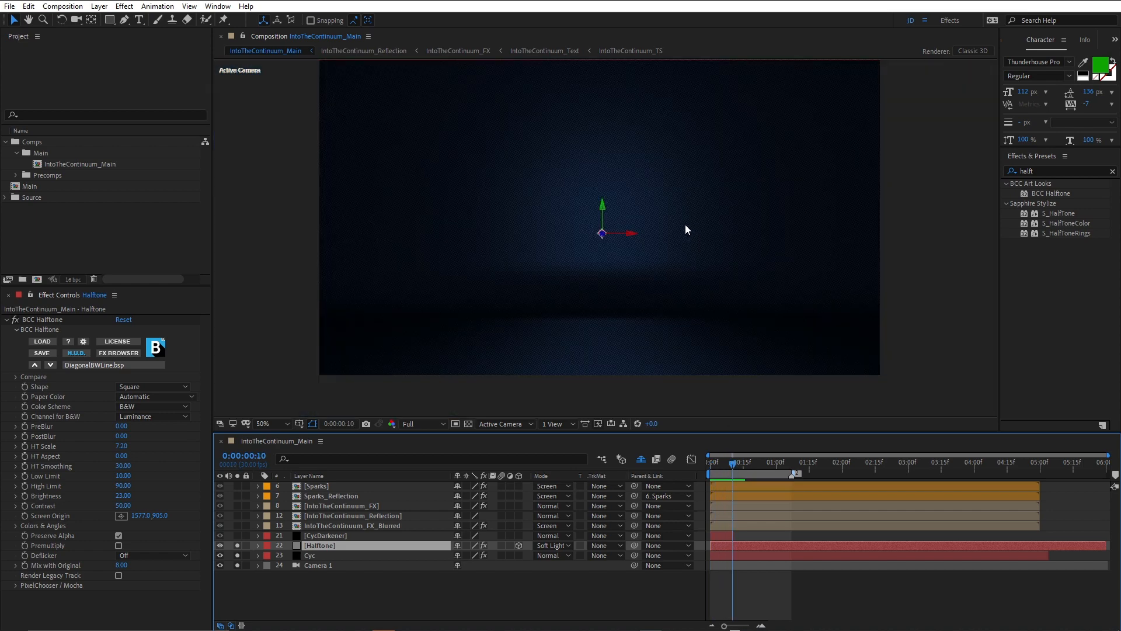
{"action": "left_click", "coordinate": [263, 422]}
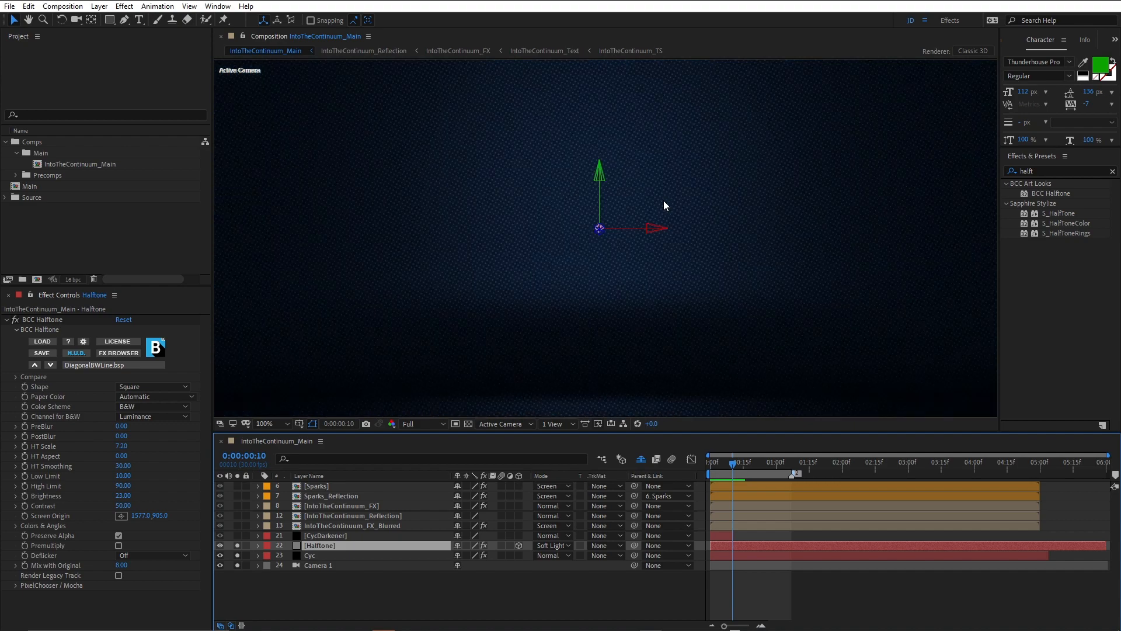
{"action": "left_click", "coordinate": [272, 422]}
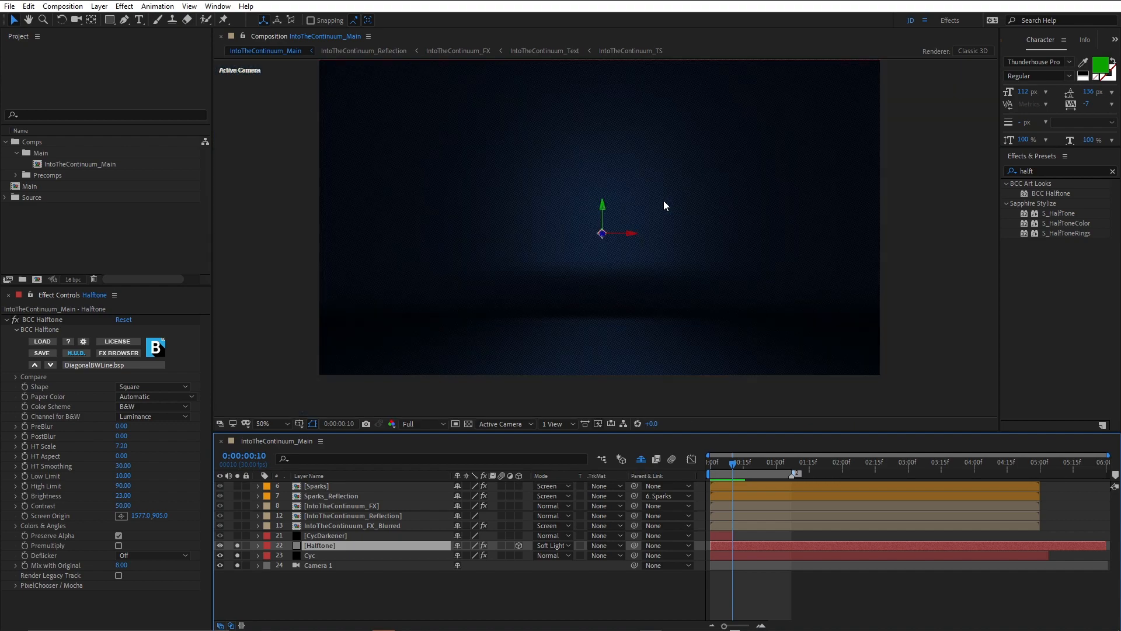
{"action": "mouse_move", "coordinate": [657, 203]}
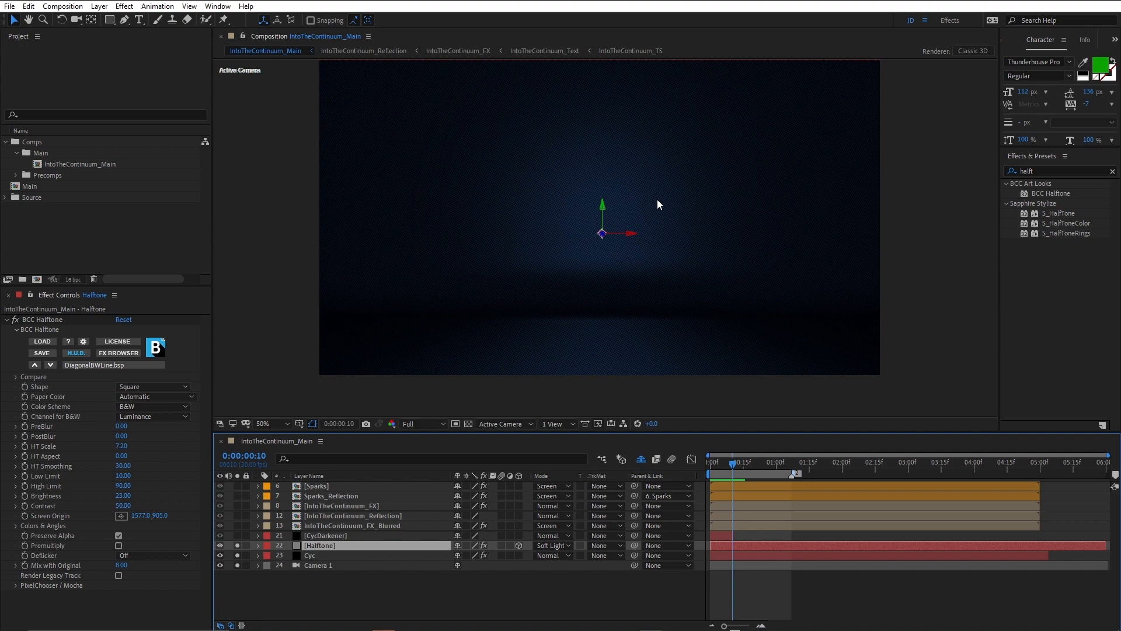
{"action": "left_click", "coordinate": [270, 422]}
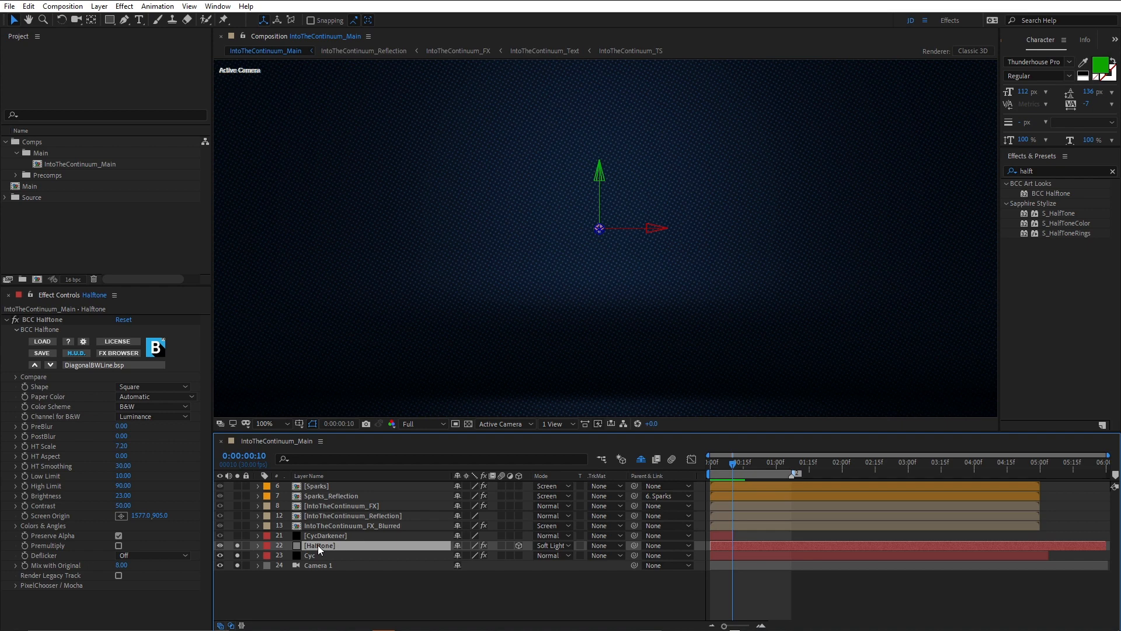
Toggle the Halftone layer off and back on to compare, leaving it enabled at 50% magnification.
{"action": "left_click", "coordinate": [220, 545]}
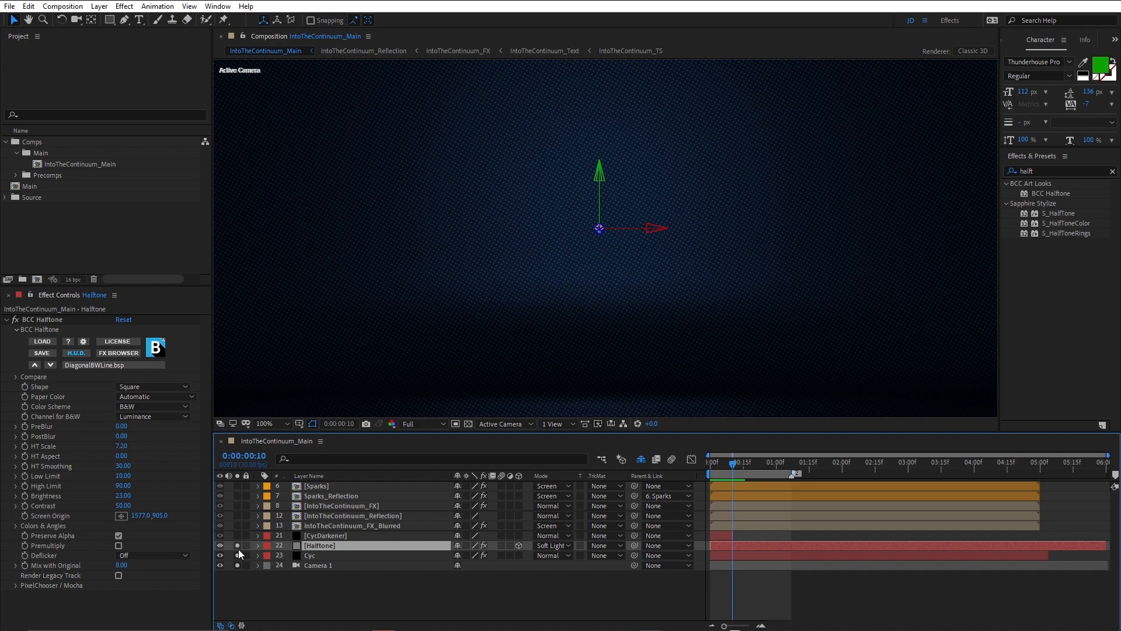
{"action": "left_click", "coordinate": [219, 546]}
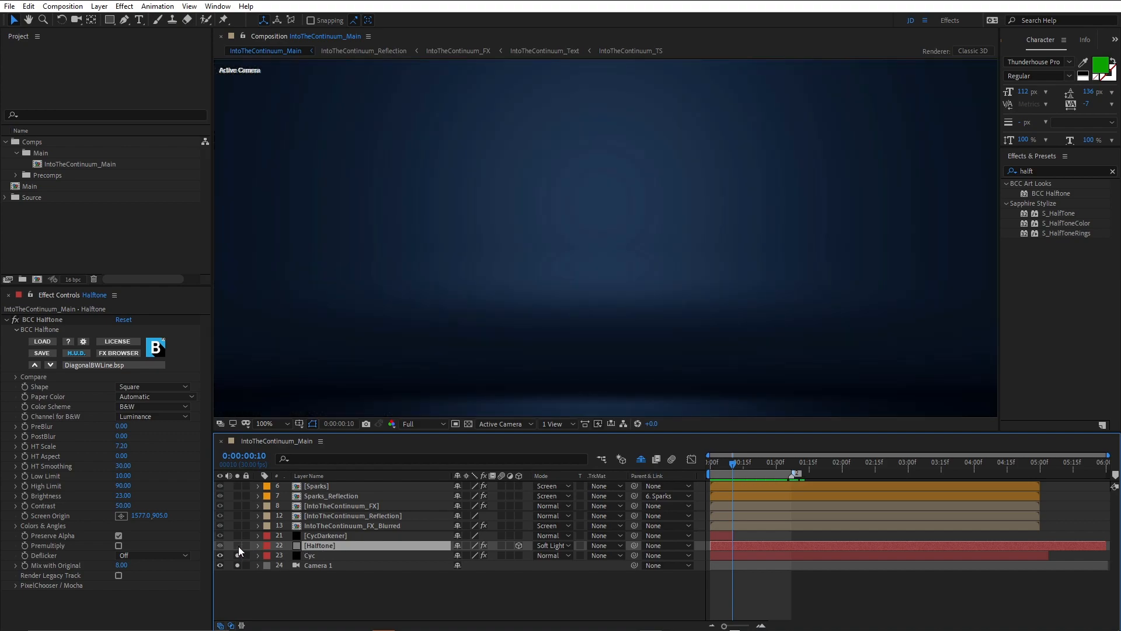
{"action": "left_click", "coordinate": [219, 545]}
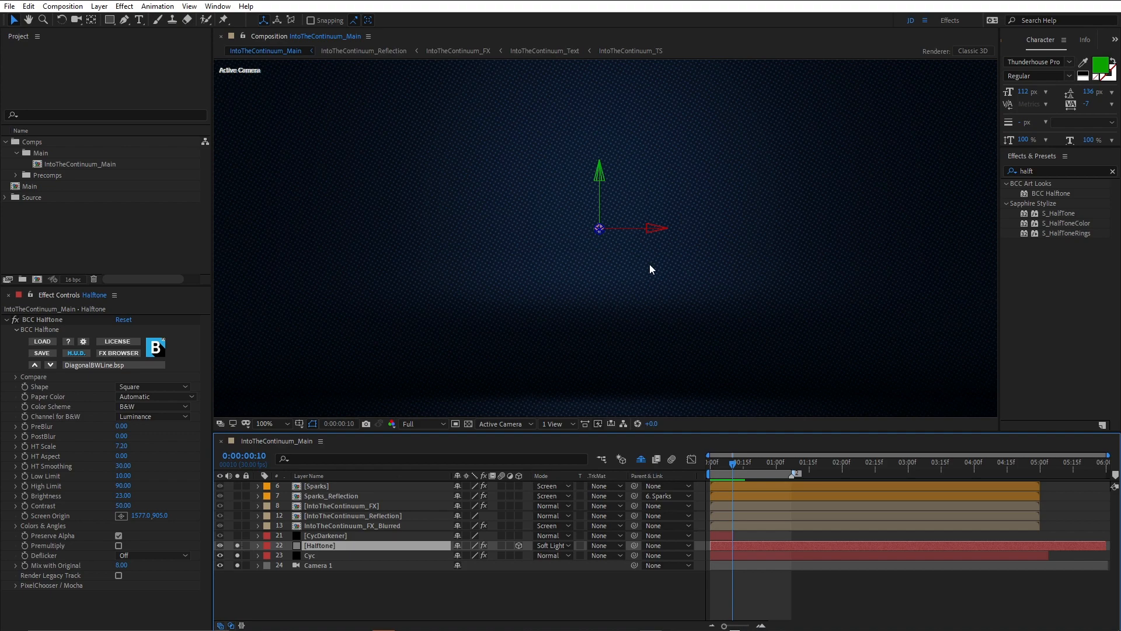
{"action": "mouse_move", "coordinate": [657, 256]}
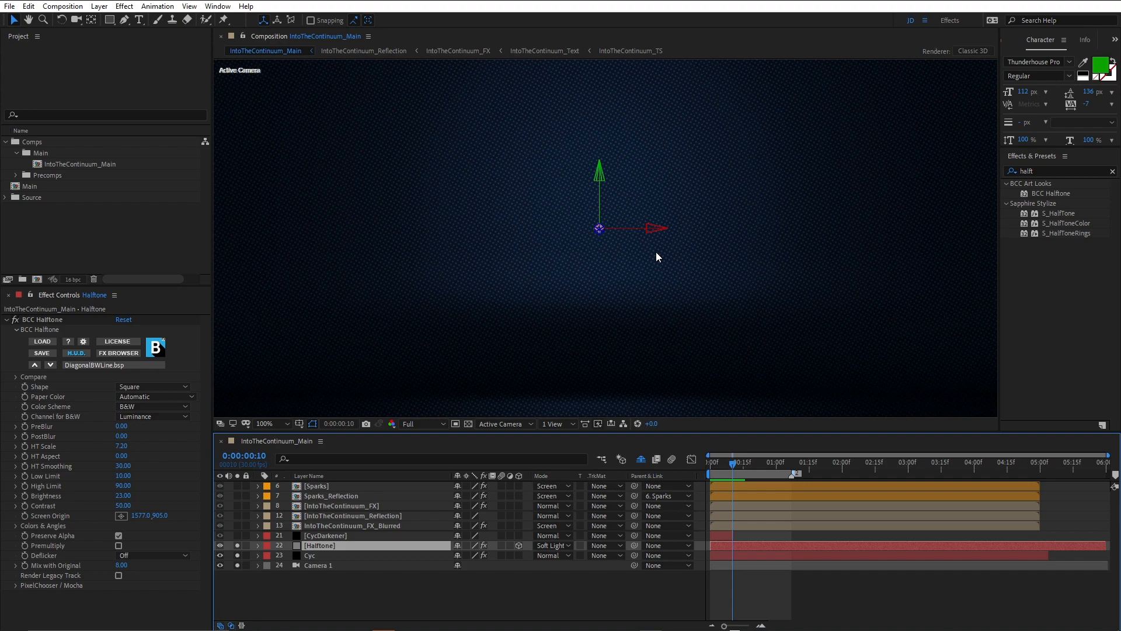
{"action": "left_click", "coordinate": [263, 423]}
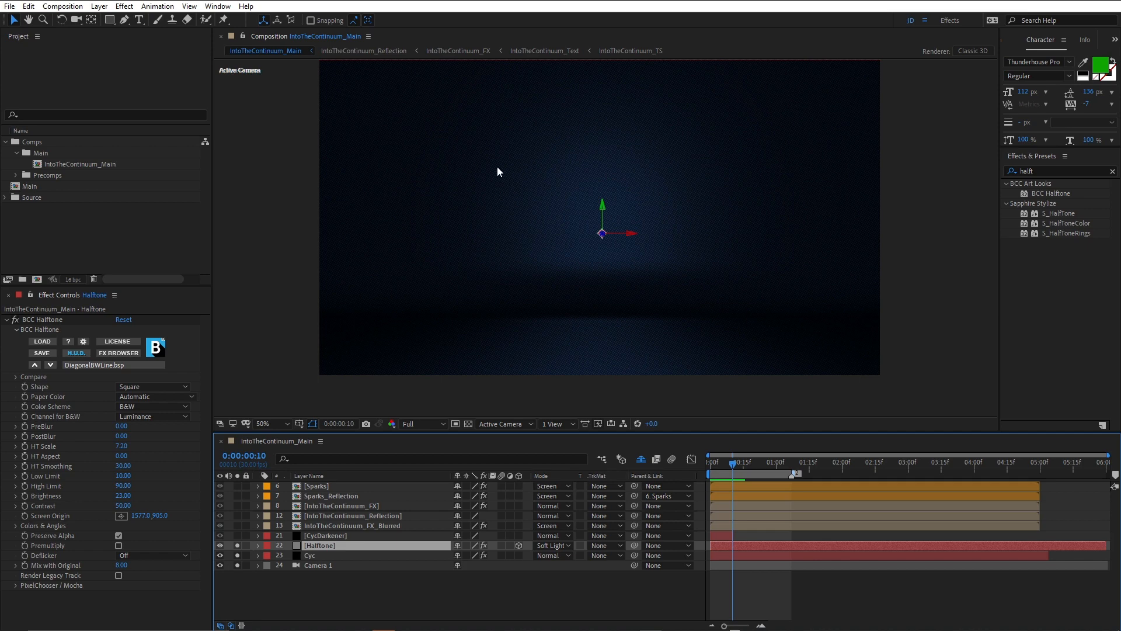
{"action": "mouse_move", "coordinate": [508, 172]}
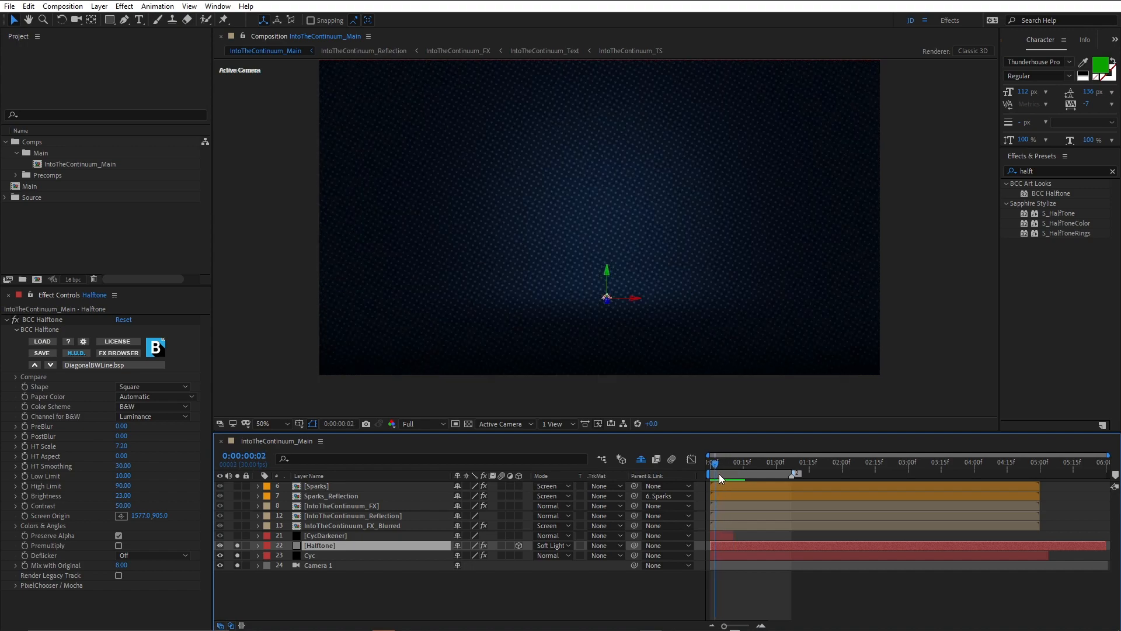
Collapse the Halftone layer, select CycDarkener and un-solo the backdrop so the title letters return.
{"action": "left_click", "coordinate": [717, 463]}
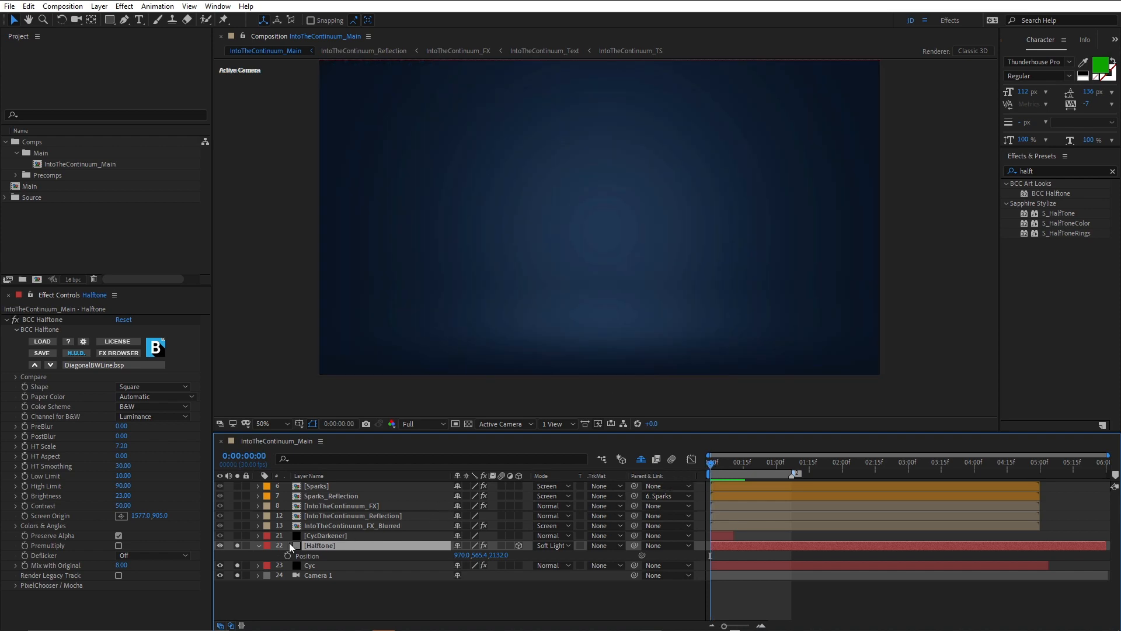
{"action": "left_click", "coordinate": [257, 545]}
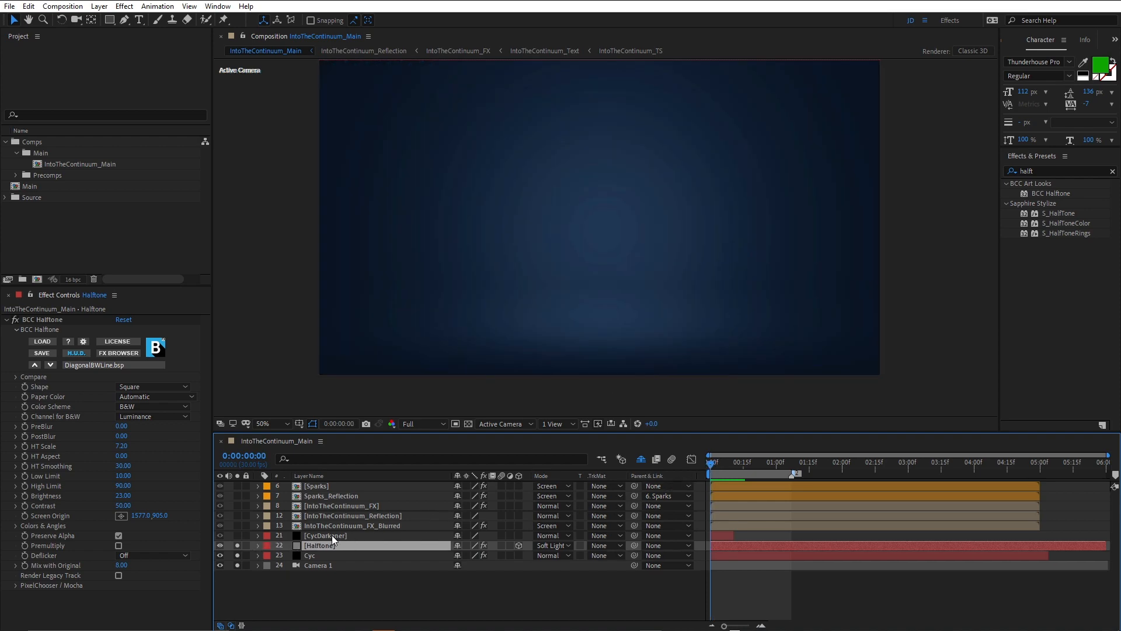
{"action": "left_click", "coordinate": [326, 535]}
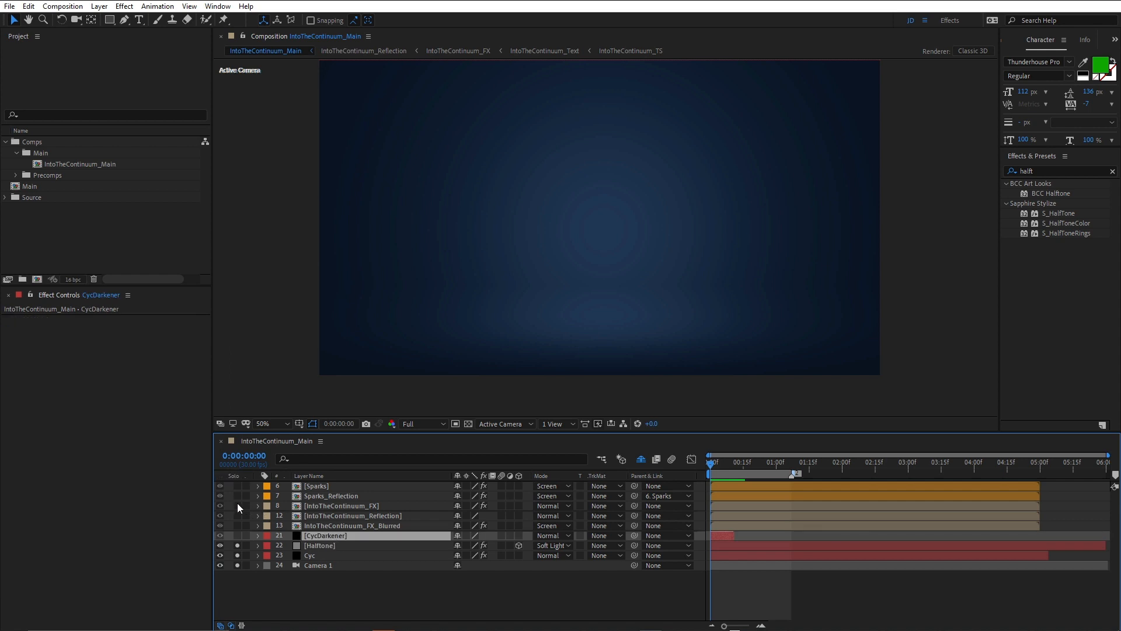
{"action": "left_click", "coordinate": [220, 486]}
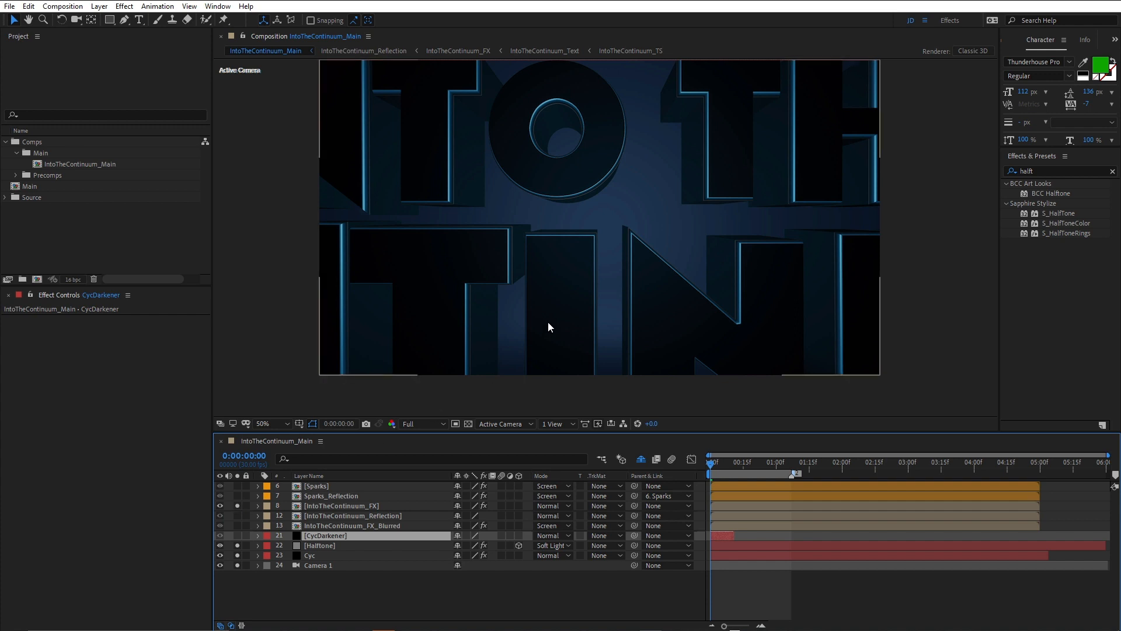
{"action": "mouse_move", "coordinate": [606, 136]}
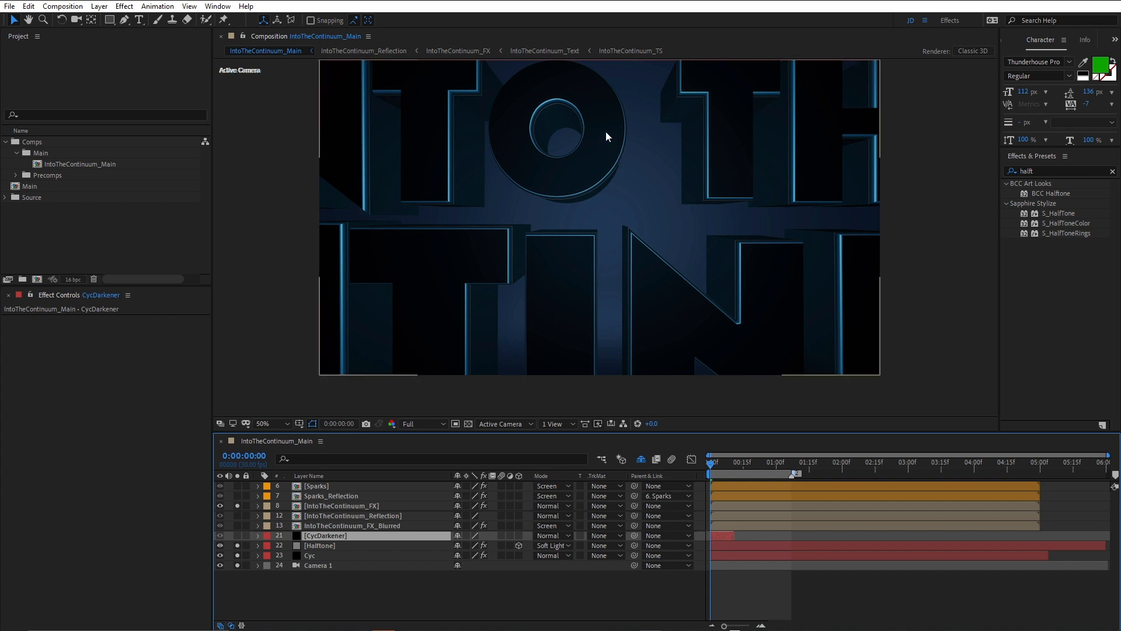
{"action": "mouse_move", "coordinate": [645, 182]}
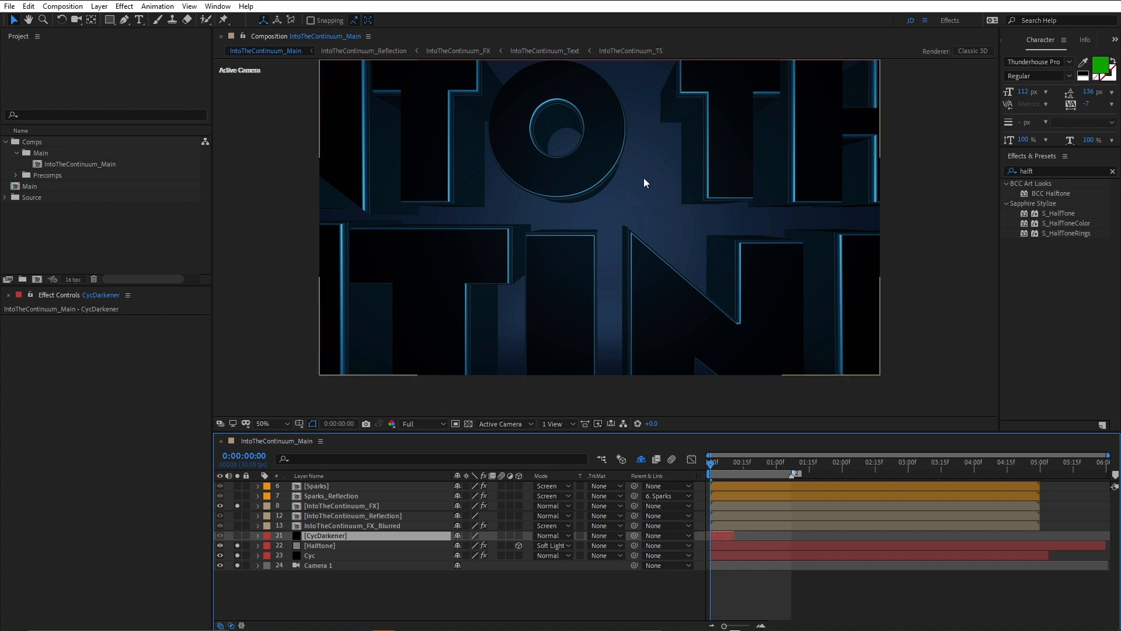
{"action": "mouse_move", "coordinate": [634, 198]}
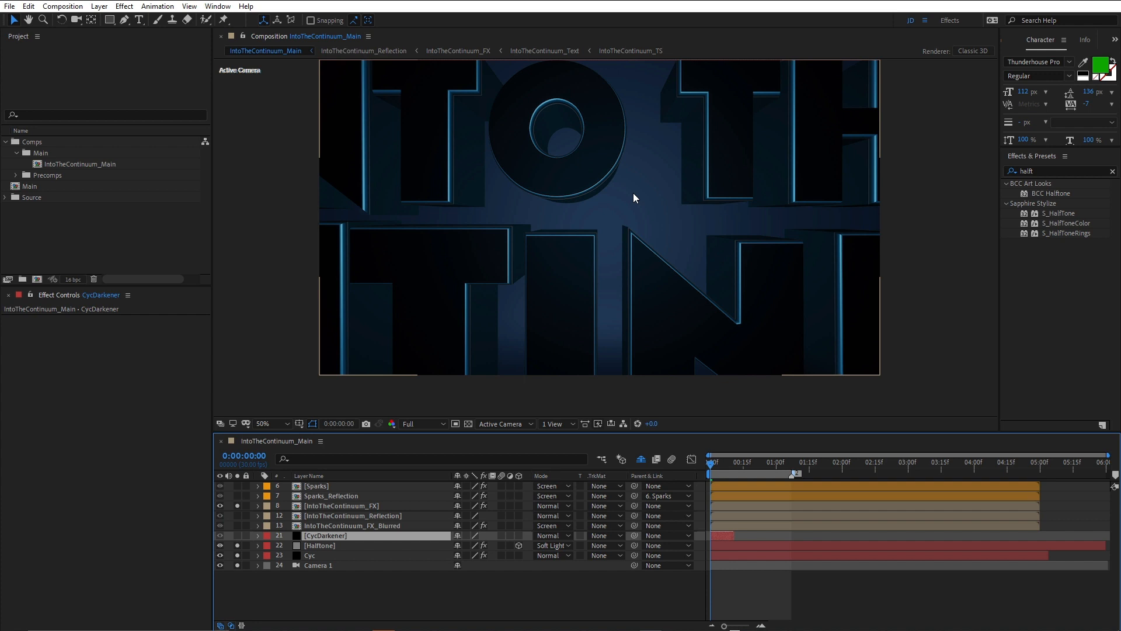
{"action": "mouse_move", "coordinate": [531, 98]}
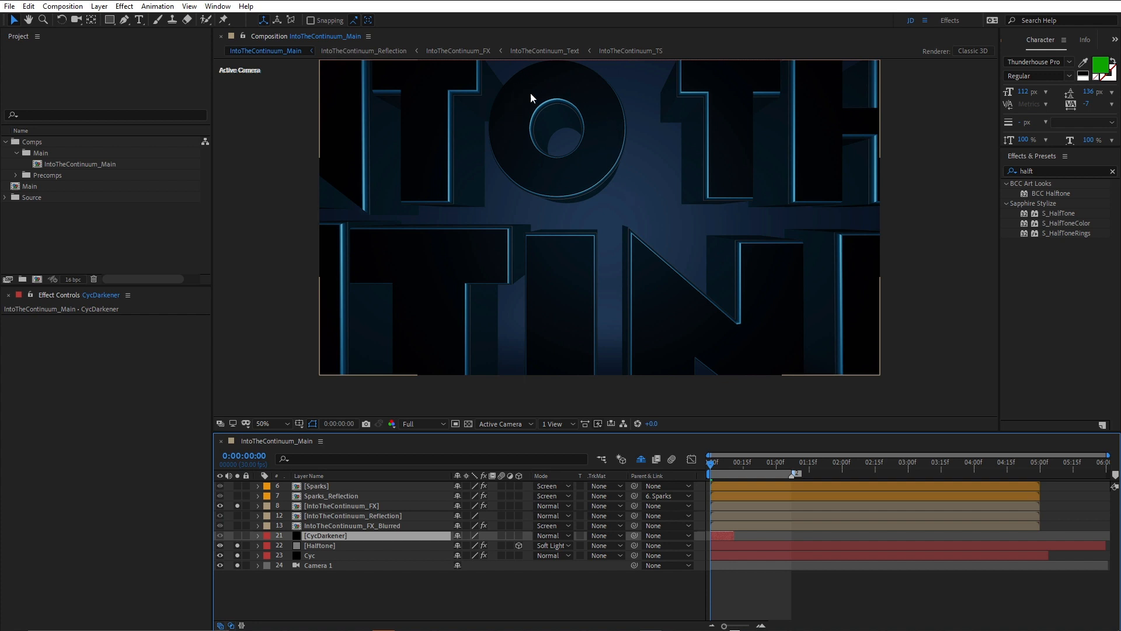
{"action": "mouse_move", "coordinate": [603, 143]}
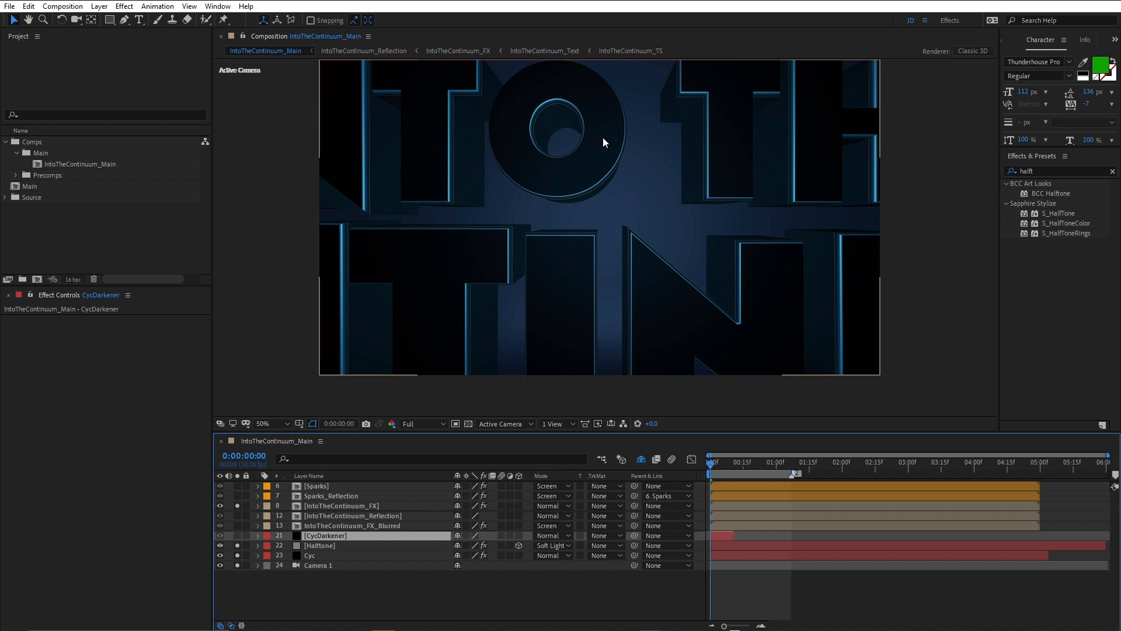
{"action": "mouse_move", "coordinate": [616, 243]}
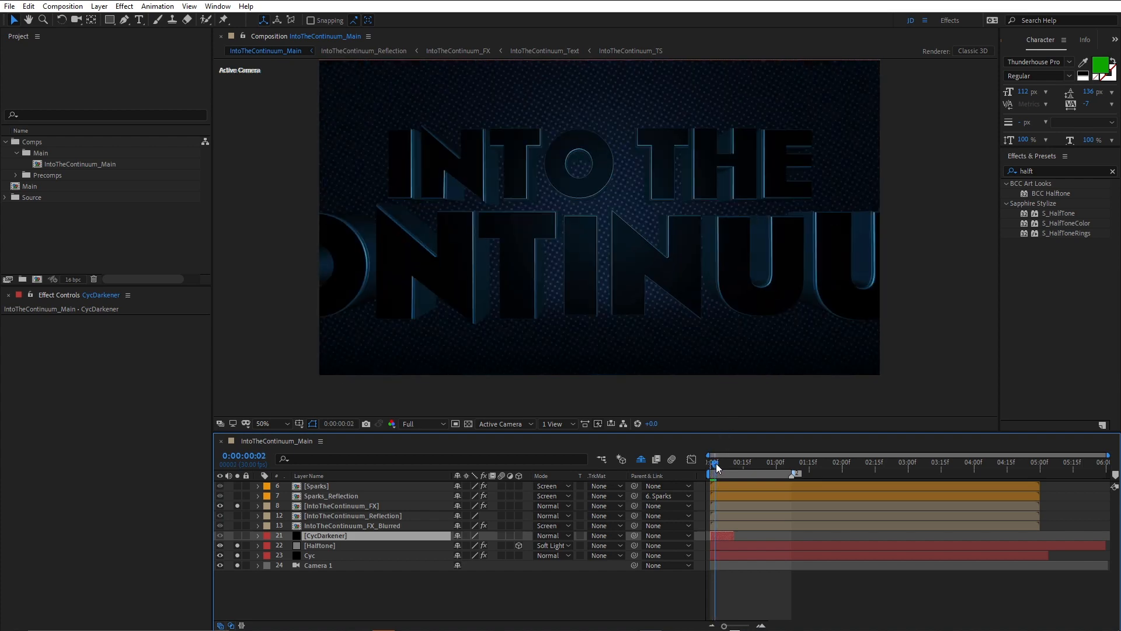
Step forward and back through the opening frames to watch the title light up.
{"action": "left_click", "coordinate": [715, 462]}
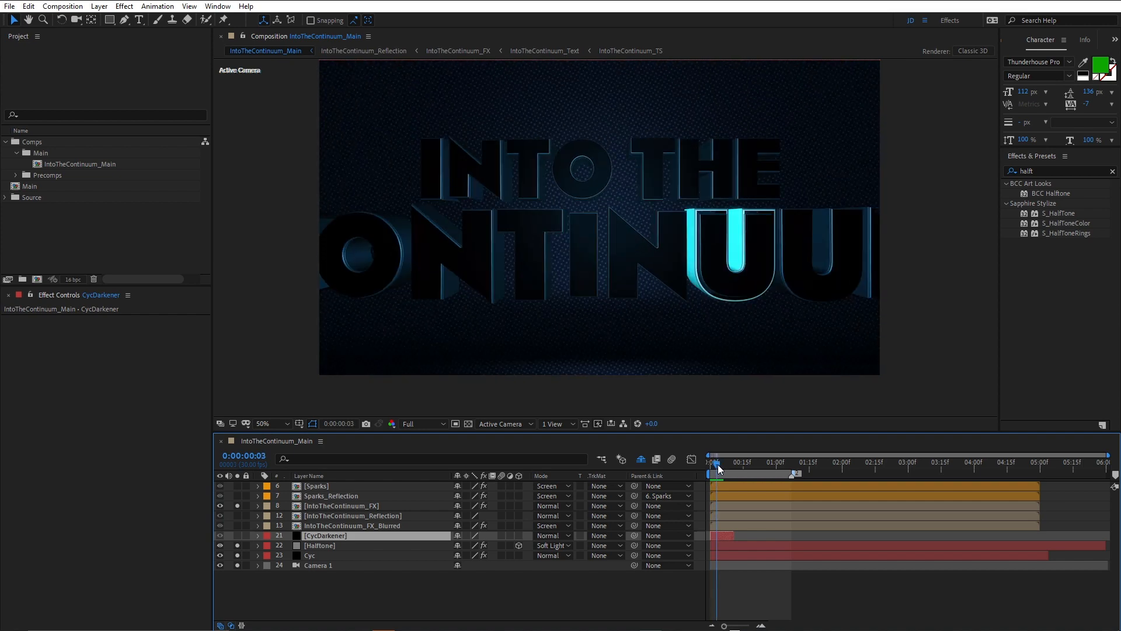
{"action": "left_click", "coordinate": [717, 466]}
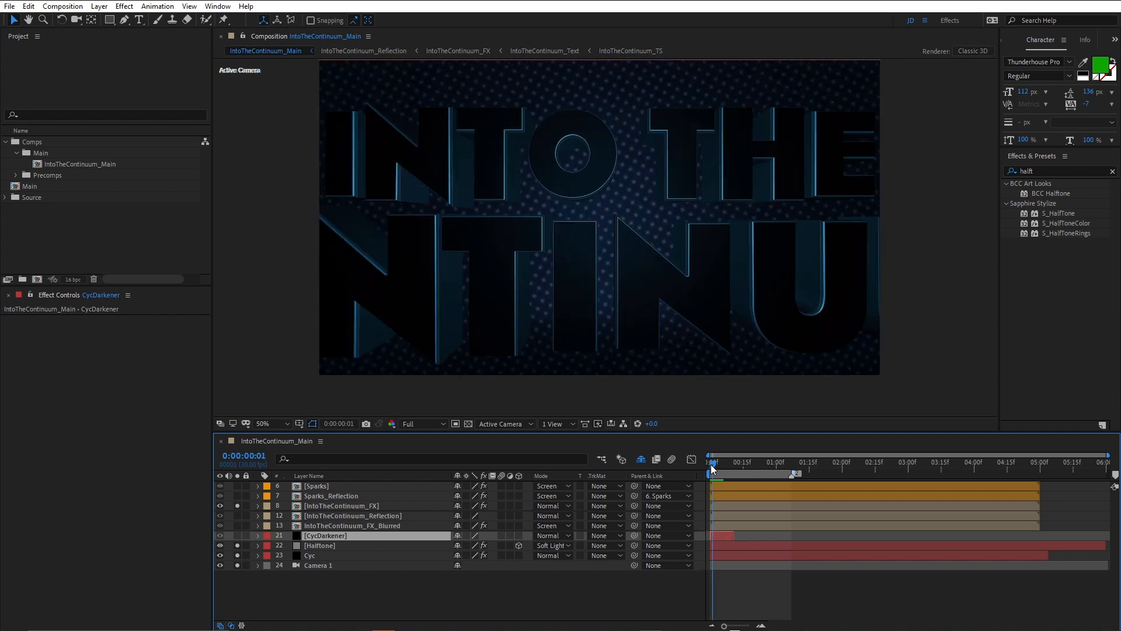
{"action": "left_click", "coordinate": [712, 462]}
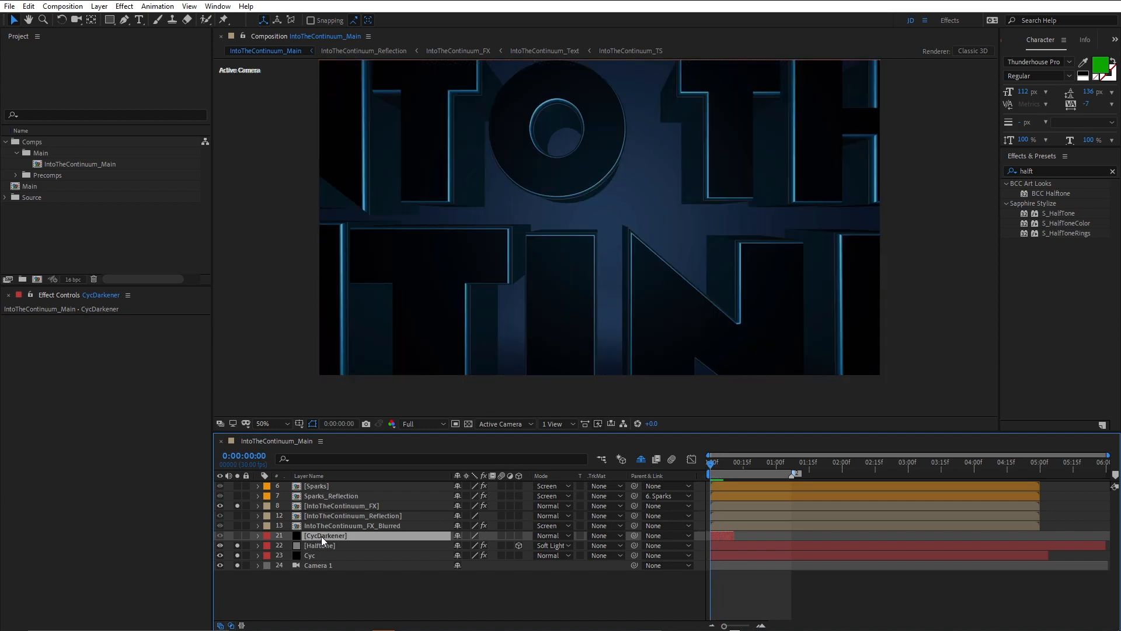
Enable CycDarkener, reveal its Opacity keyframes falling from 100% to 30%, and check frame 7.
{"action": "left_click", "coordinate": [238, 537]}
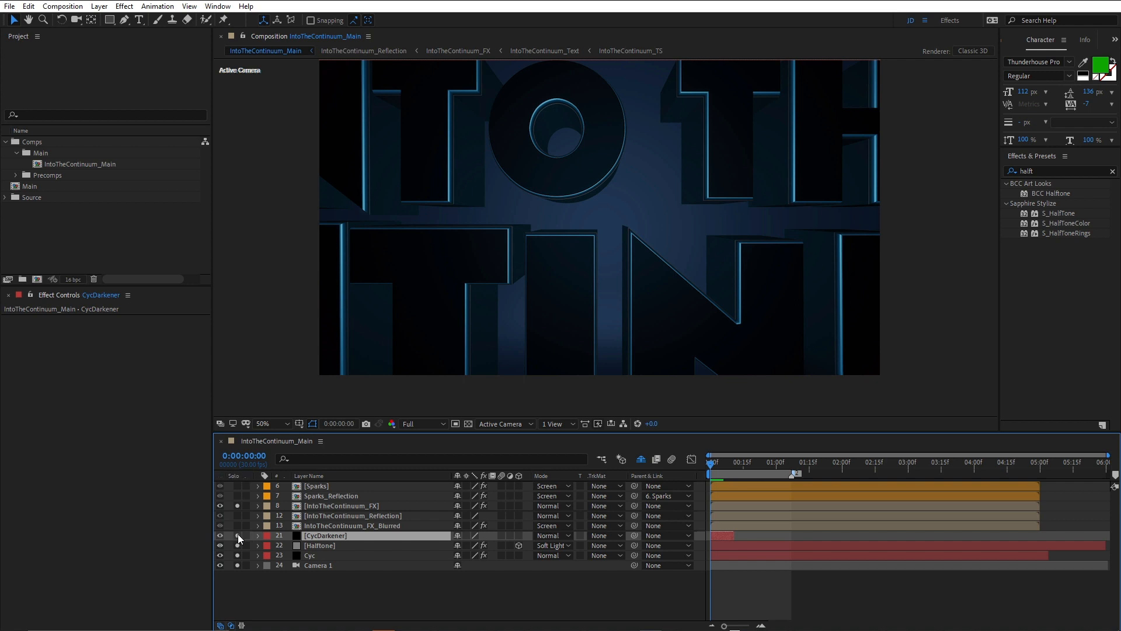
{"action": "left_click", "coordinate": [219, 535]}
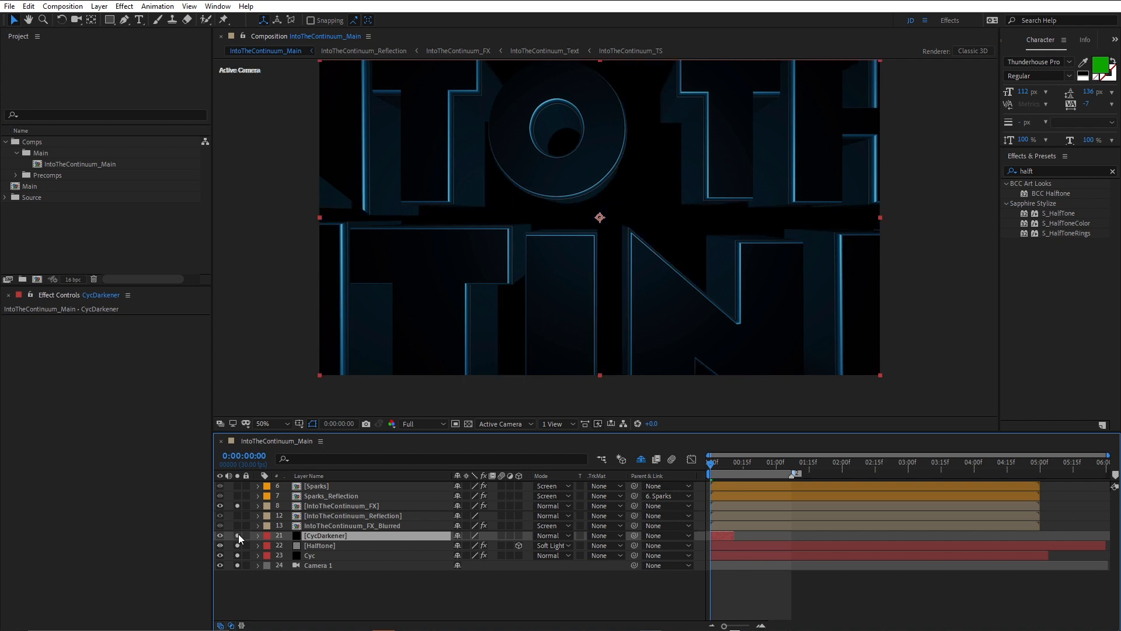
{"action": "left_click", "coordinate": [257, 535]}
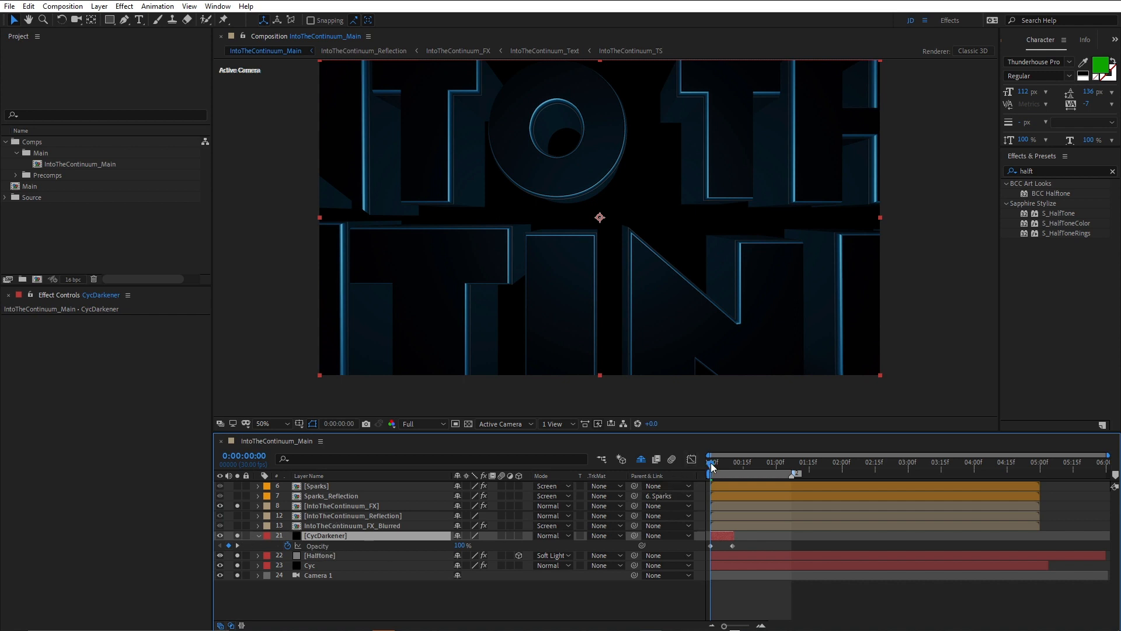
{"action": "left_click", "coordinate": [742, 461]}
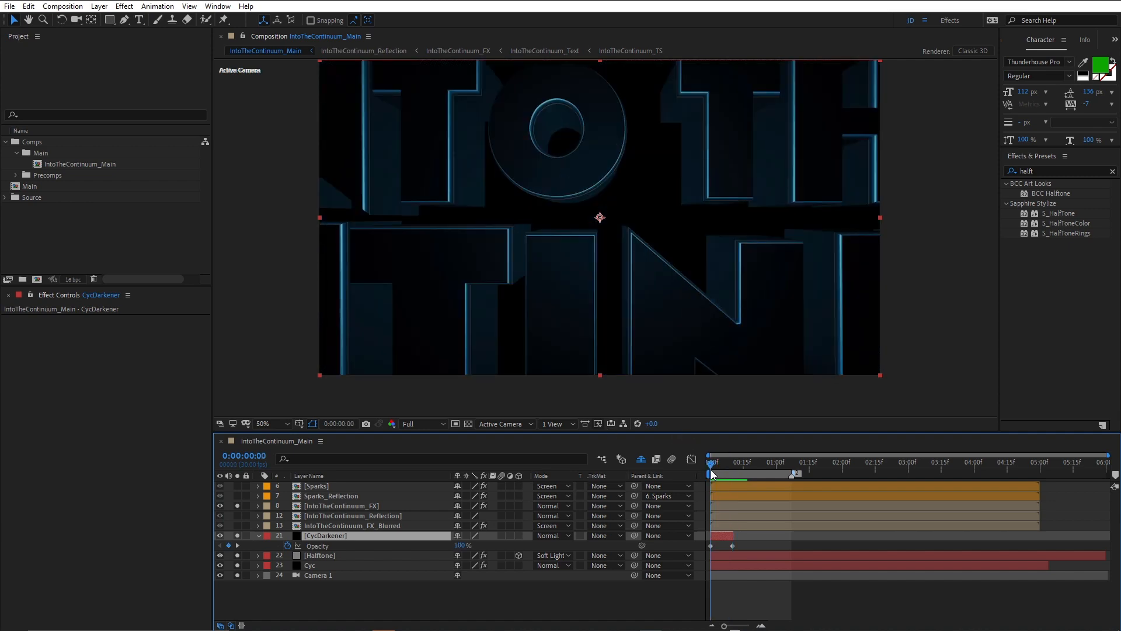
{"action": "left_click", "coordinate": [712, 462]}
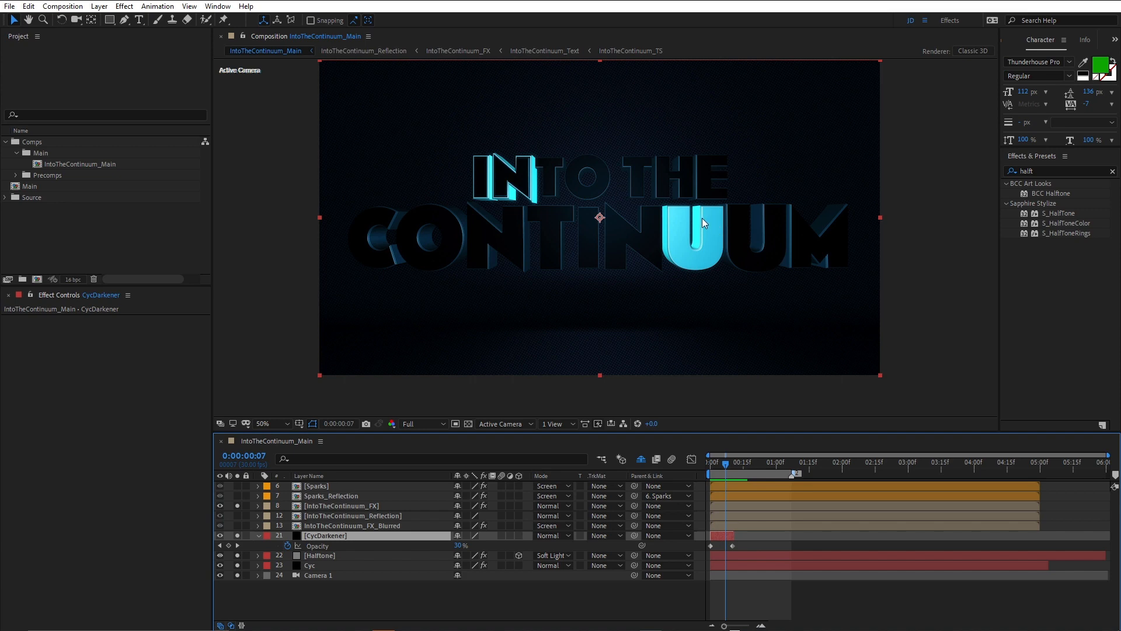
{"action": "mouse_move", "coordinate": [573, 158]}
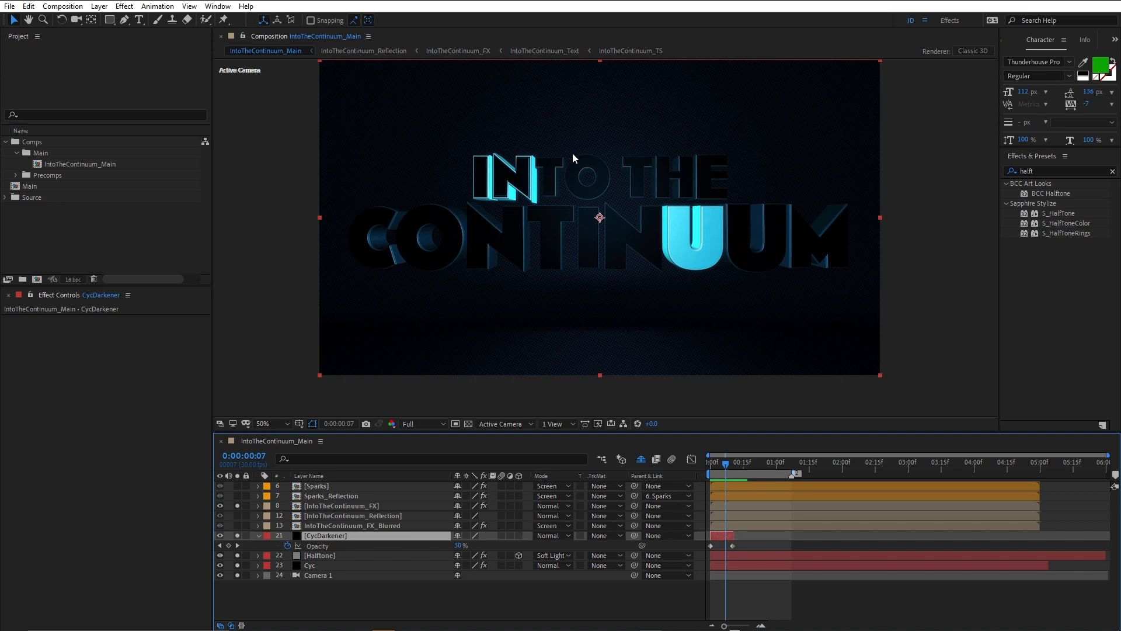
{"action": "mouse_move", "coordinate": [694, 235]}
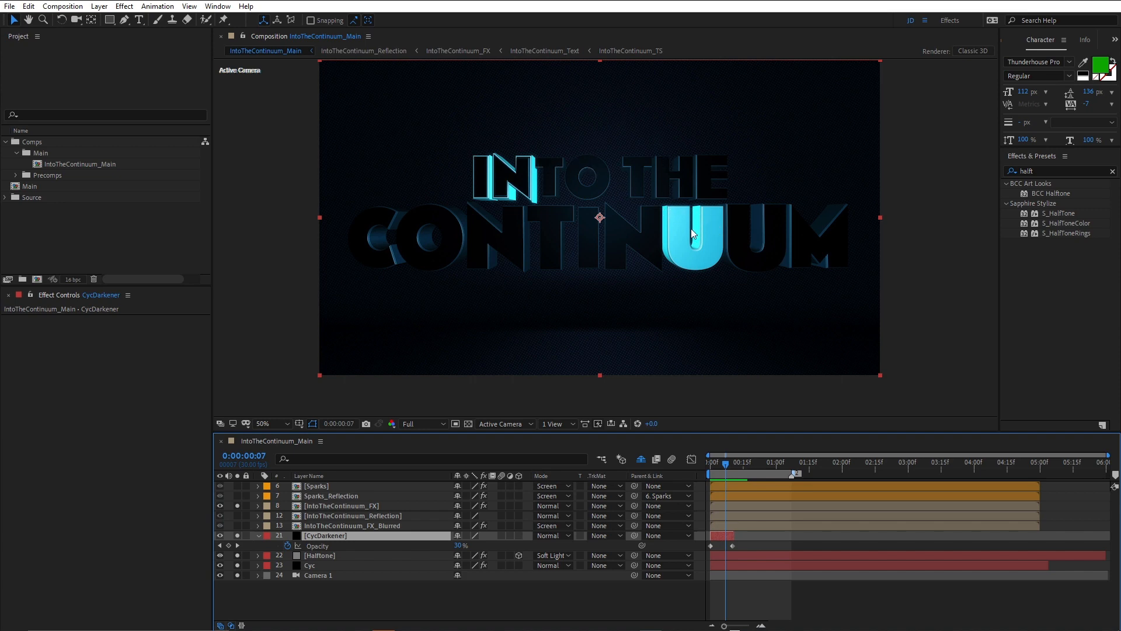
{"action": "mouse_move", "coordinate": [428, 373]}
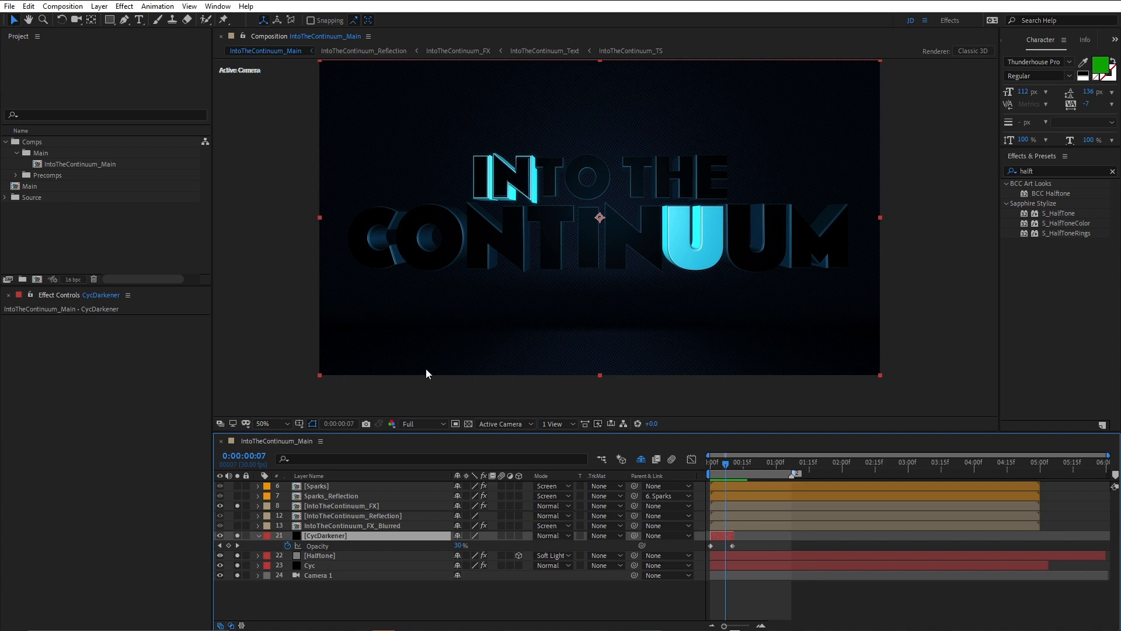
On IntoTheContinuum_FX_Blurred, inspect BCC Gaussian Blur (280 horizontal) then collapse it to expose Curves.
{"action": "left_click", "coordinate": [351, 524]}
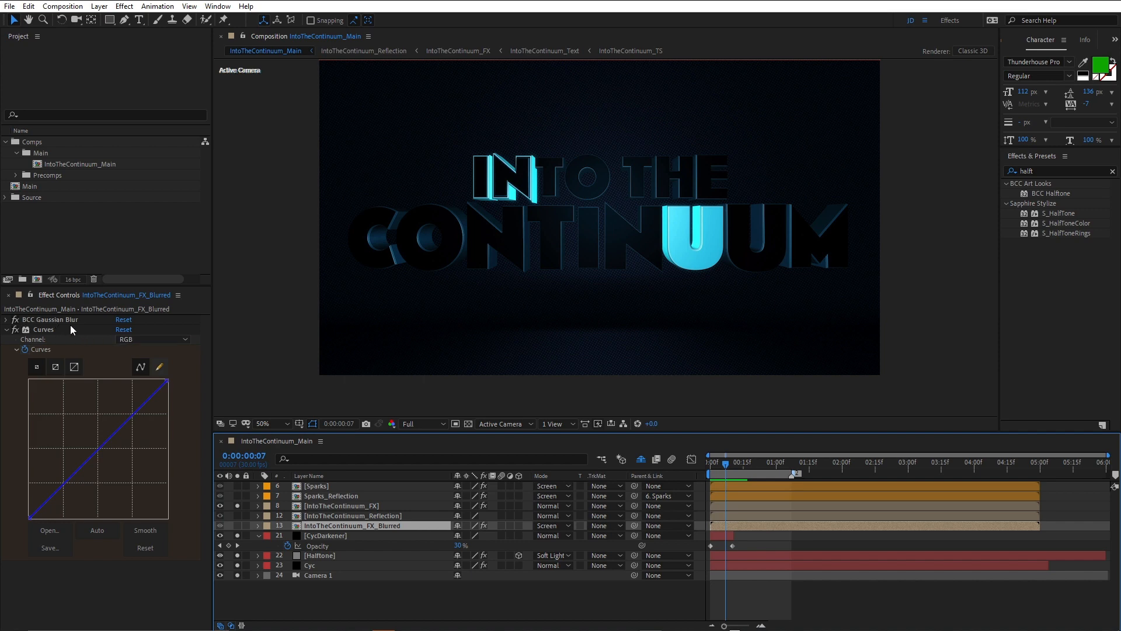
{"action": "mouse_move", "coordinate": [239, 529]}
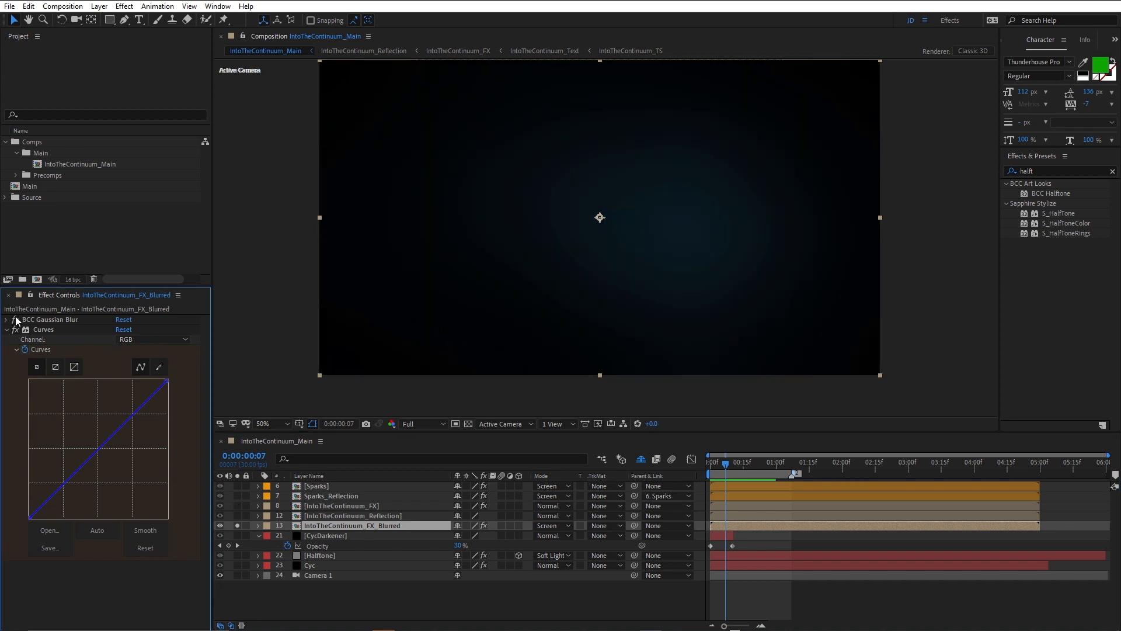
{"action": "left_click", "coordinate": [6, 319]}
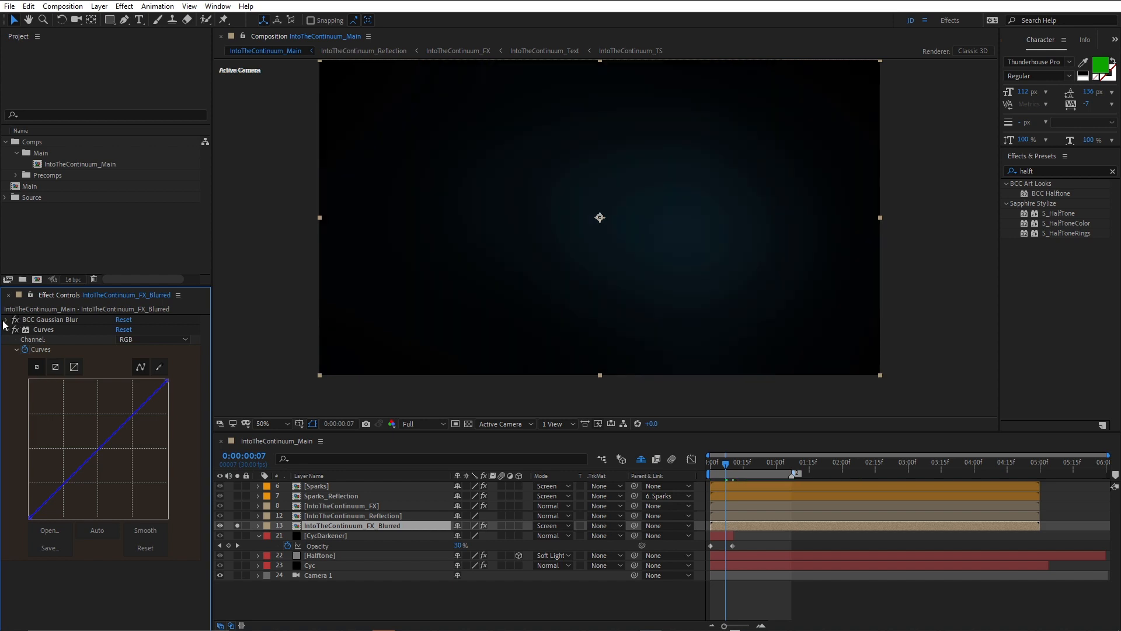
{"action": "left_click", "coordinate": [6, 319]}
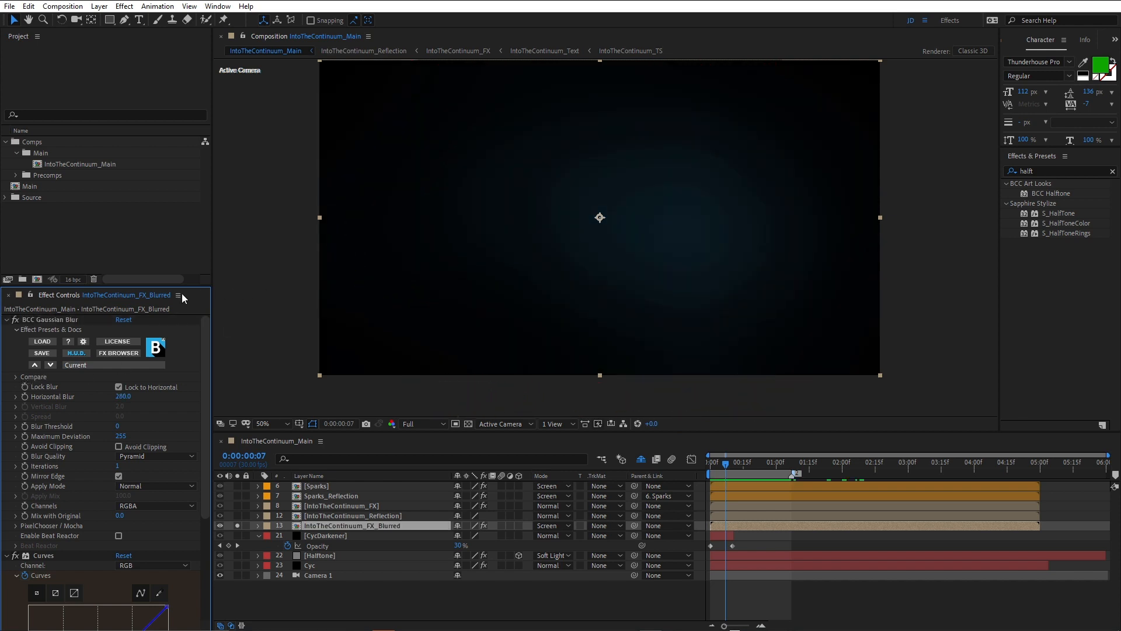
{"action": "mouse_move", "coordinate": [689, 218]}
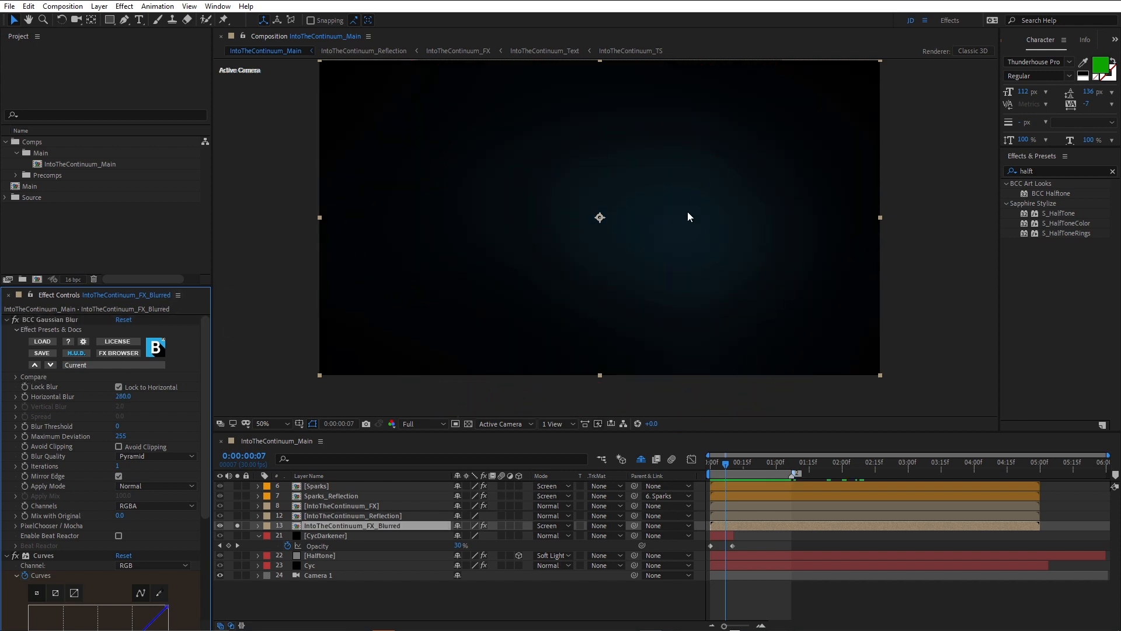
{"action": "mouse_move", "coordinate": [609, 240]}
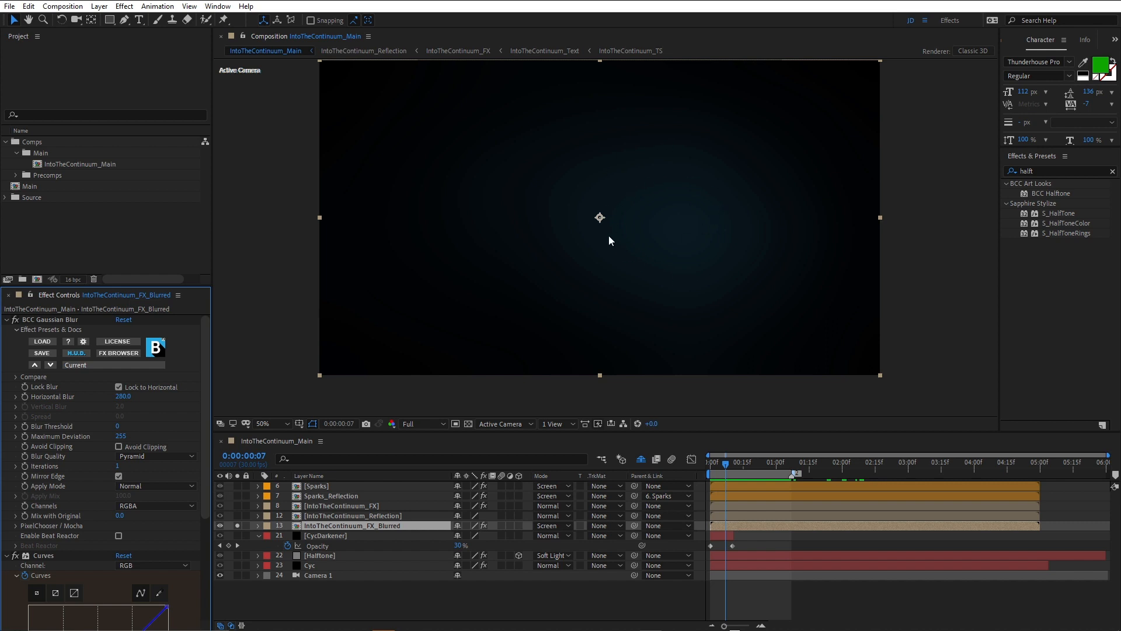
{"action": "mouse_move", "coordinate": [139, 317]}
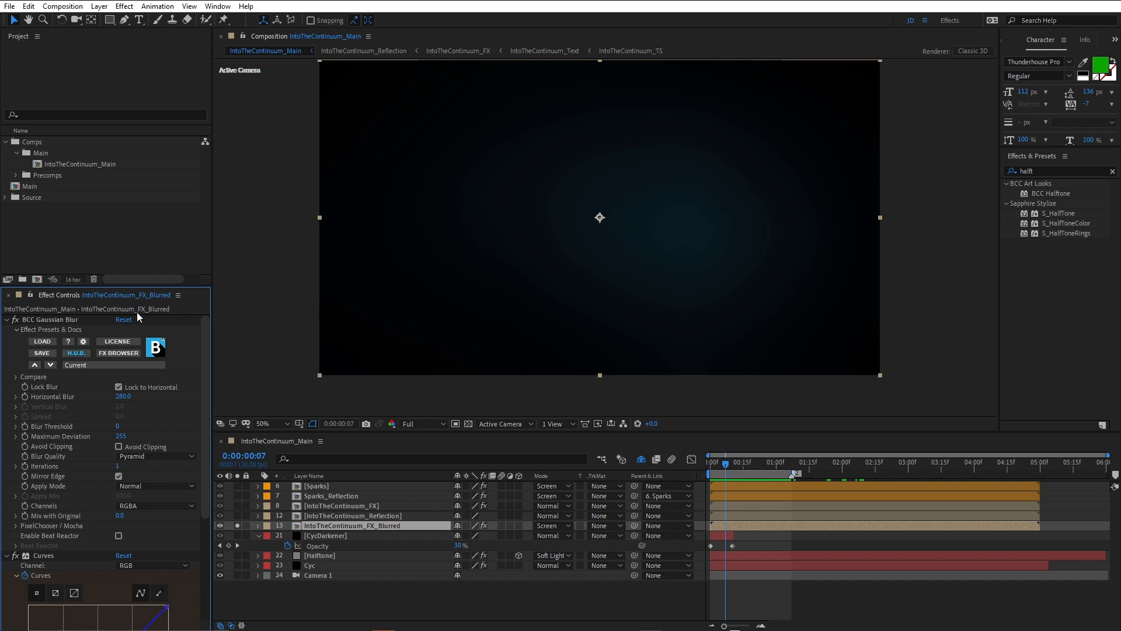
{"action": "left_click", "coordinate": [7, 319]}
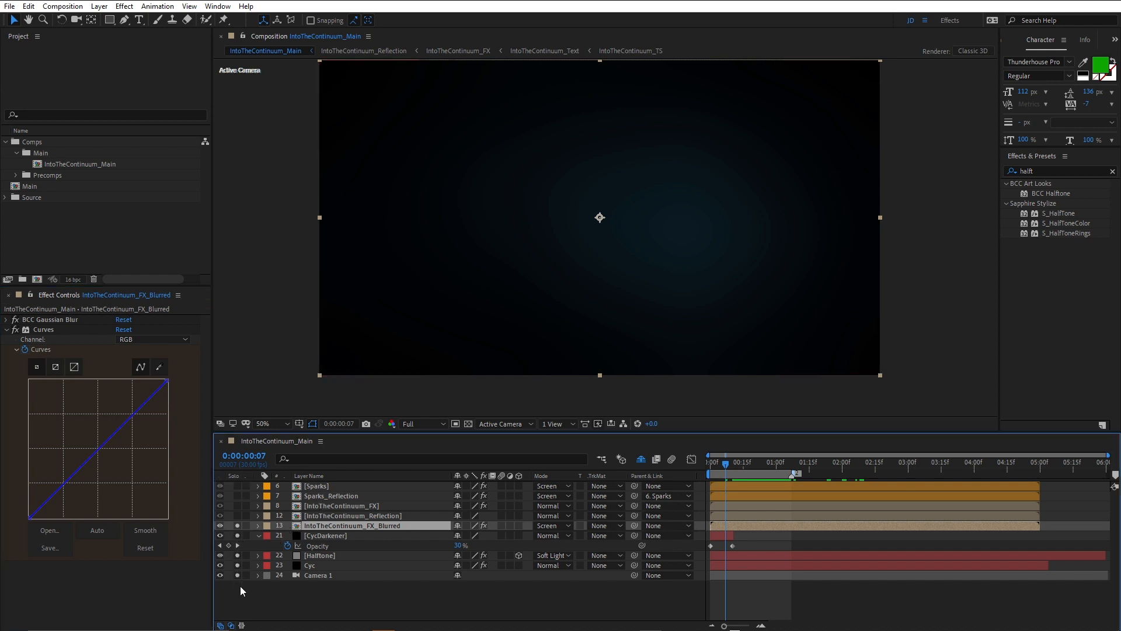
Solo the halftone floor backdrop, restore the title layers, and scrub to a later starburst frame.
{"action": "left_click", "coordinate": [221, 525]}
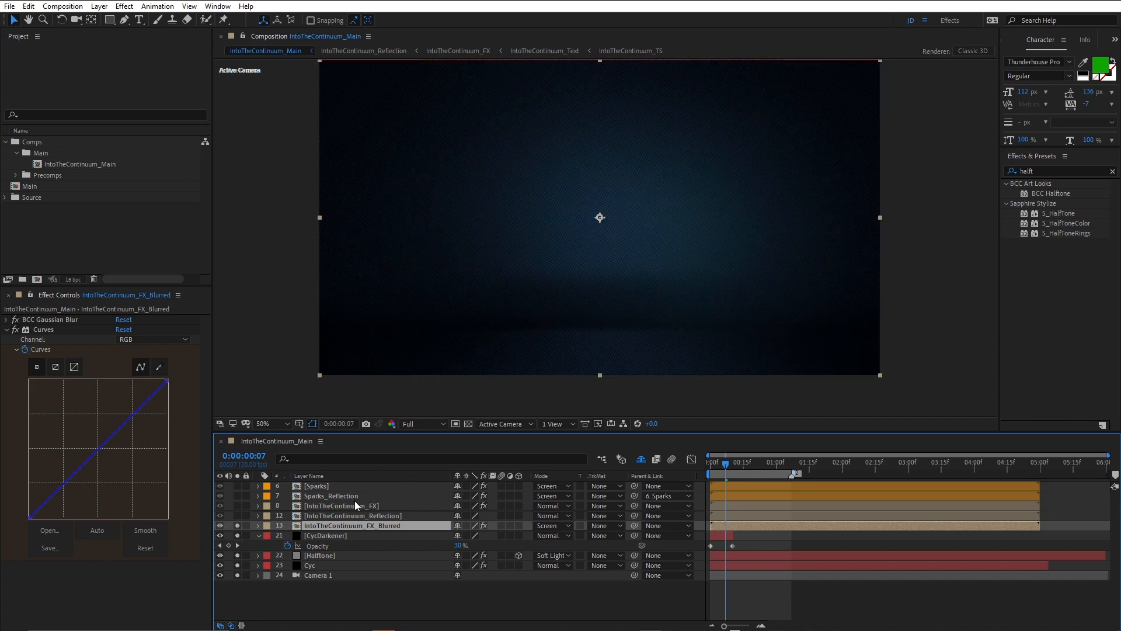
{"action": "mouse_move", "coordinate": [610, 248]}
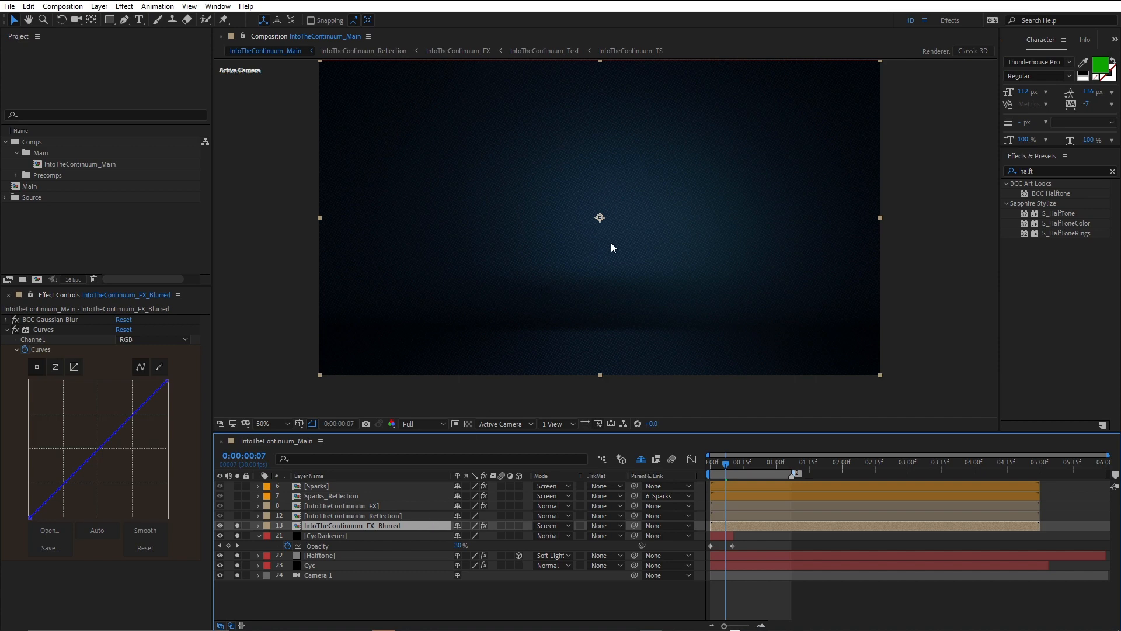
{"action": "mouse_move", "coordinate": [453, 531]}
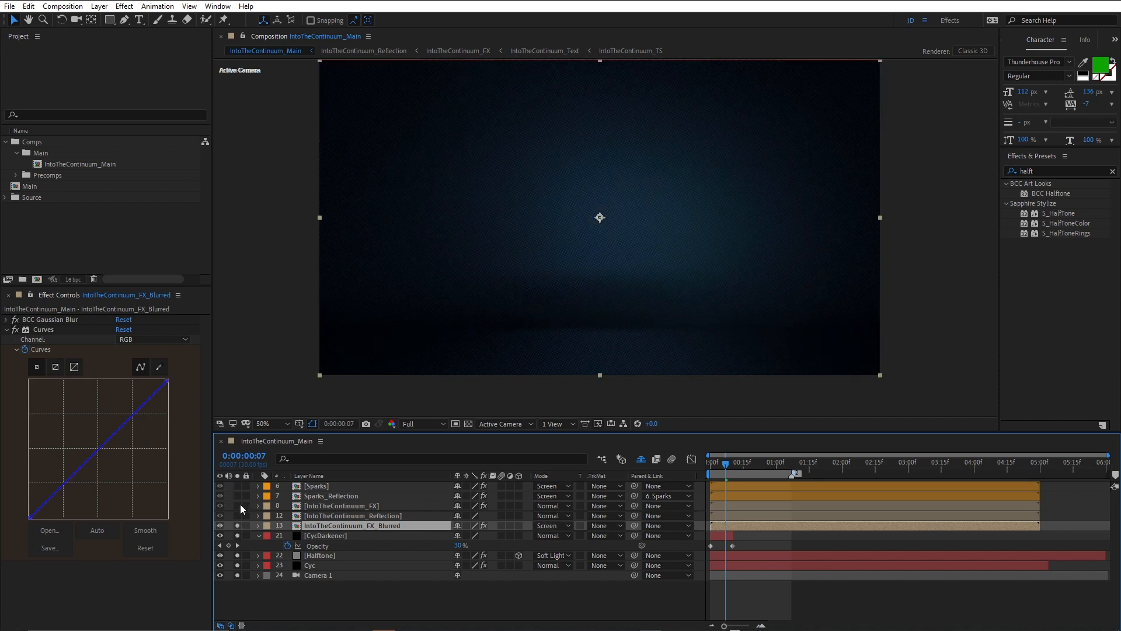
{"action": "left_click", "coordinate": [724, 462]}
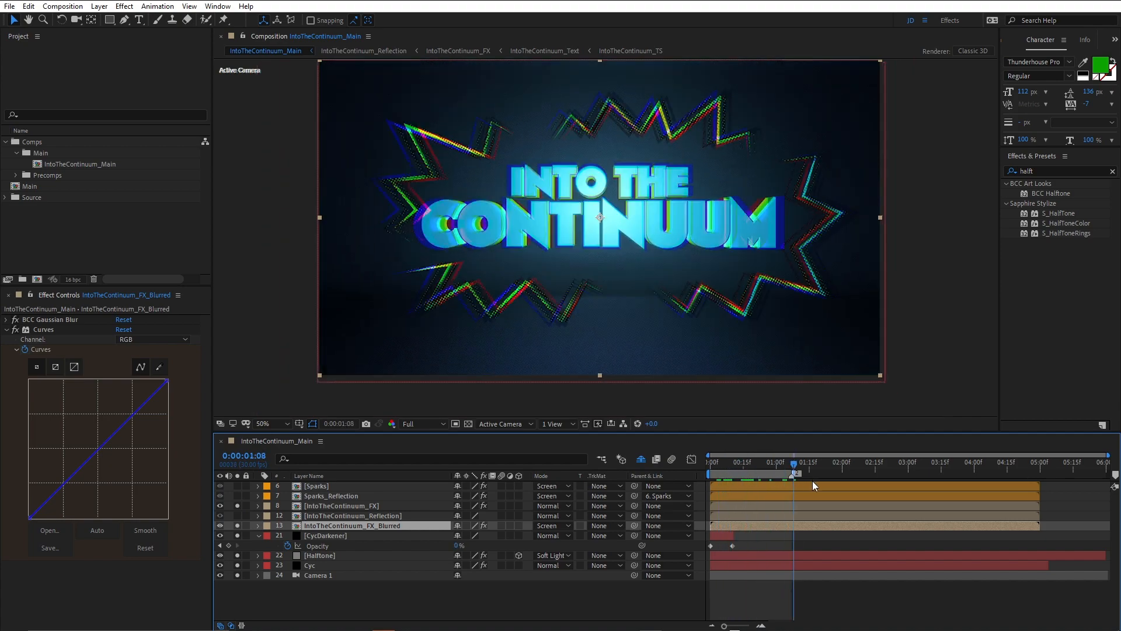
{"action": "left_click", "coordinate": [829, 463]}
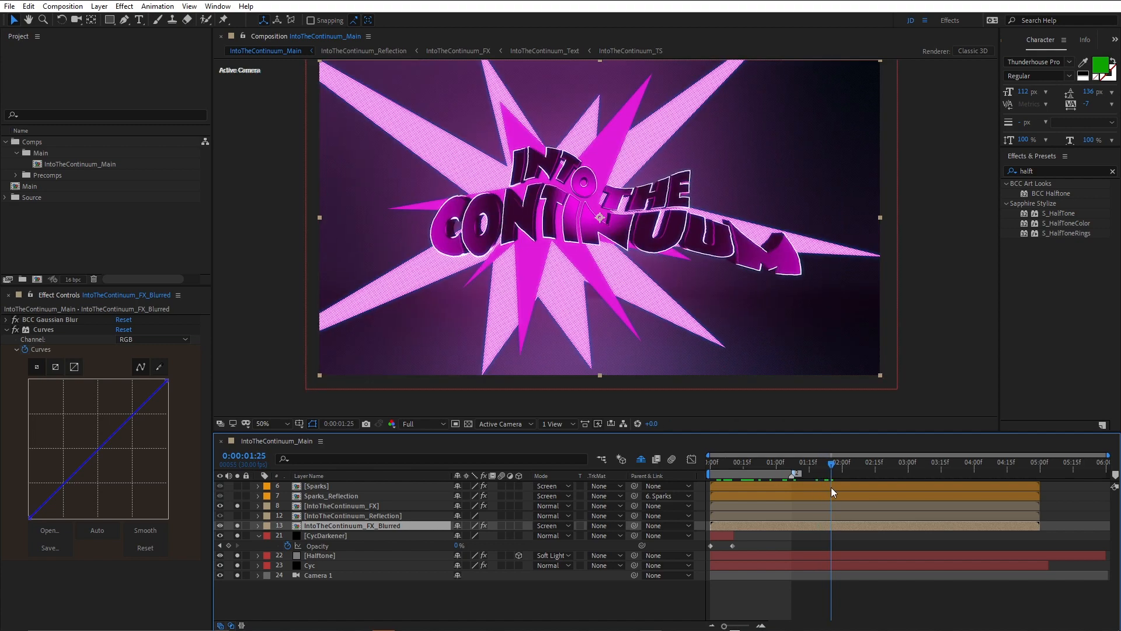
{"action": "mouse_move", "coordinate": [722, 467]}
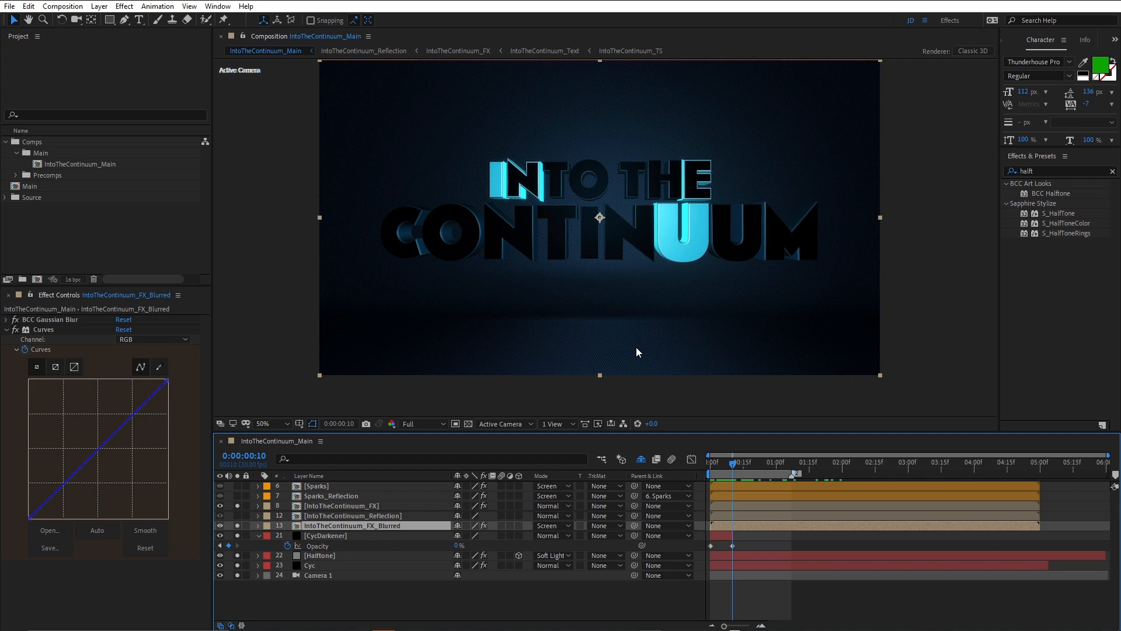
{"action": "mouse_move", "coordinate": [704, 353]}
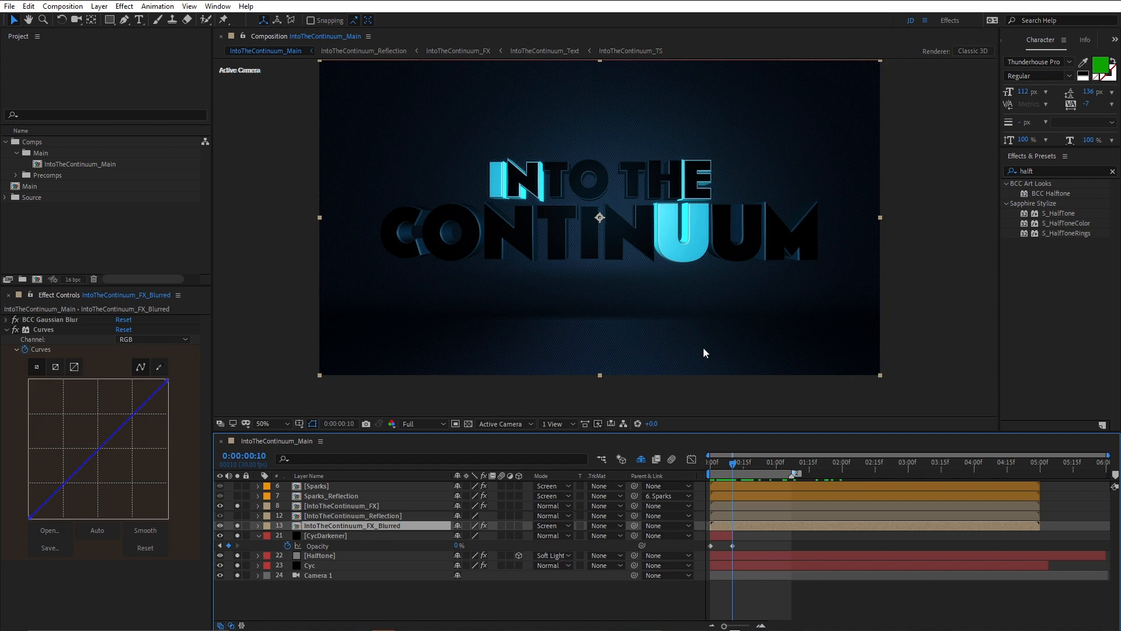
Open the IntoTheContinuum_Reflection precomp with its BCC Reflection mirroring the title below.
{"action": "left_click", "coordinate": [352, 515]}
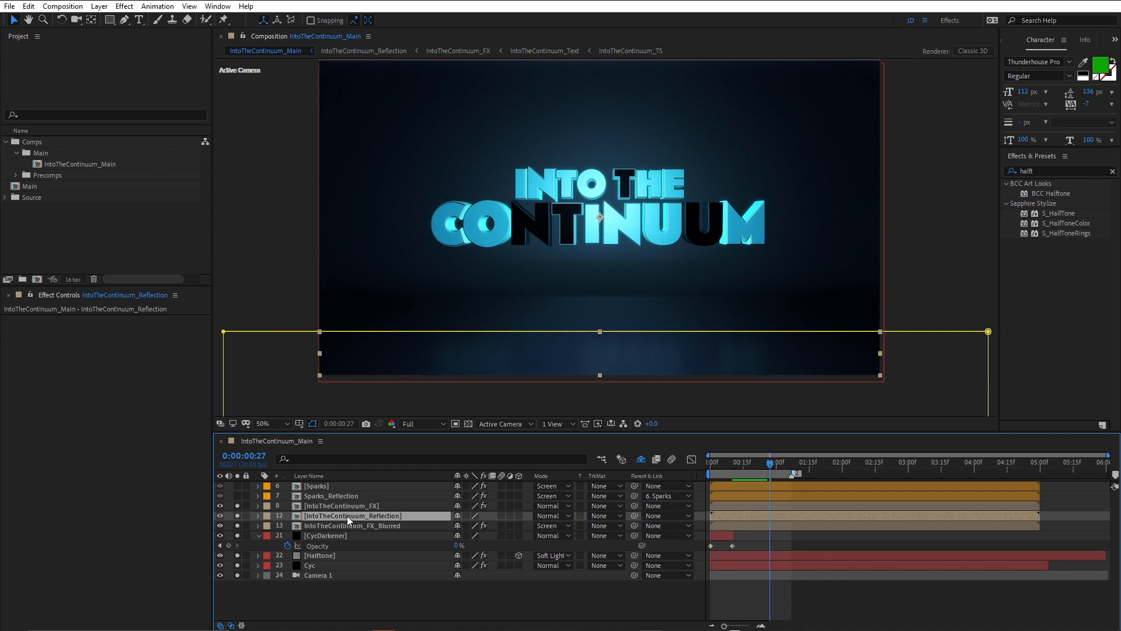
{"action": "left_click", "coordinate": [364, 50]}
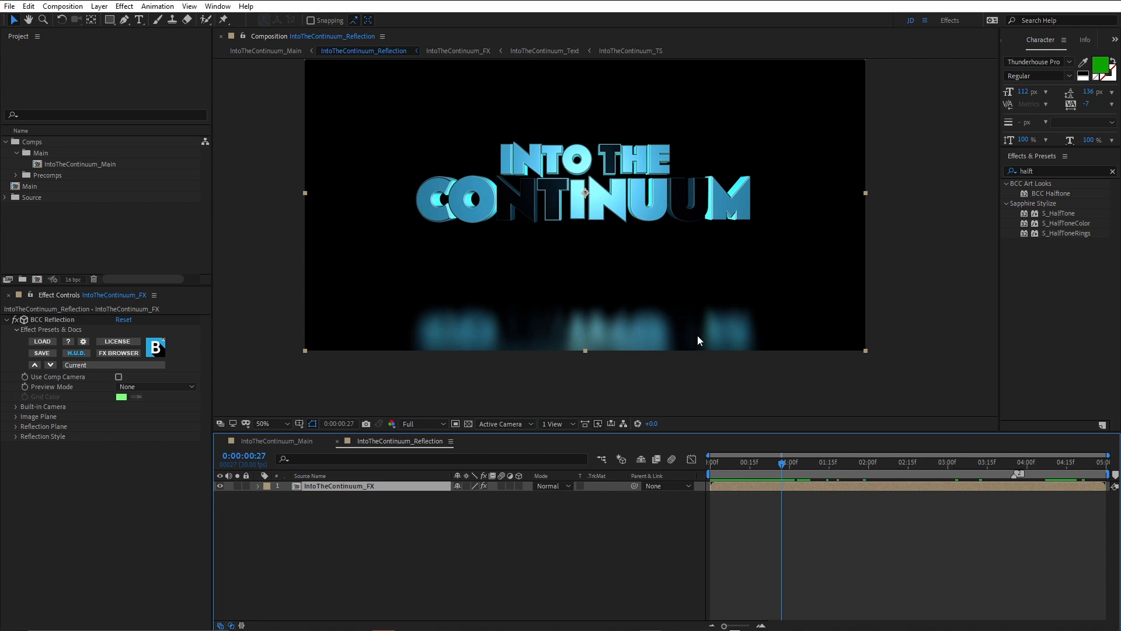
{"action": "mouse_move", "coordinate": [499, 443]}
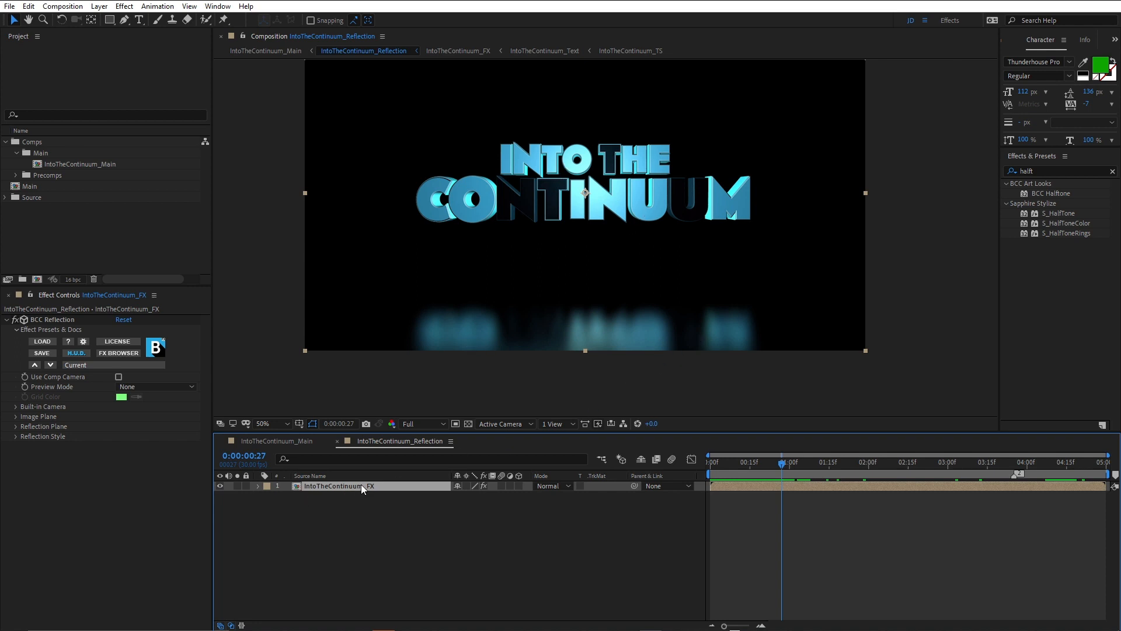
Open the IntoTheContinuum_FX precomp with its text, particle, ring and ink splotch layers.
{"action": "left_click", "coordinate": [457, 51]}
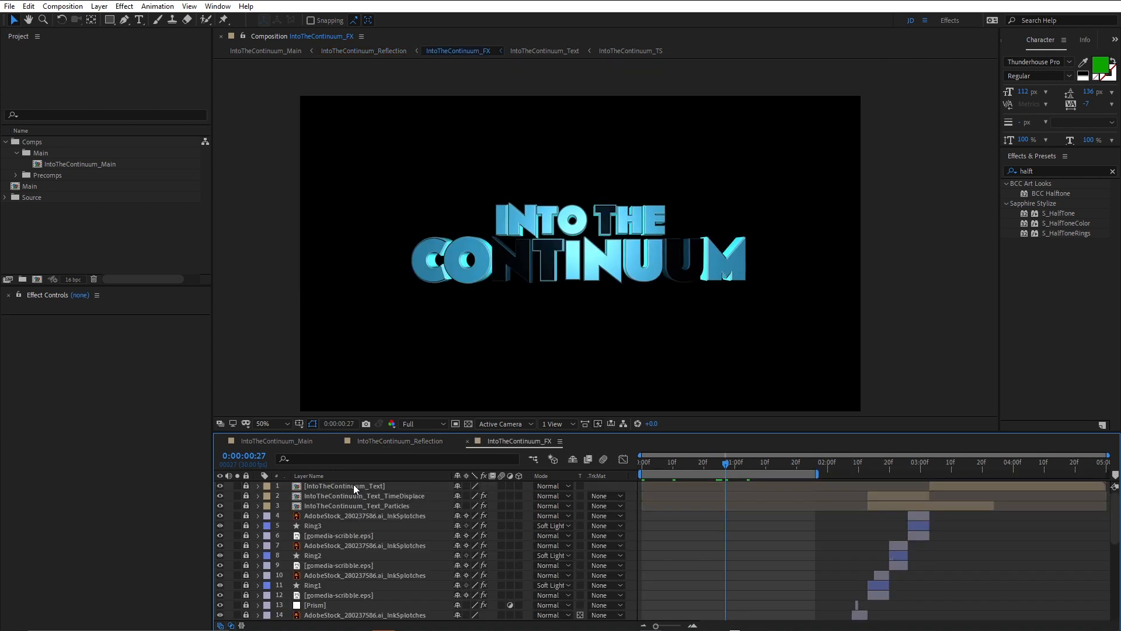
{"action": "mouse_move", "coordinate": [378, 490]}
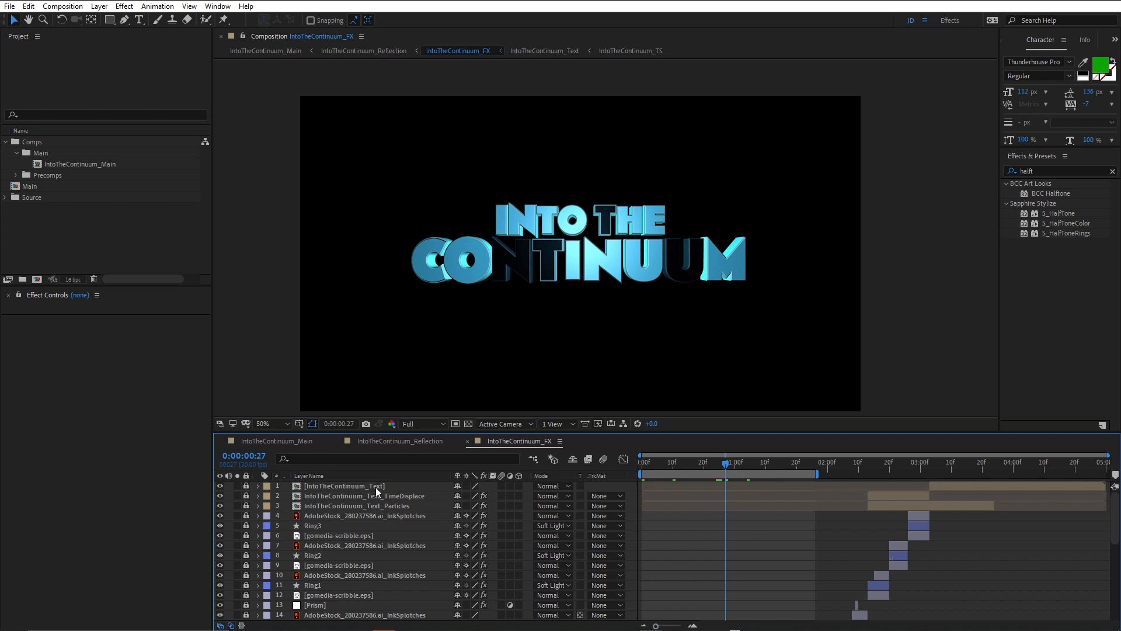
{"action": "mouse_move", "coordinate": [383, 481]}
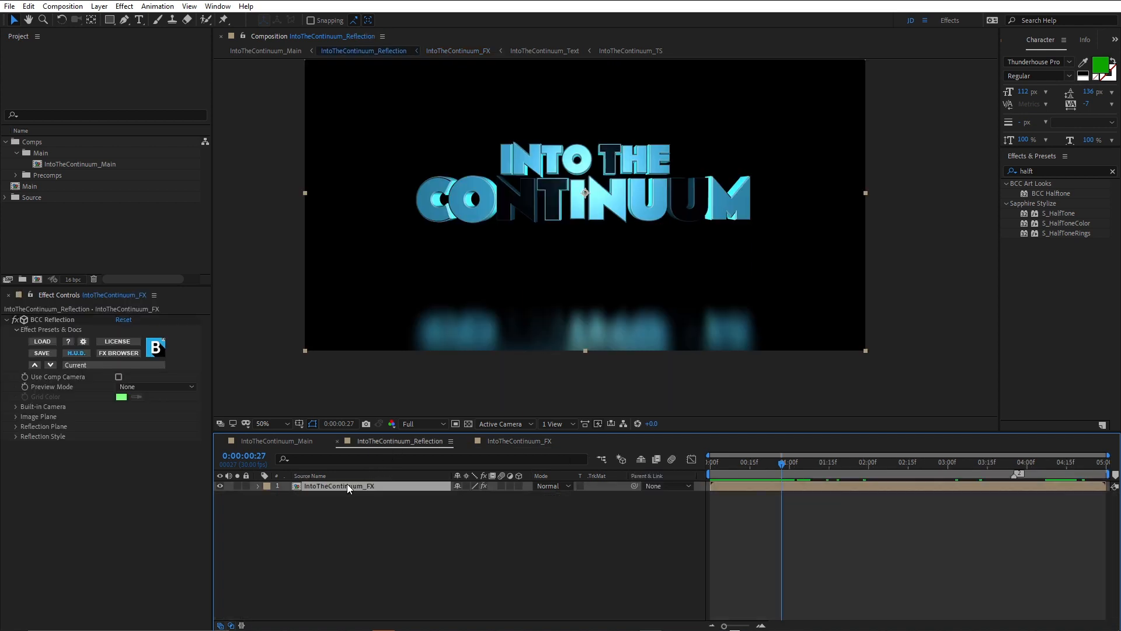
{"action": "mouse_move", "coordinate": [355, 492]}
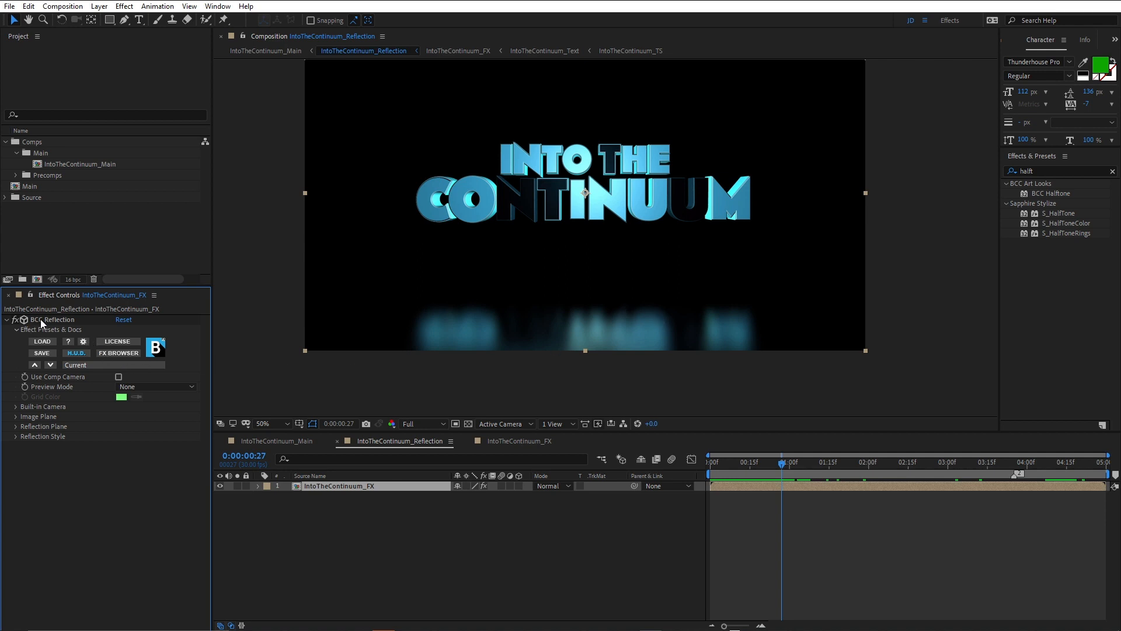
{"action": "mouse_move", "coordinate": [59, 322]}
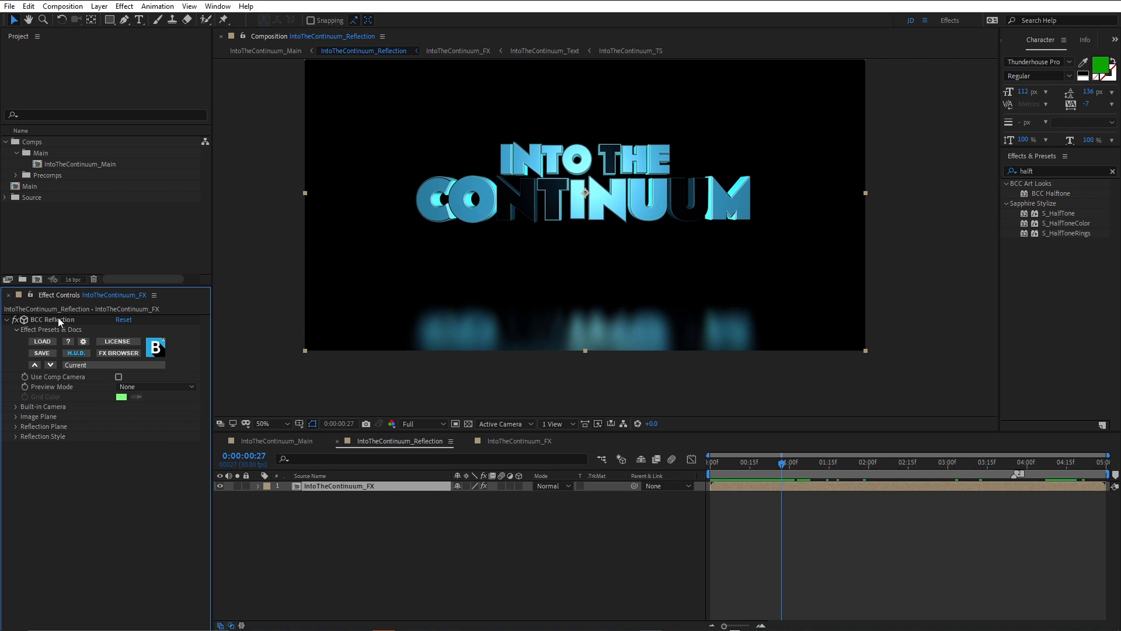
{"action": "mouse_move", "coordinate": [372, 295]}
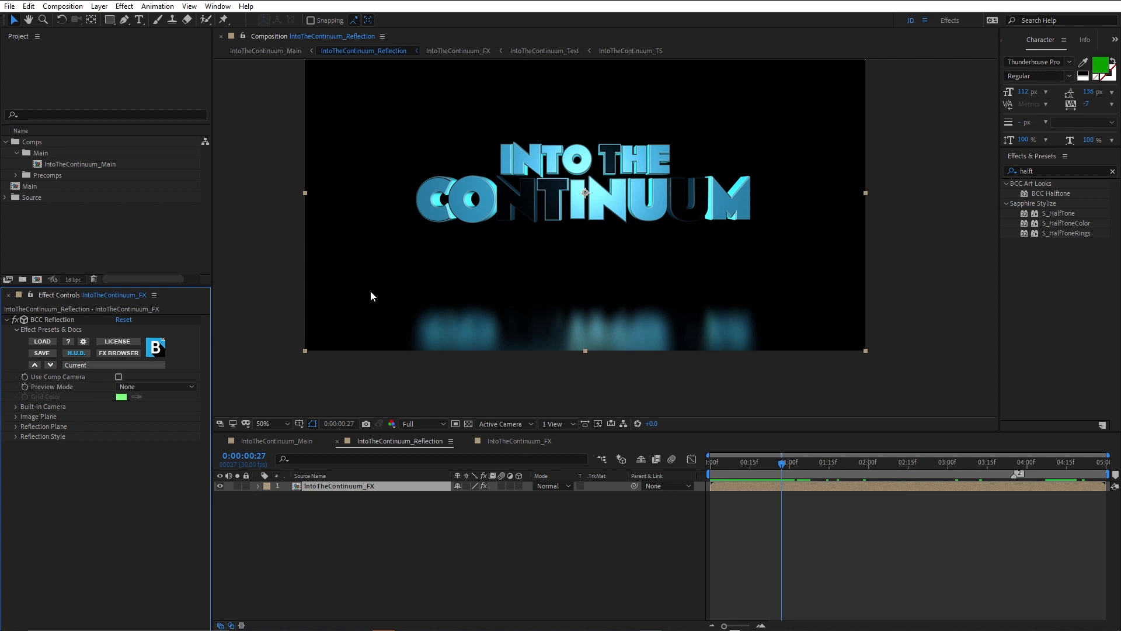
{"action": "mouse_move", "coordinate": [431, 309]}
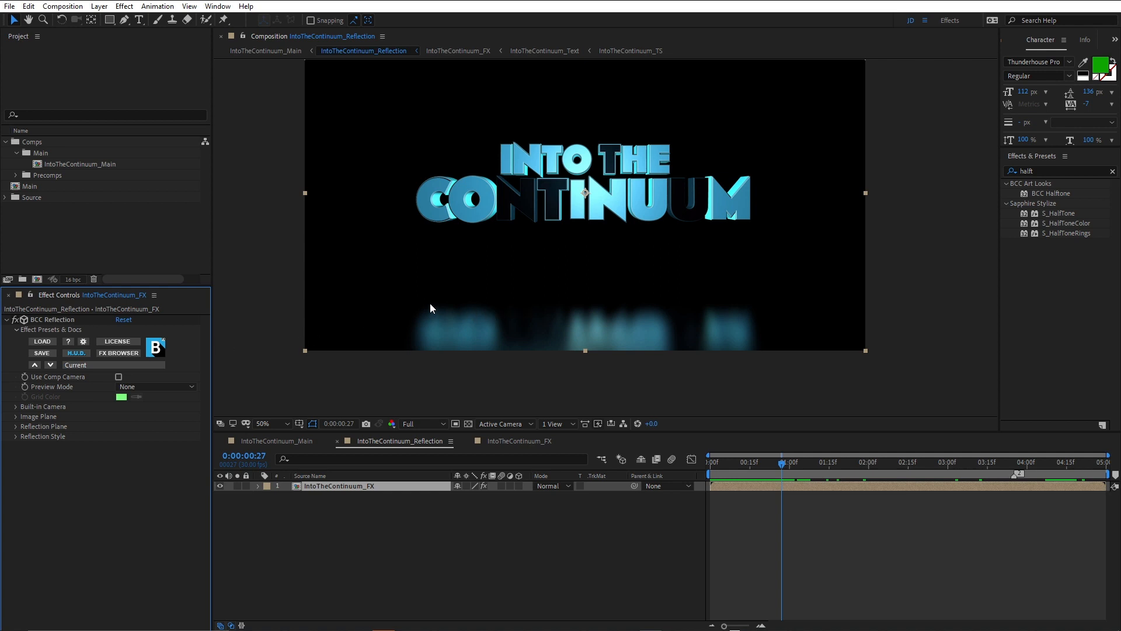
Reveal the BCC Reflection Position XY - RP keyframes and scrub between early and late keyframes.
{"action": "left_click", "coordinate": [270, 485]}
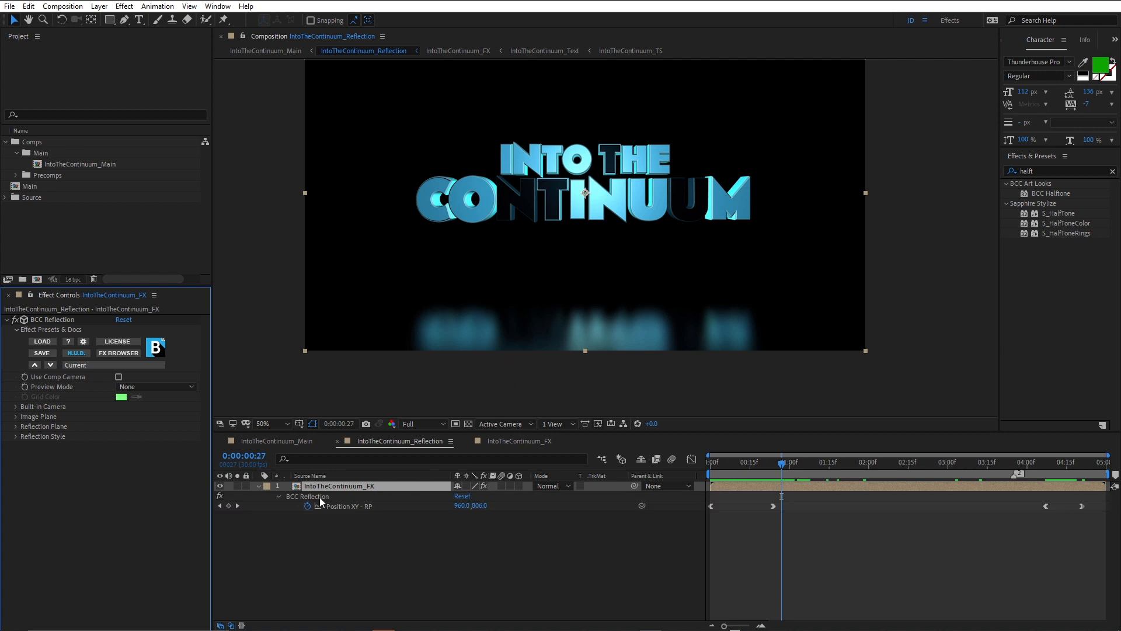
{"action": "left_click", "coordinate": [307, 497]}
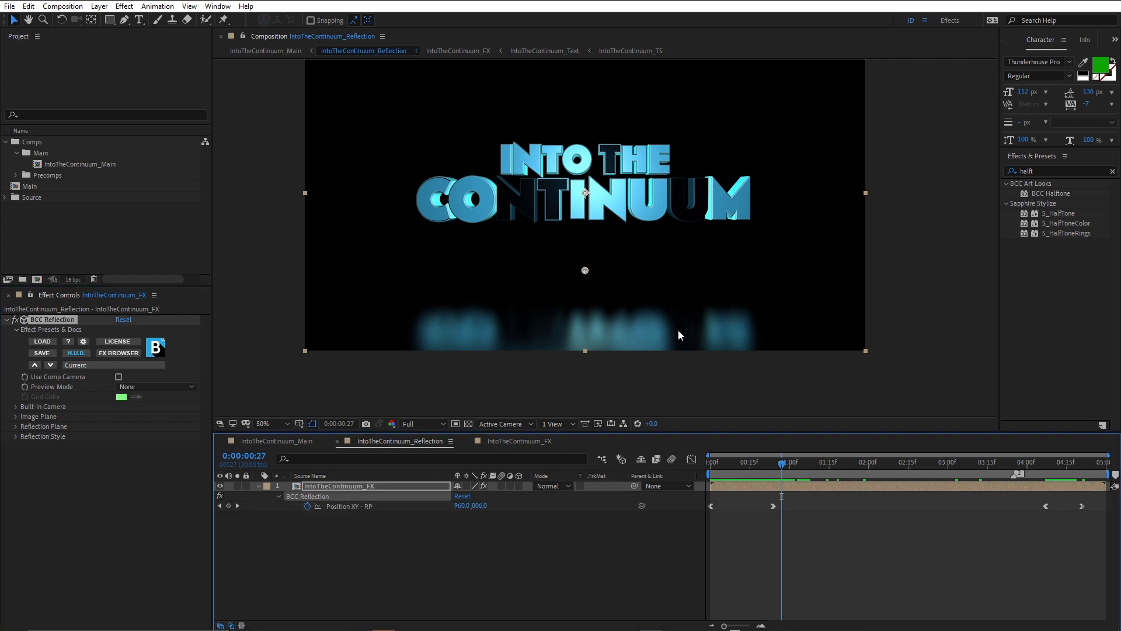
{"action": "mouse_move", "coordinate": [597, 200]}
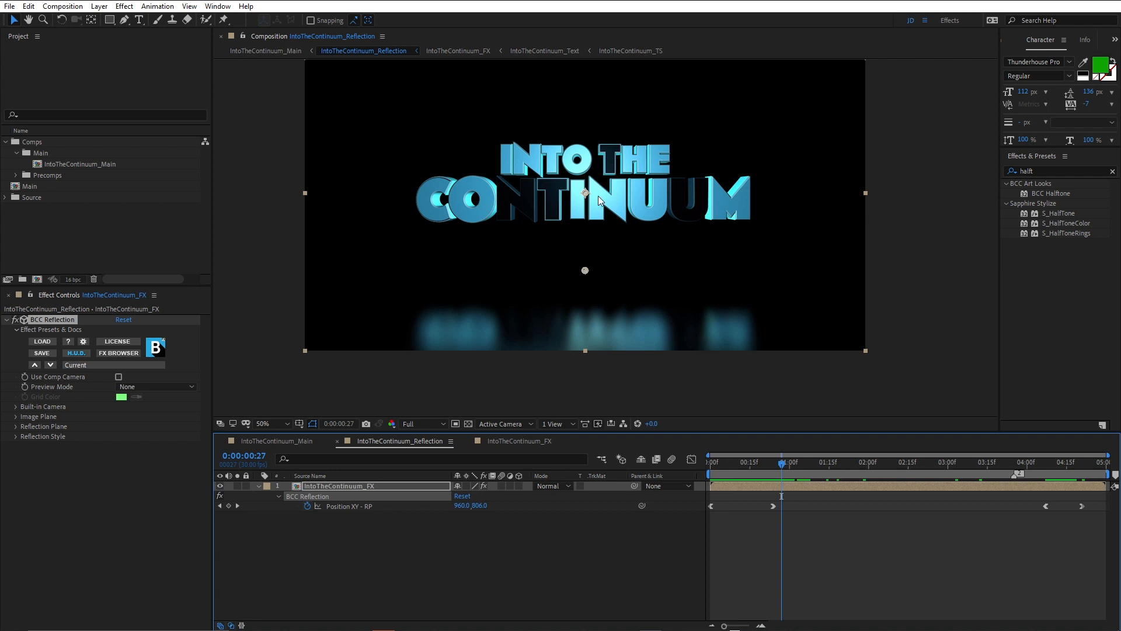
{"action": "mouse_move", "coordinate": [633, 230]}
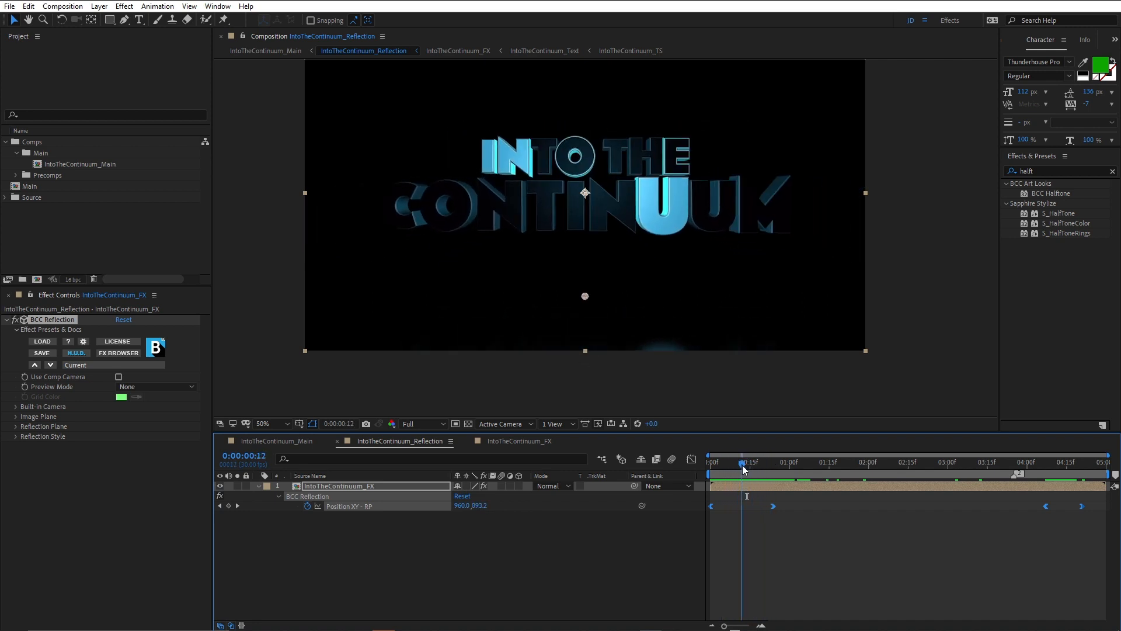
{"action": "left_click", "coordinate": [775, 462]}
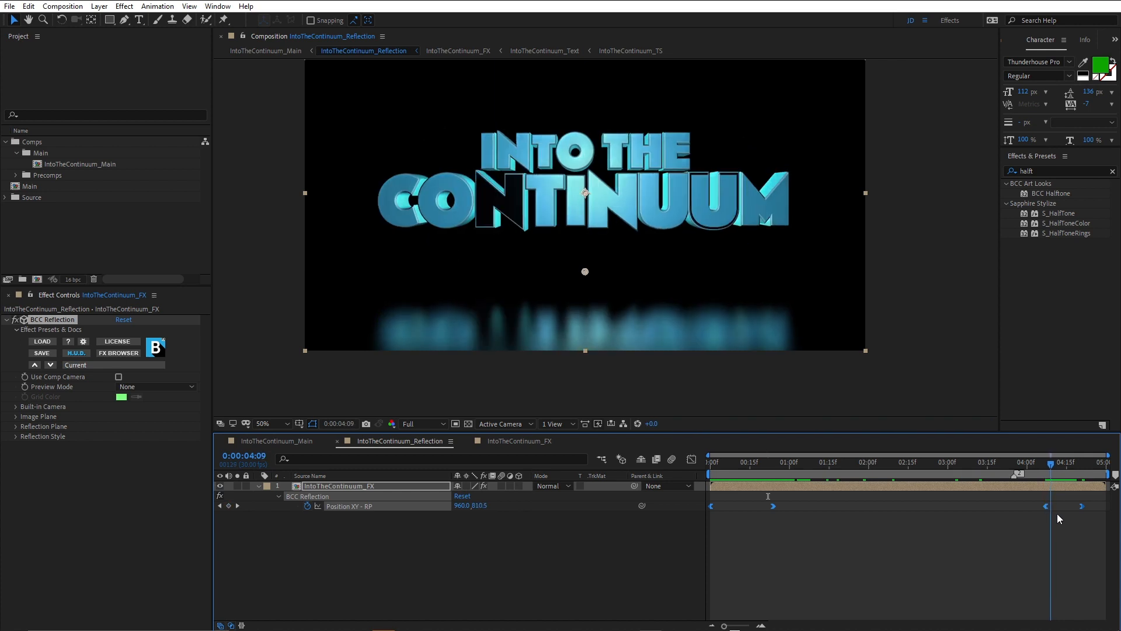
{"action": "left_click", "coordinate": [1065, 462]}
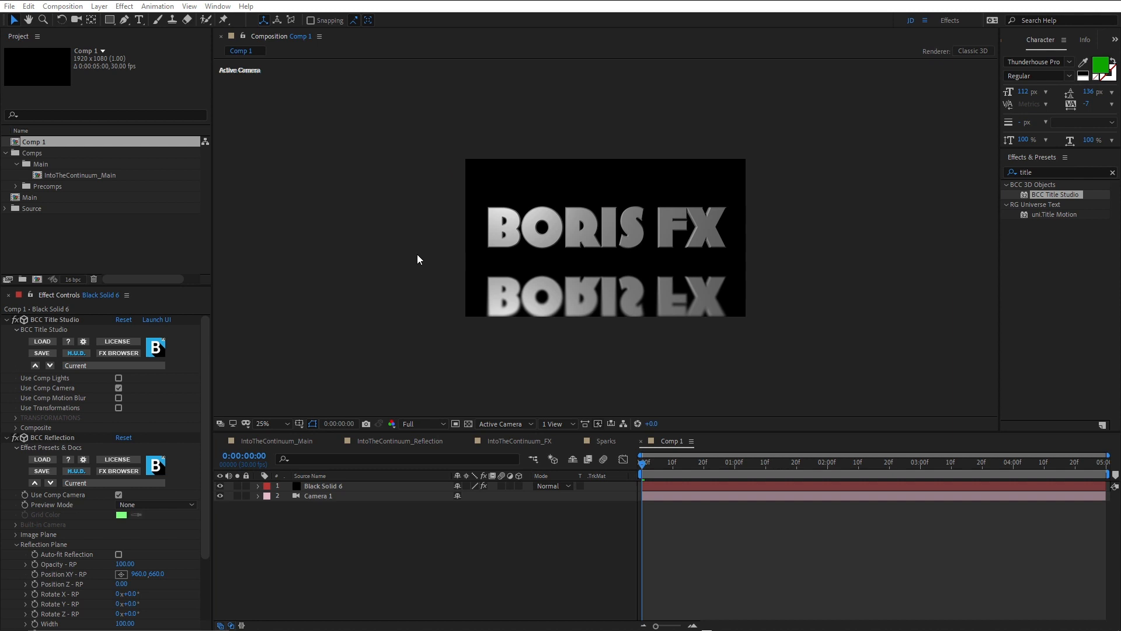
{"action": "mouse_move", "coordinate": [440, 257]}
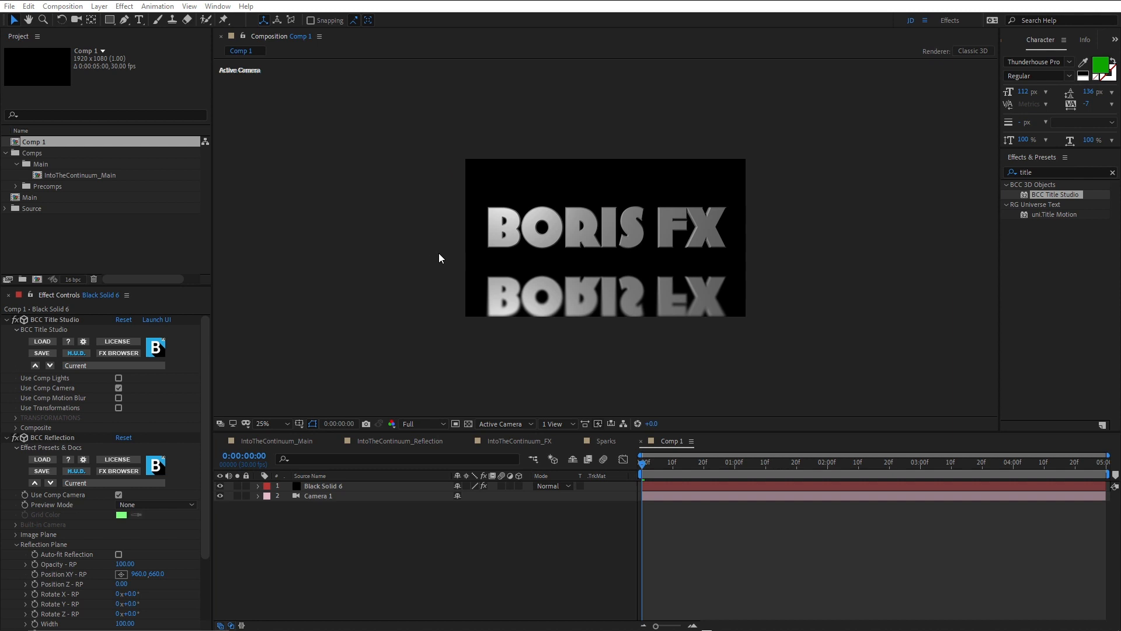
Select the title solid with its reflection and check Camera 1's current position.
{"action": "left_click", "coordinate": [323, 485]}
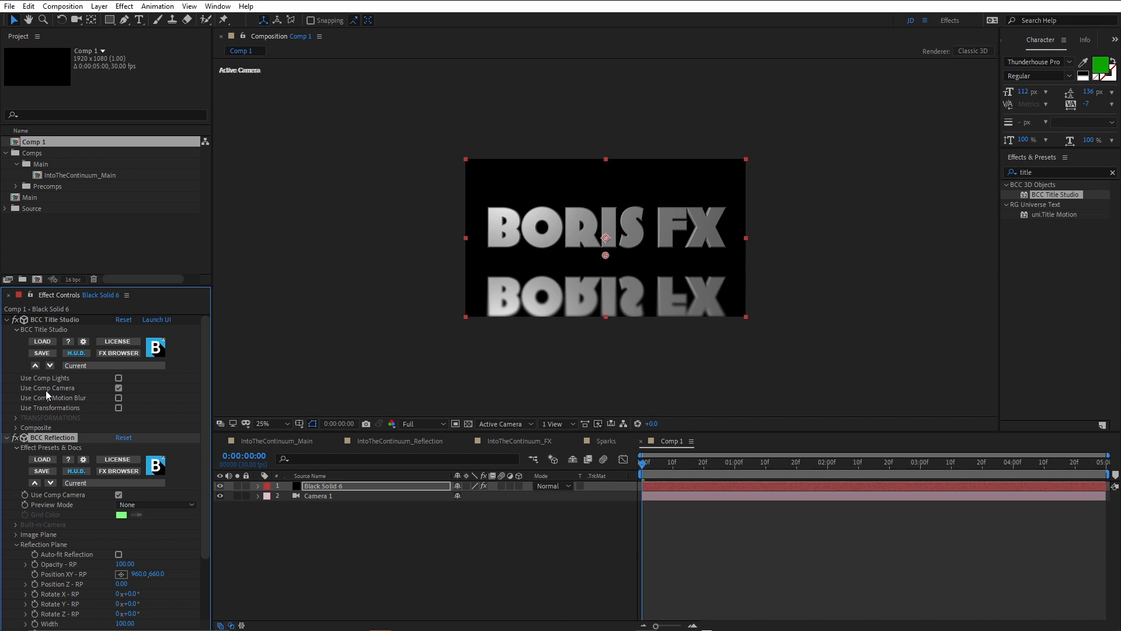
{"action": "mouse_move", "coordinate": [51, 392]}
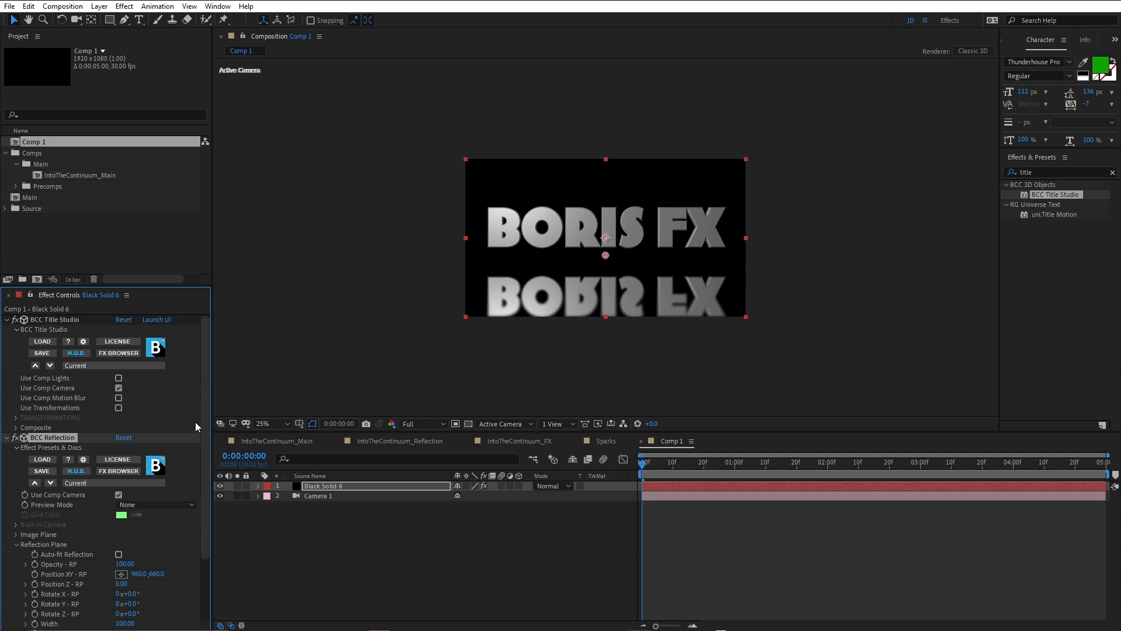
{"action": "scroll", "scroll_direction": "down", "scroll_amount": 3}
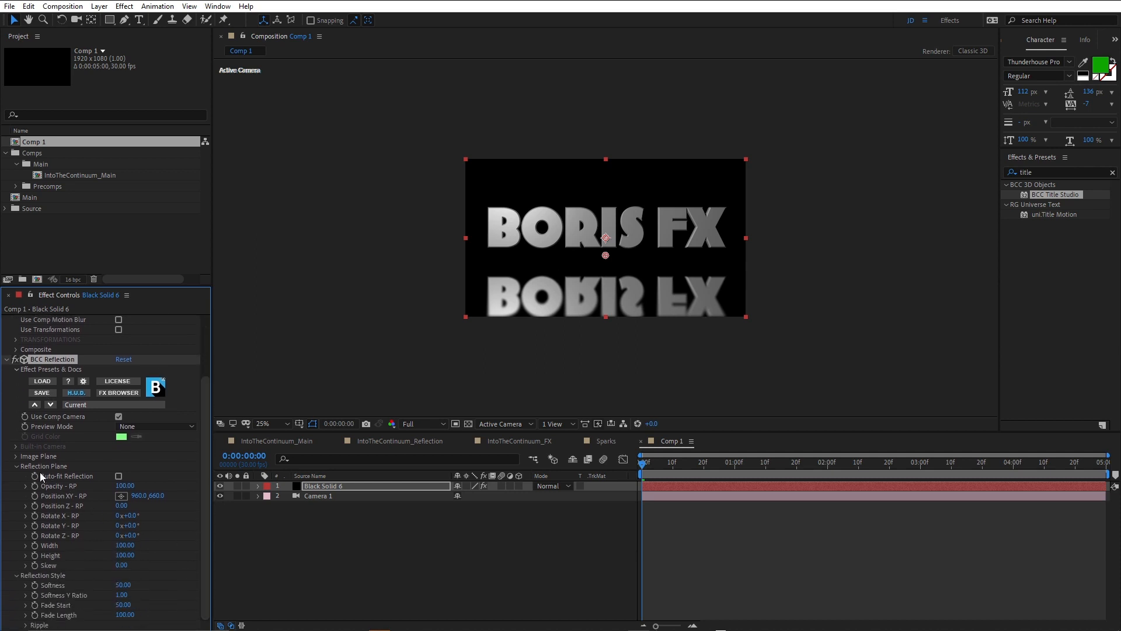
{"action": "mouse_move", "coordinate": [92, 482]}
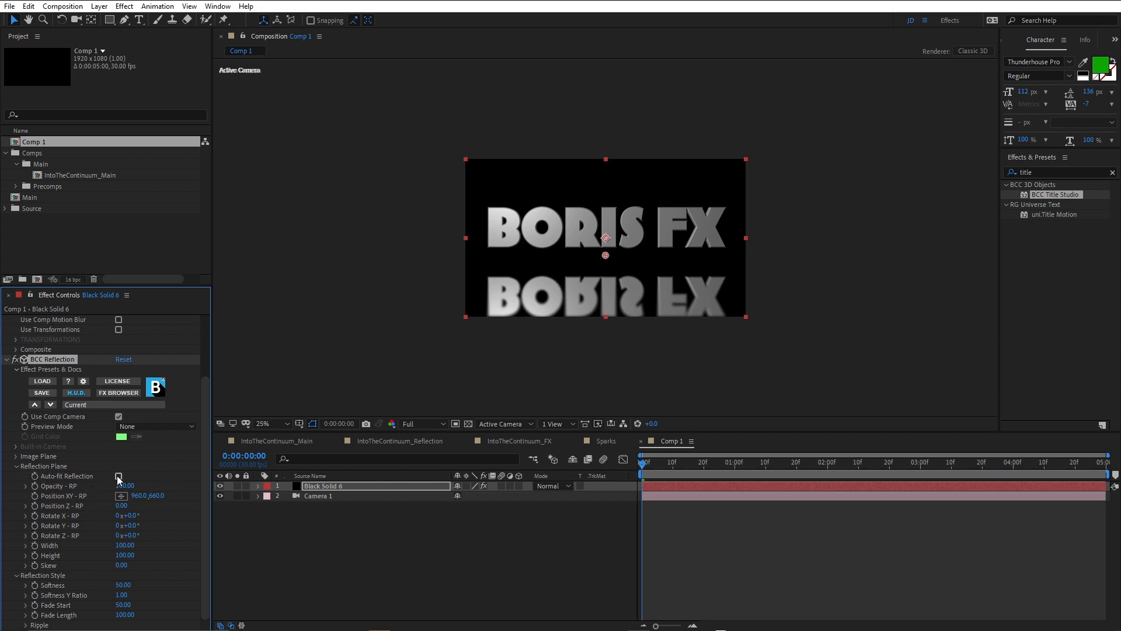
{"action": "left_click", "coordinate": [117, 476]}
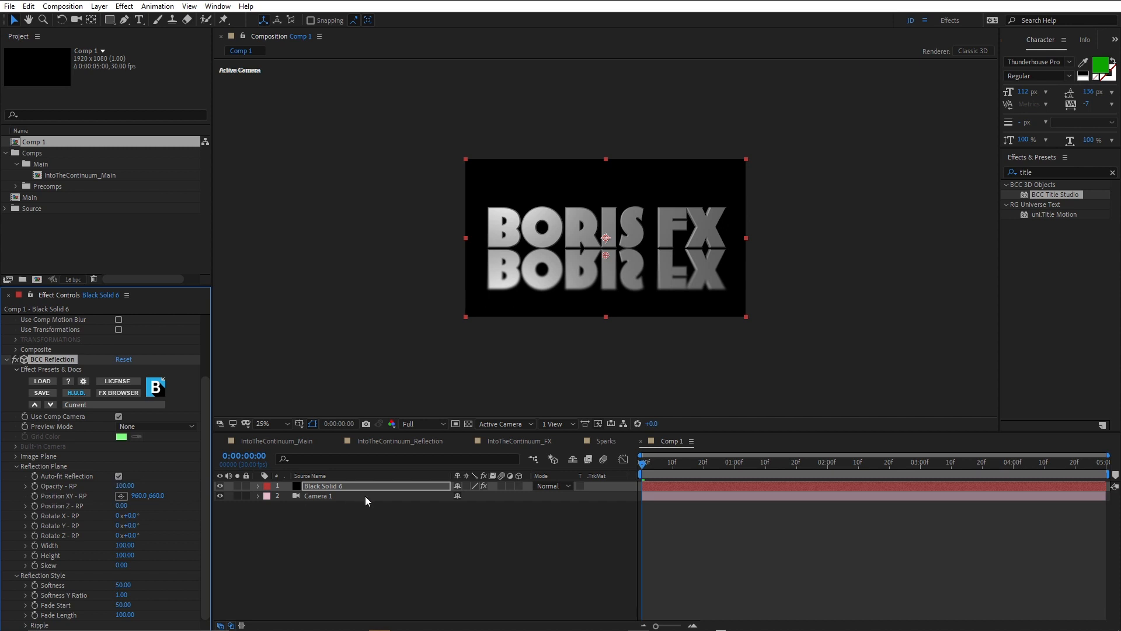
{"action": "left_click", "coordinate": [320, 495]}
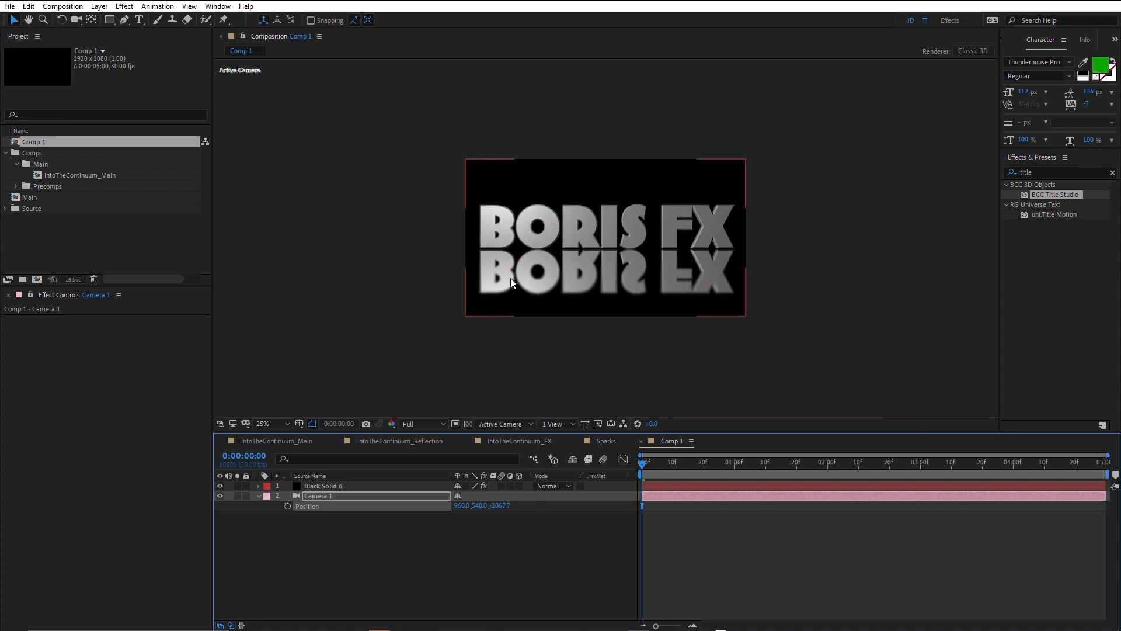
{"action": "mouse_move", "coordinate": [562, 237]}
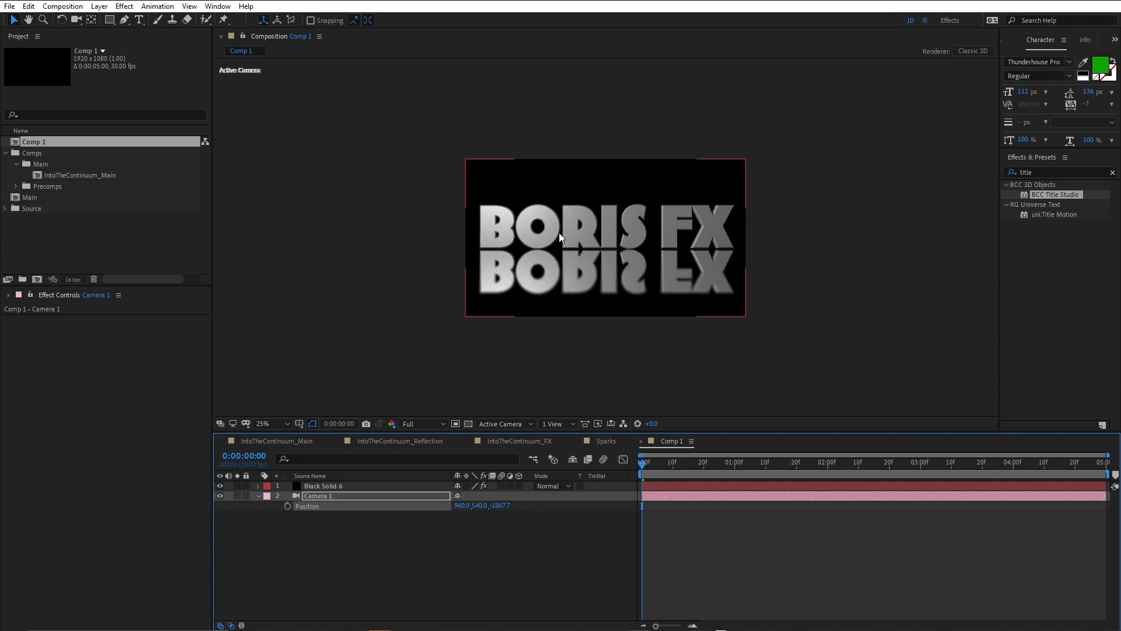
{"action": "mouse_move", "coordinate": [558, 273]}
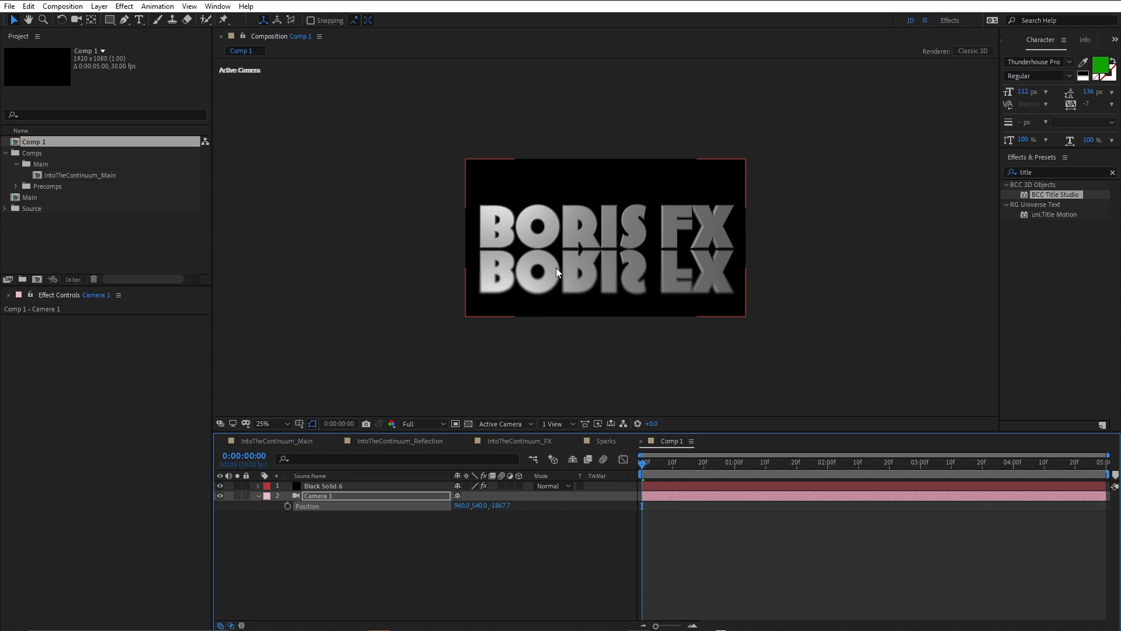
{"action": "mouse_move", "coordinate": [545, 278]}
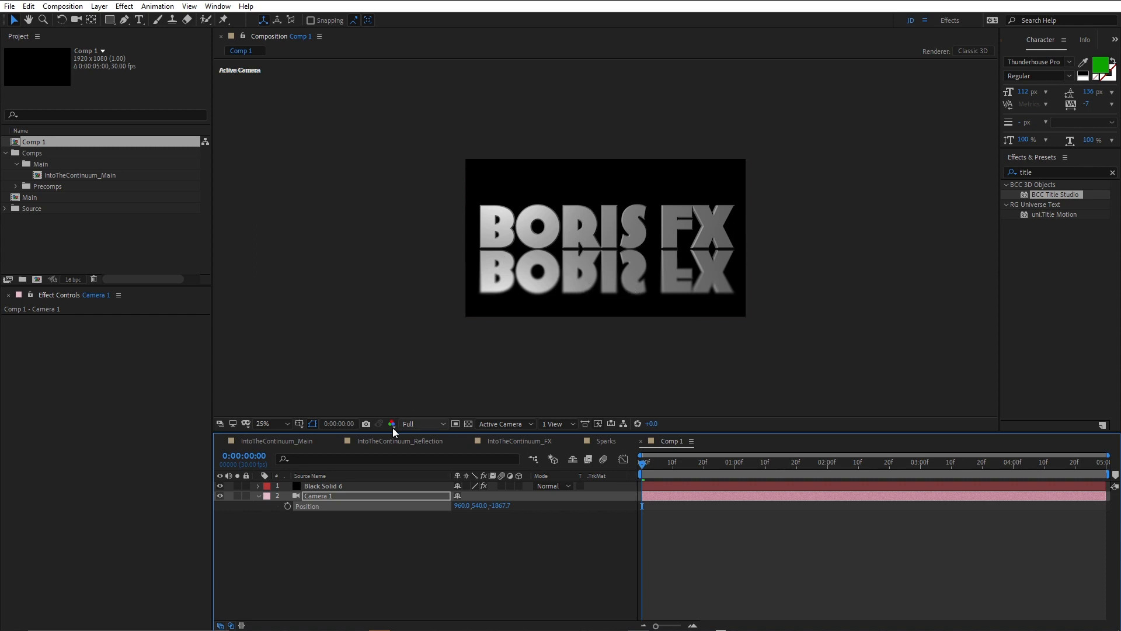
Move Camera 1's Z Position from -1867.7 to -1782.7 so the title and reflection appear larger.
{"action": "left_click", "coordinate": [324, 486]}
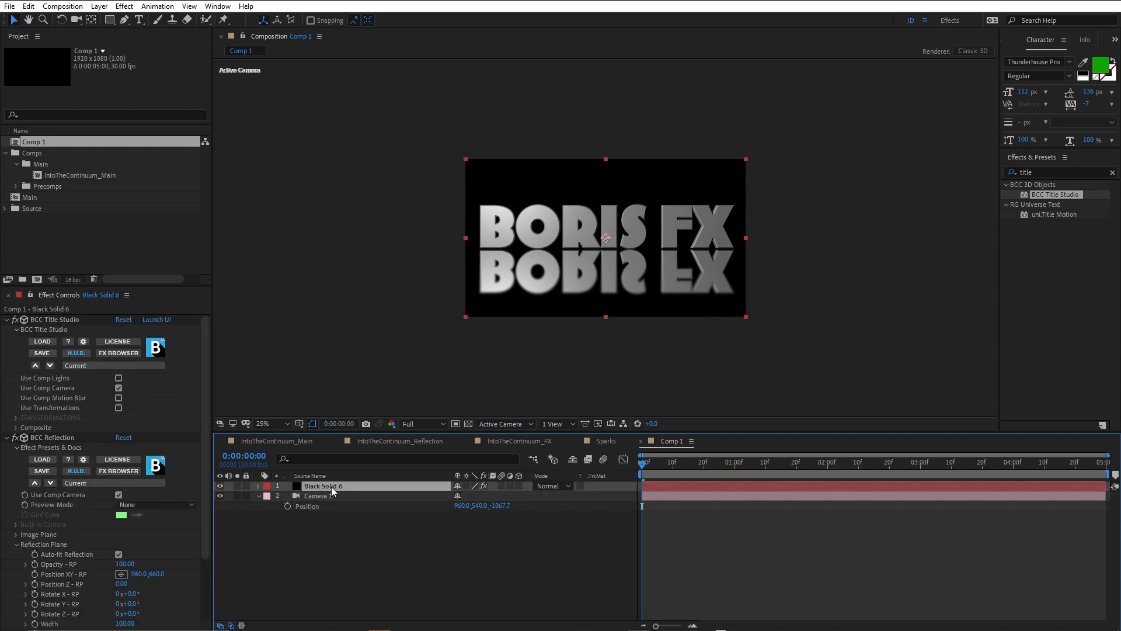
{"action": "scroll", "scroll_direction": "down", "scroll_amount": 3}
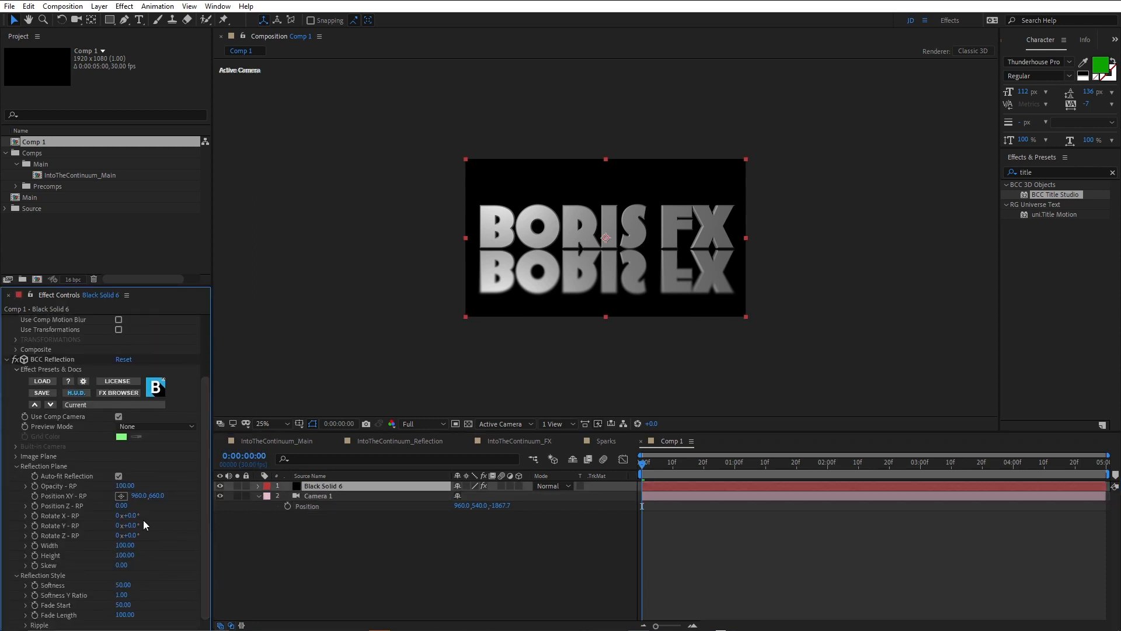
{"action": "left_click", "coordinate": [119, 475]}
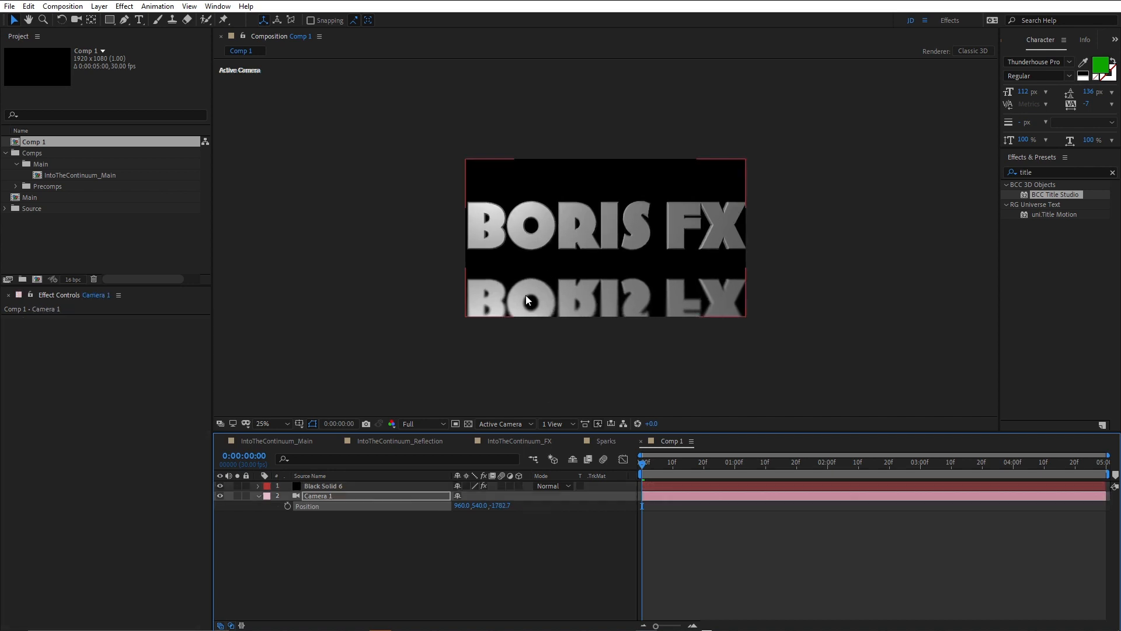
{"action": "mouse_move", "coordinate": [593, 305]}
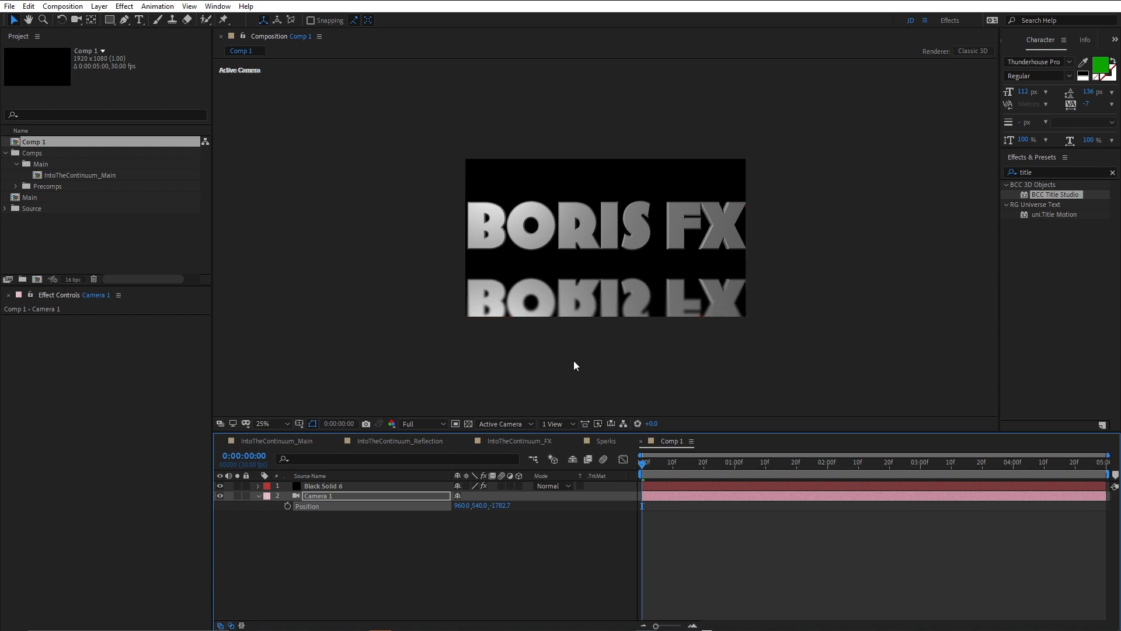
{"action": "mouse_move", "coordinate": [582, 322]}
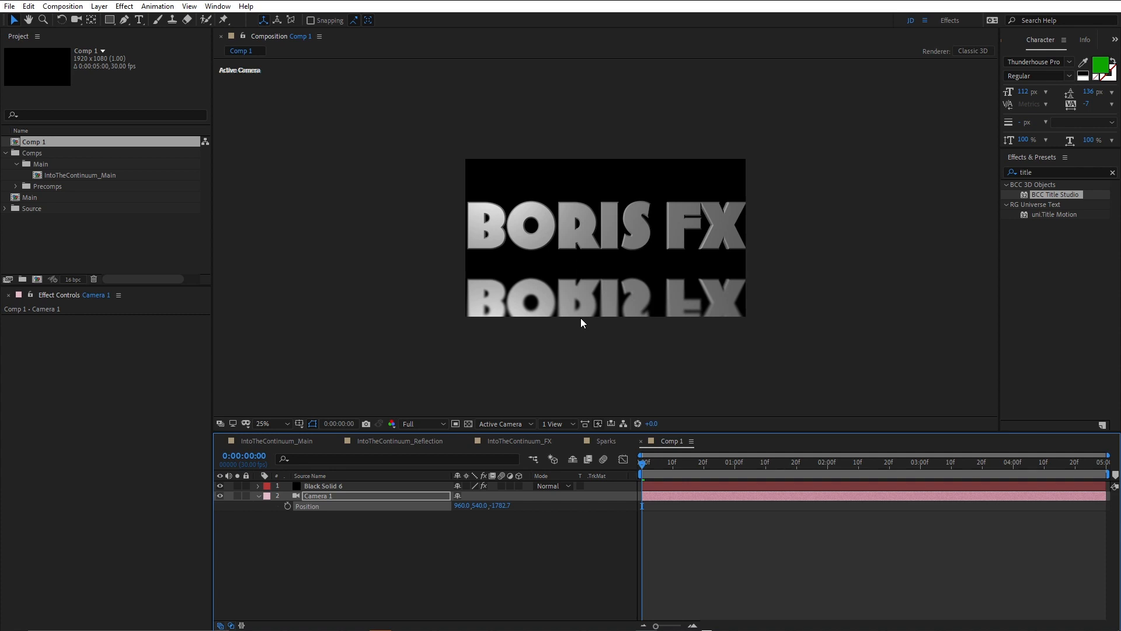
Return via the Reflection comp to IntoTheContinuum_Main, showing the reflection layer's 10% Opacity.
{"action": "left_click", "coordinate": [393, 440]}
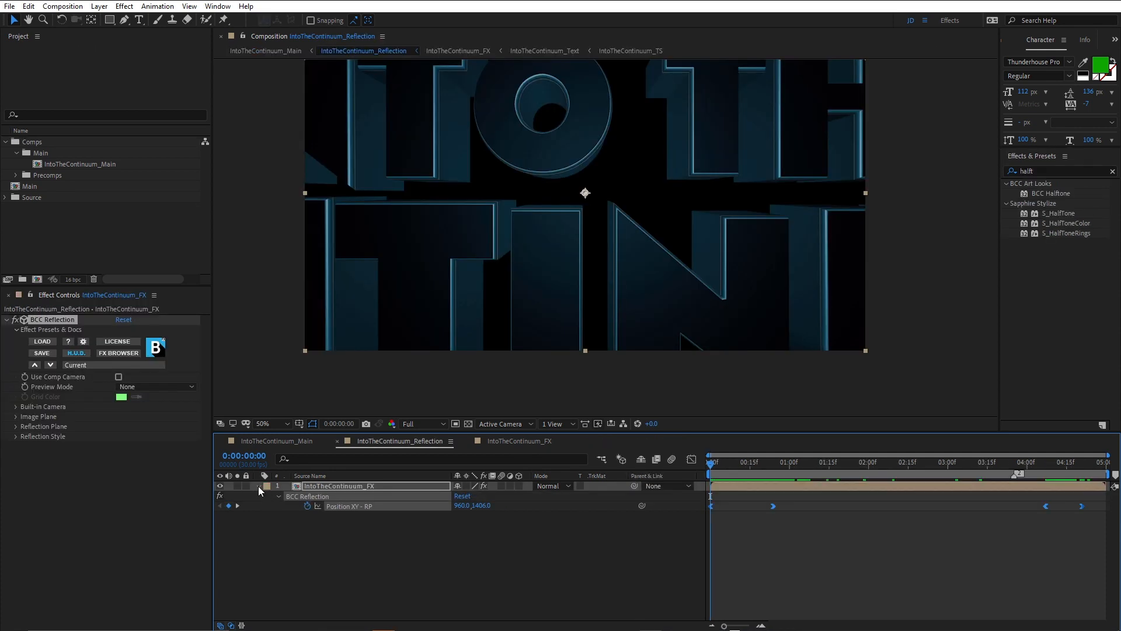
{"action": "left_click", "coordinate": [267, 486]}
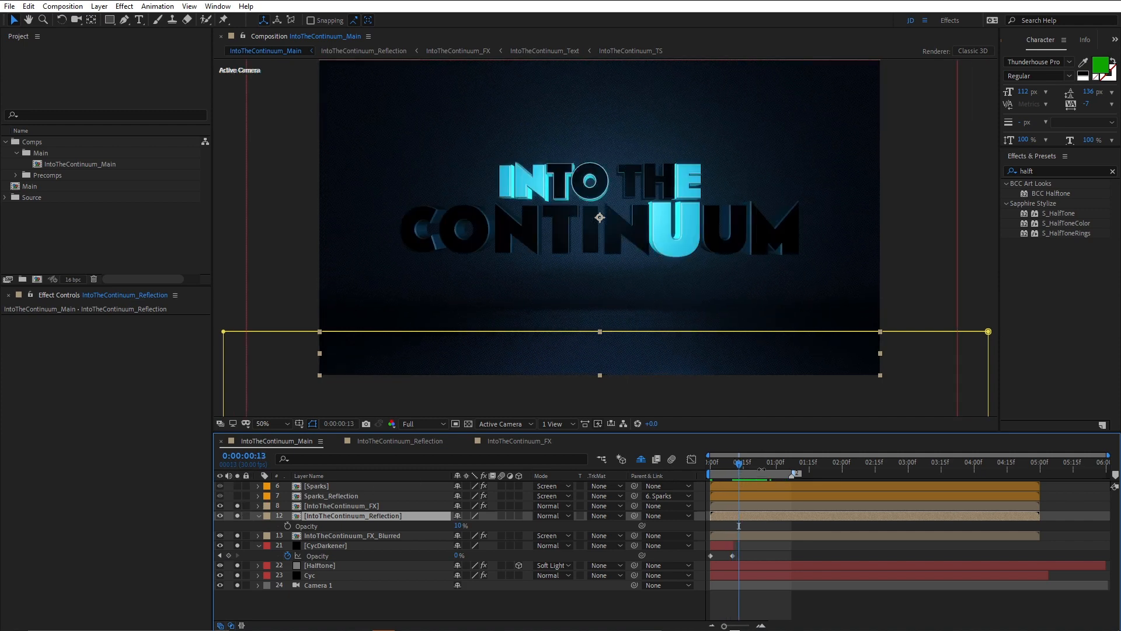
Go to frame 24, zoom in and show the effects on the IntoTheContinuum_FX layer.
{"action": "left_click", "coordinate": [754, 463]}
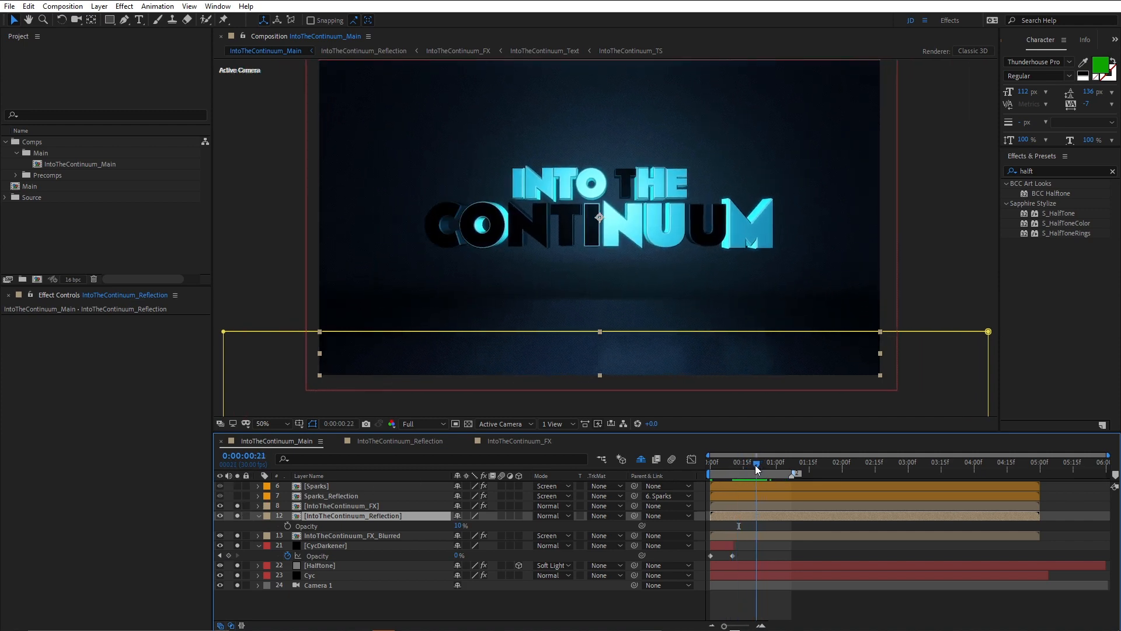
{"action": "left_click", "coordinate": [761, 462]}
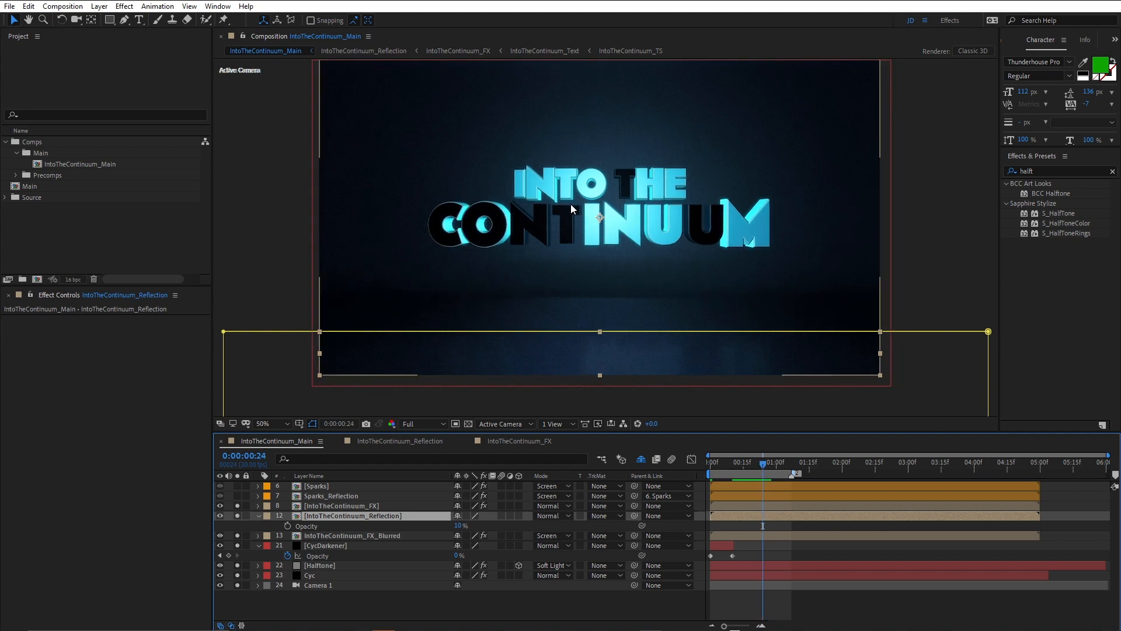
{"action": "mouse_move", "coordinate": [533, 185]}
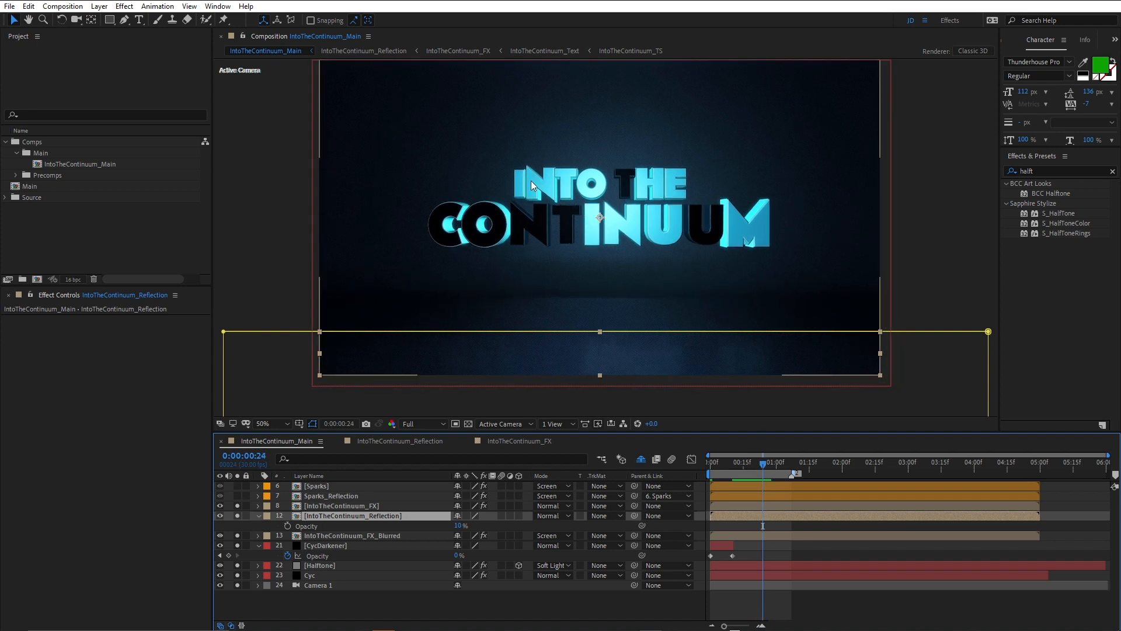
{"action": "left_click", "coordinate": [264, 423]}
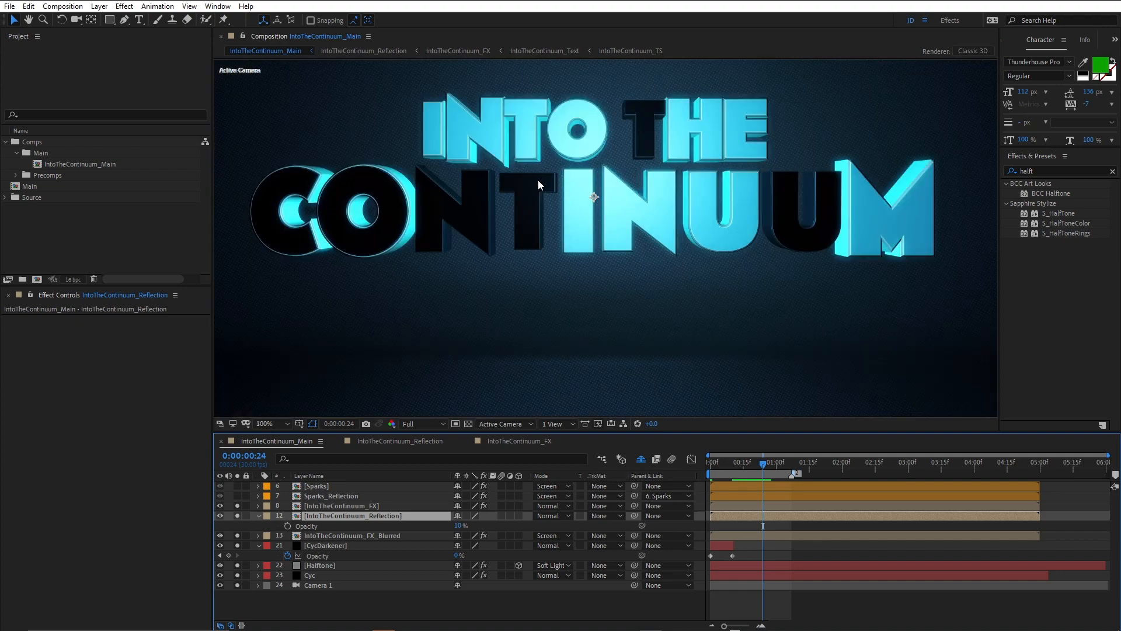
{"action": "left_click", "coordinate": [341, 506]}
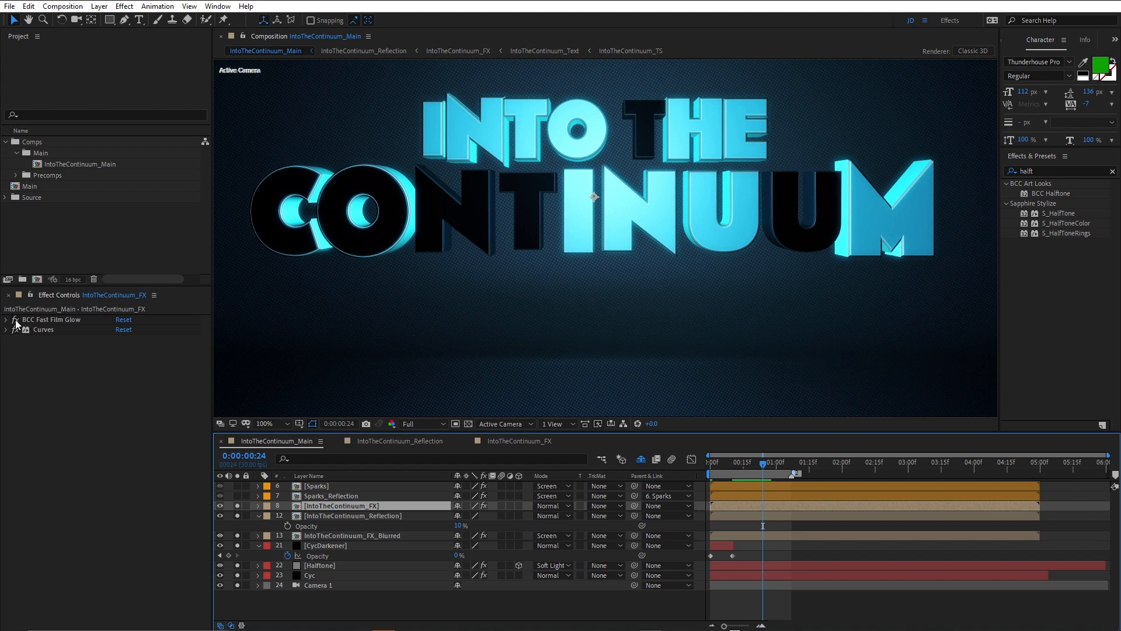
{"action": "mouse_move", "coordinate": [1066, 187]}
{"action": "type", "text": "film"}
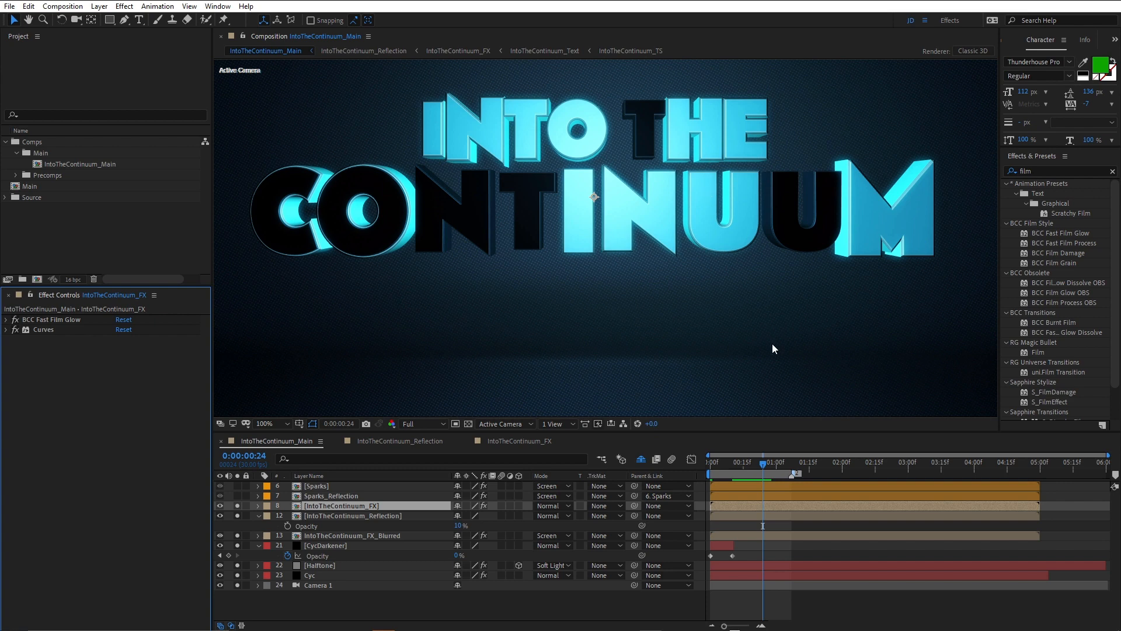
Expand the Curves effect beneath BCC Fast Film Glow to show its gentle RGB S-curve.
{"action": "left_click", "coordinate": [269, 423]}
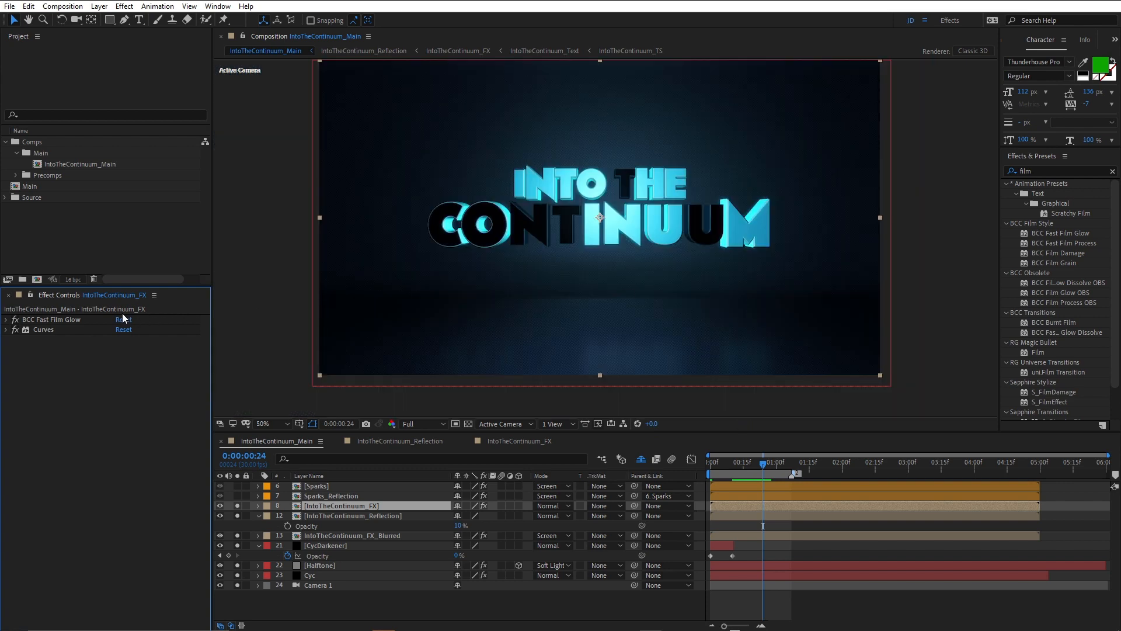
{"action": "left_click", "coordinate": [43, 329]}
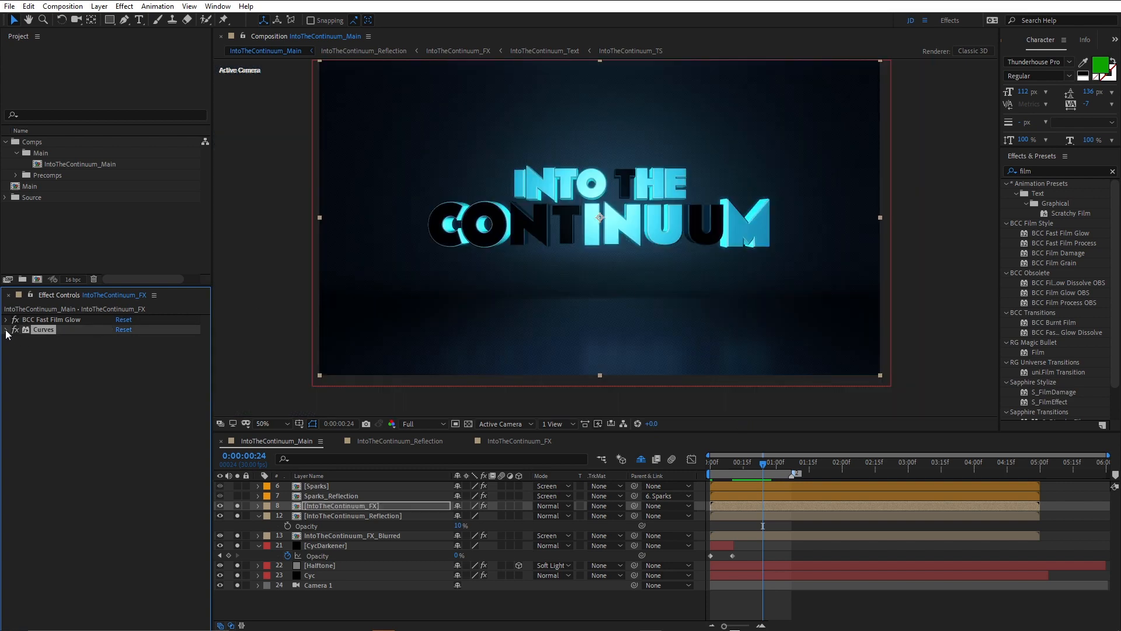
{"action": "left_click", "coordinate": [19, 329]}
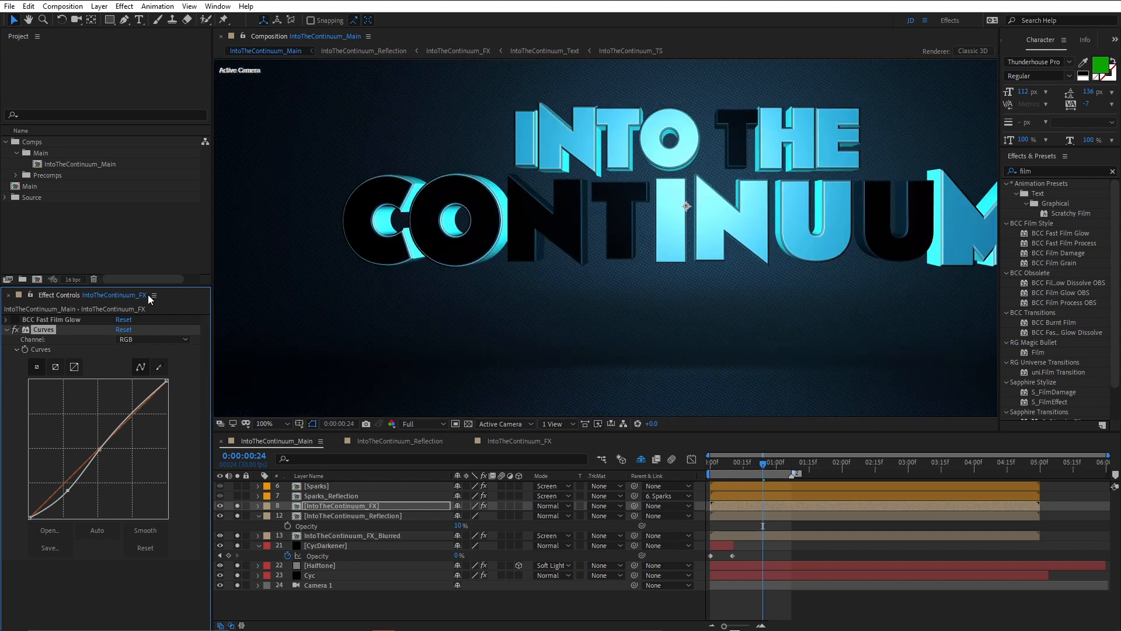
{"action": "left_click", "coordinate": [6, 320]}
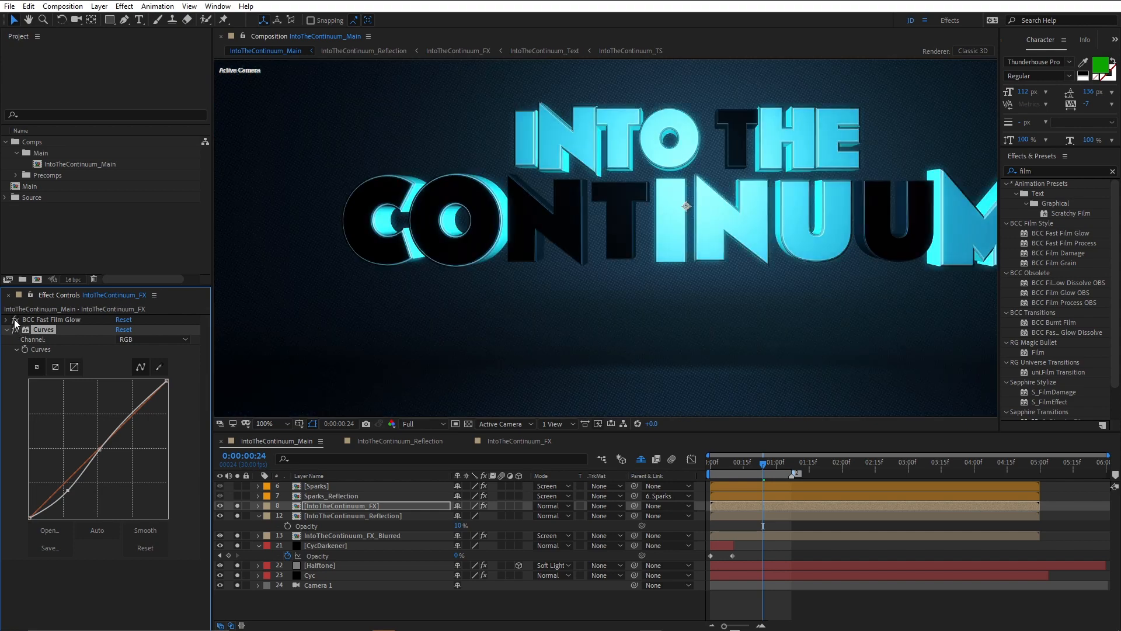
{"action": "left_click", "coordinate": [265, 423]}
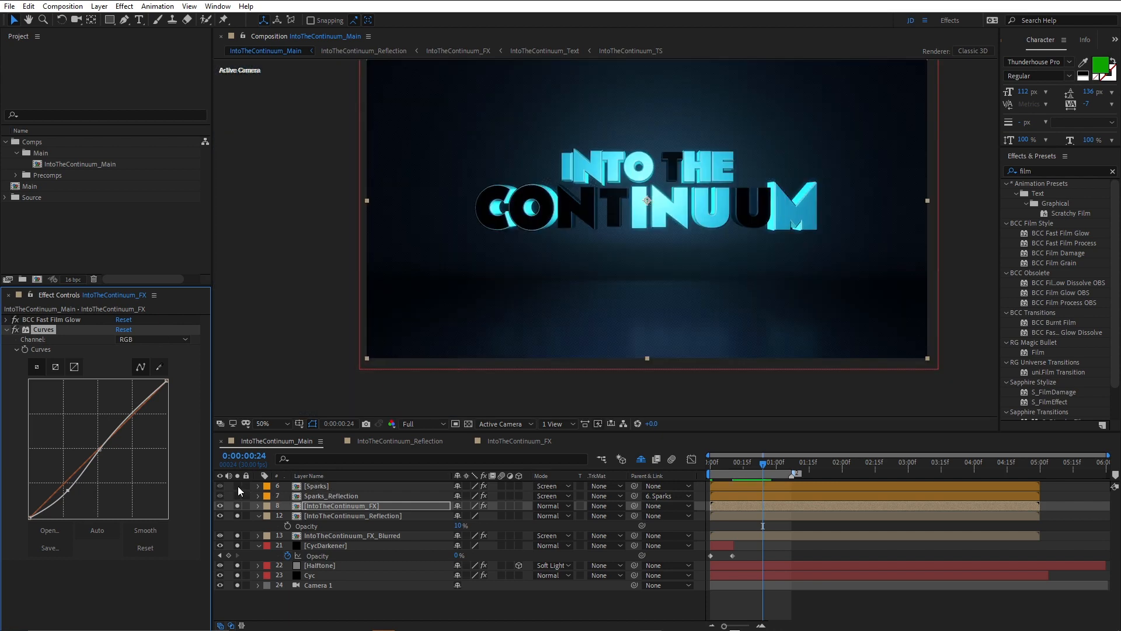
Select the Sparks layer to show its BCC Reflection and scrub the sparks appearing up to frame 24.
{"action": "left_click", "coordinate": [316, 485]}
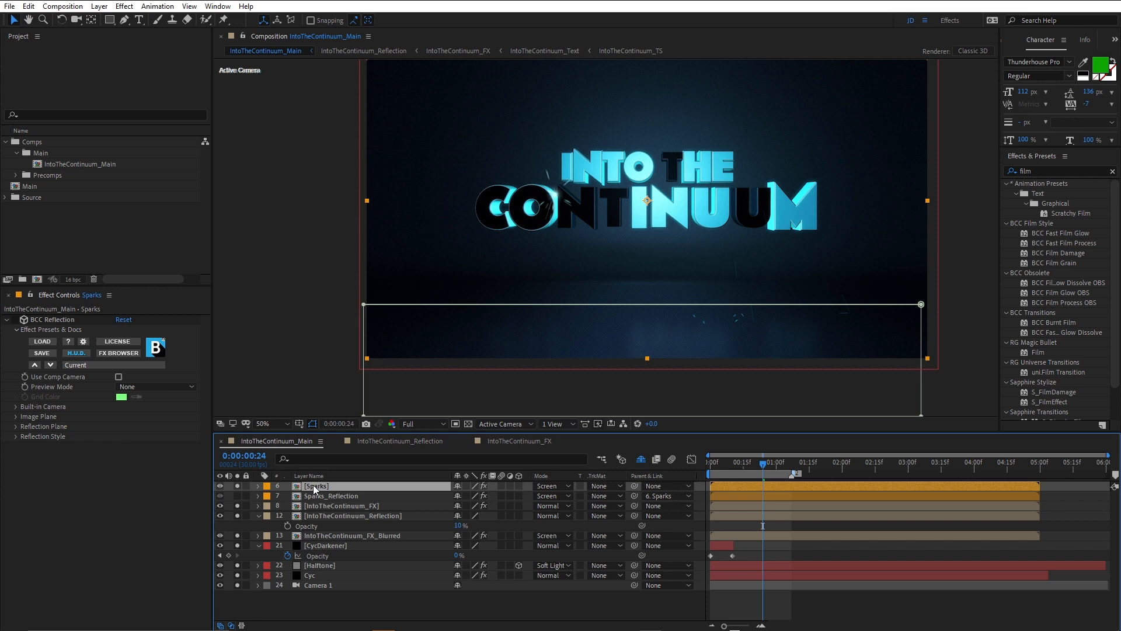
{"action": "mouse_move", "coordinate": [737, 484]}
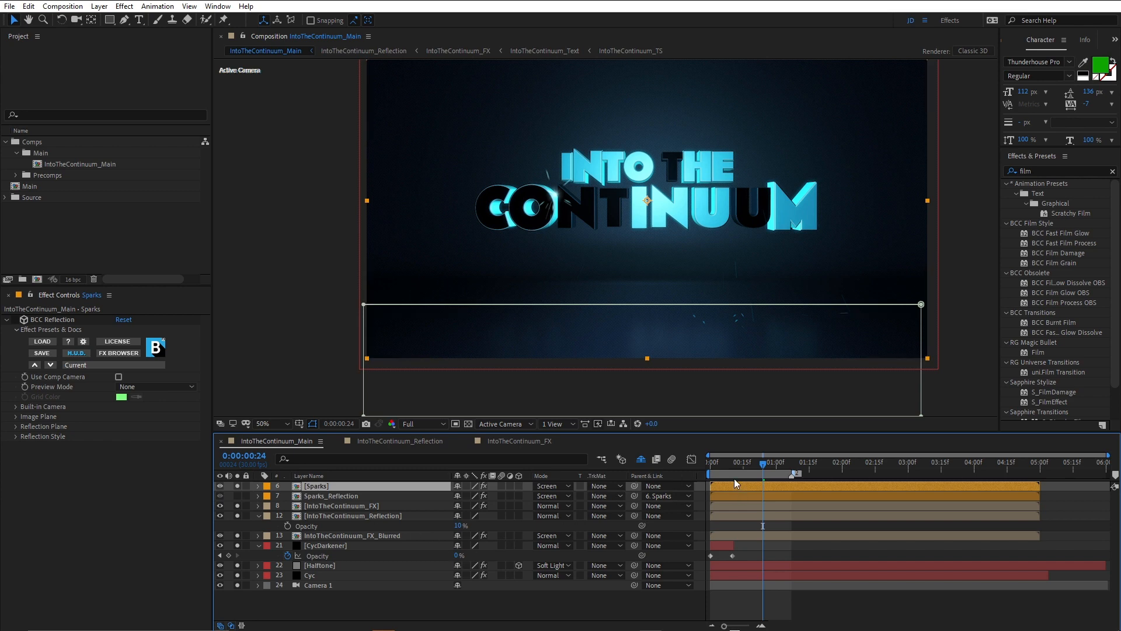
{"action": "mouse_move", "coordinate": [764, 469]}
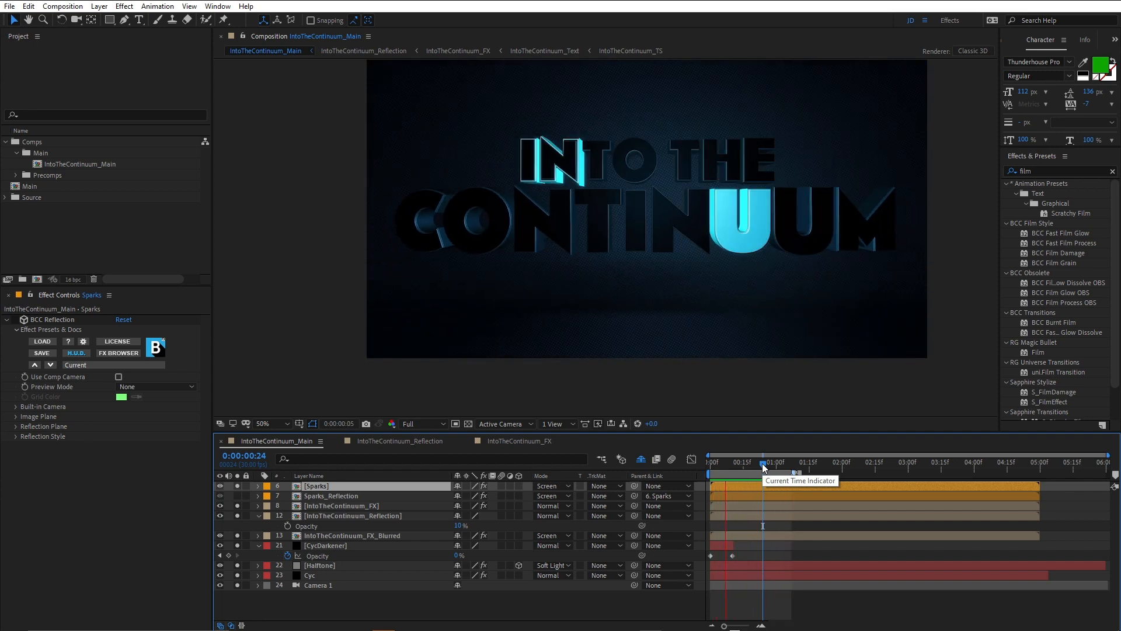
{"action": "left_click", "coordinate": [763, 462]}
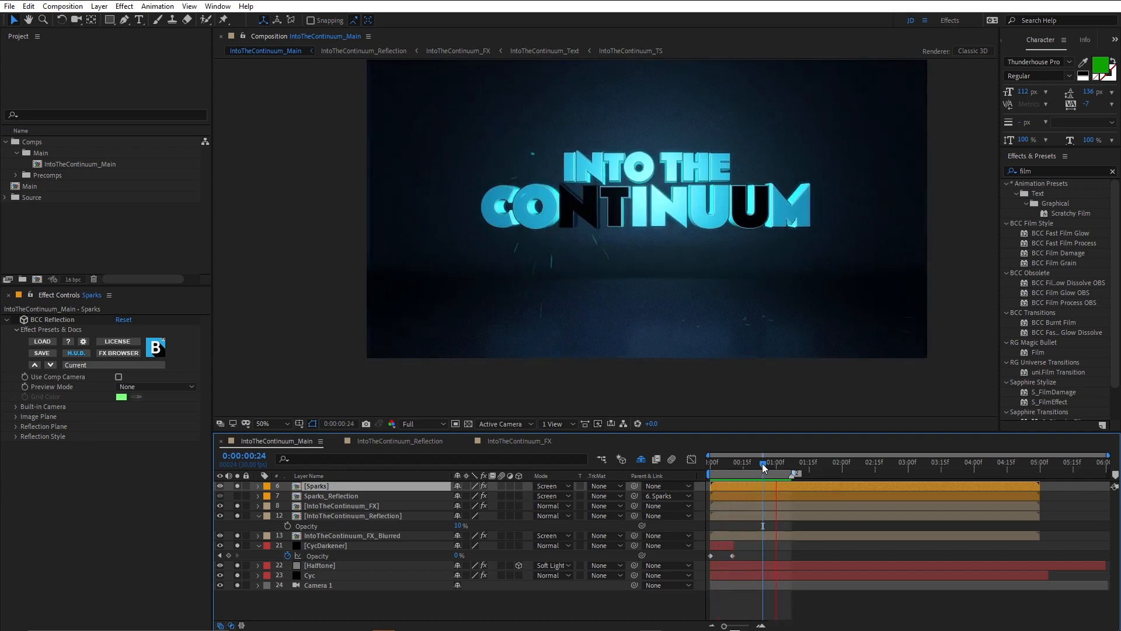
{"action": "left_click", "coordinate": [747, 463]}
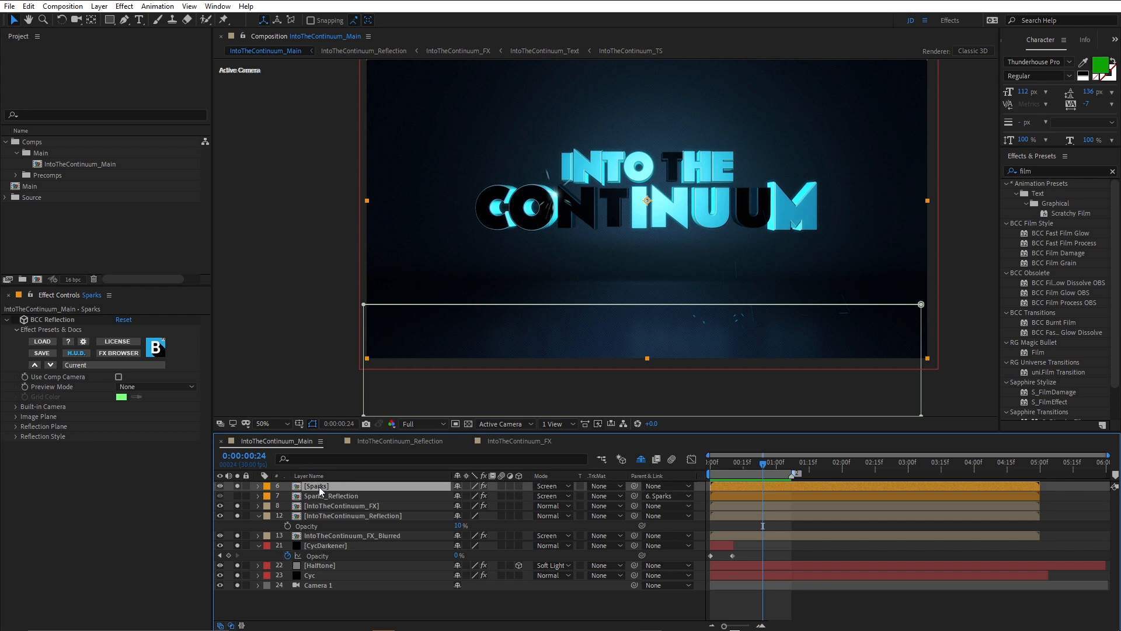
Open the Sparks precomp and set BCC Particle Illusion's Composite Style to Alpha + Apply Mode.
{"action": "double_click", "coordinate": [315, 486]}
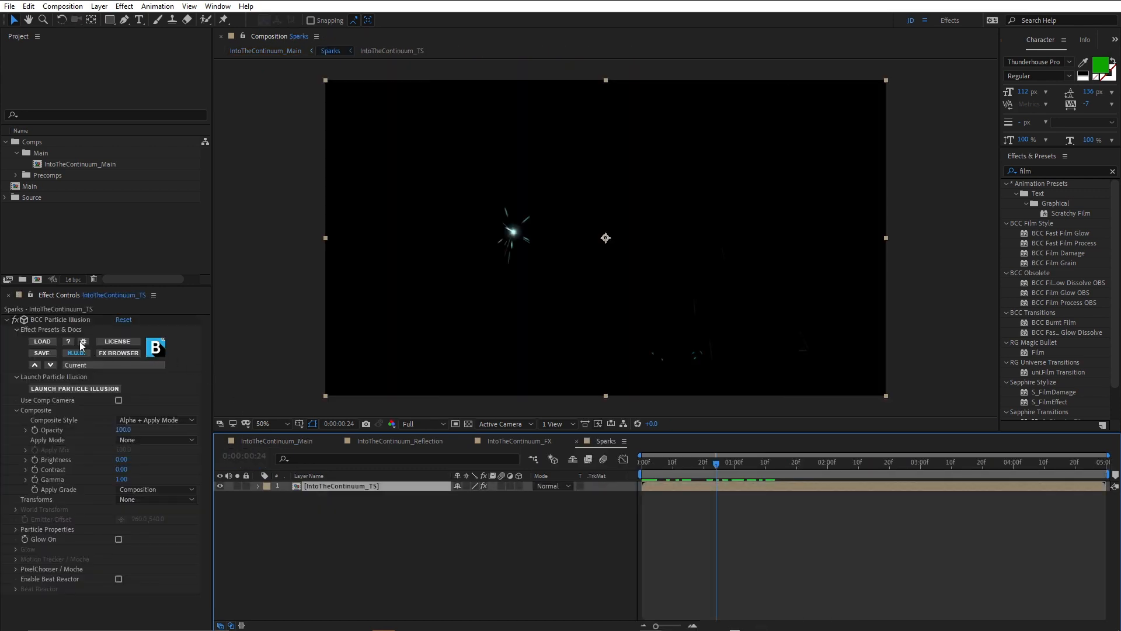
{"action": "mouse_move", "coordinate": [72, 324]}
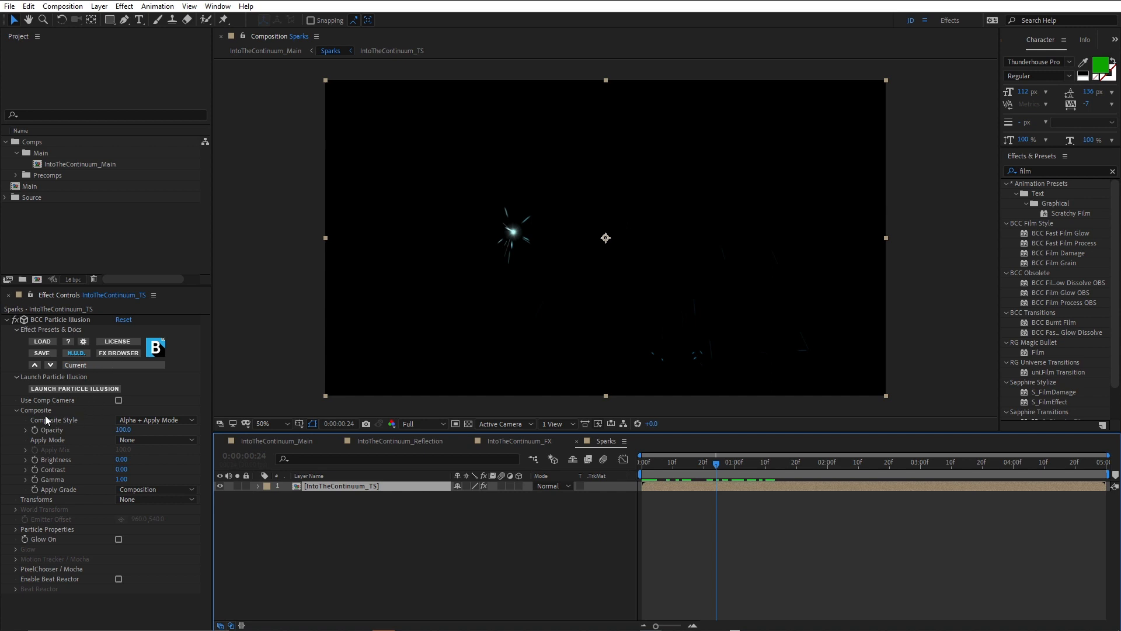
{"action": "mouse_move", "coordinate": [81, 428]}
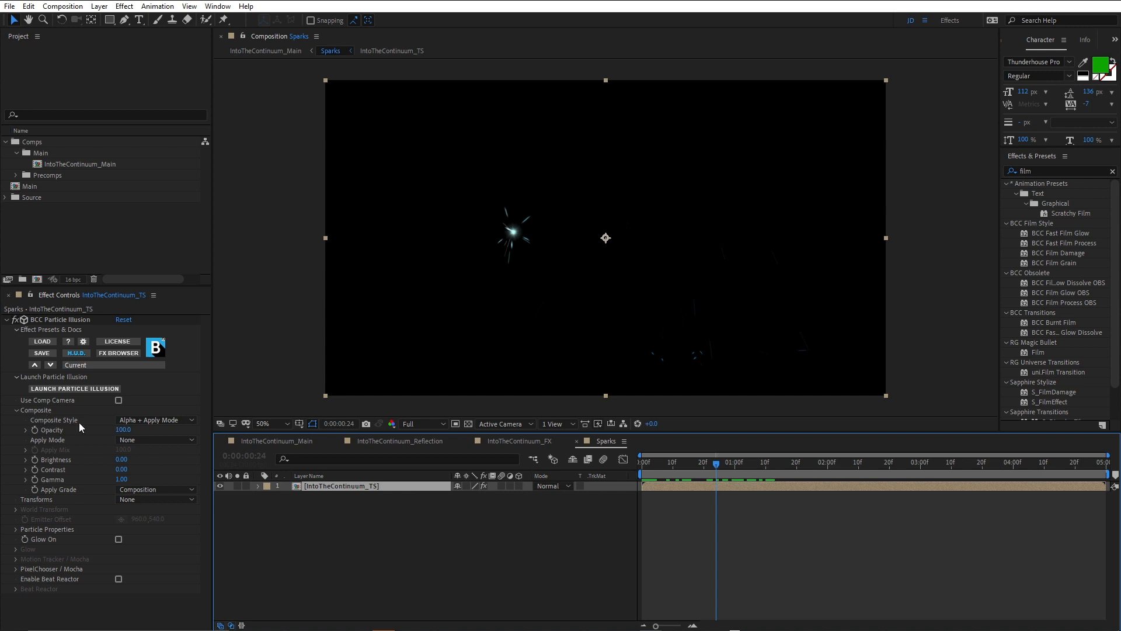
{"action": "mouse_move", "coordinate": [170, 425]}
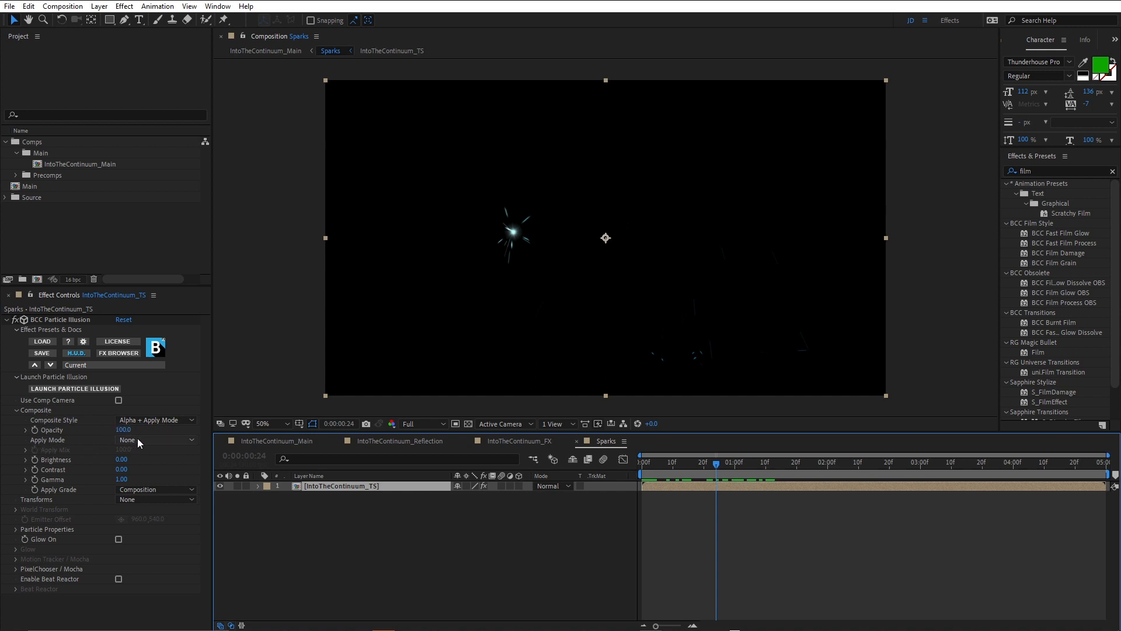
{"action": "left_click", "coordinate": [156, 439]}
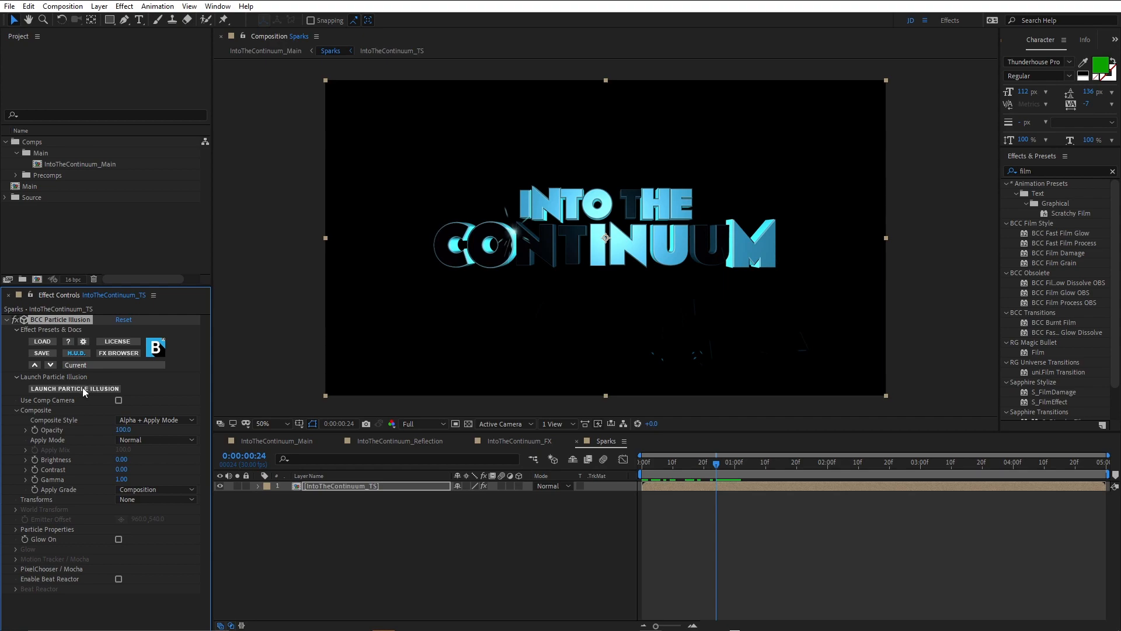
Launch Particle Illusion and play back the sparks bouncing off the floor deflector beneath the title.
{"action": "left_click", "coordinate": [75, 387]}
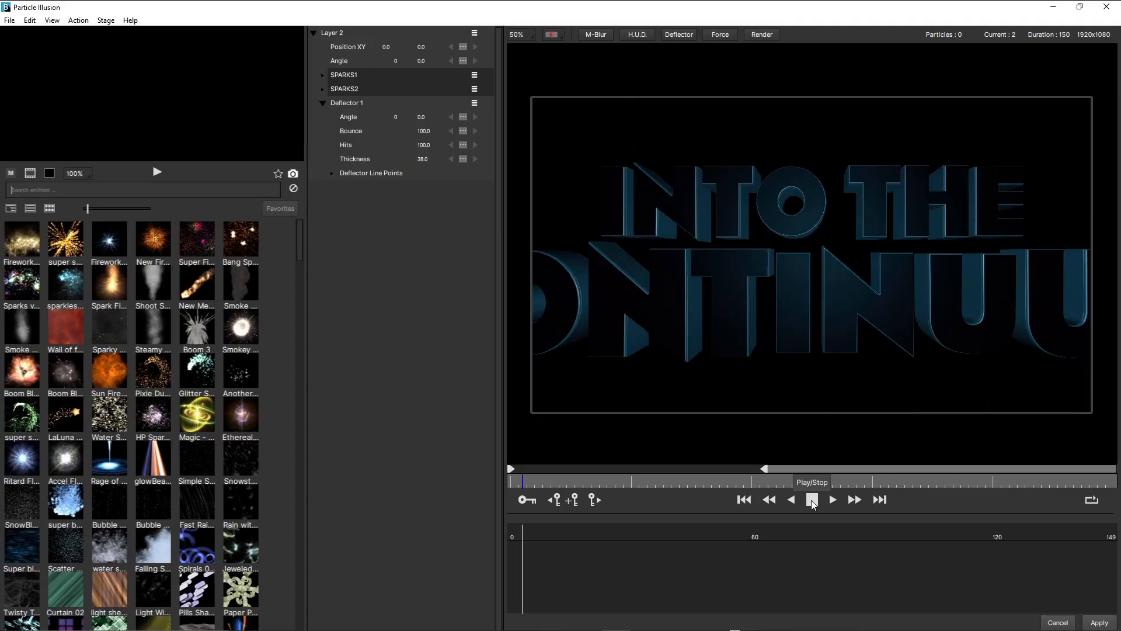
{"action": "left_click", "coordinate": [833, 498]}
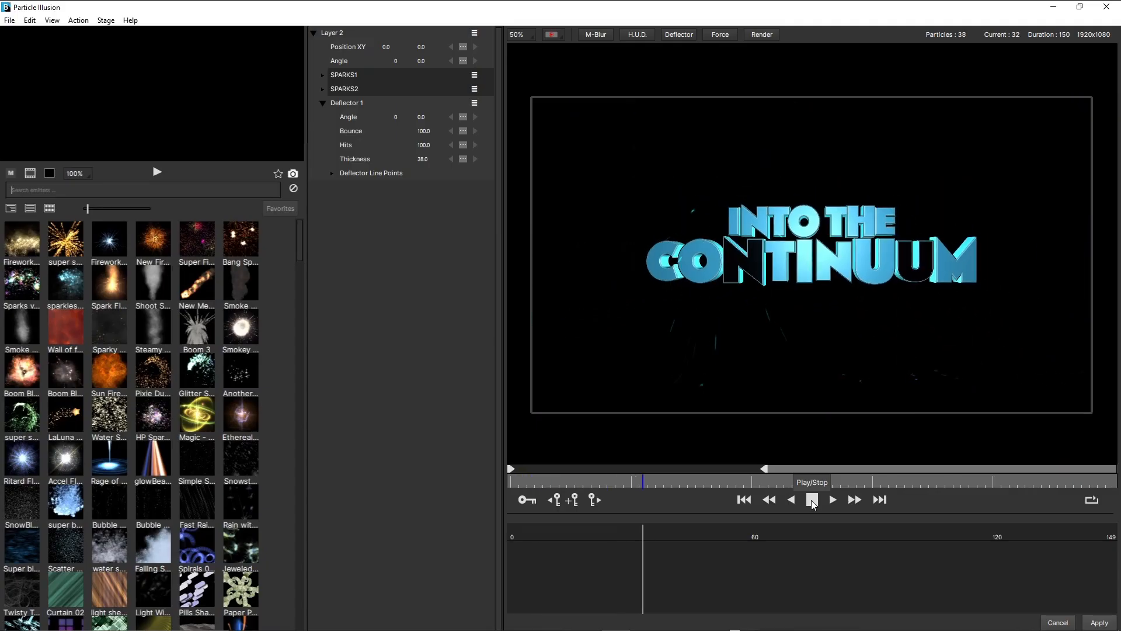
{"action": "left_click", "coordinate": [831, 500]}
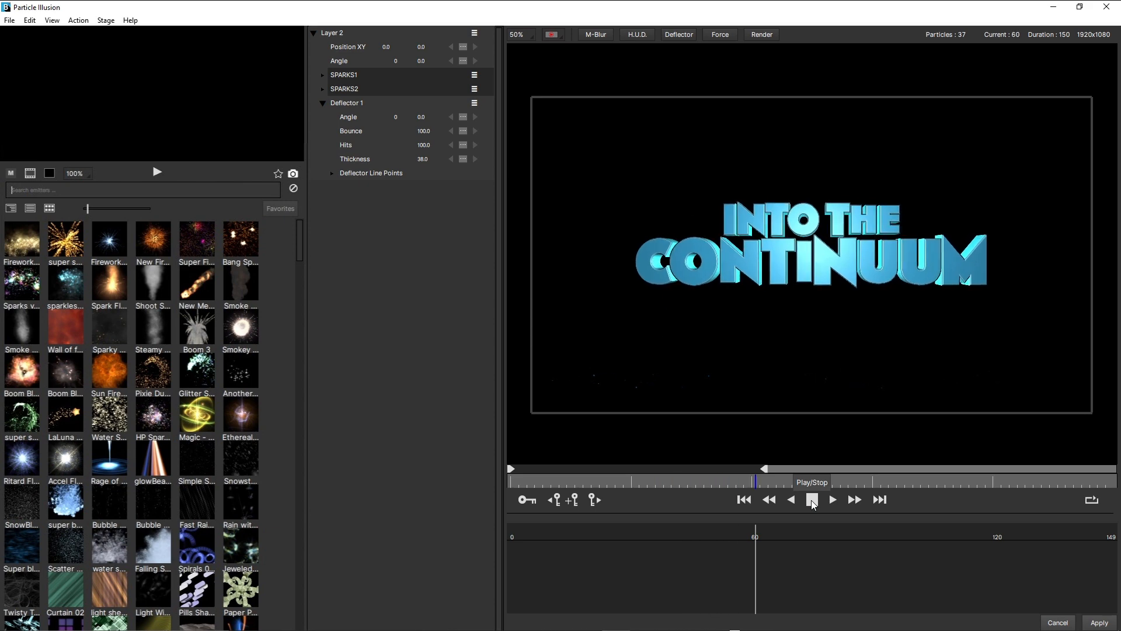
{"action": "left_click", "coordinate": [812, 498]}
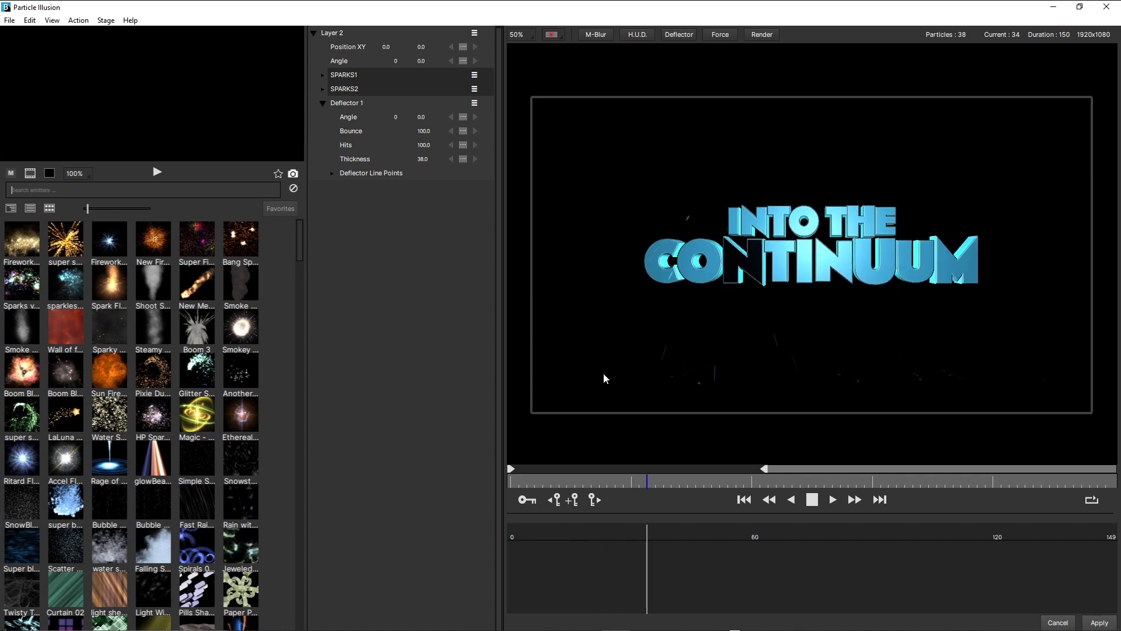
{"action": "left_click", "coordinate": [812, 499]}
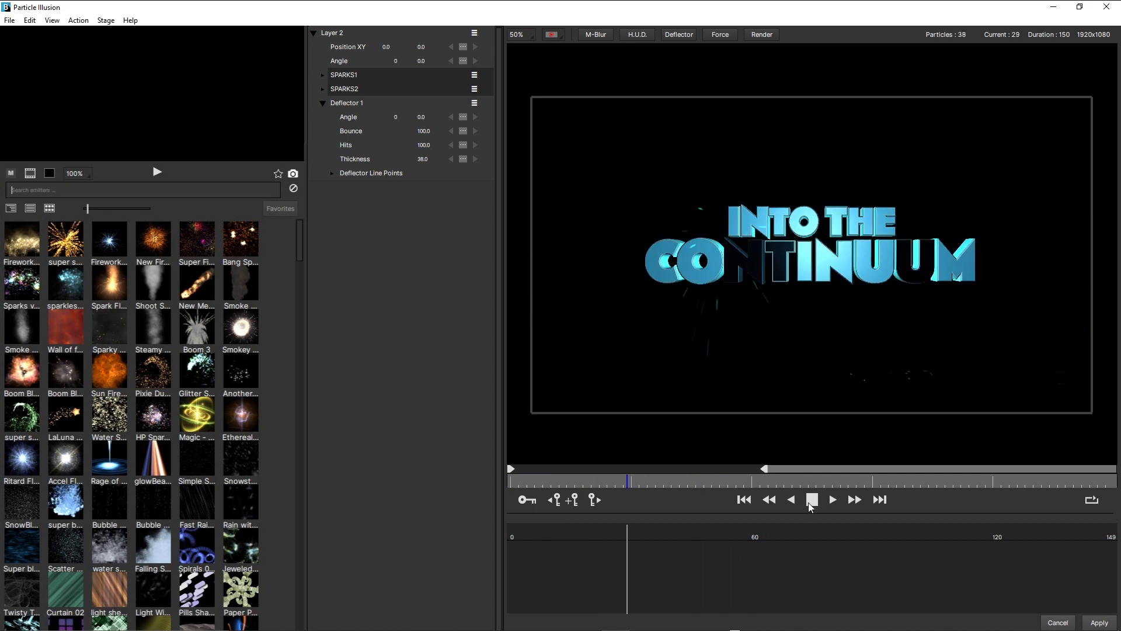
{"action": "left_click", "coordinate": [831, 499]}
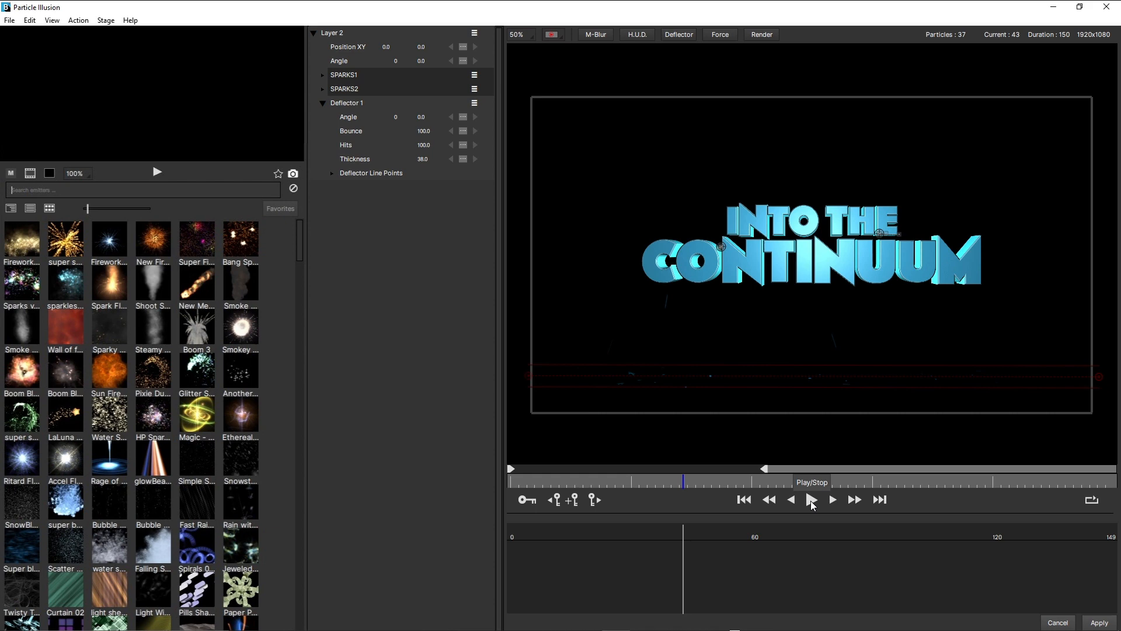
{"action": "mouse_move", "coordinate": [1067, 611]}
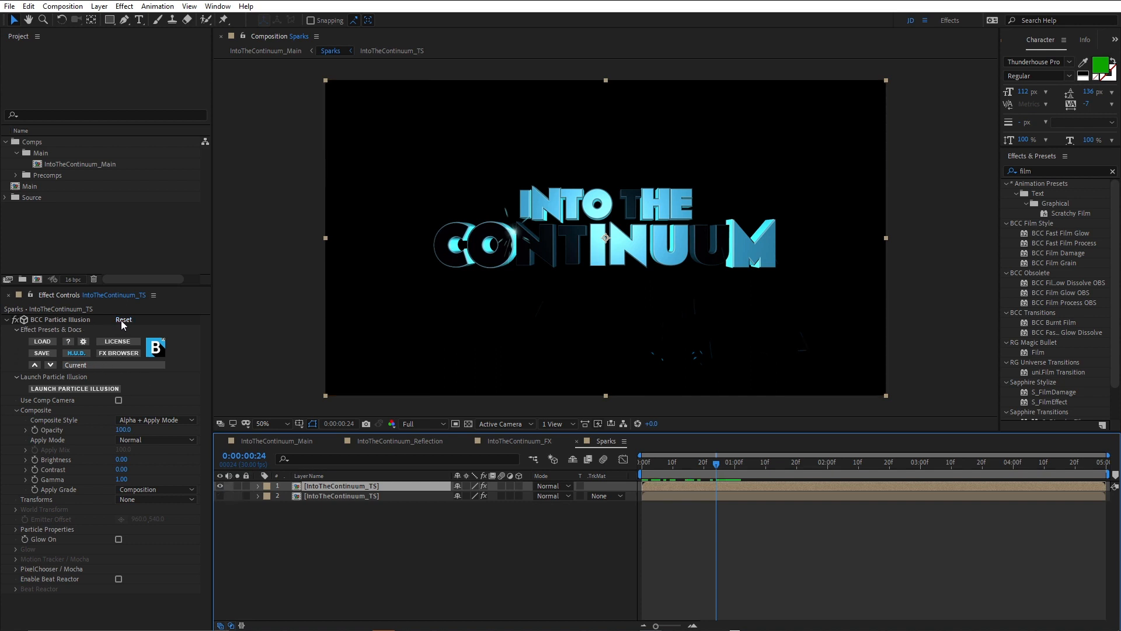
Reset BCC Particle Illusion on the duplicated title layer and launch Particle Illusion for it.
{"action": "left_click", "coordinate": [155, 419]}
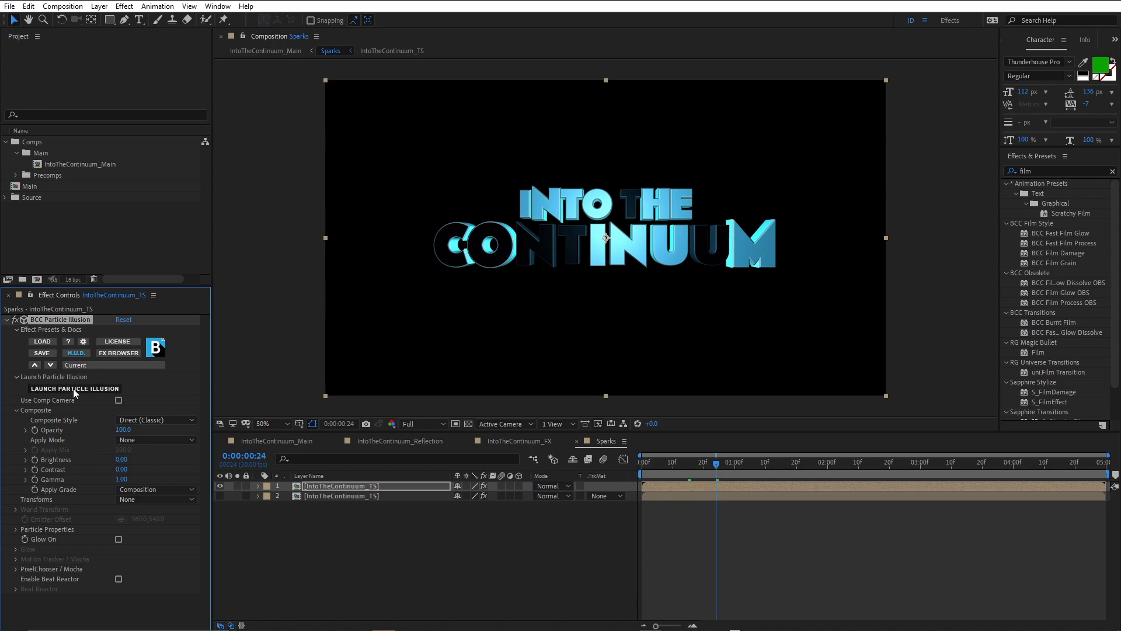
{"action": "left_click", "coordinate": [75, 387]}
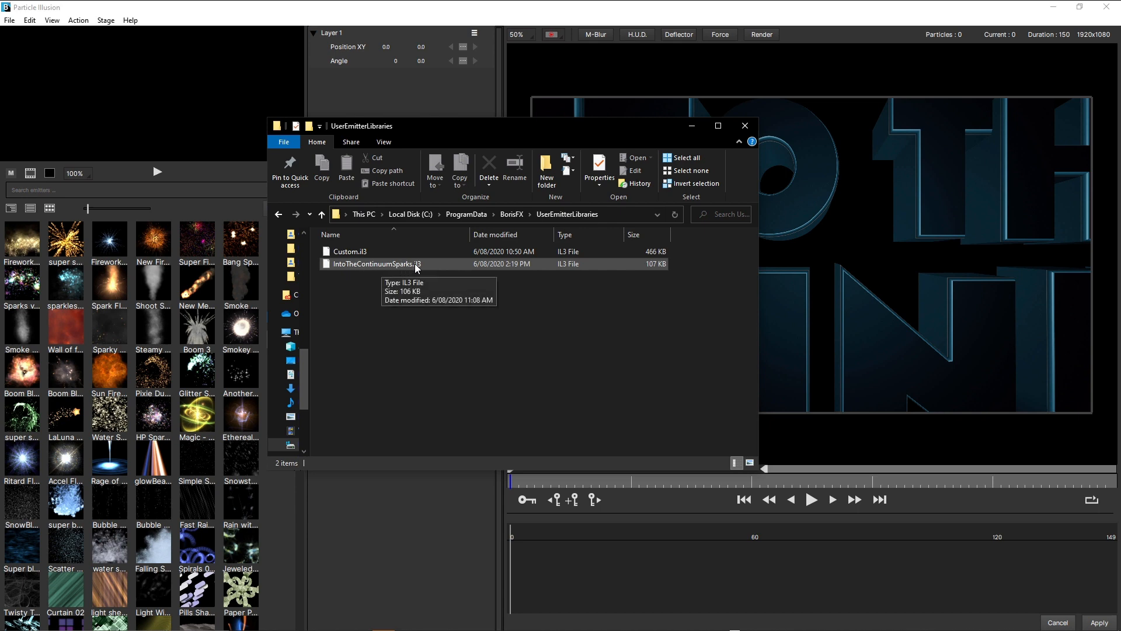
{"action": "mouse_move", "coordinate": [575, 330]}
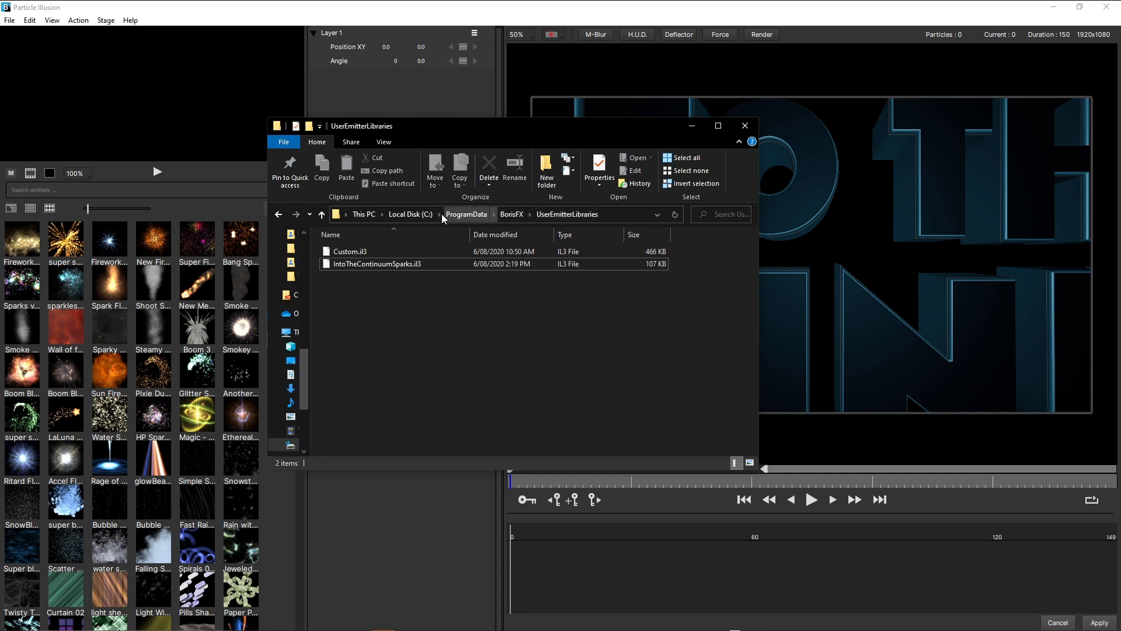
{"action": "mouse_move", "coordinate": [454, 215]}
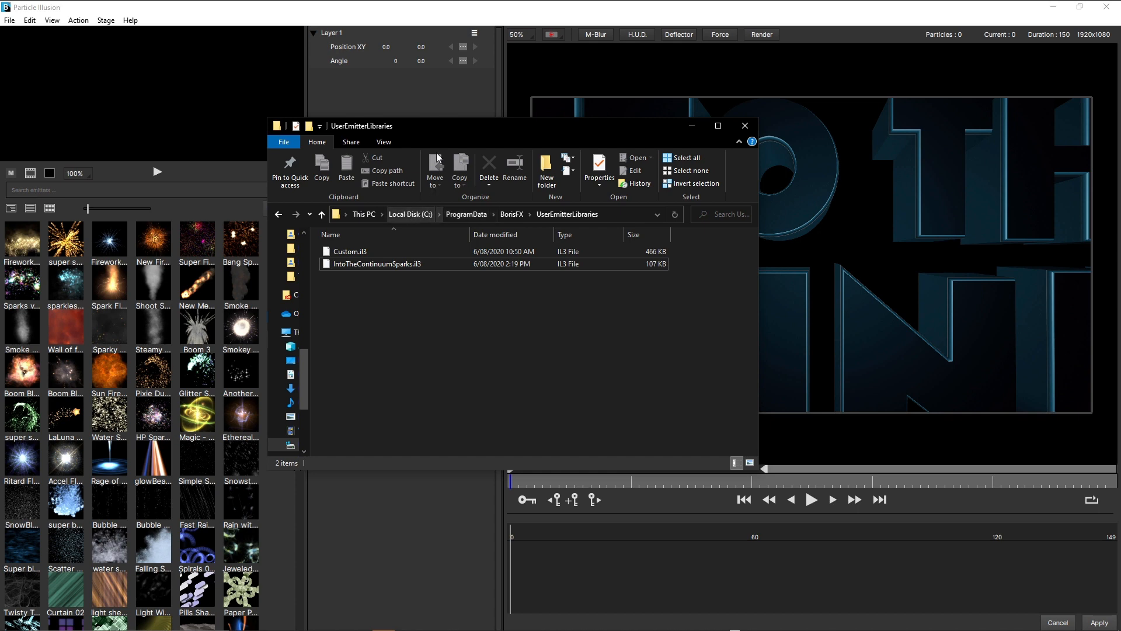
{"action": "mouse_move", "coordinate": [435, 129]}
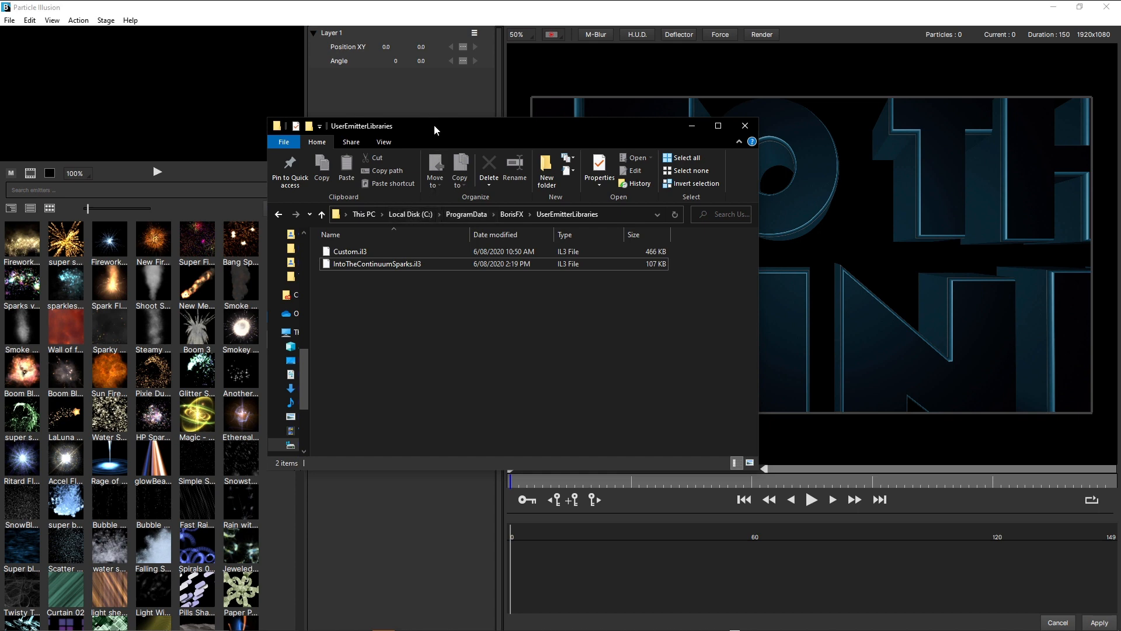
Search 'into' and add the IntoTheContinuumSparks library emitter to Layer 1.
{"action": "left_click", "coordinate": [744, 125]}
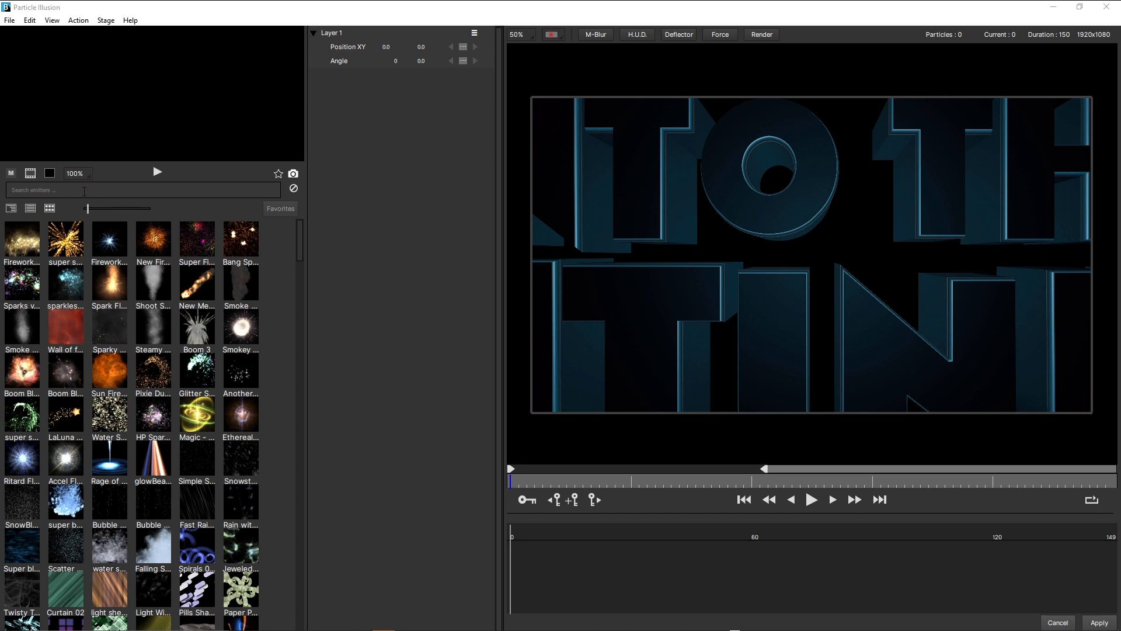
{"action": "type", "text": "into"}
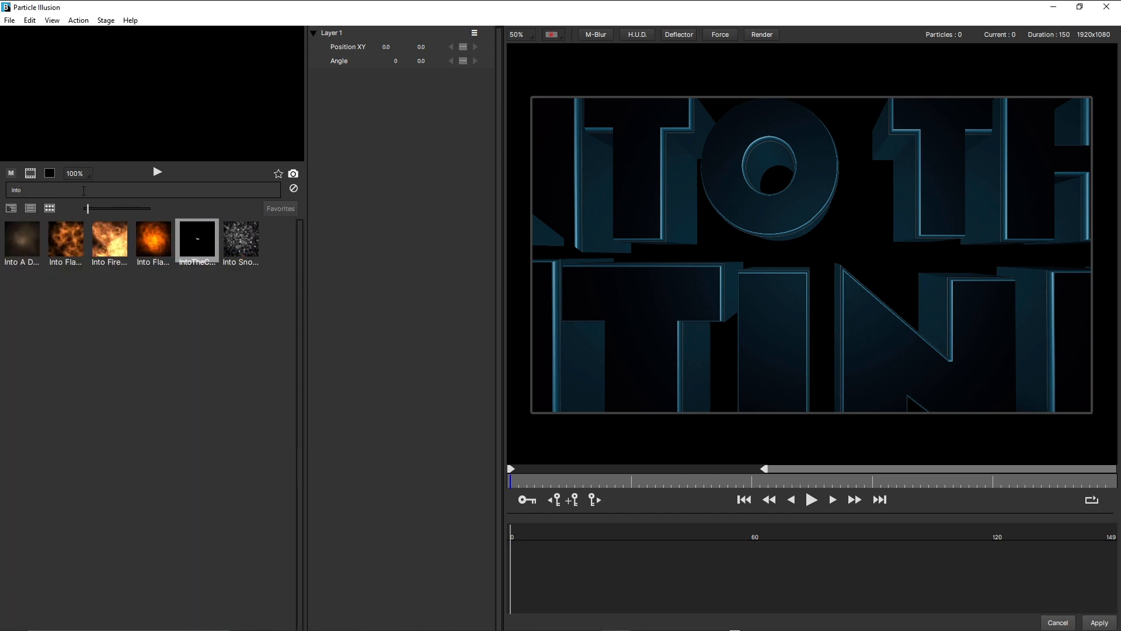
{"action": "left_click", "coordinate": [196, 239]}
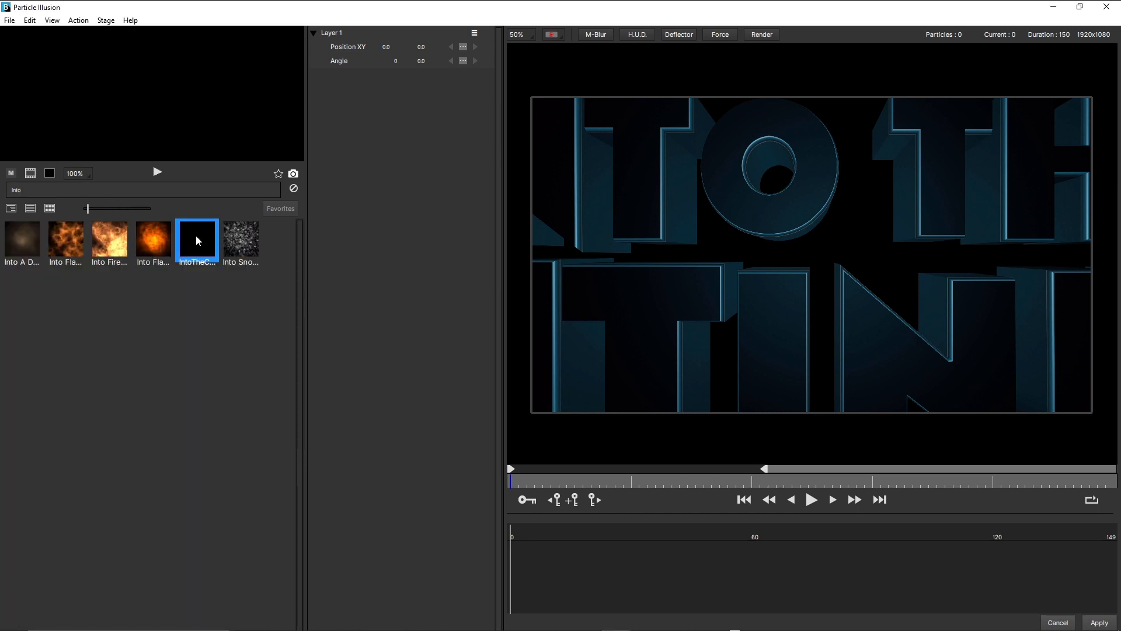
{"action": "mouse_move", "coordinate": [196, 240]}
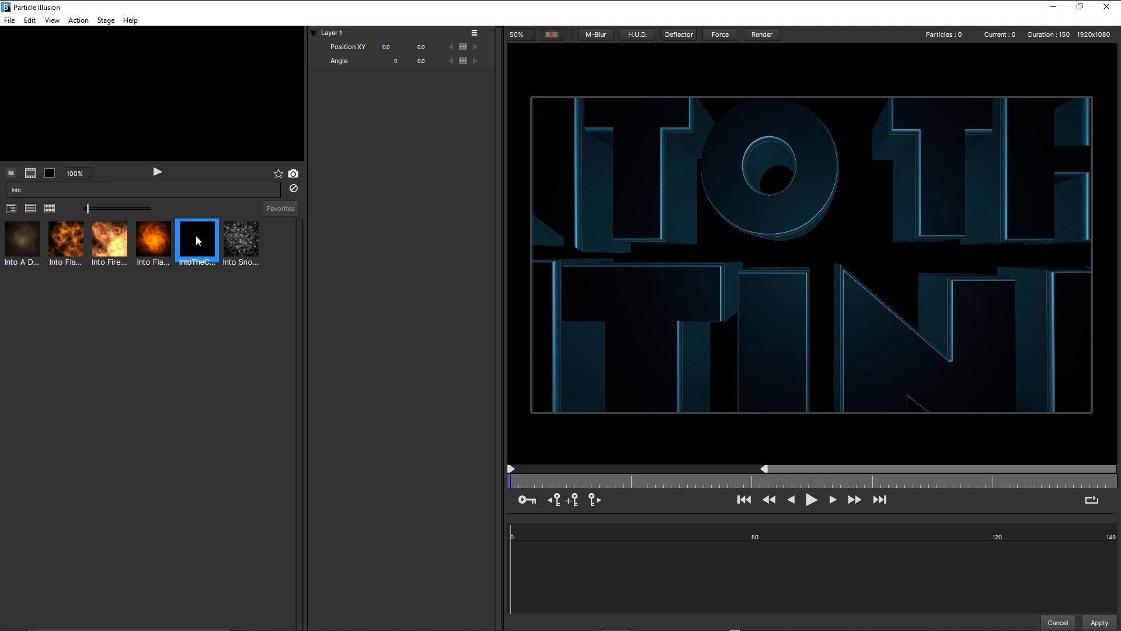
{"action": "double_click", "coordinate": [196, 240]}
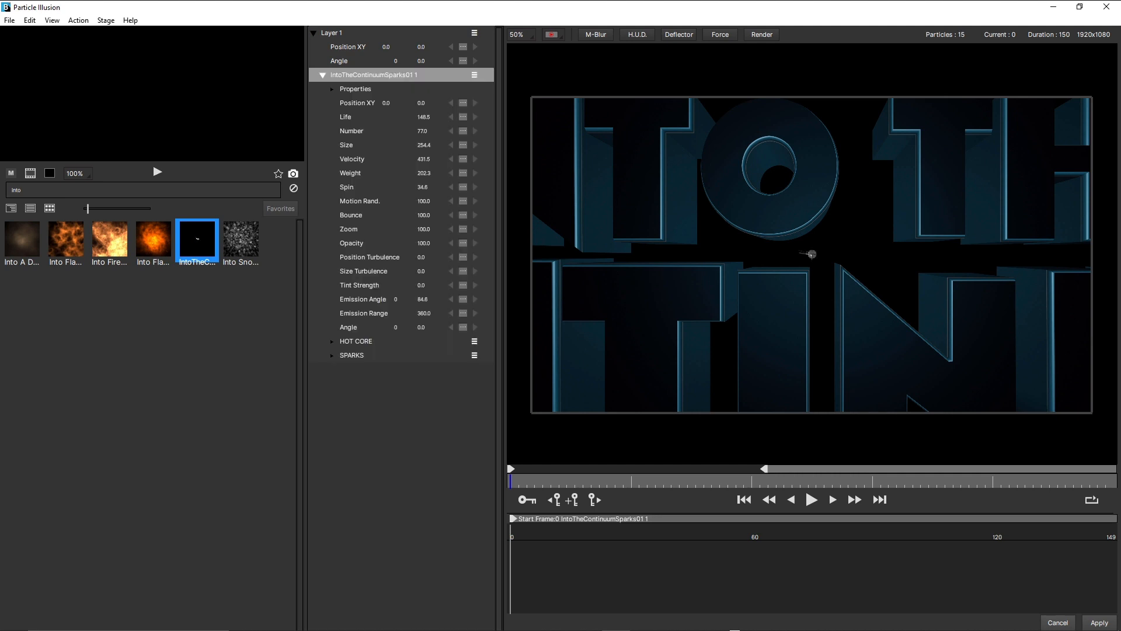
Play back the new sparks emitter over the title, then return to an early frame.
{"action": "left_click", "coordinate": [812, 498]}
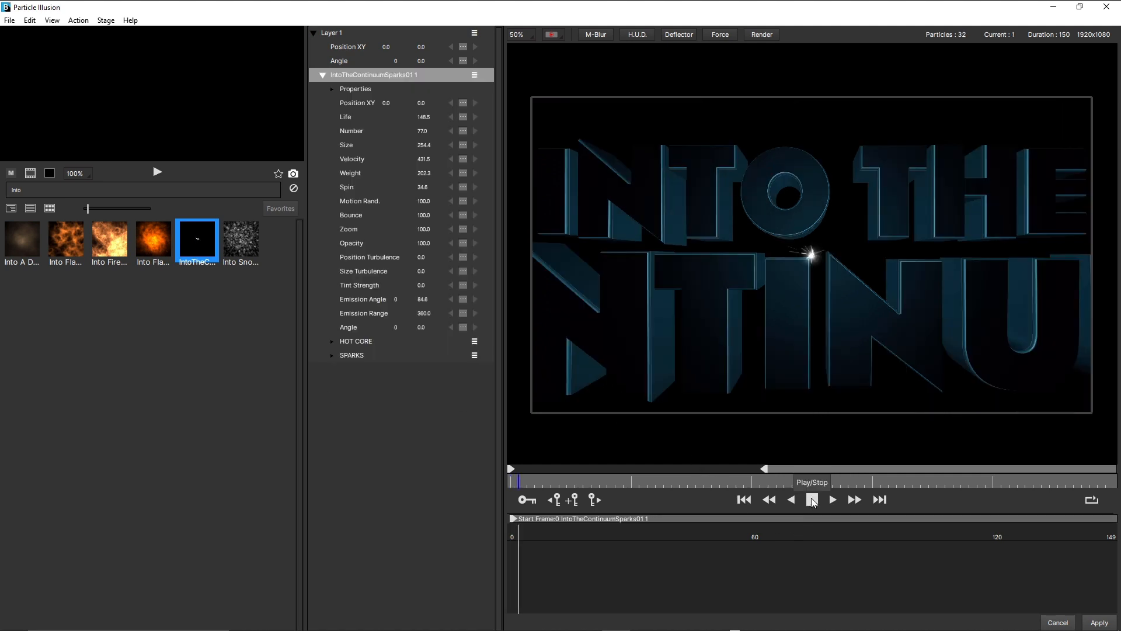
{"action": "left_click", "coordinate": [831, 498]}
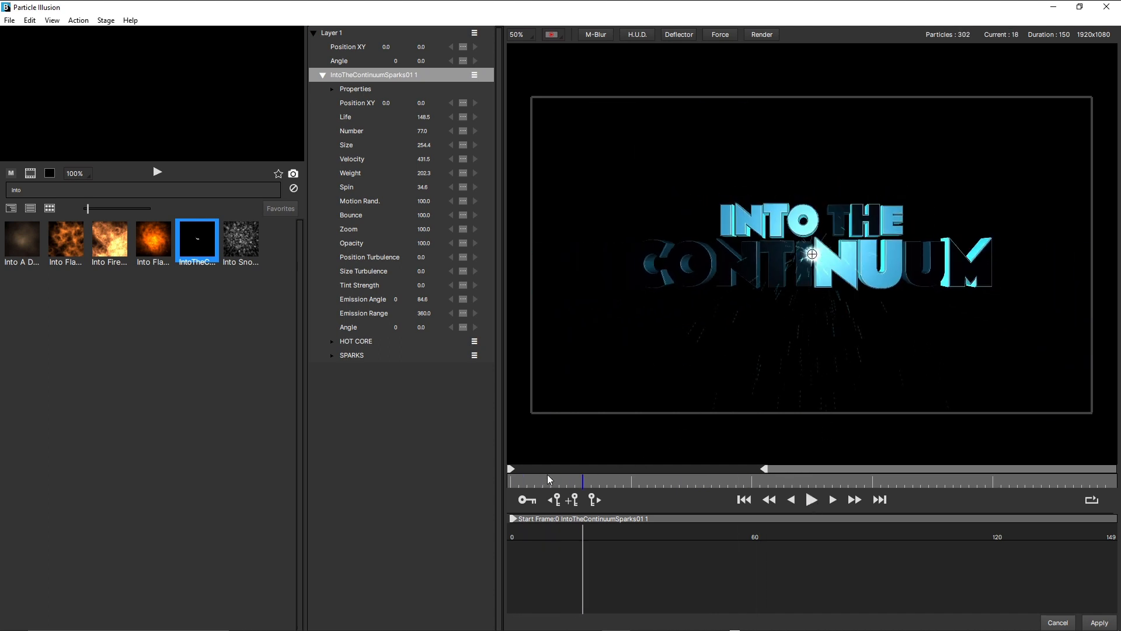
{"action": "left_click", "coordinate": [742, 498]}
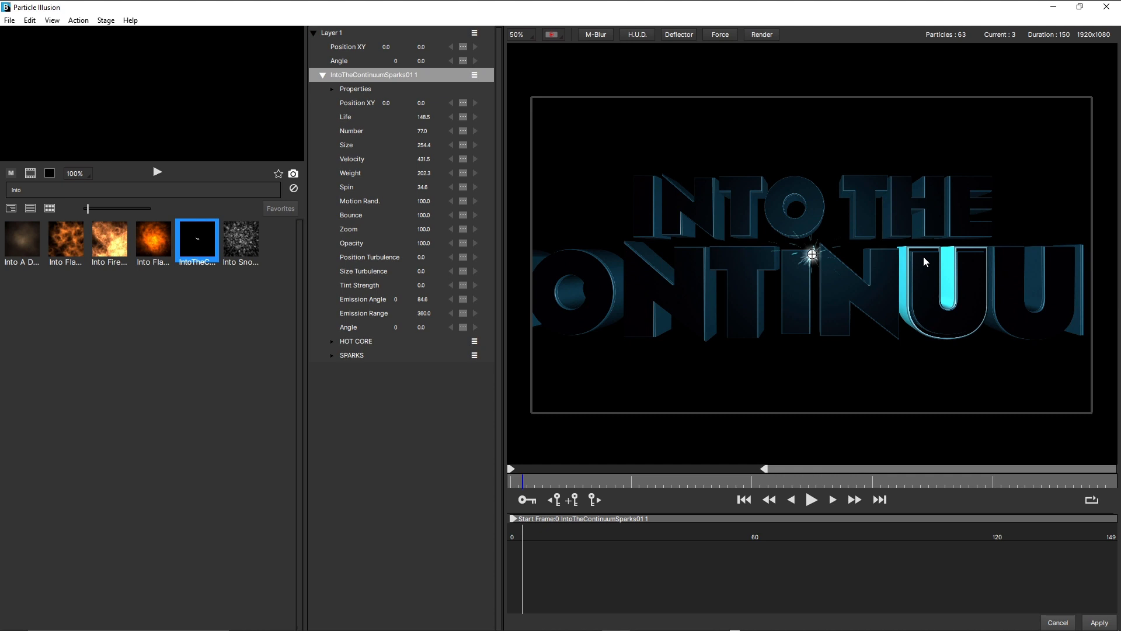
{"action": "mouse_move", "coordinate": [812, 254]}
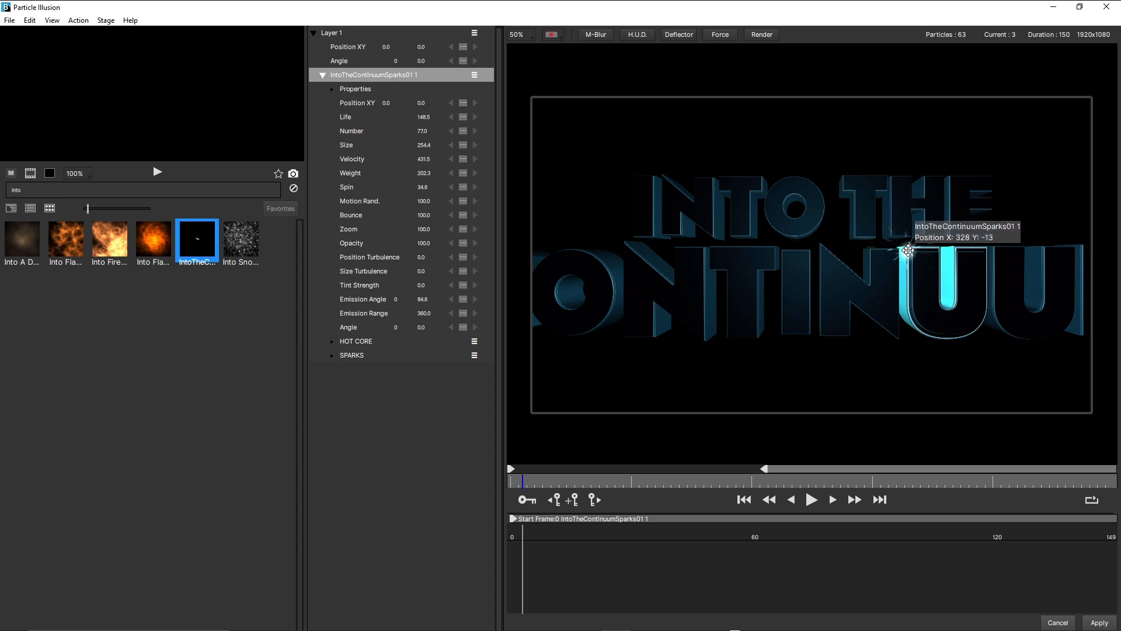
{"action": "mouse_move", "coordinate": [909, 250]}
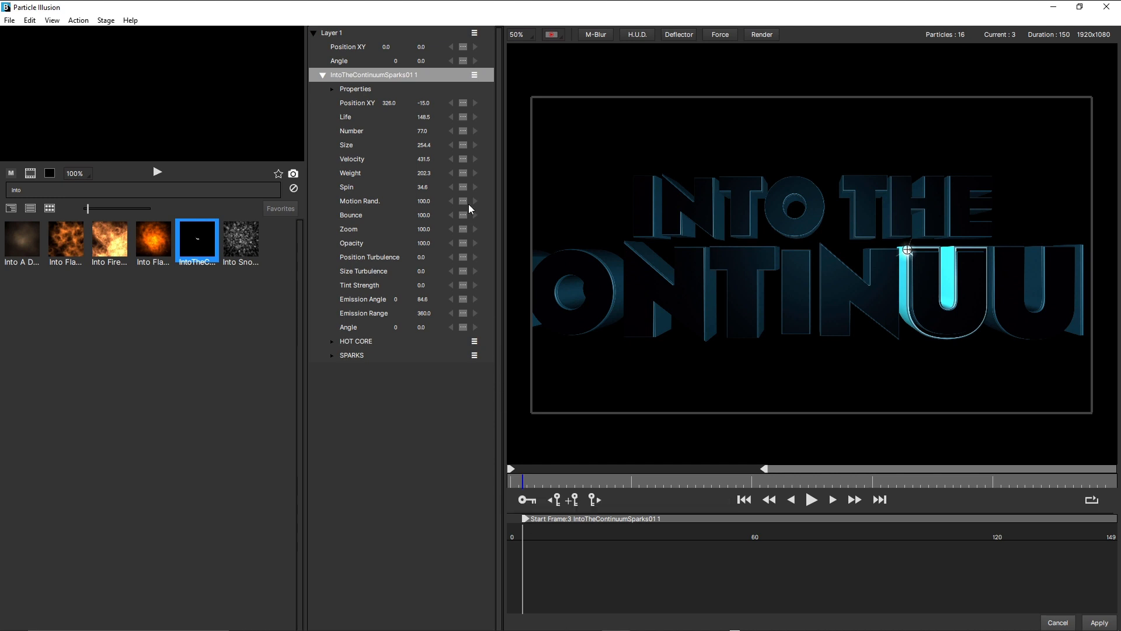
{"action": "mouse_move", "coordinate": [466, 135]}
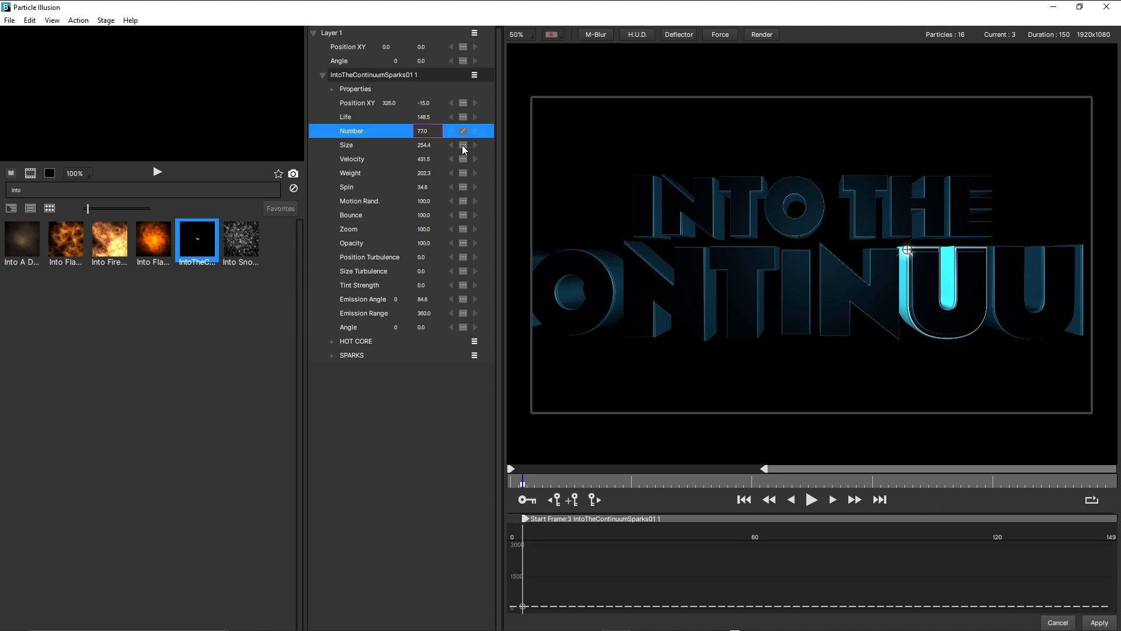
{"action": "mouse_move", "coordinate": [594, 499]}
{"action": "type", "text": "150"}
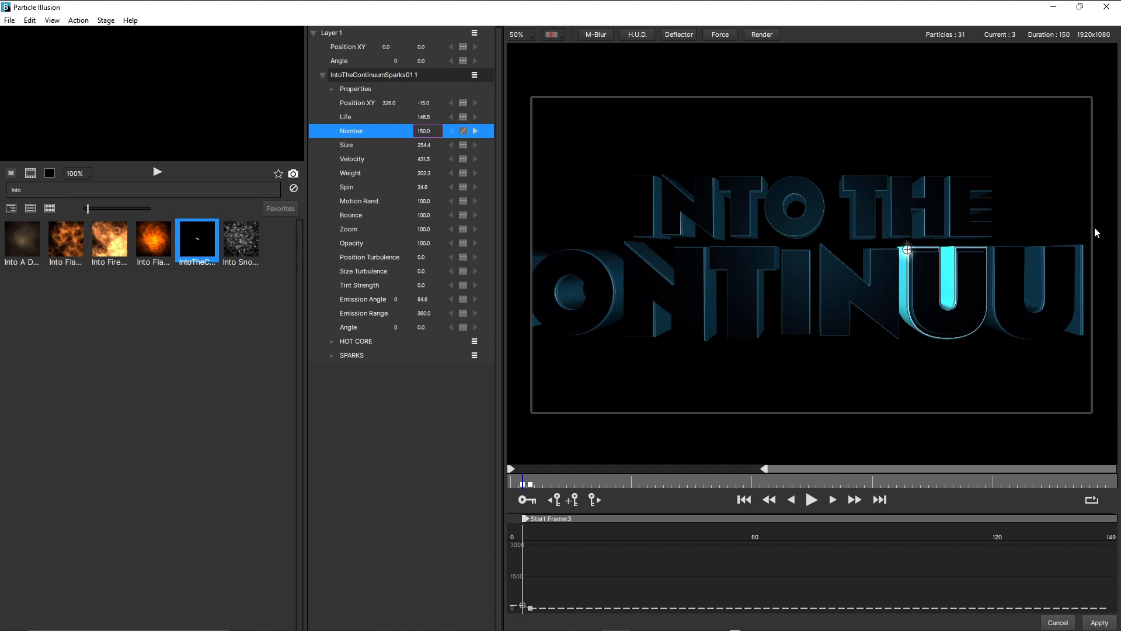
Preview the denser 150-particle sparks burst briefly, then stop playback.
{"action": "left_click", "coordinate": [810, 498]}
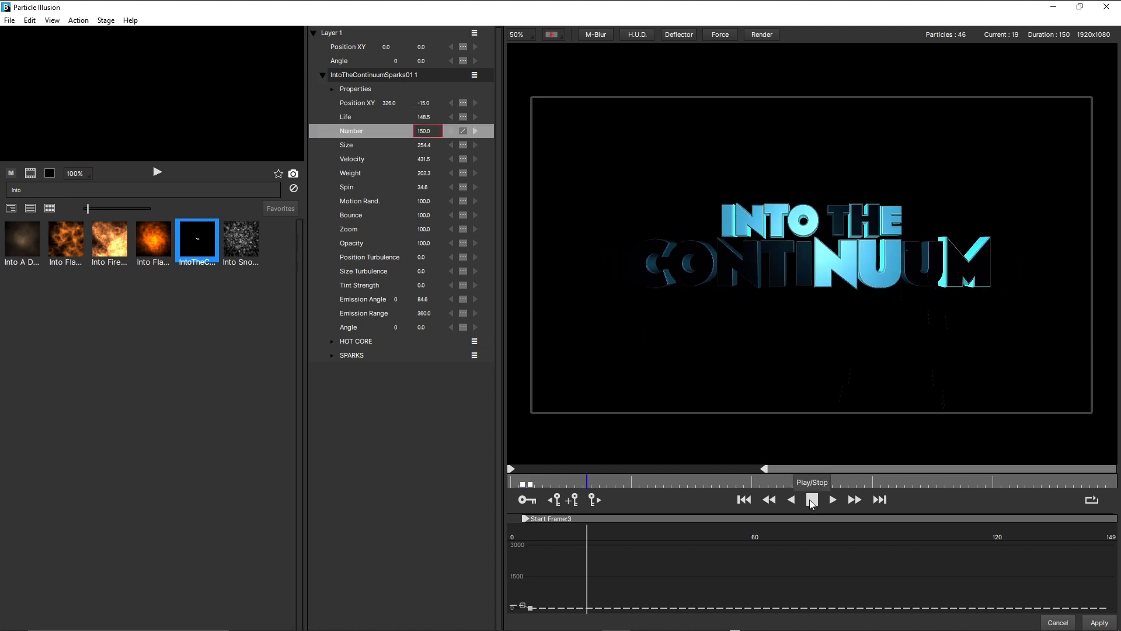
{"action": "left_click", "coordinate": [812, 498]}
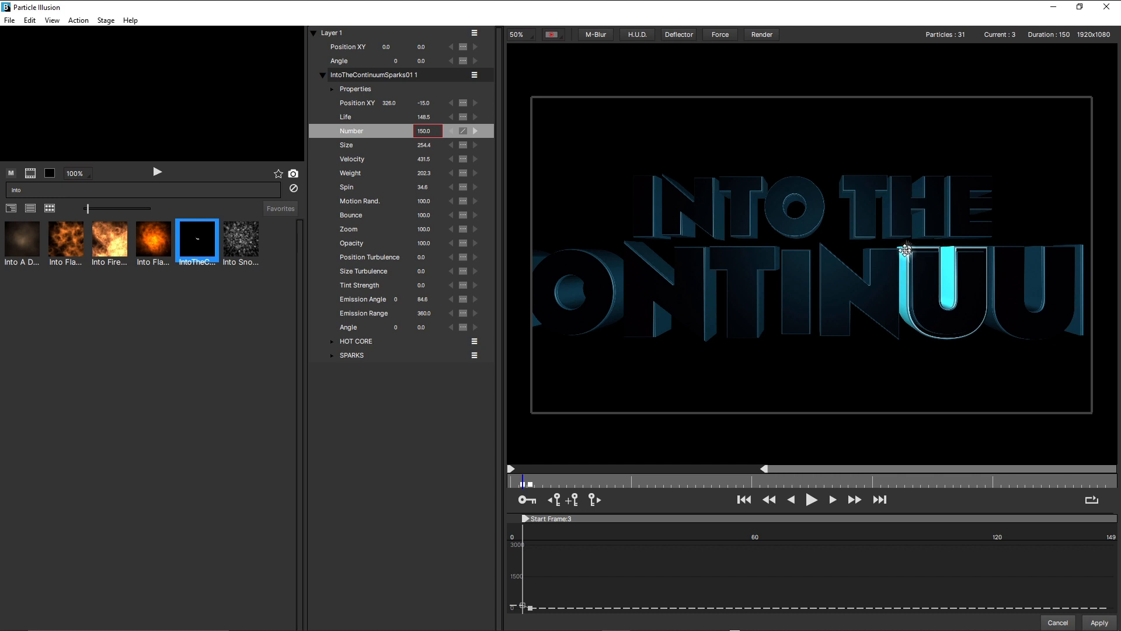
{"action": "mouse_move", "coordinate": [906, 250]}
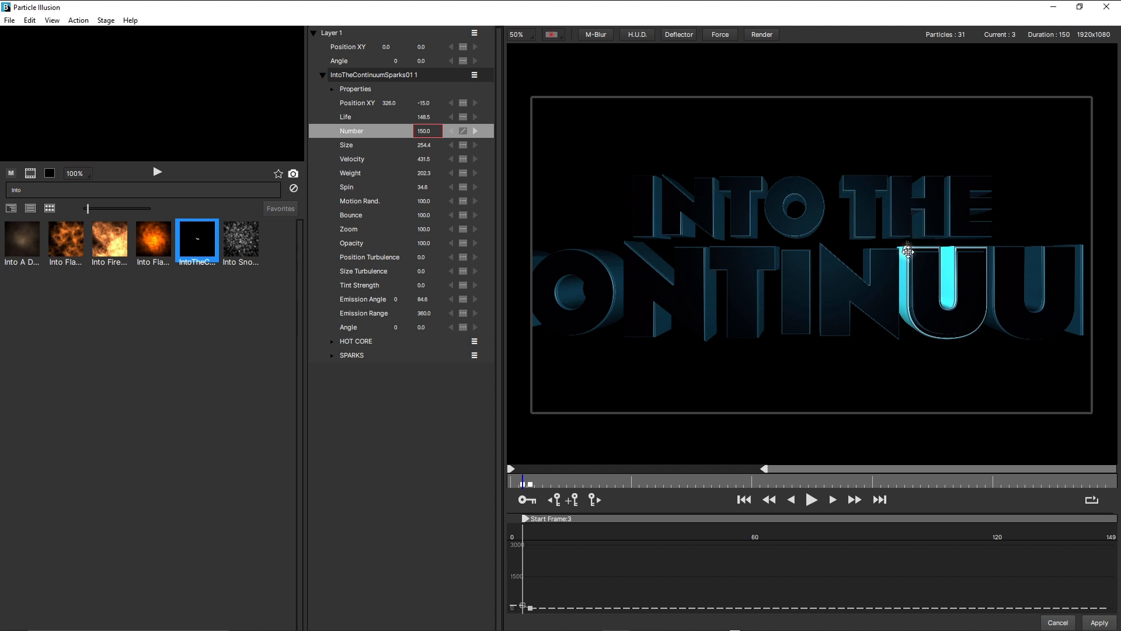
{"action": "mouse_move", "coordinate": [909, 250]}
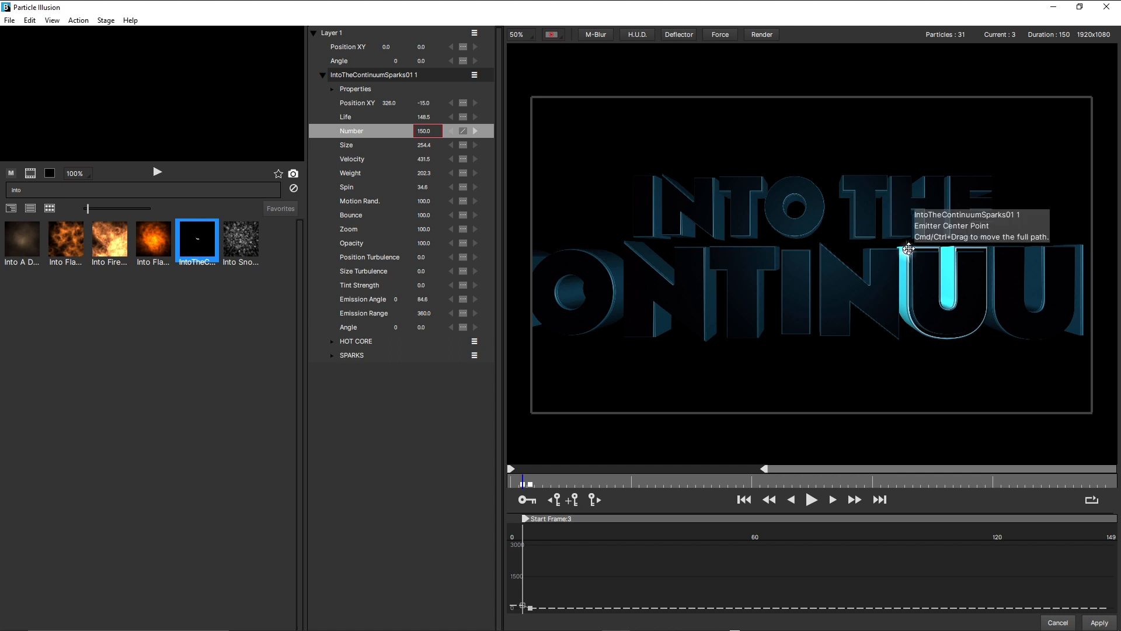
{"action": "mouse_move", "coordinate": [431, 156]}
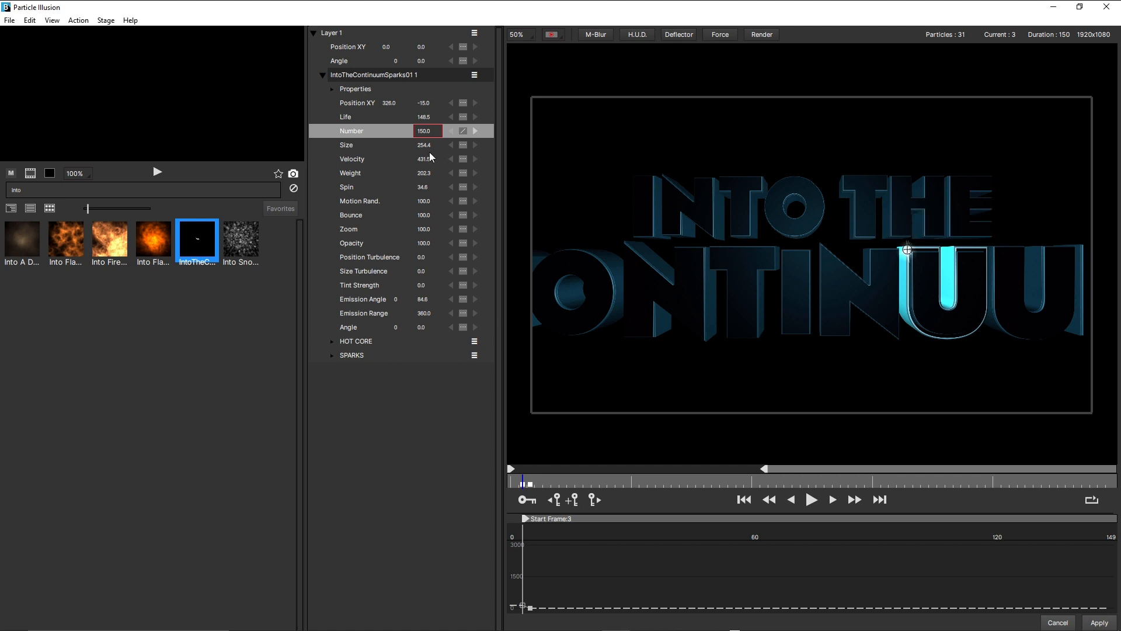
{"action": "mouse_move", "coordinate": [368, 111]}
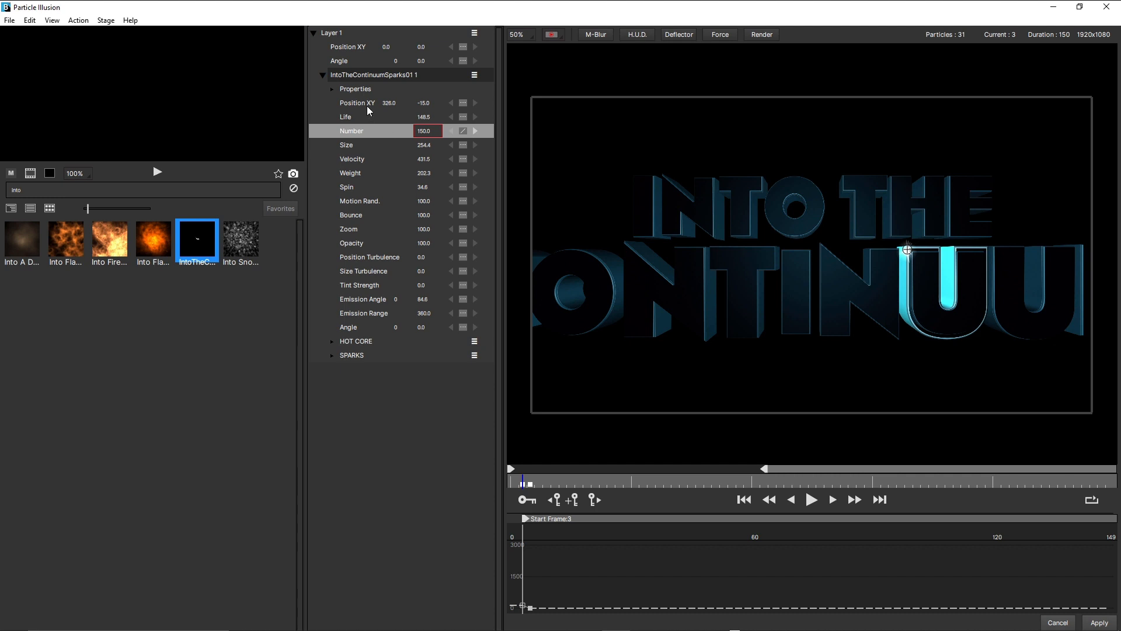
Select the emitter position, play from frame 1 to check the burst on the lettering, and show the stage full size.
{"action": "left_click", "coordinate": [357, 103]}
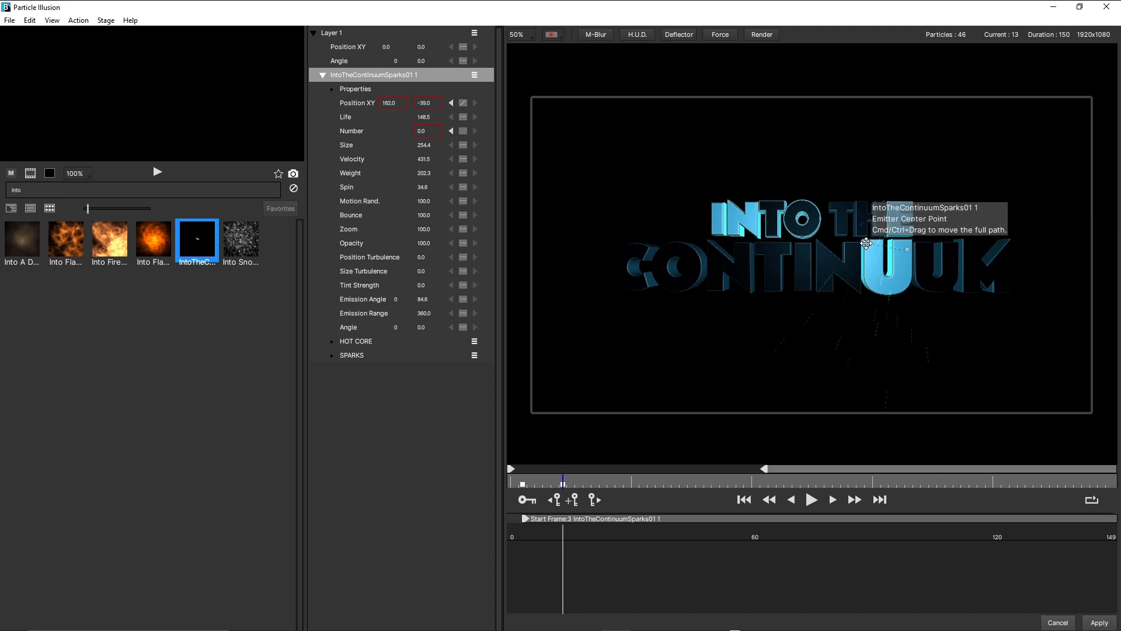
{"action": "left_click", "coordinate": [517, 34]}
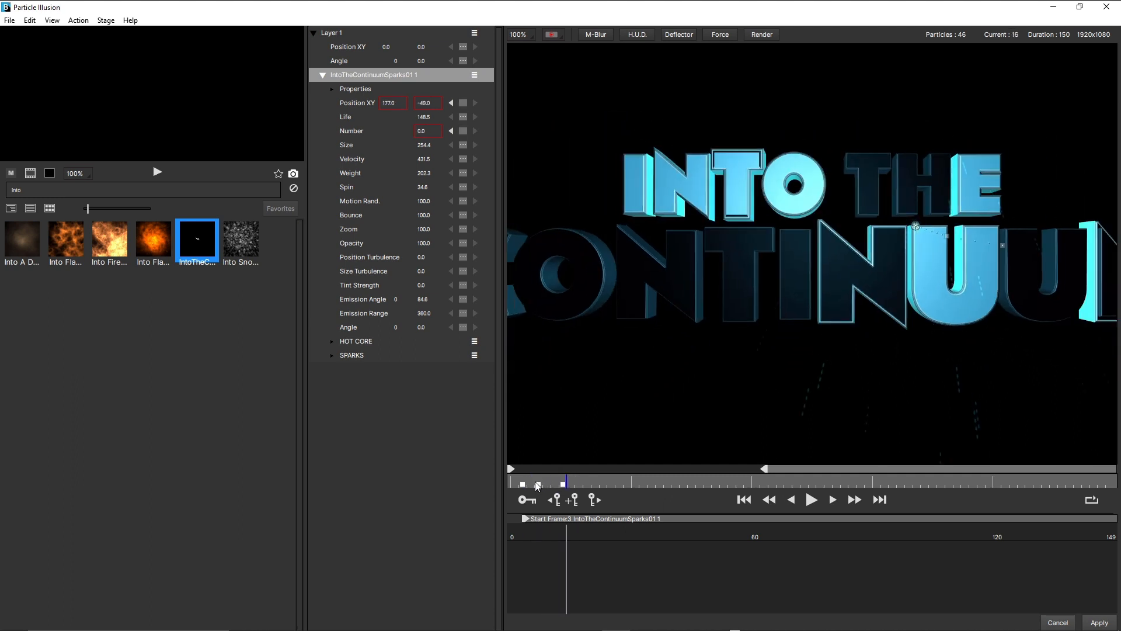
{"action": "left_click", "coordinate": [743, 499]}
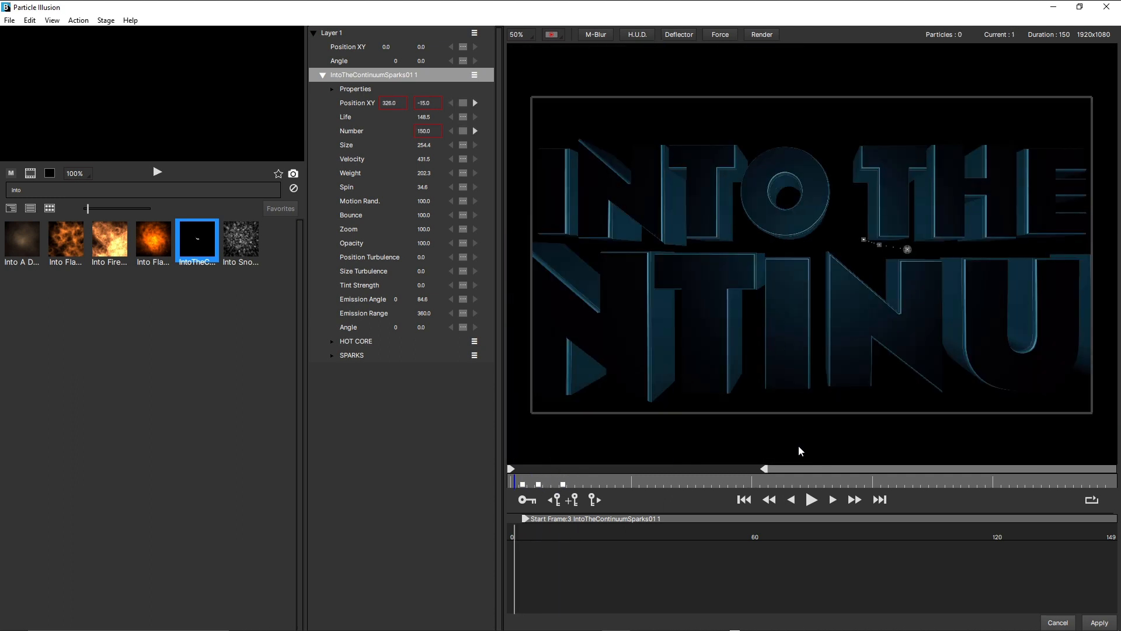
{"action": "left_click", "coordinate": [810, 498]}
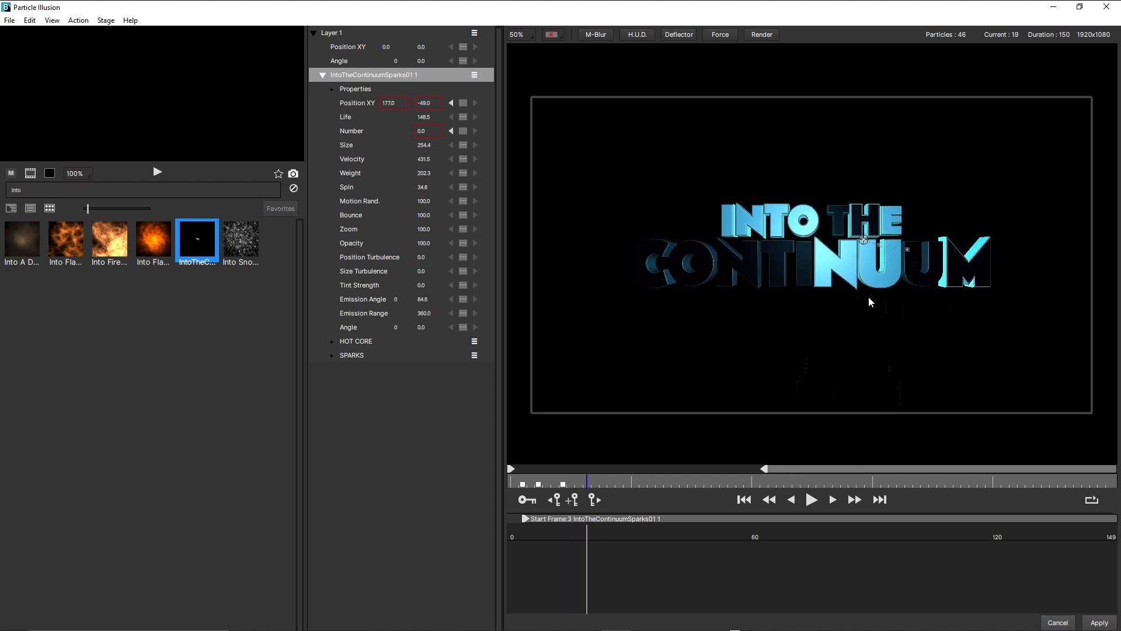
{"action": "mouse_move", "coordinate": [863, 241]}
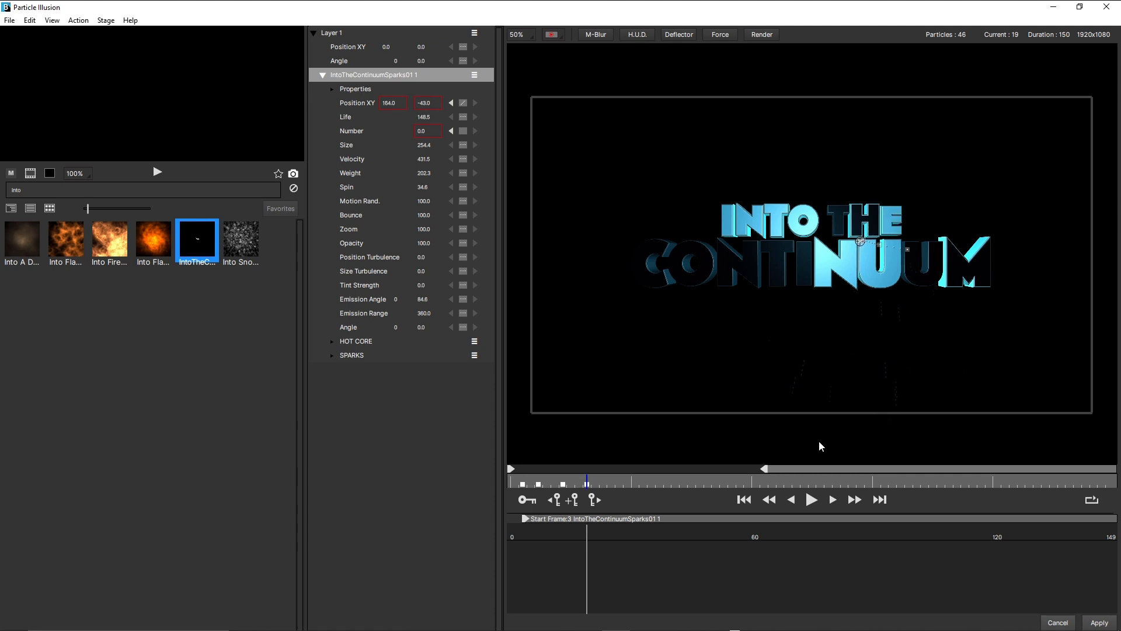
{"action": "mouse_move", "coordinate": [891, 366]}
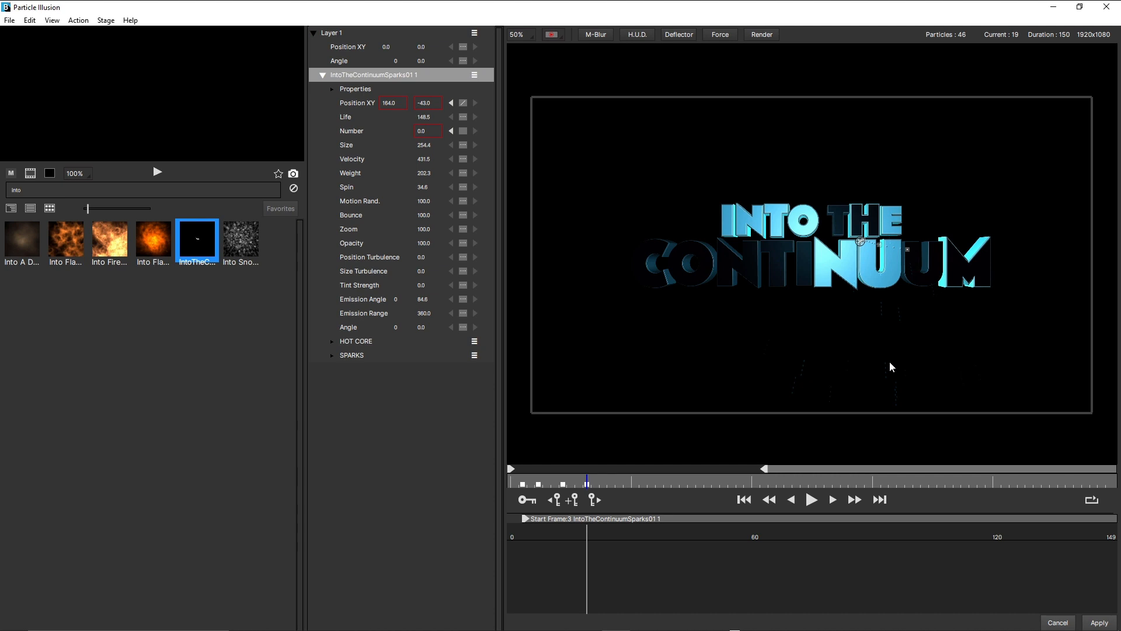
{"action": "left_click", "coordinate": [517, 34]}
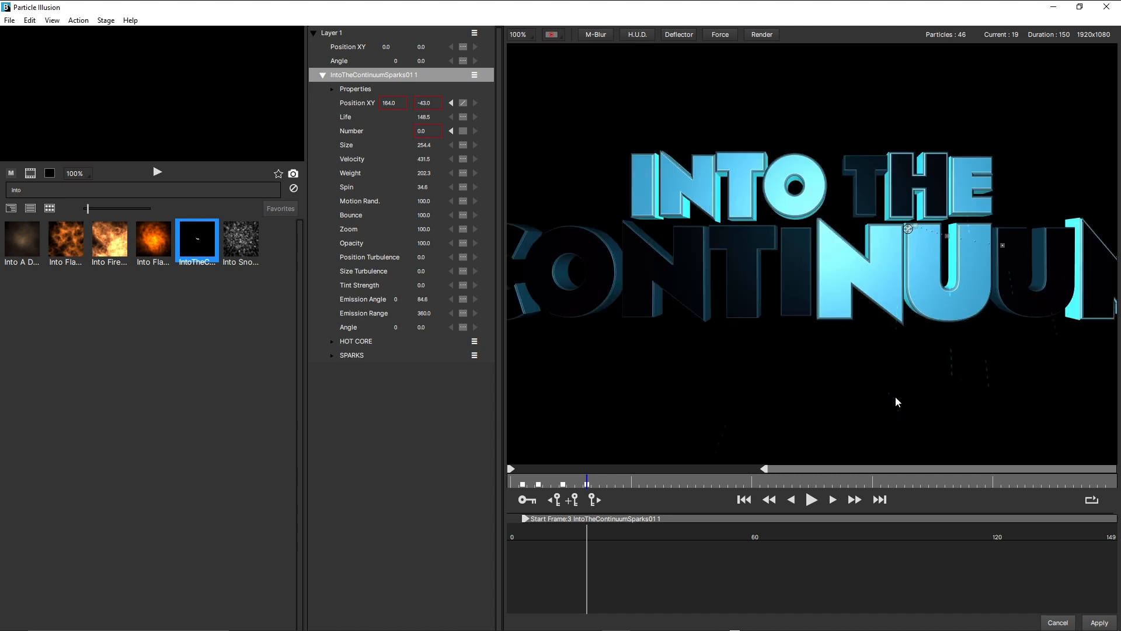
{"action": "mouse_move", "coordinate": [955, 377]}
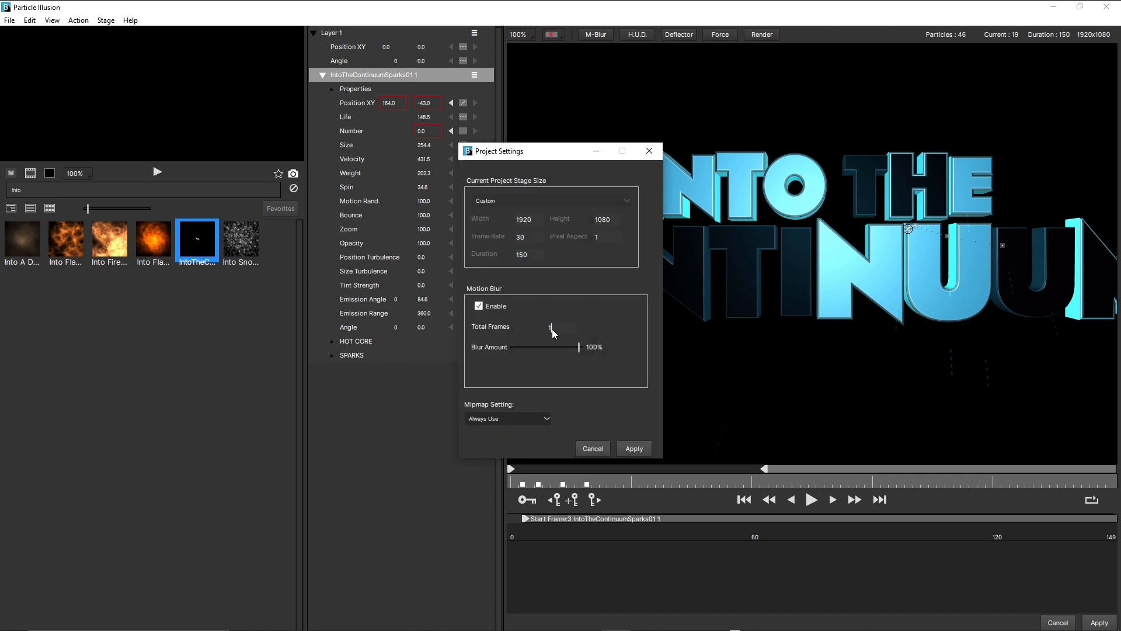
Set motion blur Total Frames to 16 and fit the whole stage back in view.
{"action": "type", "text": "16"}
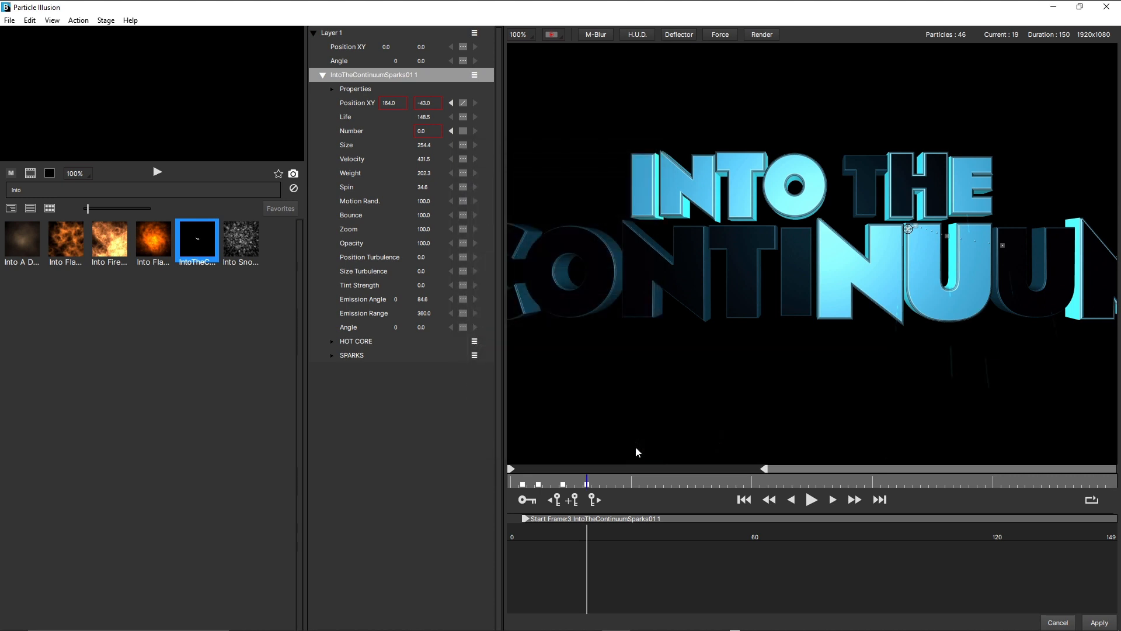
{"action": "mouse_move", "coordinate": [958, 365]}
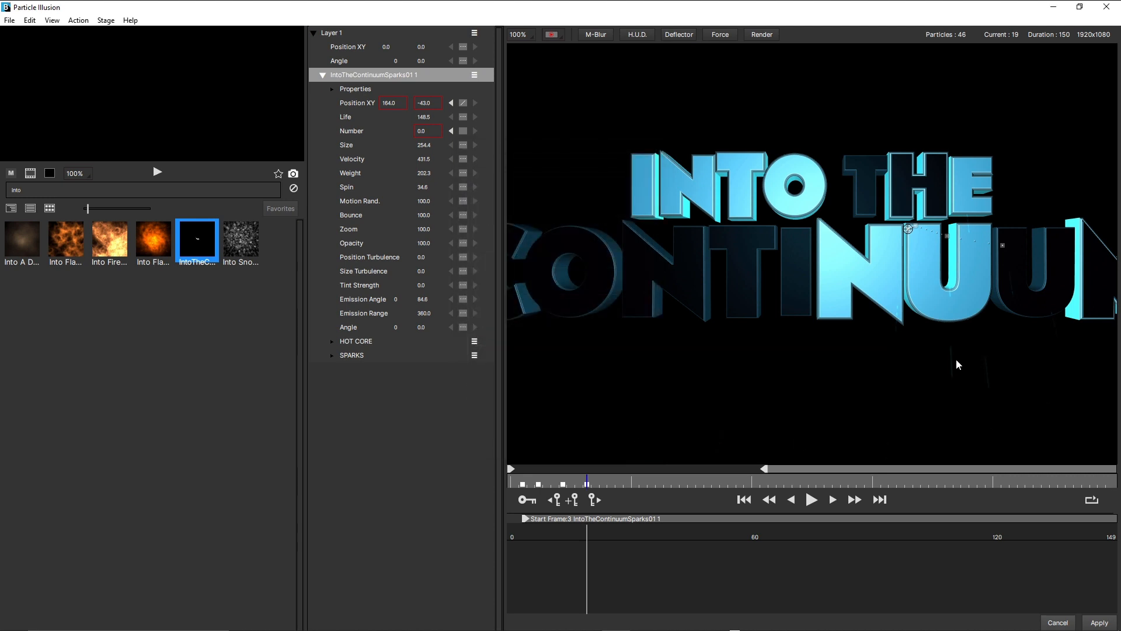
{"action": "mouse_move", "coordinate": [945, 269]}
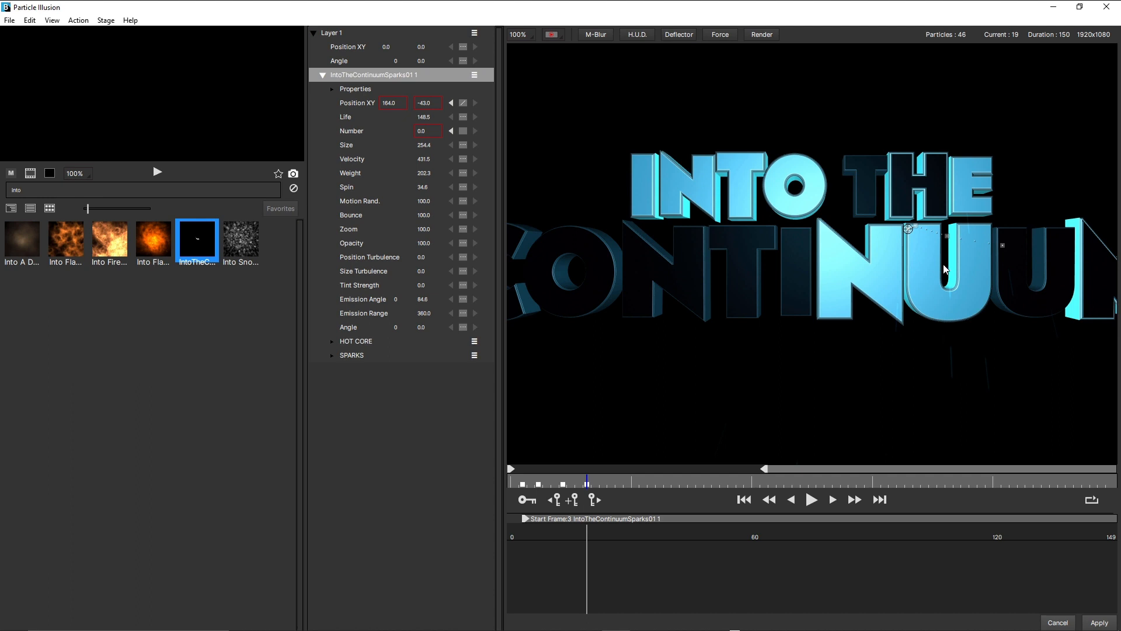
{"action": "left_click", "coordinate": [517, 34]}
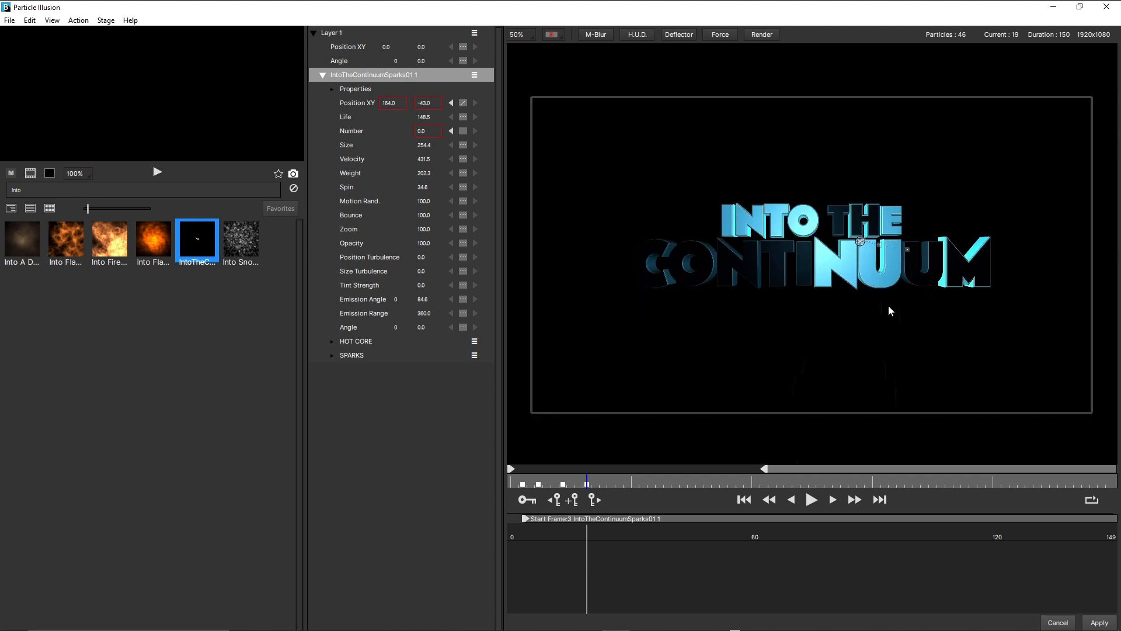
{"action": "mouse_move", "coordinate": [812, 326]}
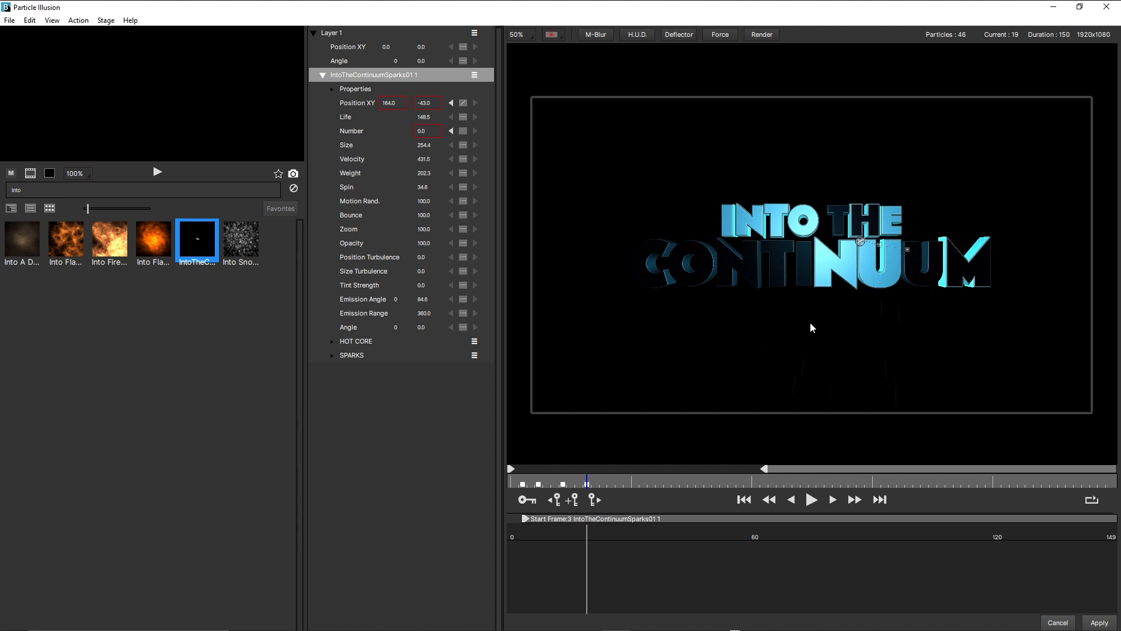
{"action": "mouse_move", "coordinate": [1049, 353]}
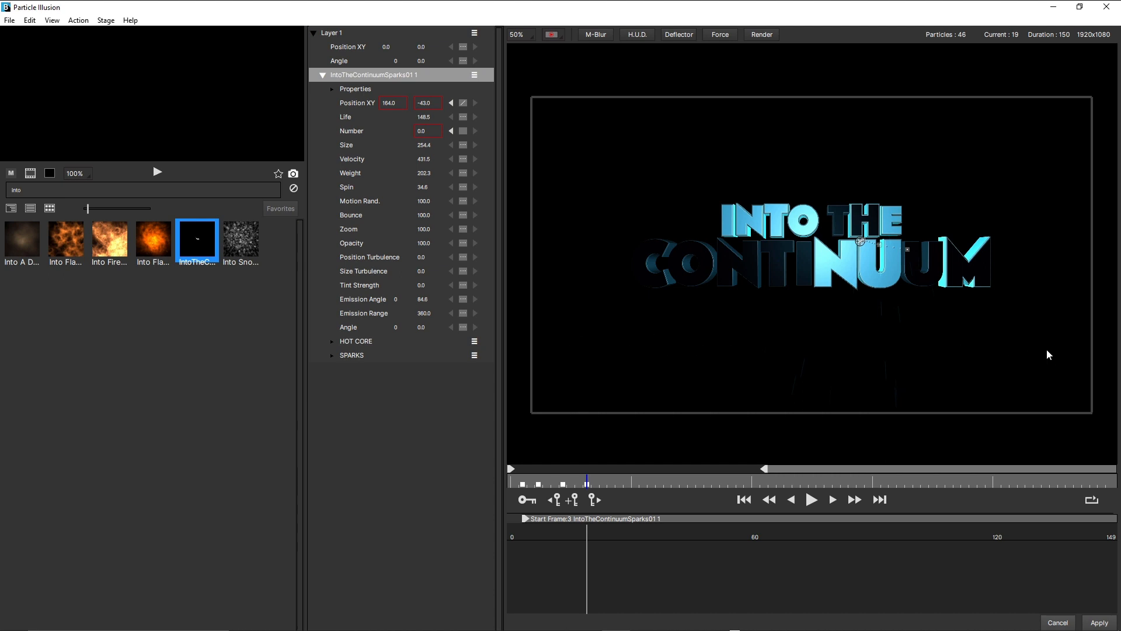
{"action": "mouse_move", "coordinate": [734, 475]}
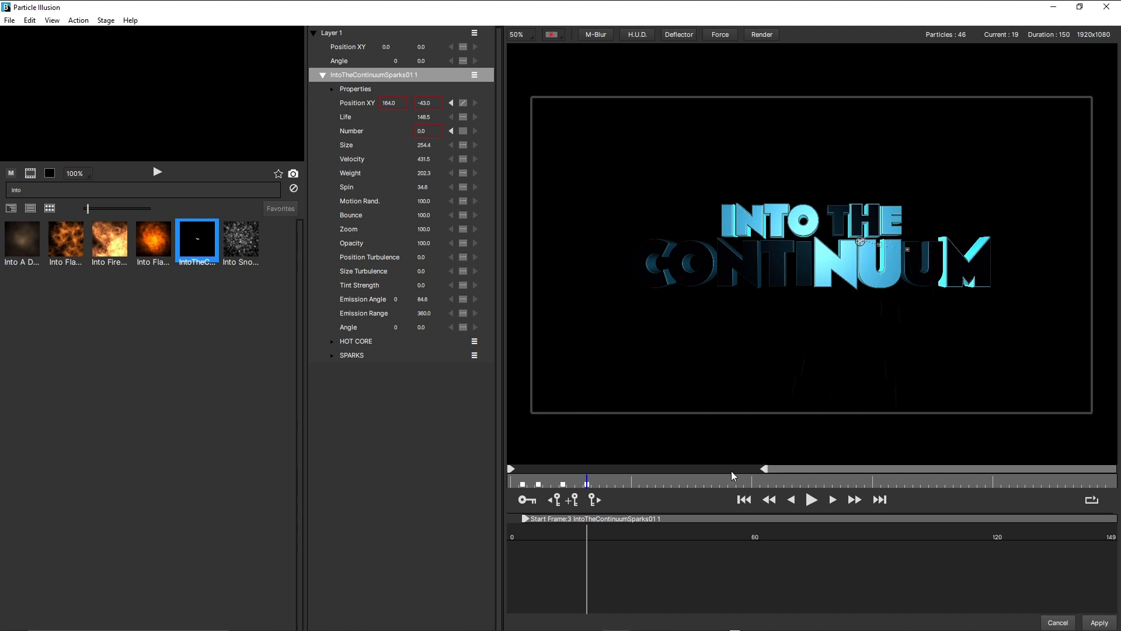
{"action": "mouse_move", "coordinate": [677, 34]}
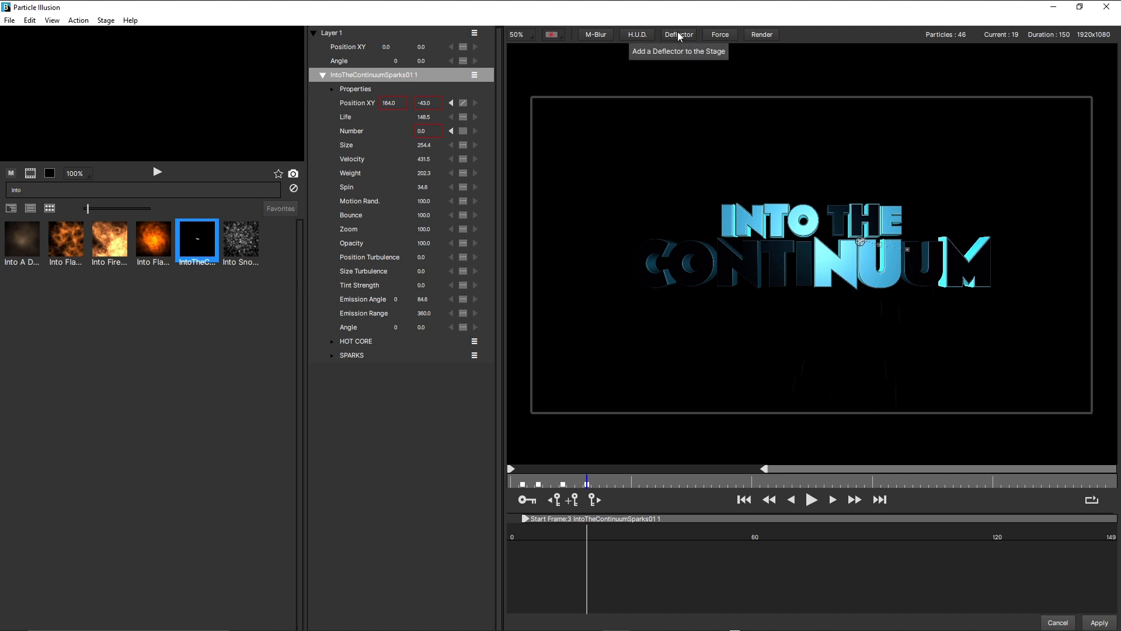
{"action": "mouse_move", "coordinate": [539, 364]}
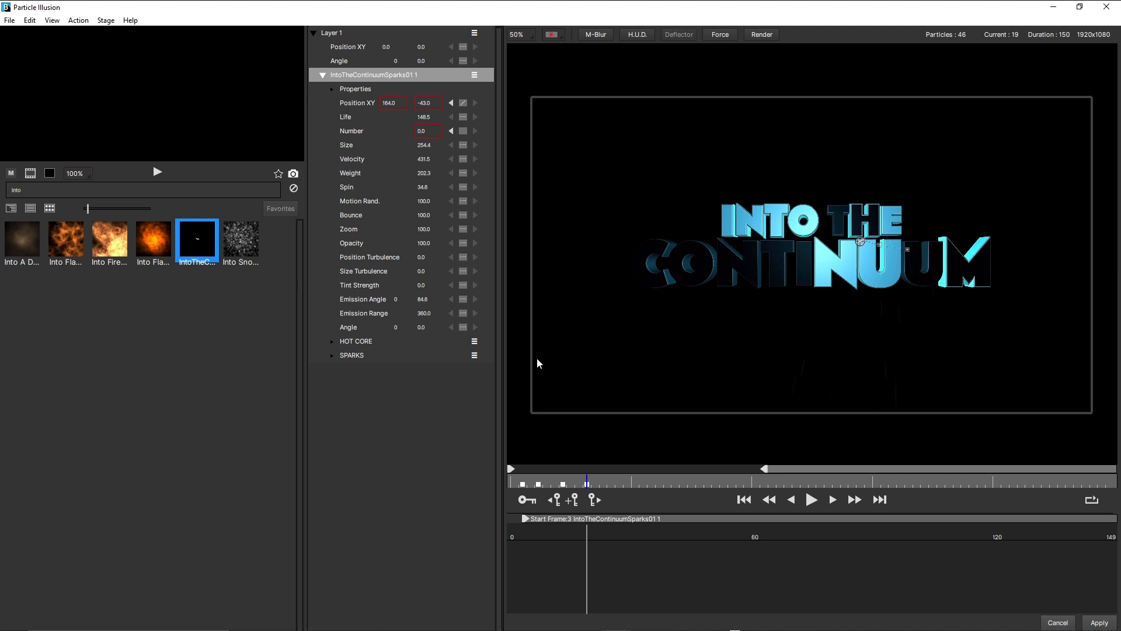
Anchor the floor deflector's first point at the left of the stage below the title.
{"action": "left_click", "coordinate": [677, 34]}
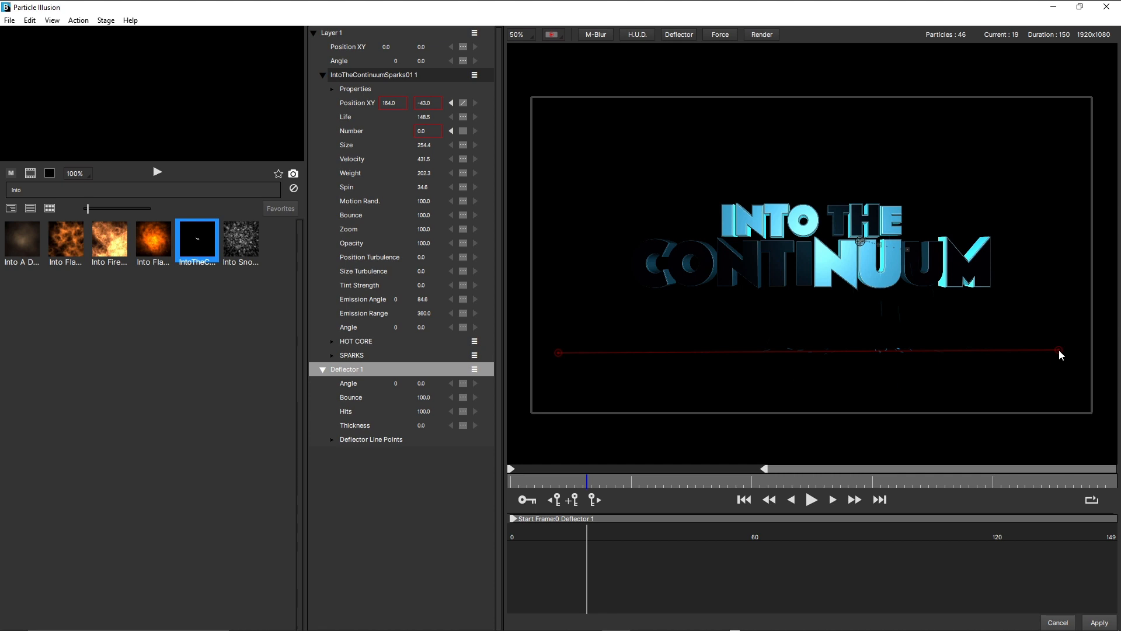
{"action": "mouse_move", "coordinate": [923, 336]}
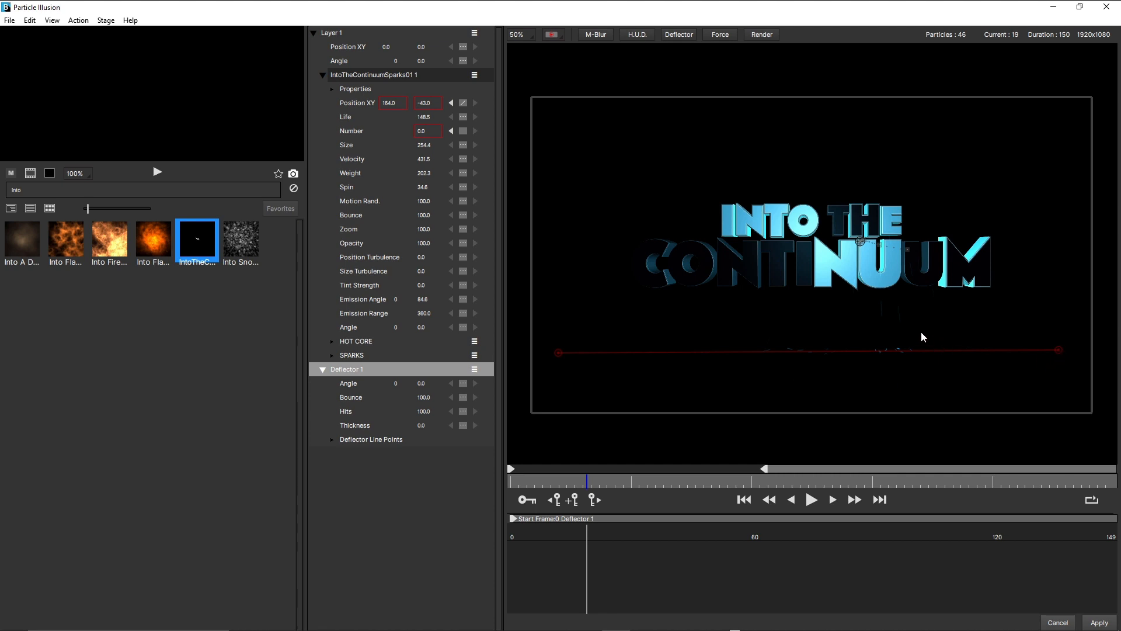
{"action": "mouse_move", "coordinate": [751, 493]}
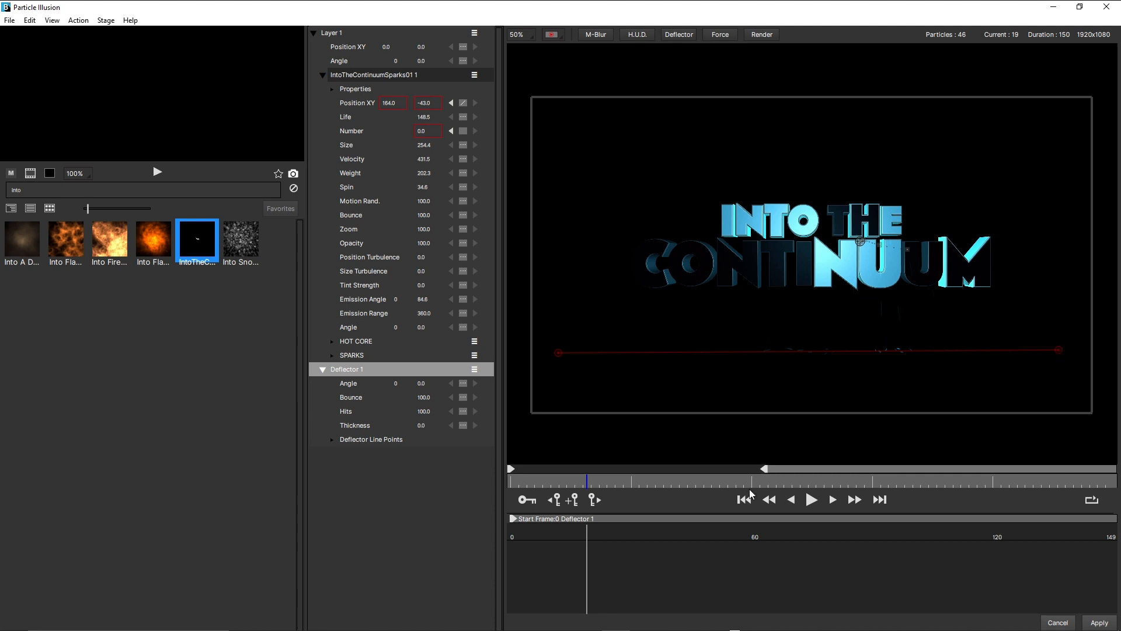
Play from frame 1 to preview the sparks bouncing off the Deflector 1 floor line.
{"action": "left_click", "coordinate": [810, 499]}
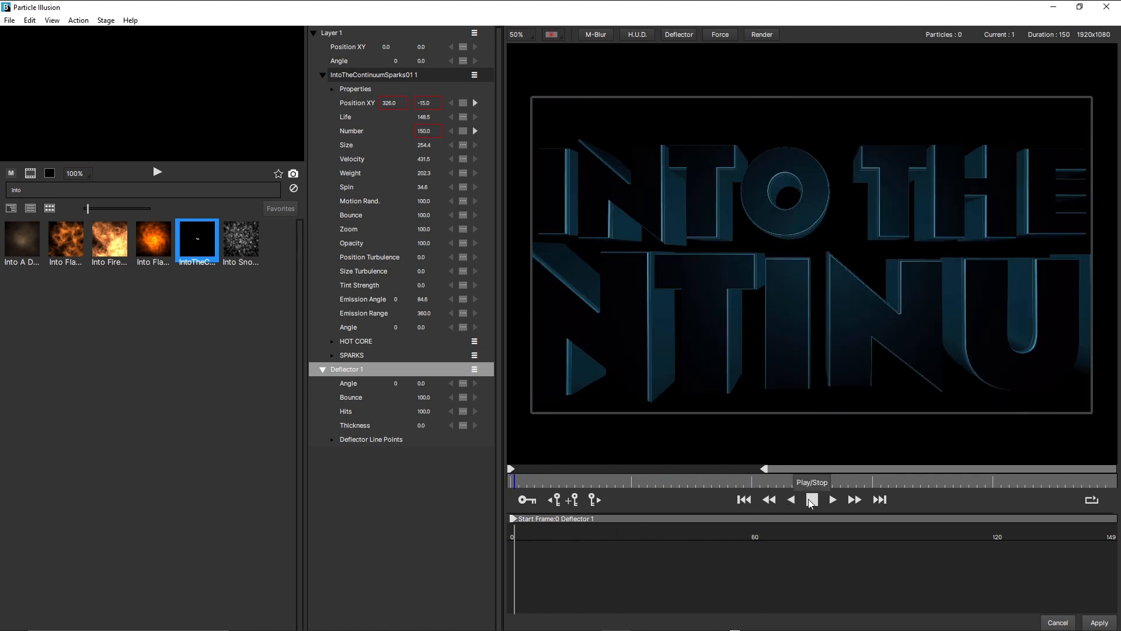
{"action": "left_click", "coordinate": [831, 499]}
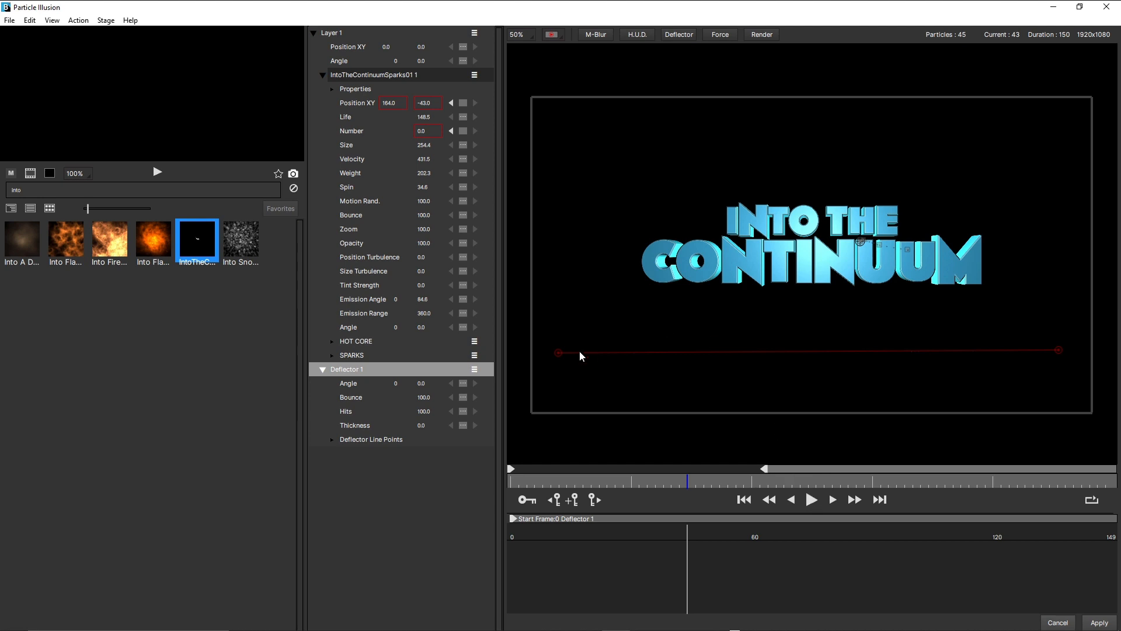
{"action": "mouse_move", "coordinate": [630, 386]}
{"action": "type", "text": "61"}
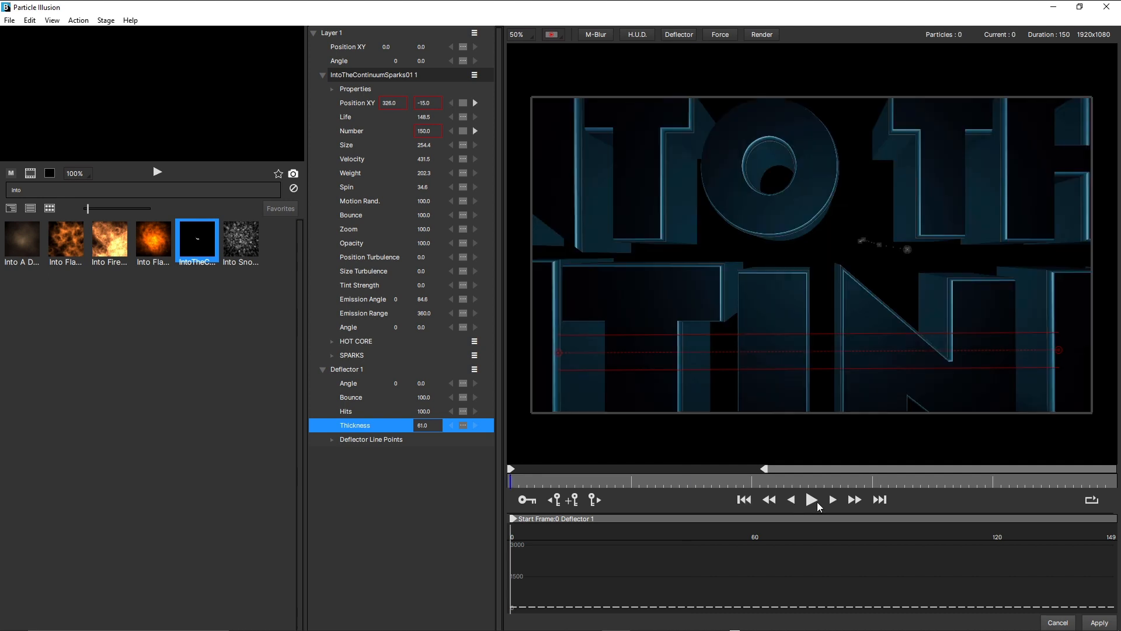
{"action": "left_click", "coordinate": [812, 499]}
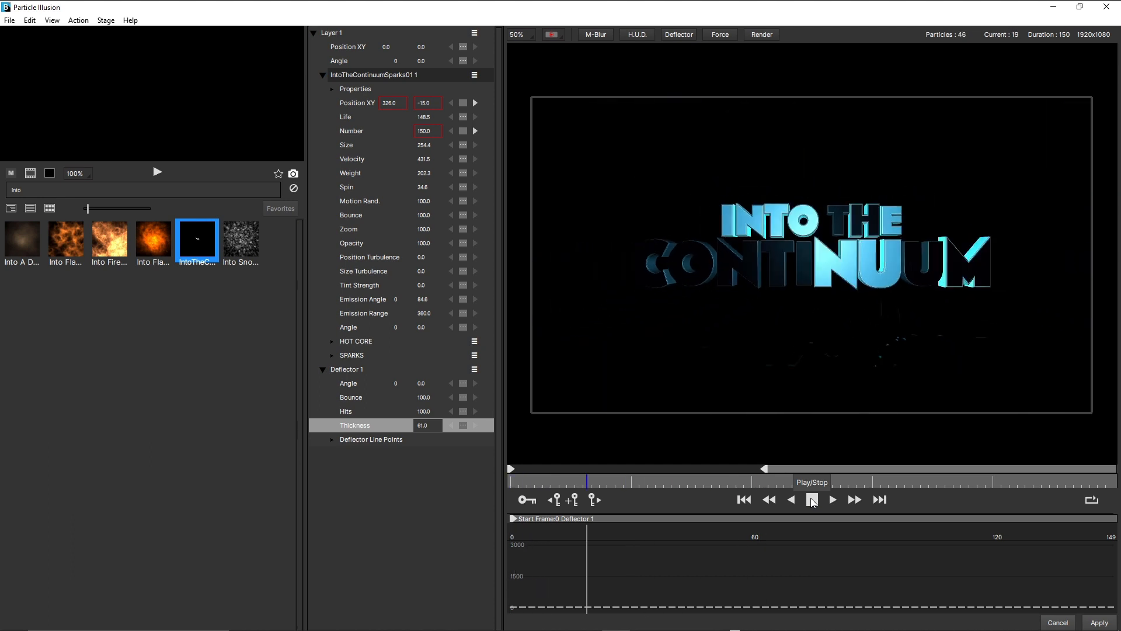
{"action": "left_click", "coordinate": [812, 498]}
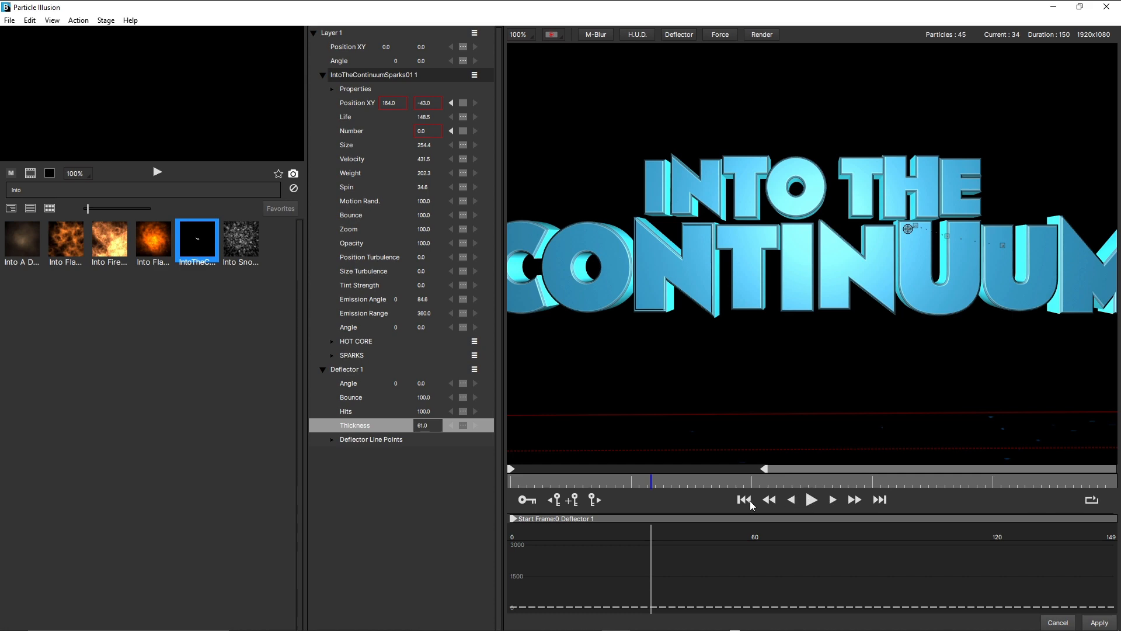
{"action": "left_click", "coordinate": [812, 499]}
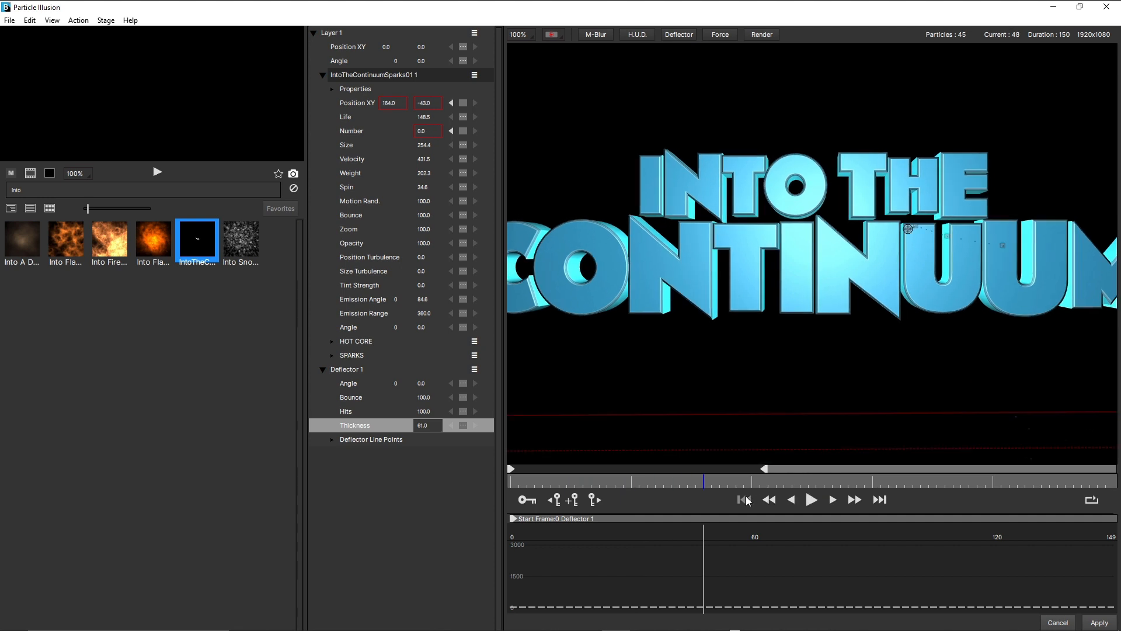
{"action": "left_click", "coordinate": [744, 498]}
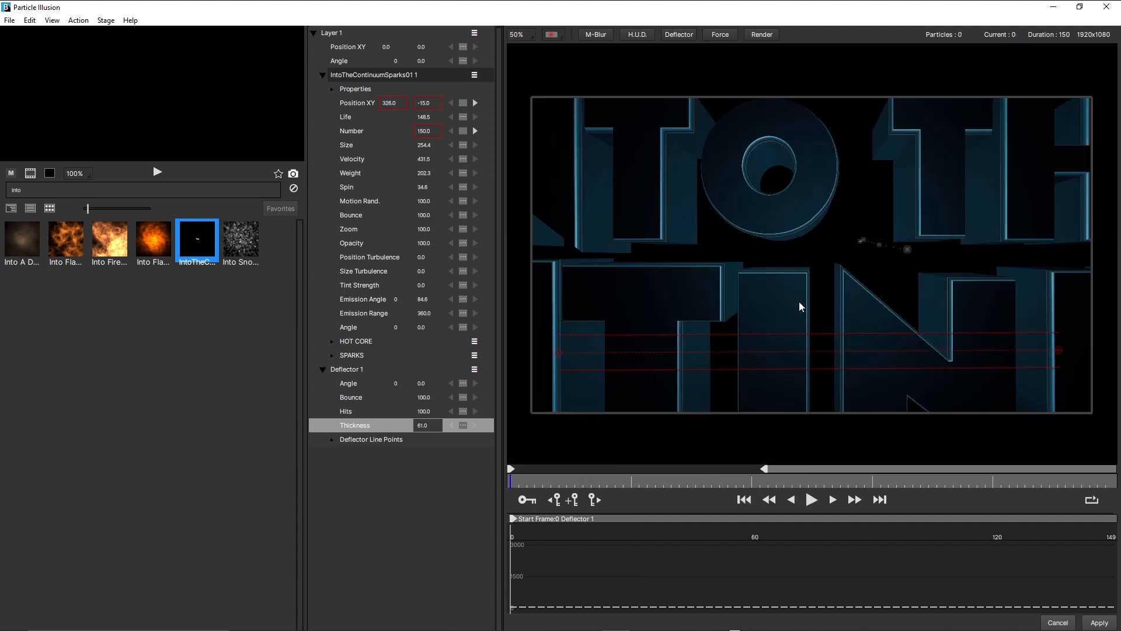
{"action": "mouse_move", "coordinate": [804, 499]}
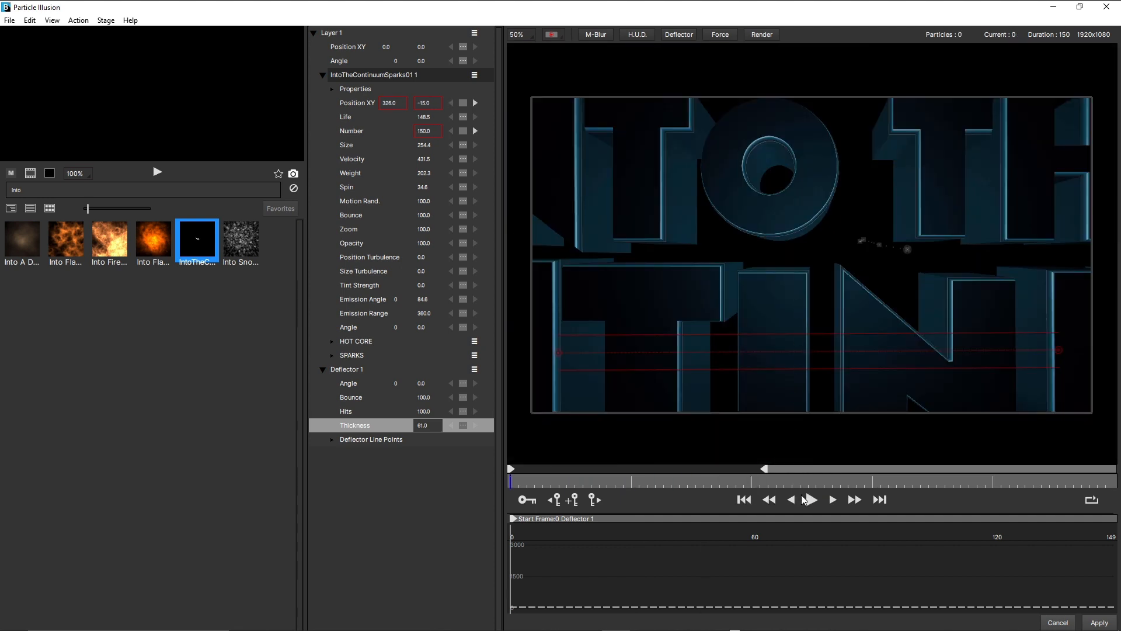
{"action": "left_click", "coordinate": [831, 499]}
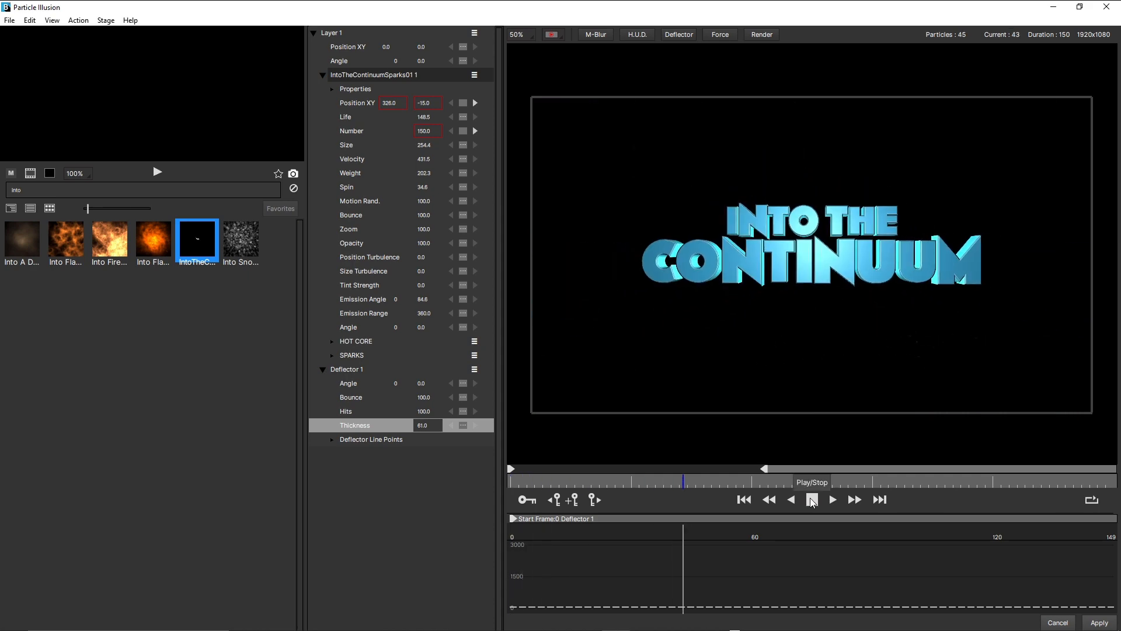
Apply the sparks setup back to After Effects and set Composite Style to Apply Mode.
{"action": "left_click", "coordinate": [812, 499]}
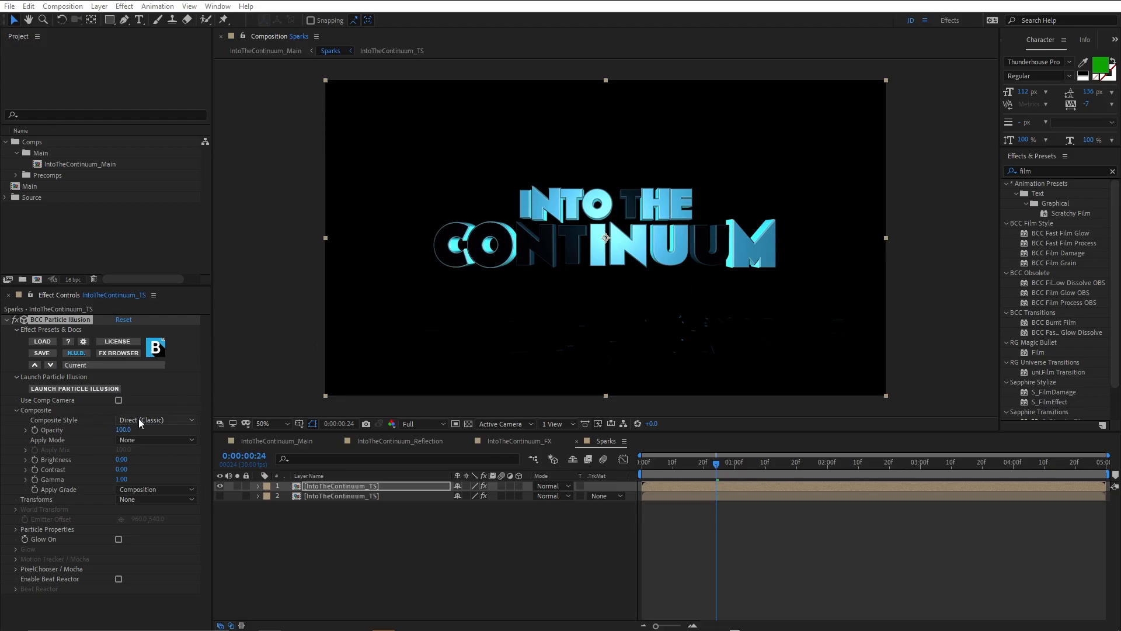
{"action": "left_click", "coordinate": [155, 420]}
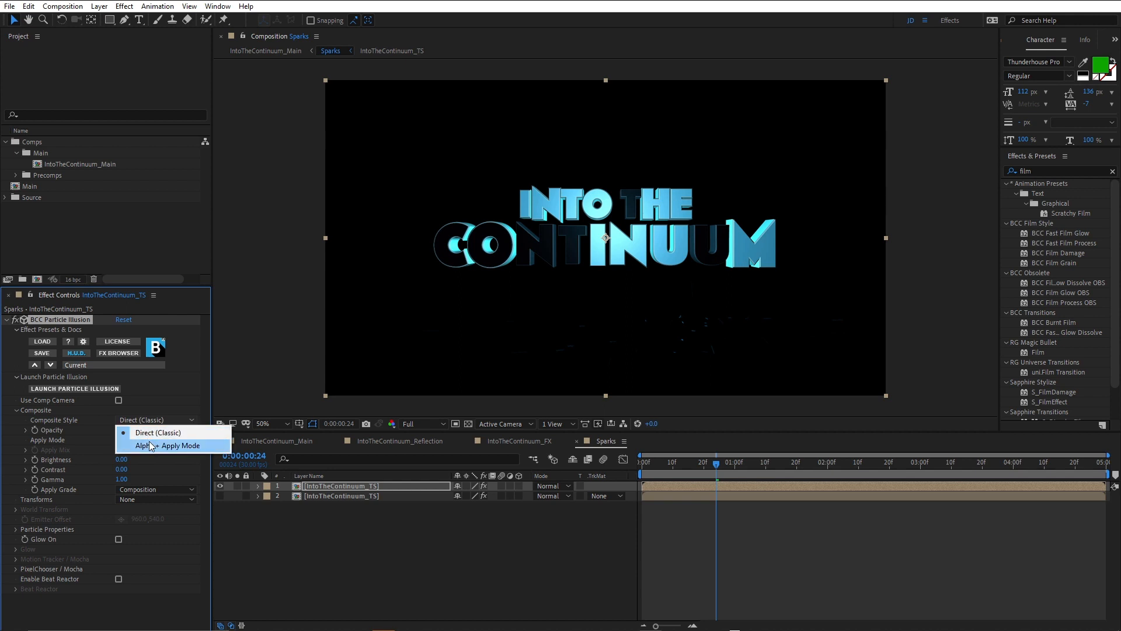
{"action": "left_click", "coordinate": [169, 445]}
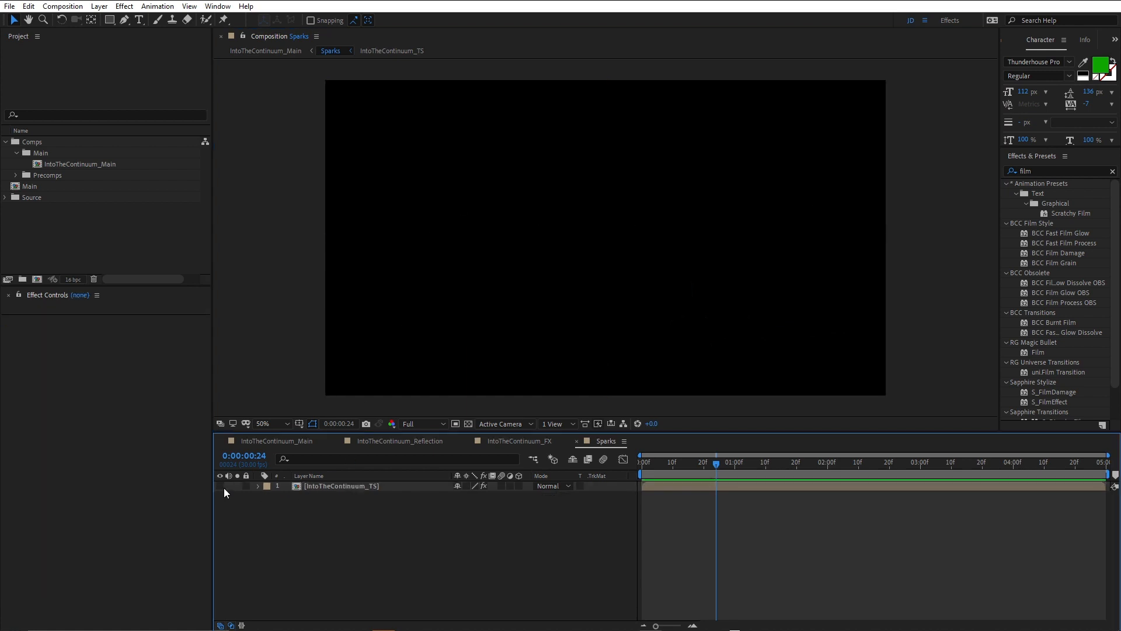
Set the Apply Mode to None so only sparks render, then switch to IntoTheContinuum_Main.
{"action": "left_click", "coordinate": [220, 485]}
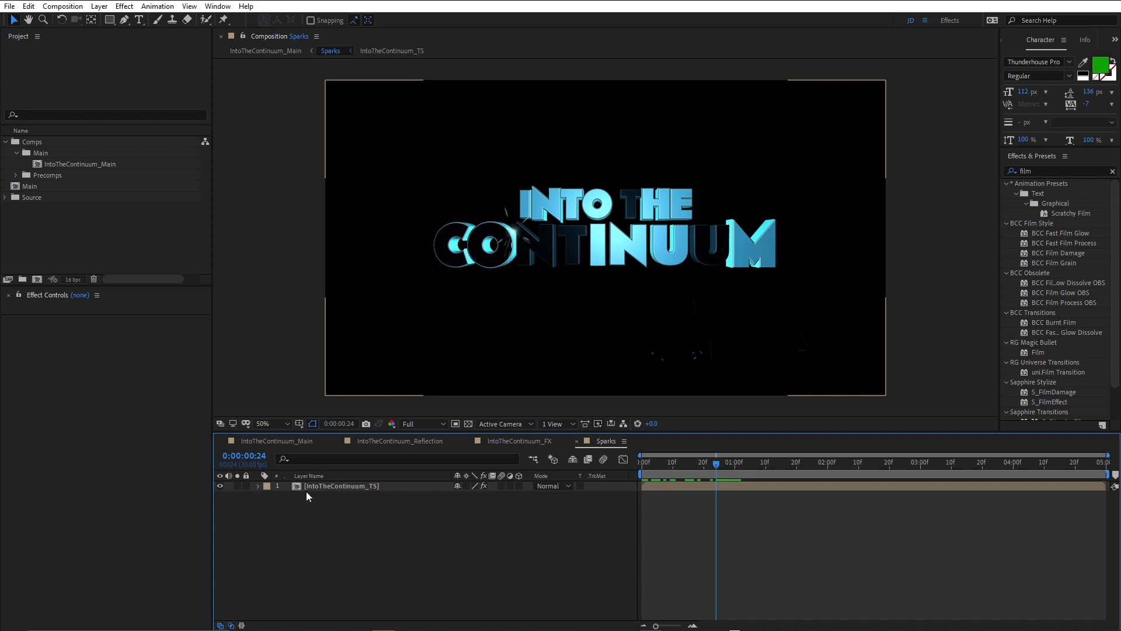
{"action": "left_click", "coordinate": [341, 486]}
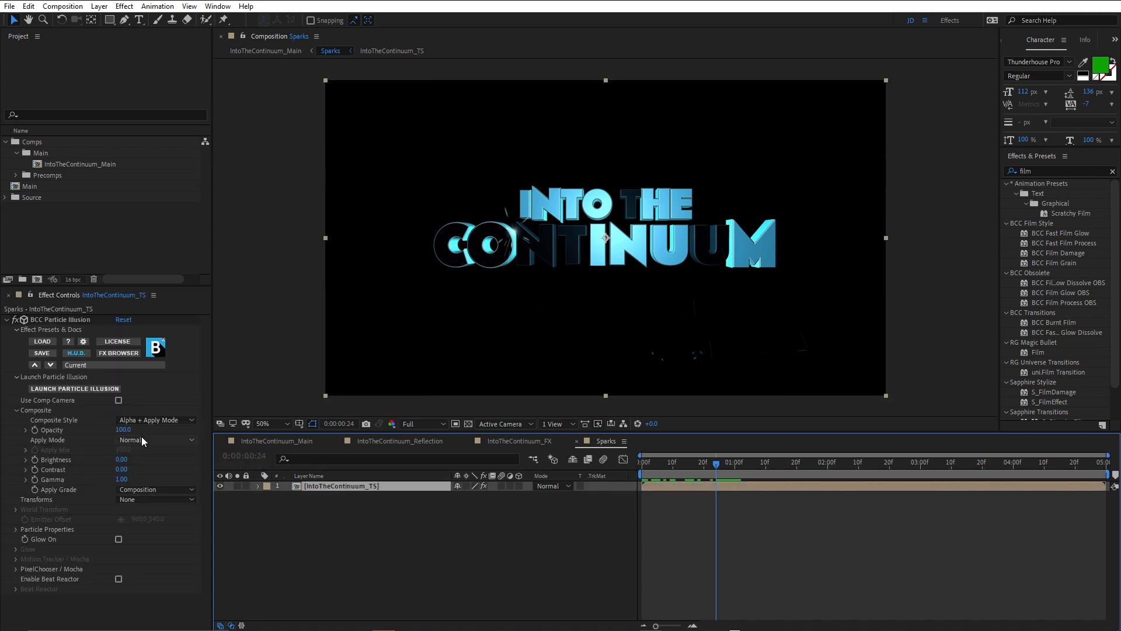
{"action": "left_click", "coordinate": [154, 441]}
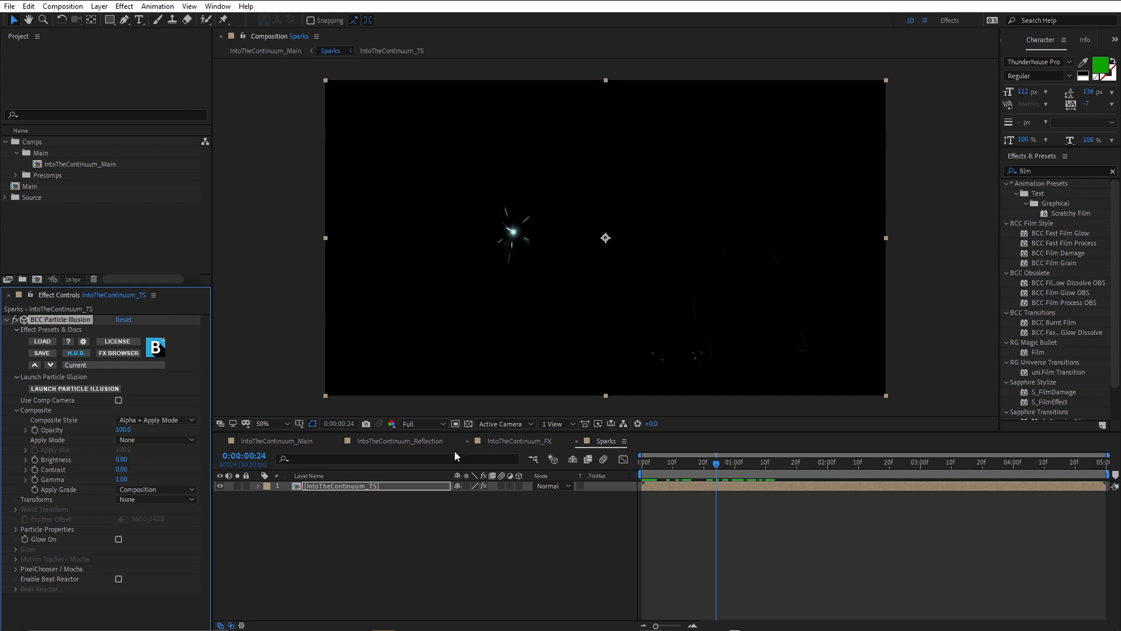
{"action": "left_click", "coordinate": [276, 441]}
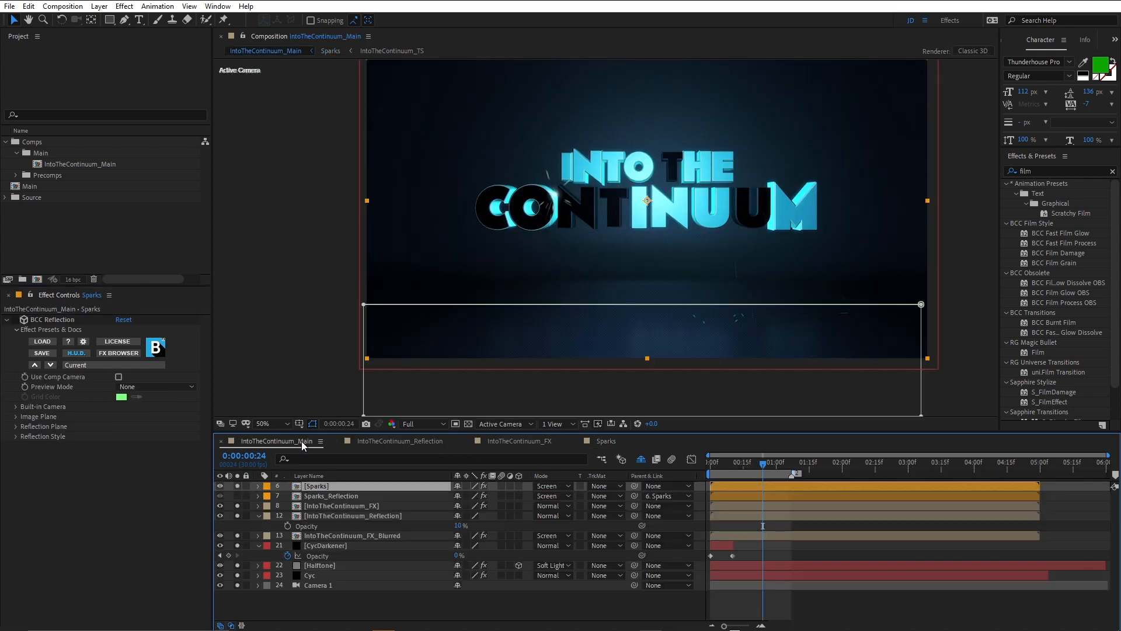
{"action": "left_click", "coordinate": [777, 462]}
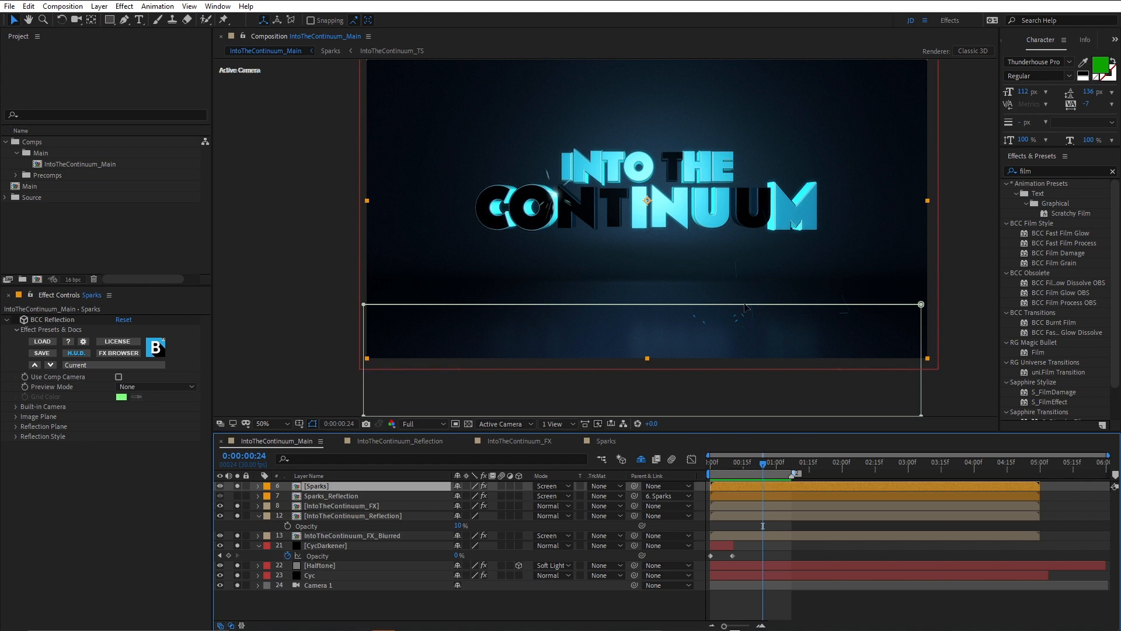
{"action": "mouse_move", "coordinate": [698, 349]}
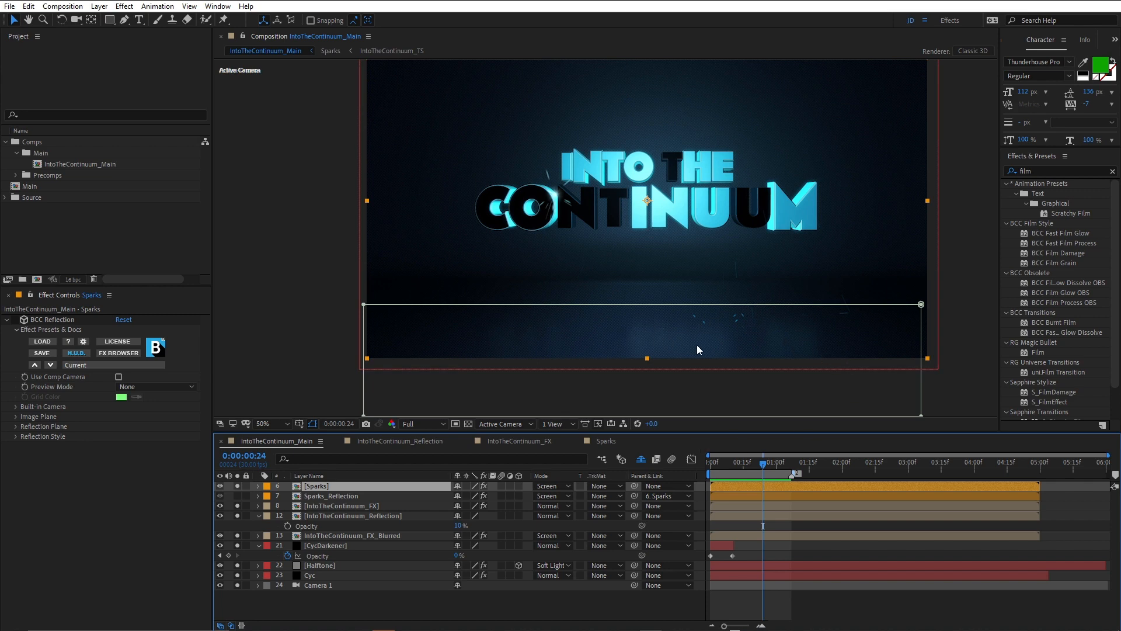
{"action": "mouse_move", "coordinate": [706, 327]}
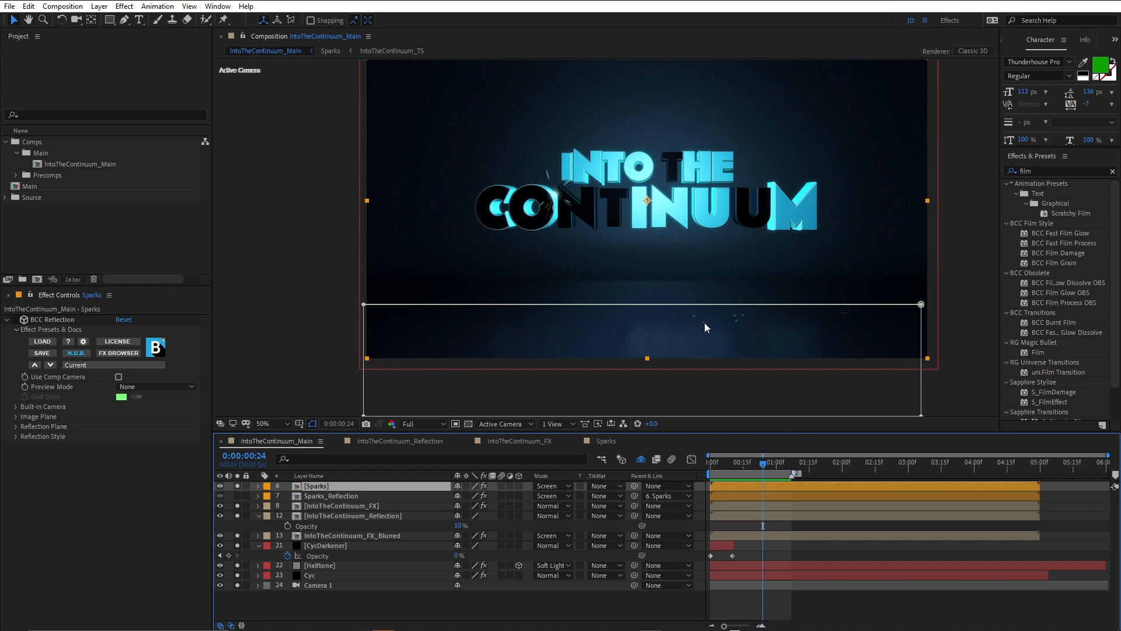
{"action": "left_click", "coordinate": [261, 423]}
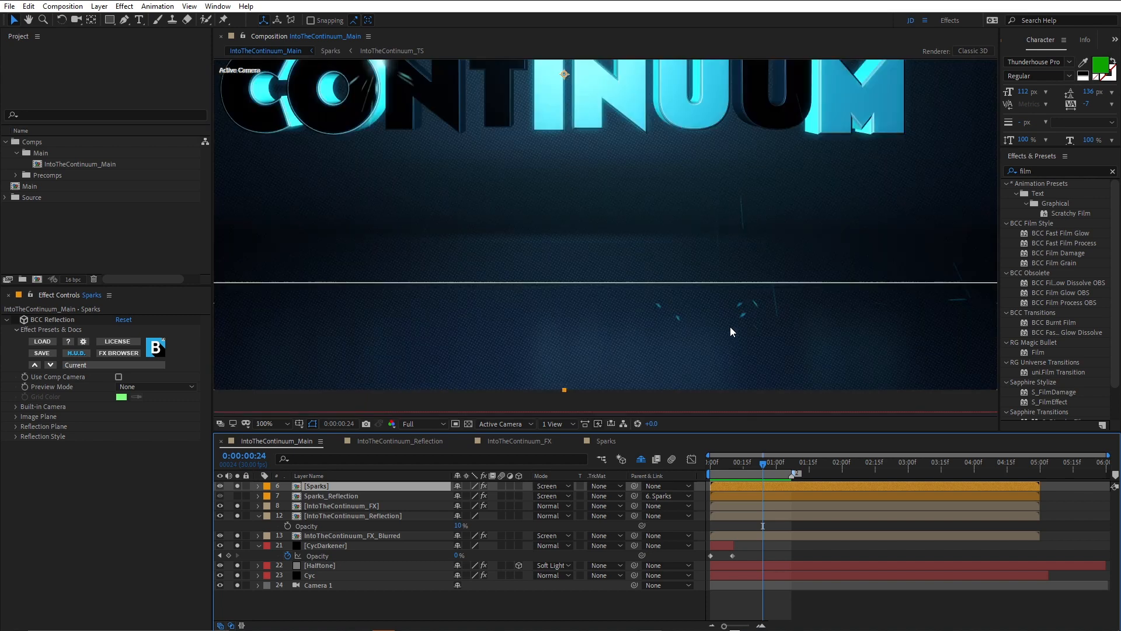
{"action": "mouse_move", "coordinate": [657, 316]}
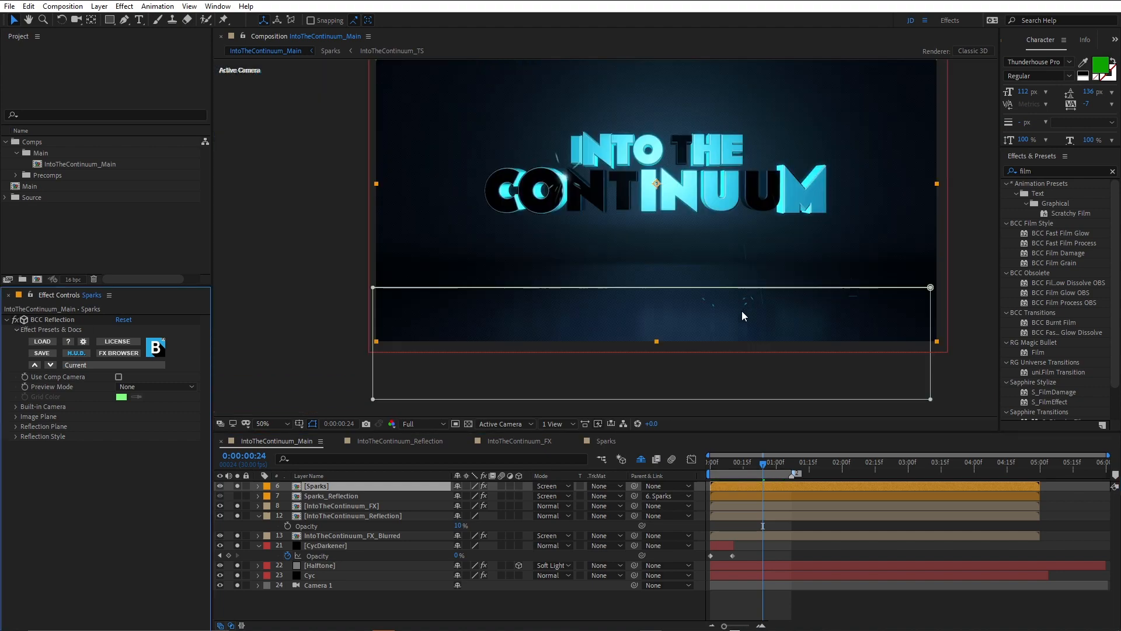
{"action": "left_click", "coordinate": [268, 422]}
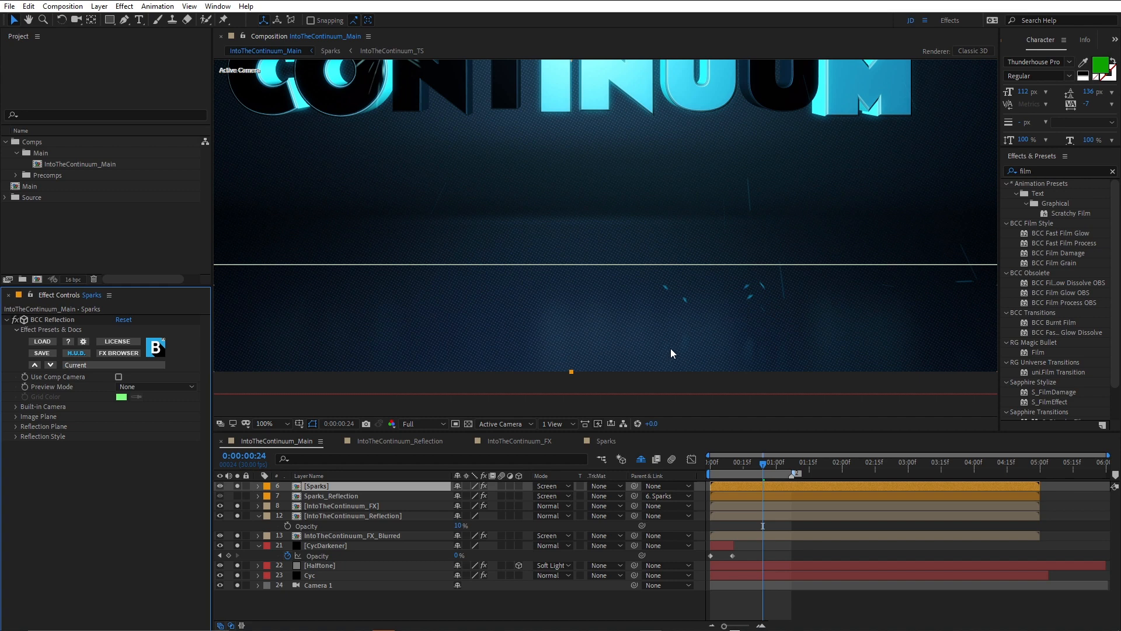
{"action": "mouse_move", "coordinate": [662, 292]}
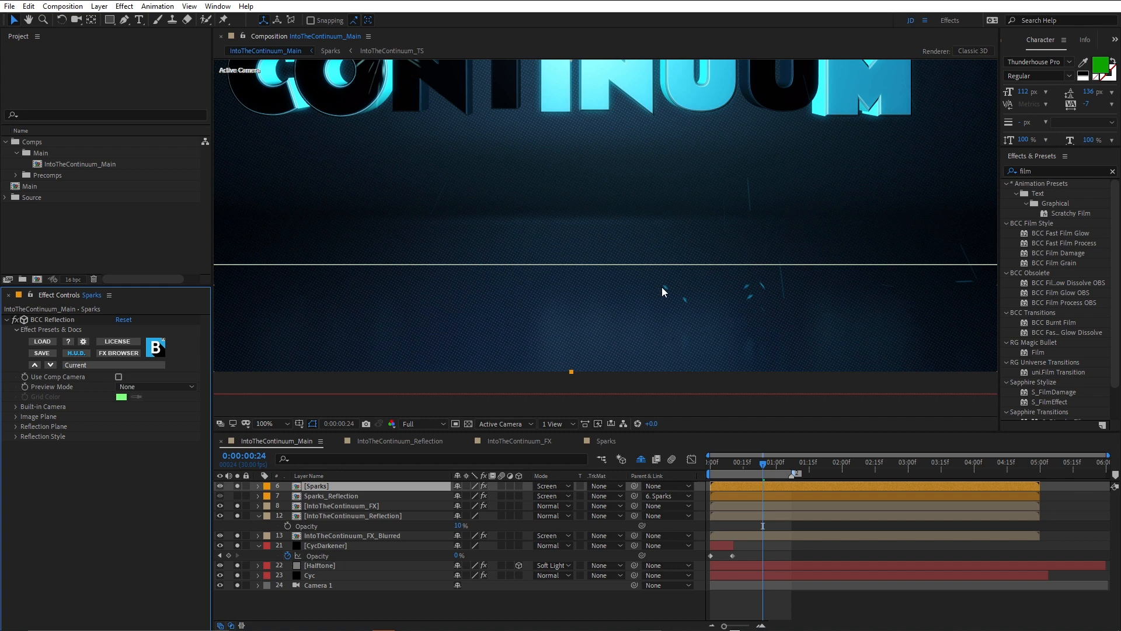
{"action": "mouse_move", "coordinate": [678, 301]}
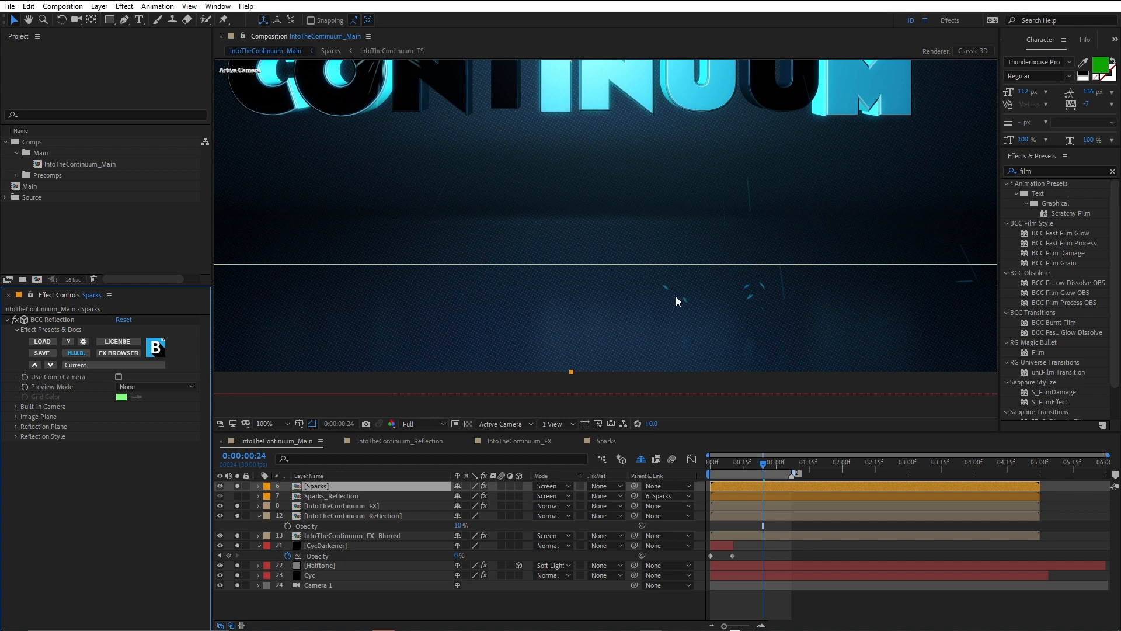
{"action": "mouse_move", "coordinate": [756, 302]}
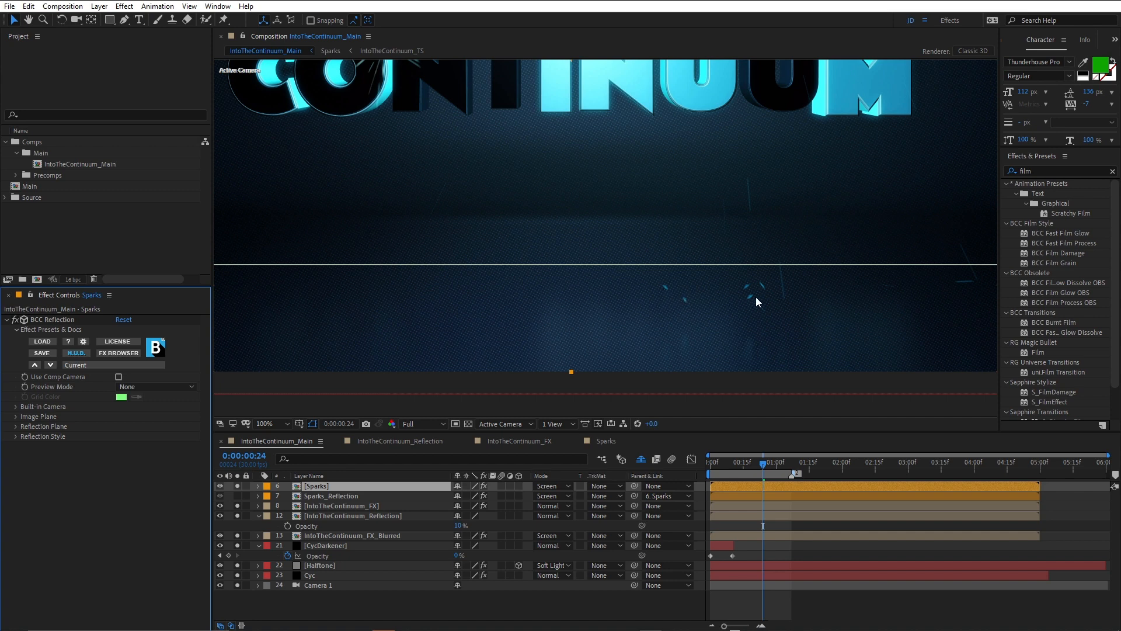
{"action": "mouse_move", "coordinate": [662, 291]}
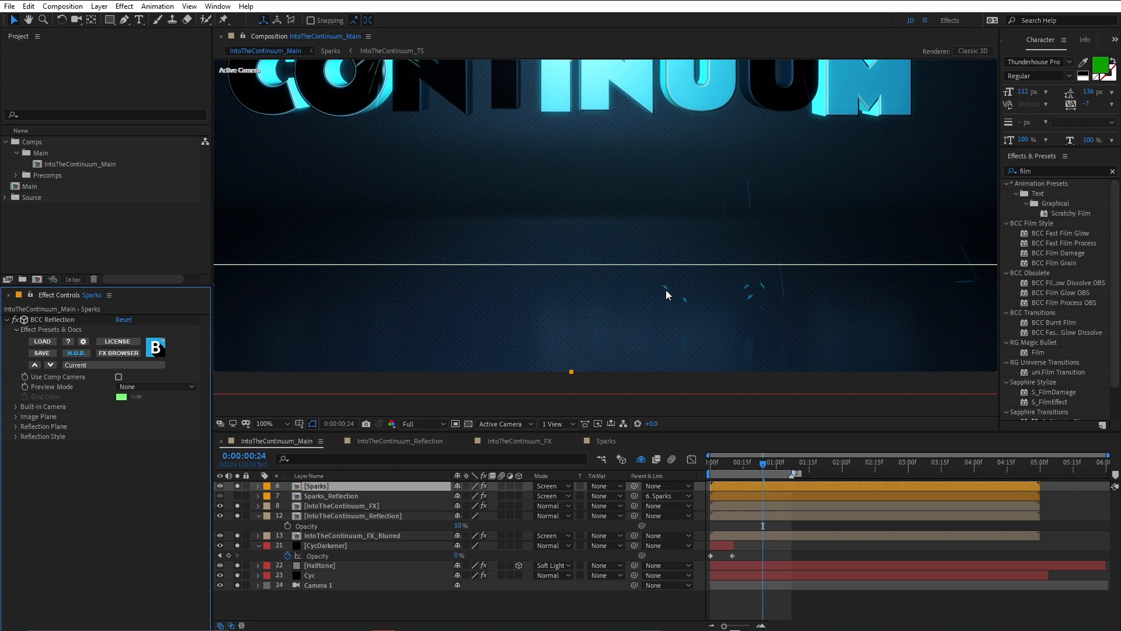
{"action": "mouse_move", "coordinate": [685, 313]}
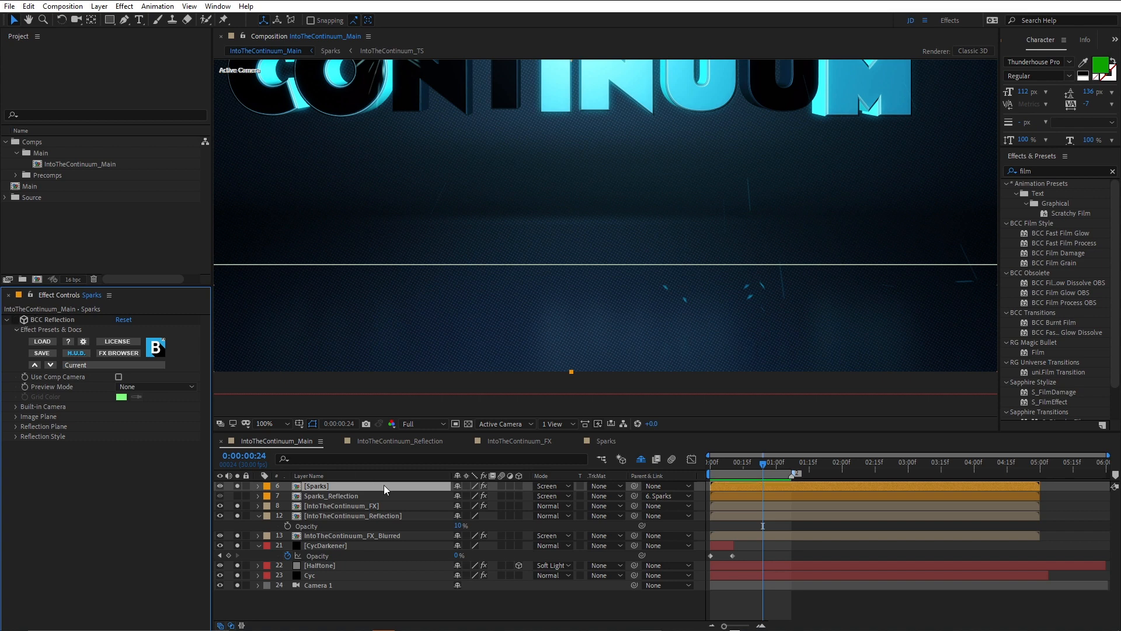
Select Sparks_Reflection to show its BCC Directional Blur and zoom the viewer on the floor reflections.
{"action": "left_click", "coordinate": [333, 495]}
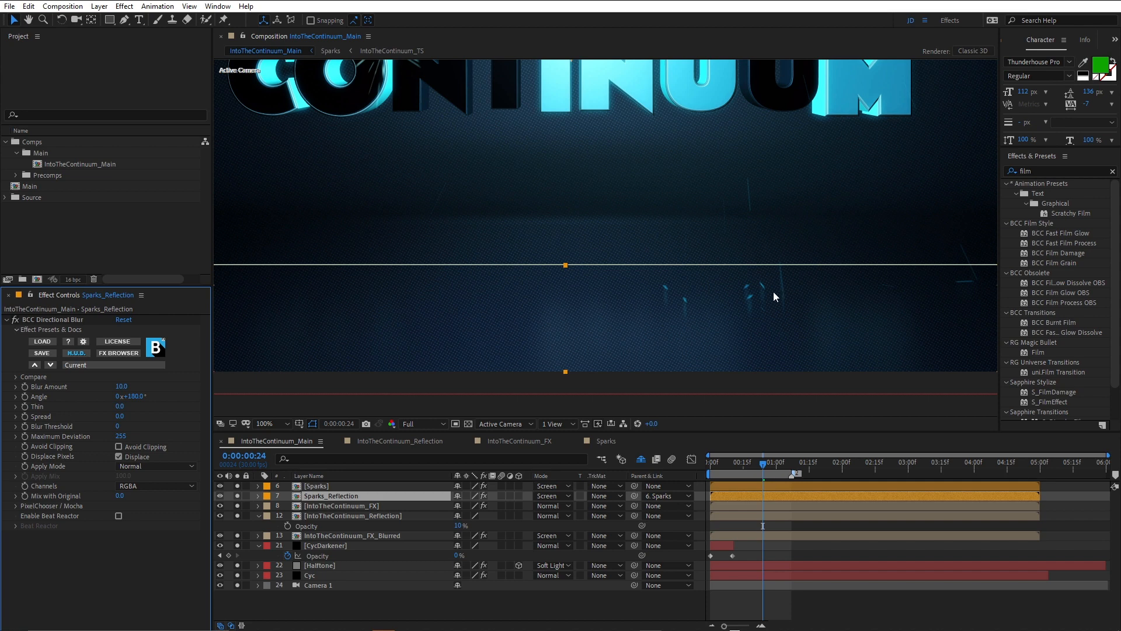
{"action": "mouse_move", "coordinate": [782, 311]}
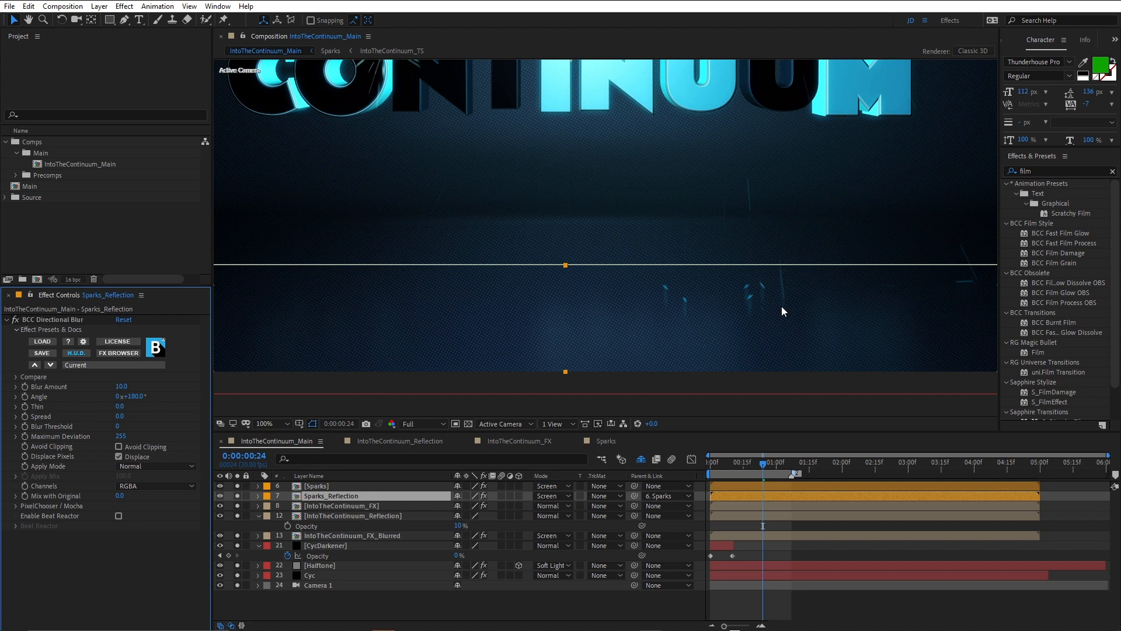
{"action": "mouse_move", "coordinate": [786, 300]}
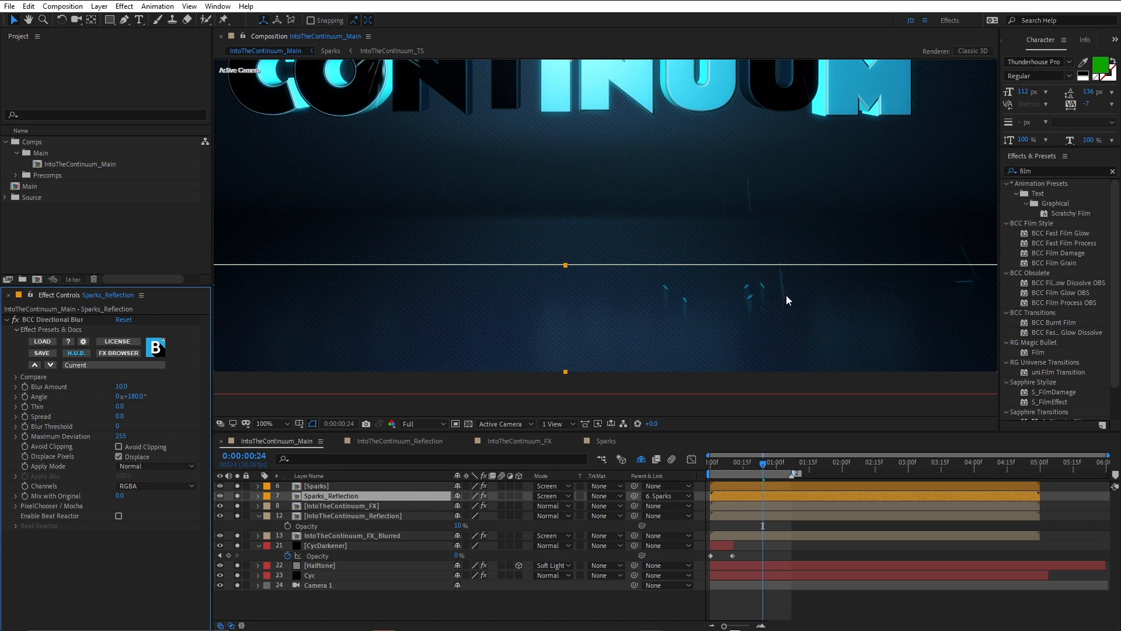
{"action": "left_click", "coordinate": [266, 423]}
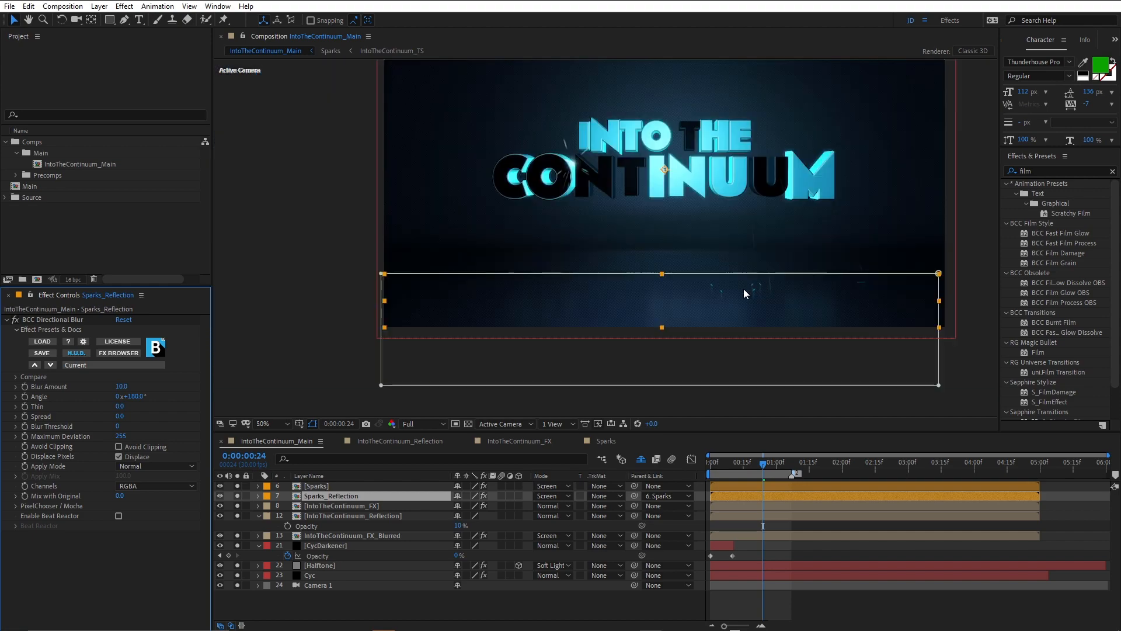
{"action": "mouse_move", "coordinate": [712, 296]}
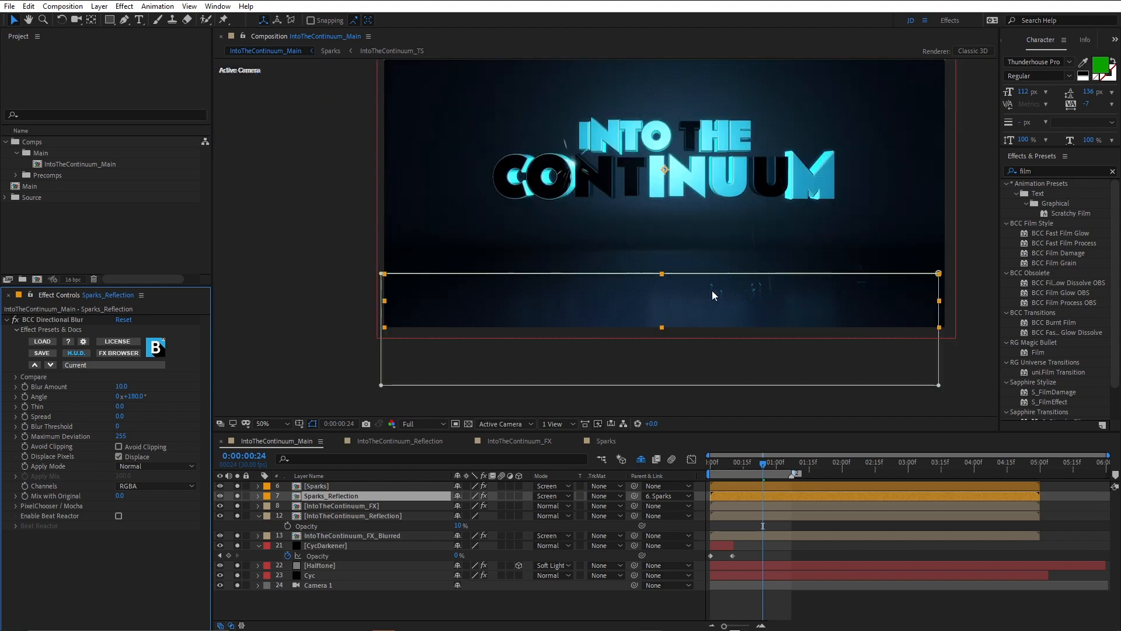
{"action": "left_click", "coordinate": [265, 423]}
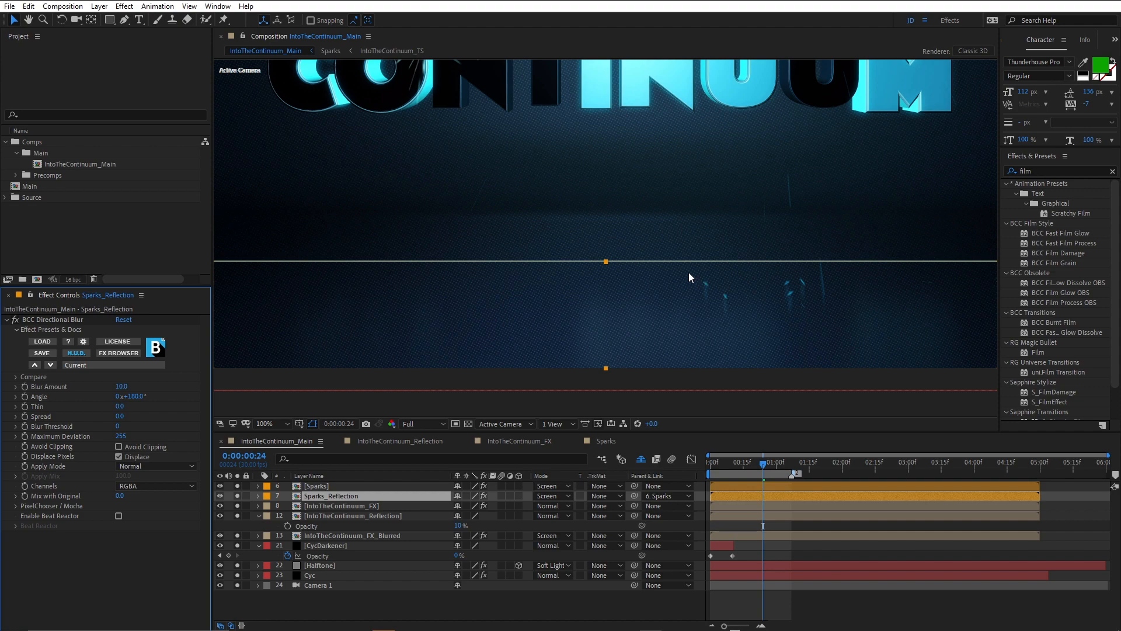
{"action": "mouse_move", "coordinate": [702, 286]}
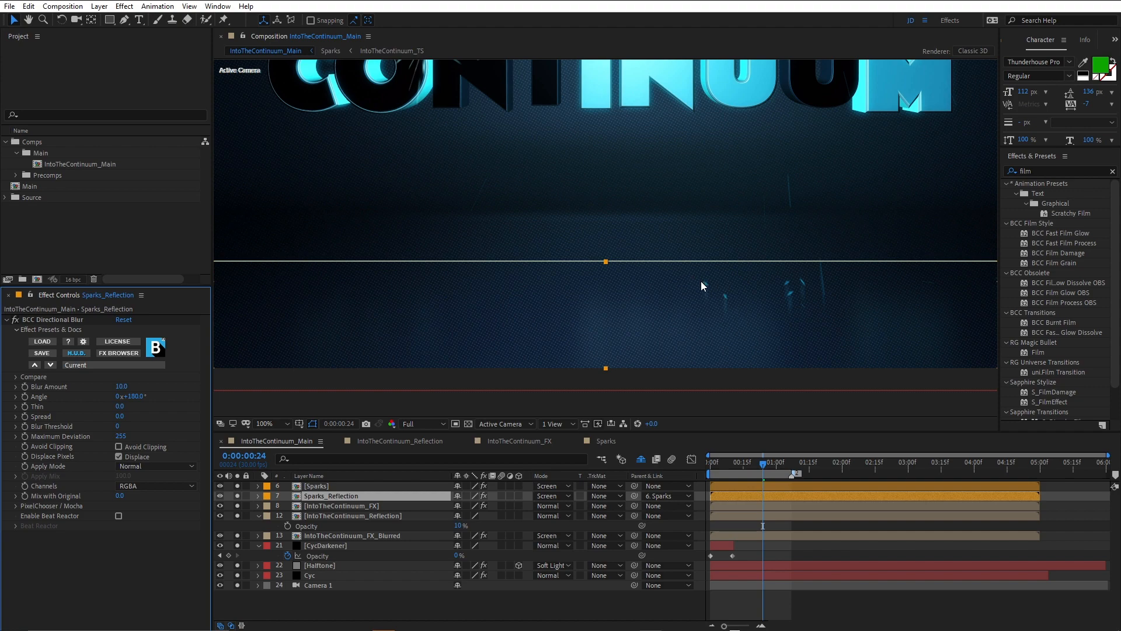
{"action": "left_click", "coordinate": [267, 423]}
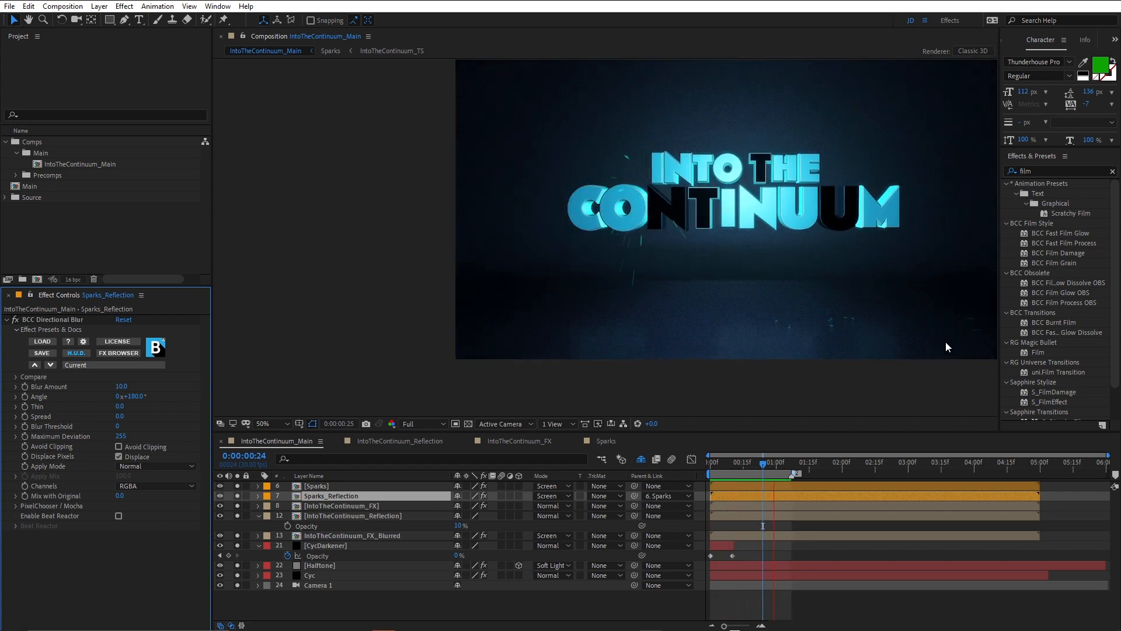
{"action": "left_click", "coordinate": [744, 461]}
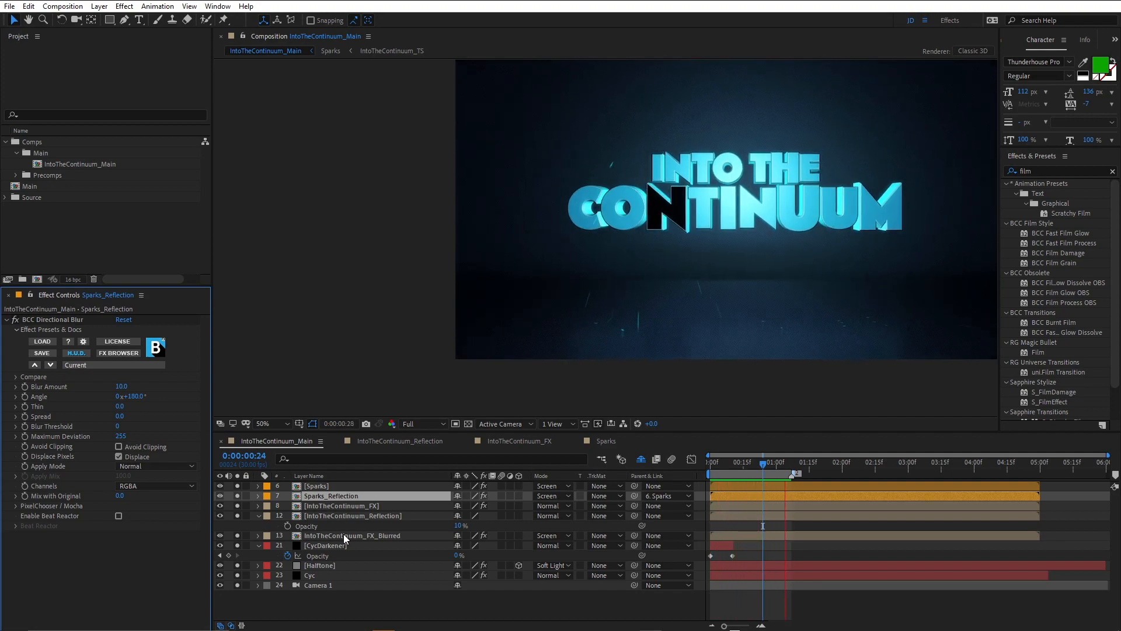
{"action": "left_click", "coordinate": [350, 515]}
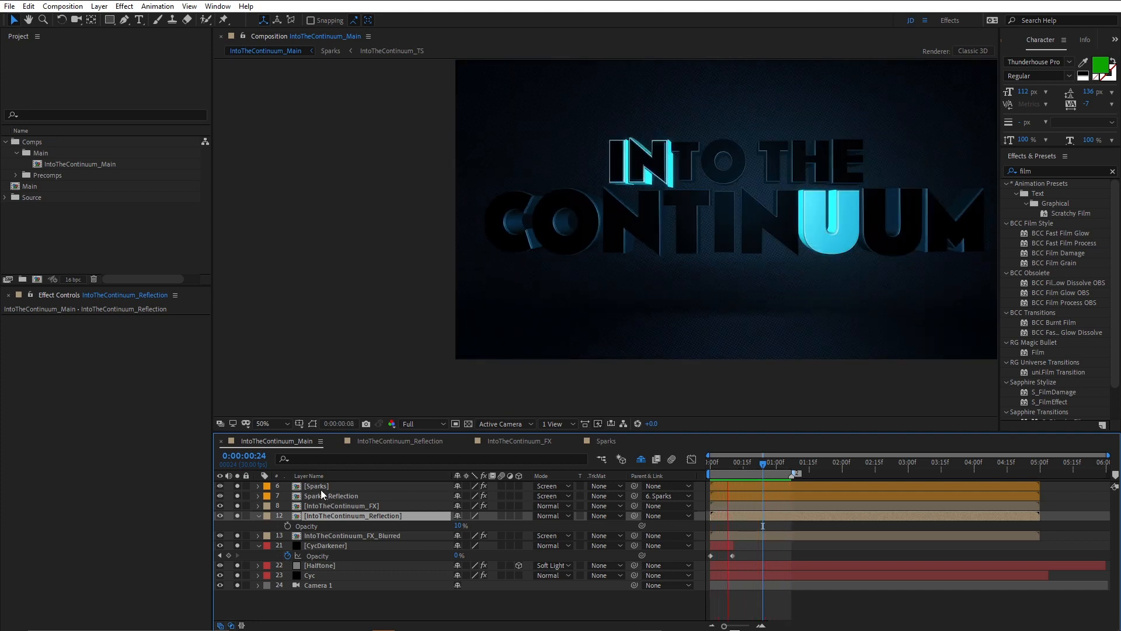
{"action": "left_click", "coordinate": [315, 486]}
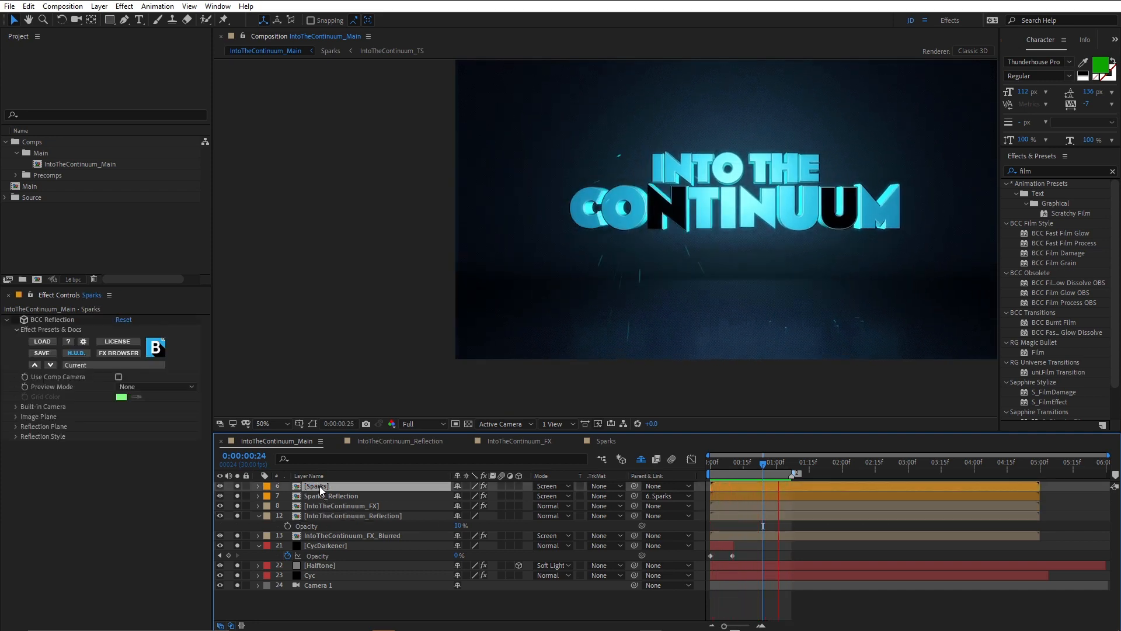
{"action": "left_click", "coordinate": [337, 495]}
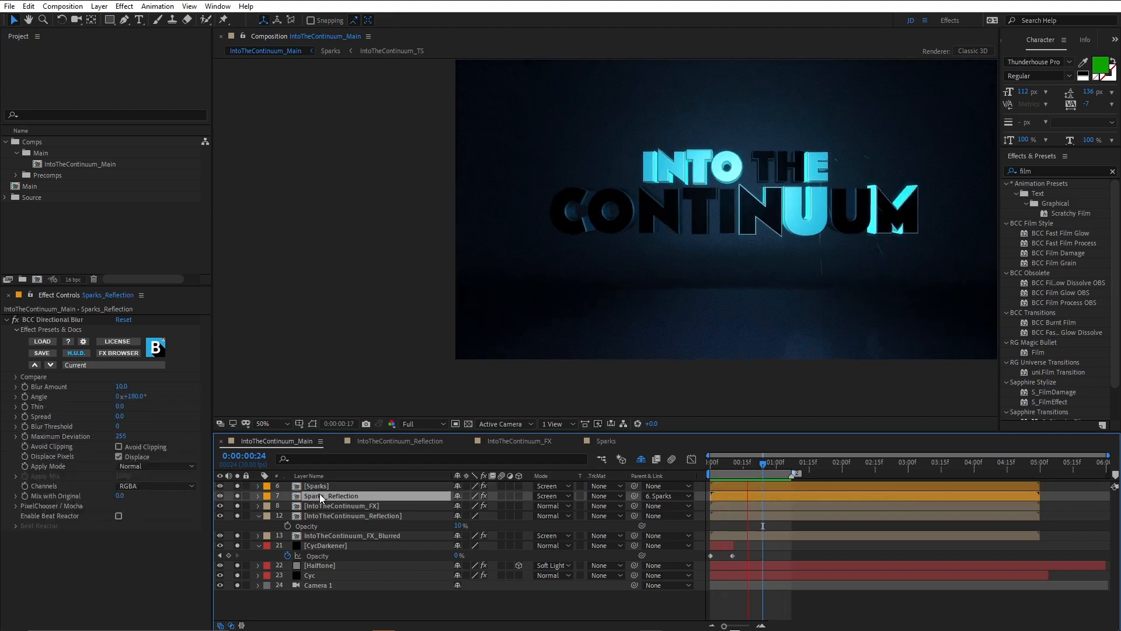